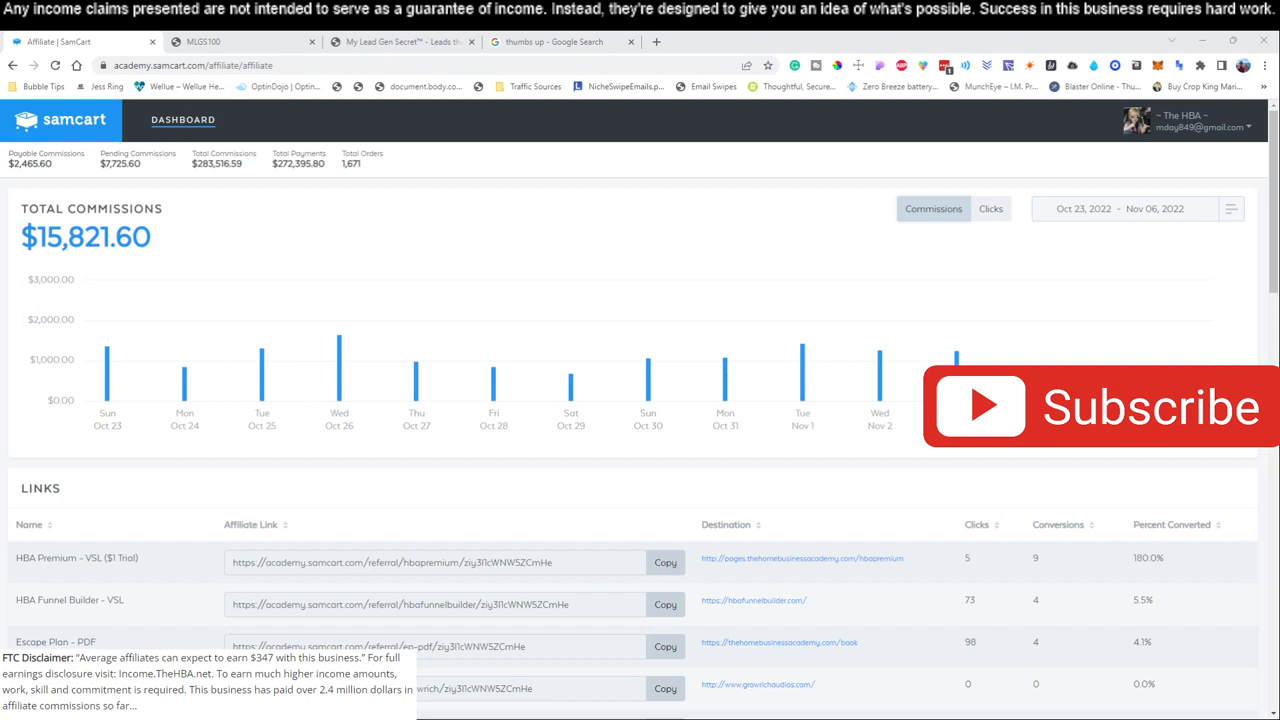
# Bring up the 100 Leads Every Day sales page from the My Lead Gen Secret tab.
pyautogui.click(560, 40)
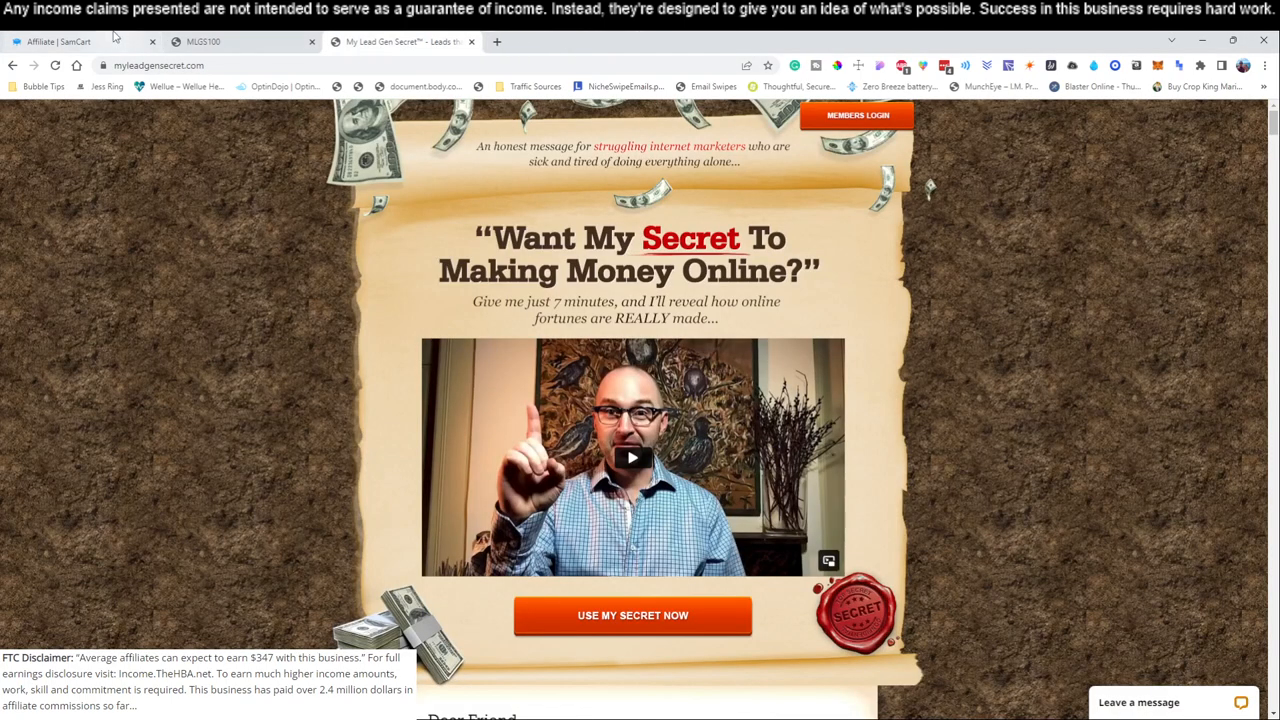
pyautogui.click(70, 40)
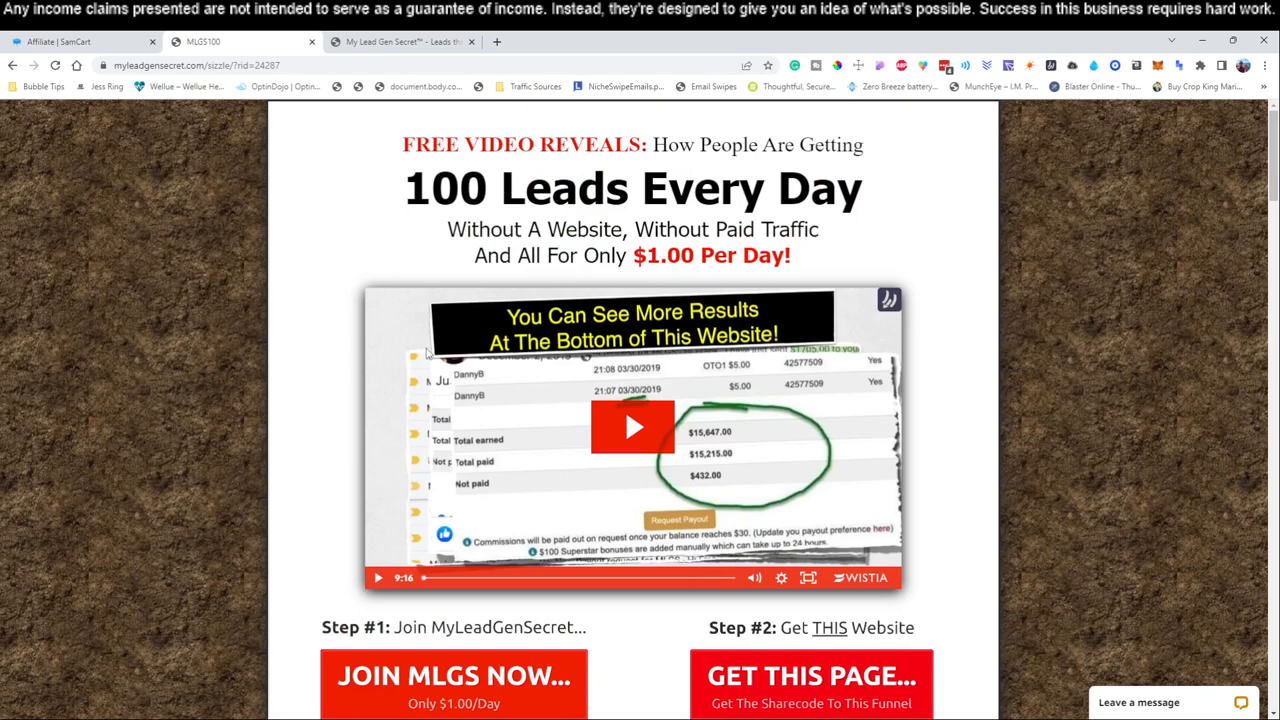
pyautogui.moveTo(340, 404)
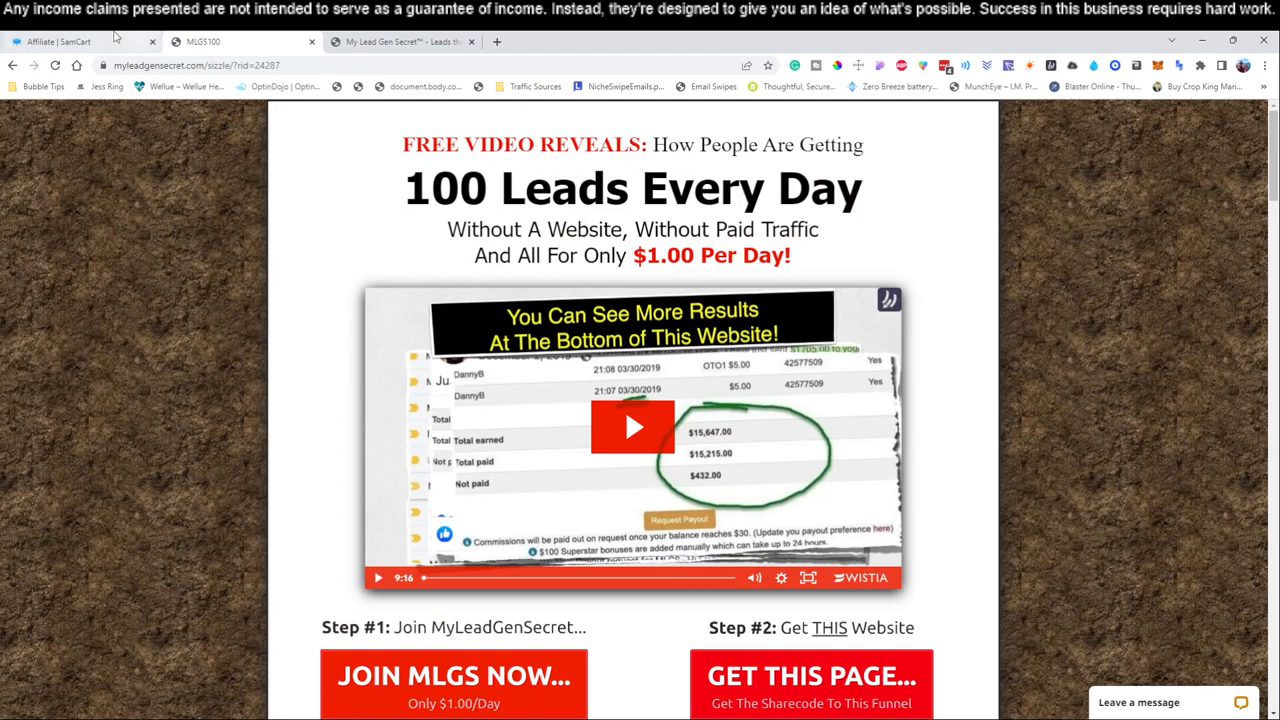
# Return to the SamCart affiliate dashboard and start the commission date range on October 1, 2022.
pyautogui.click(60, 40)
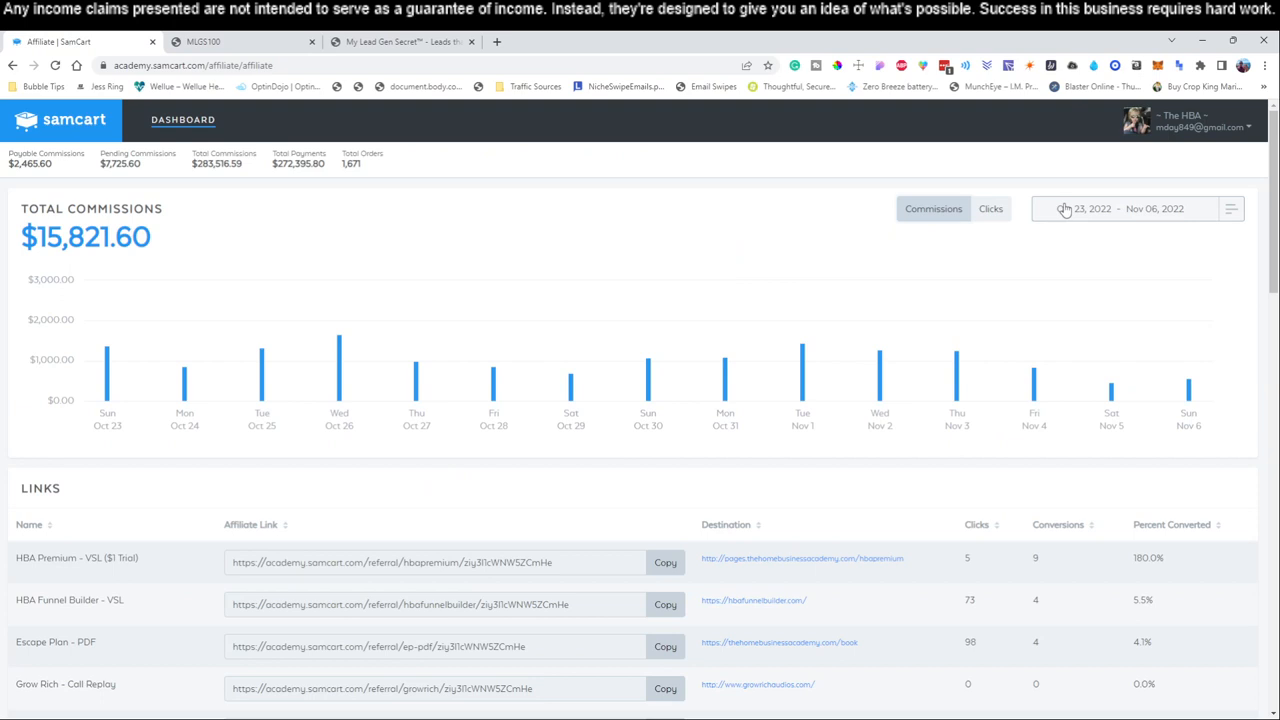
pyautogui.click(1084, 208)
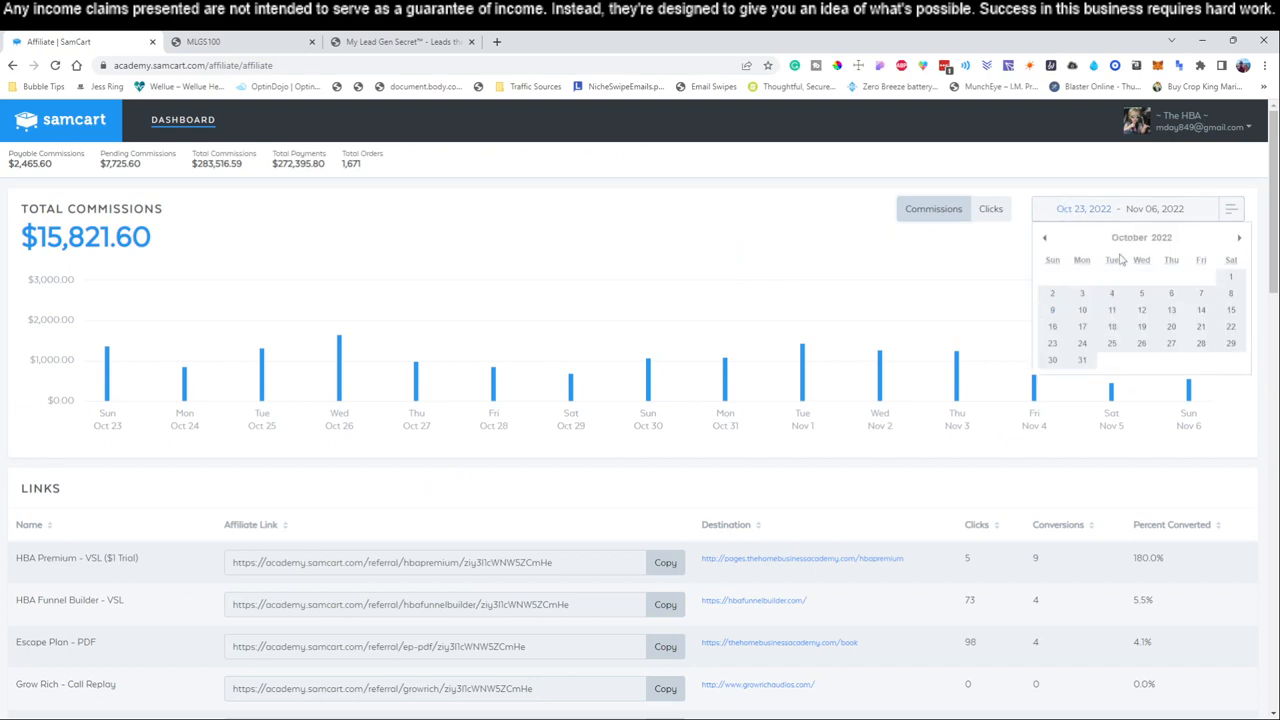
pyautogui.moveTo(1204, 276)
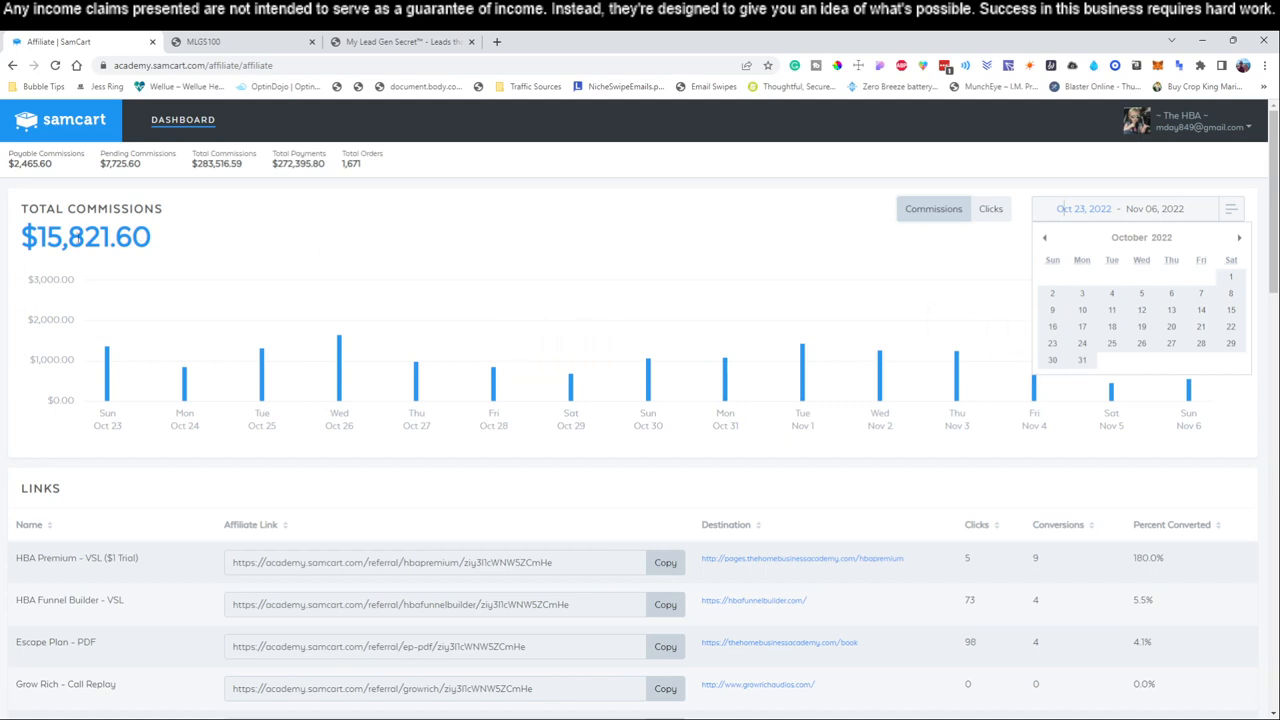
pyautogui.click(400, 40)
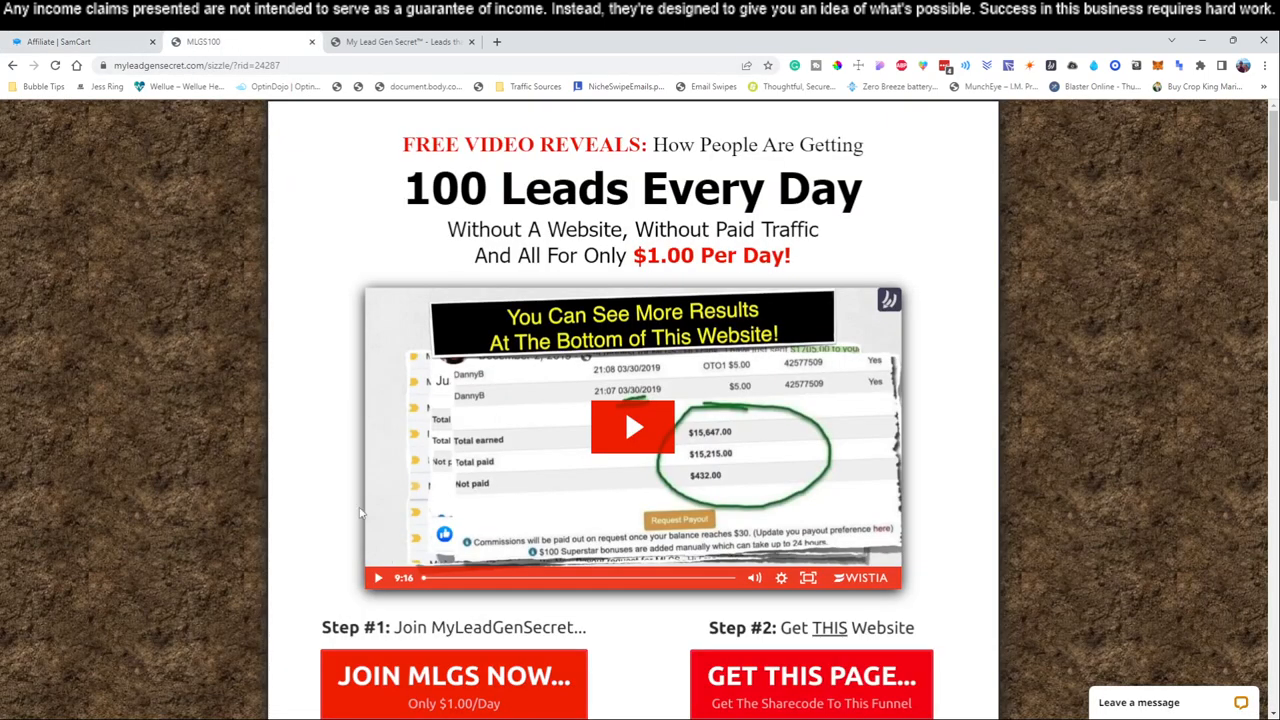
pyautogui.moveTo(302, 510)
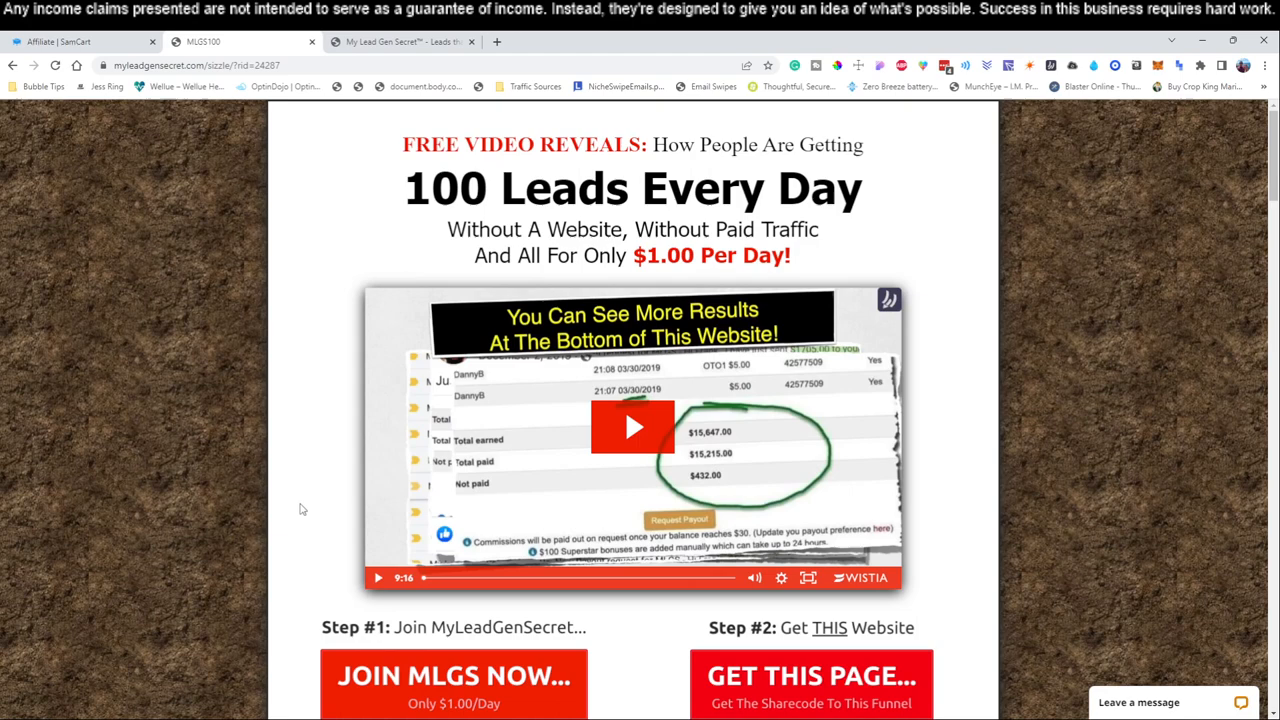
pyautogui.click(80, 40)
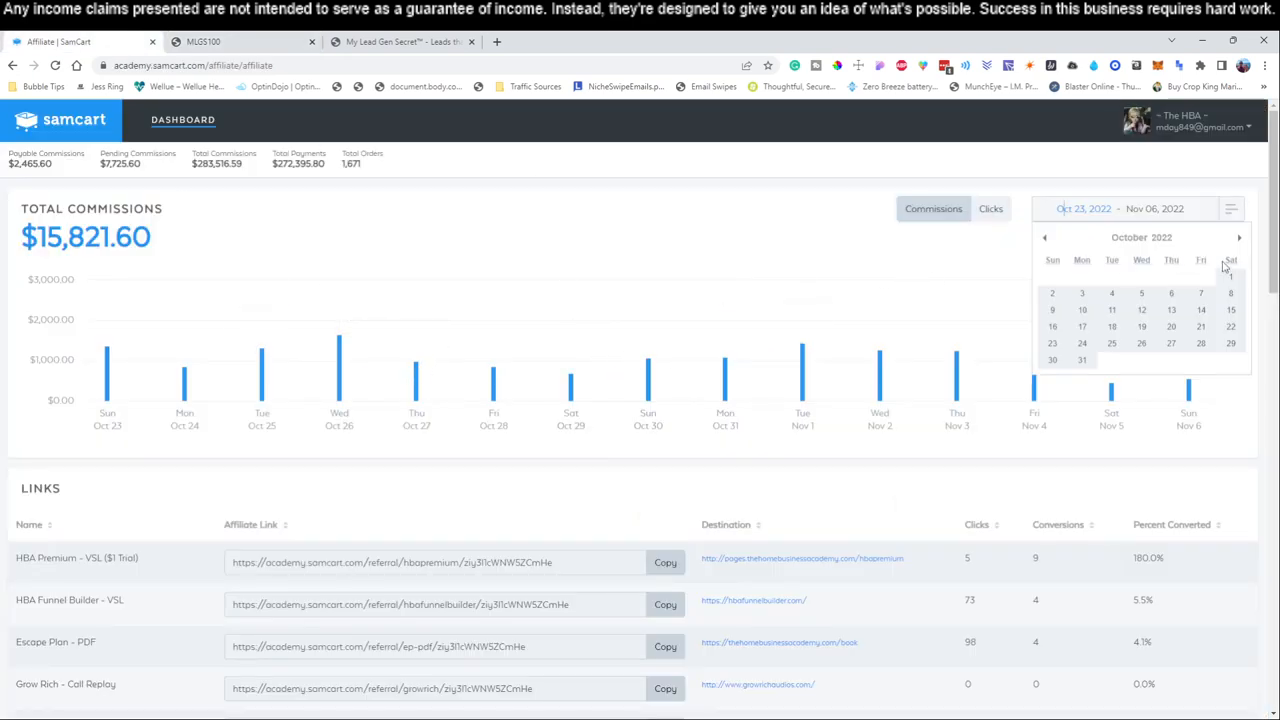
pyautogui.moveTo(1228, 270)
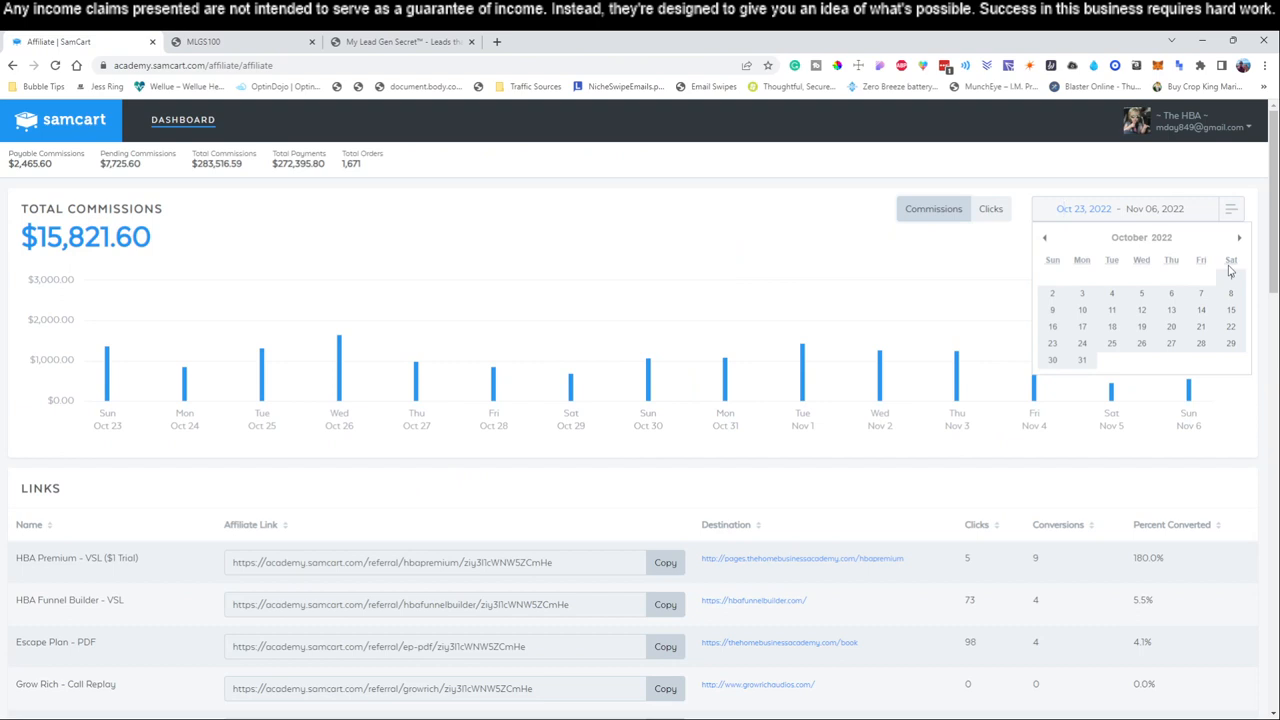
pyautogui.click(1232, 276)
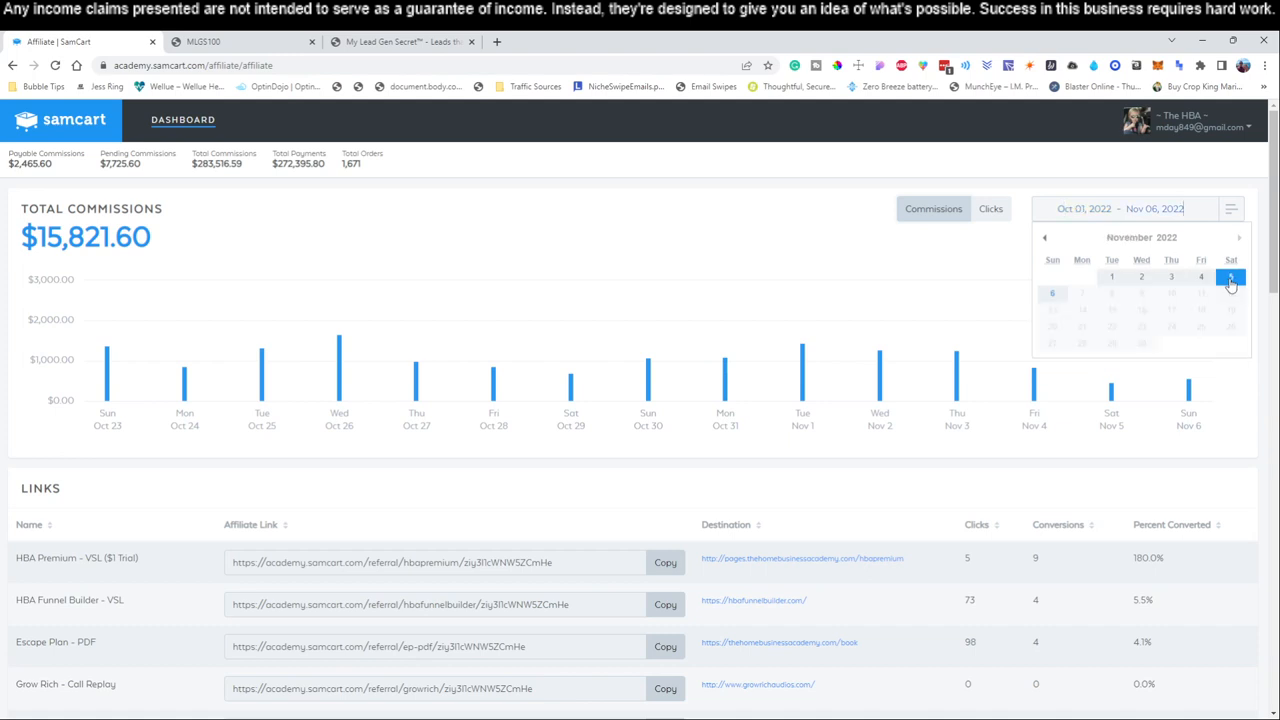
# End the range on October 31, 2022 and jot commission calculation notes on the chart.
pyautogui.click(1232, 276)
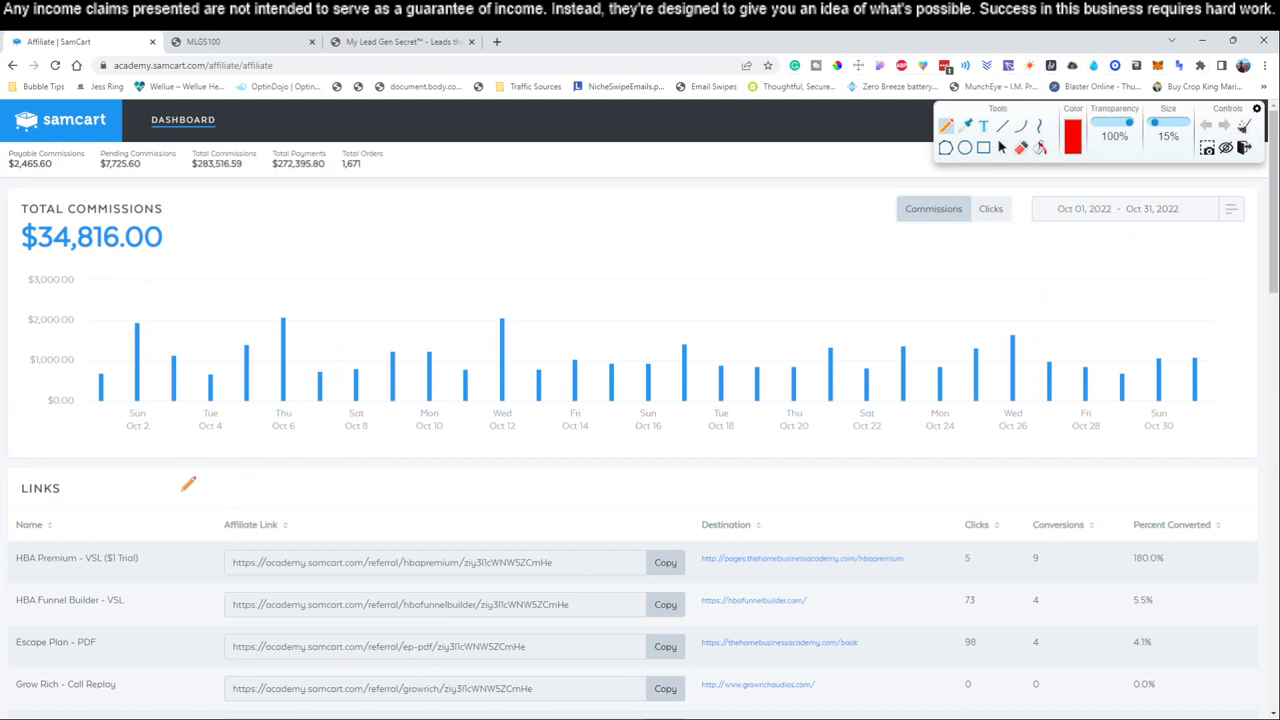
pyautogui.moveTo(186, 486); pyautogui.dragTo(250, 502)
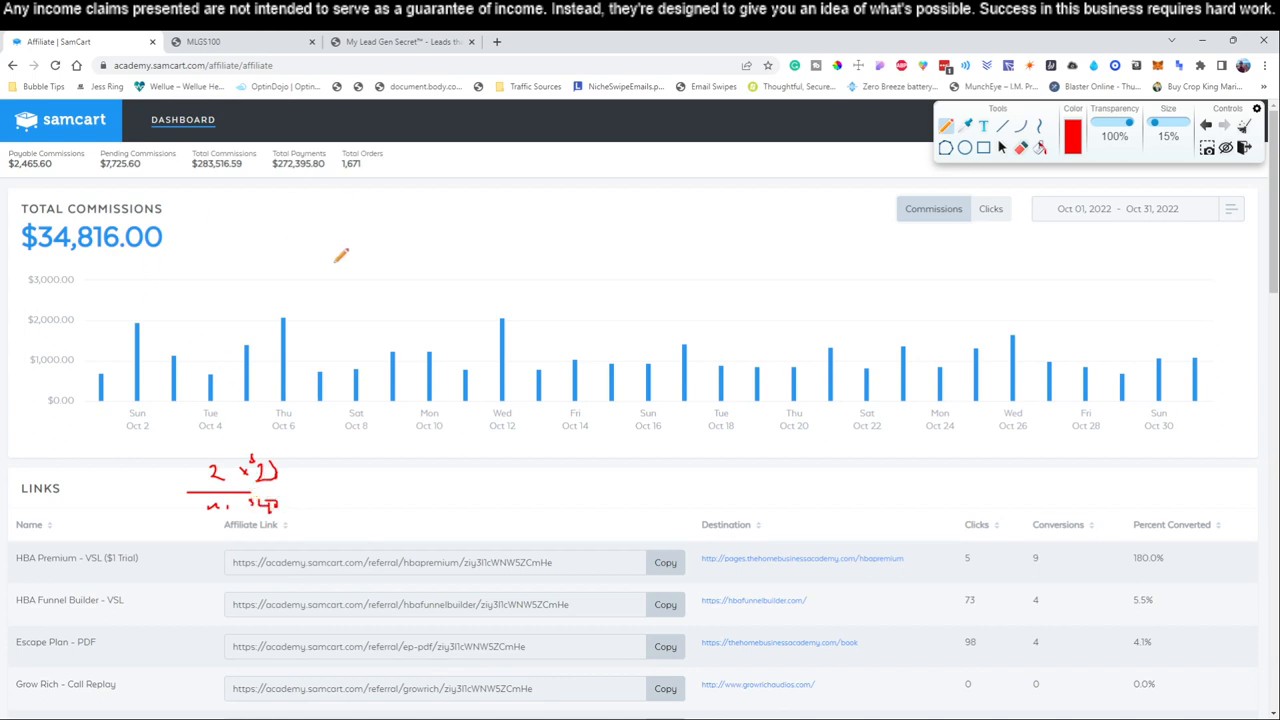
pyautogui.moveTo(344, 430)
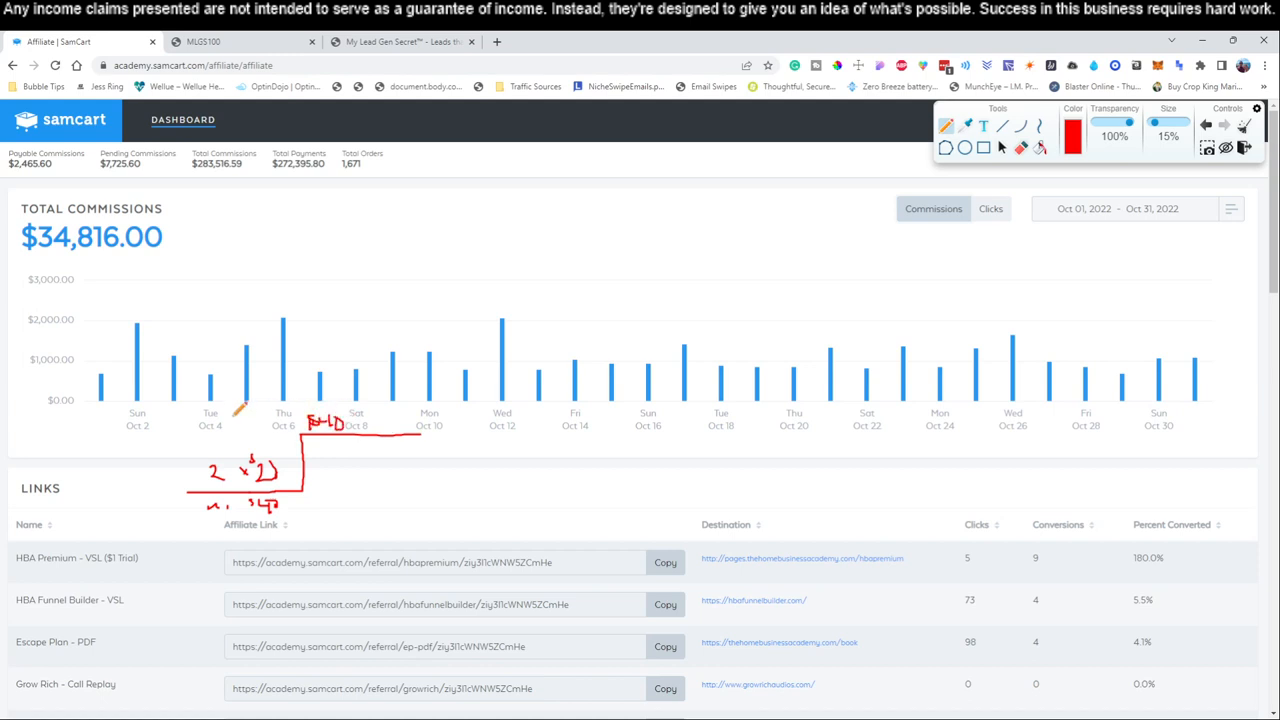
pyautogui.moveTo(244, 400); pyautogui.dragTo(244, 430)
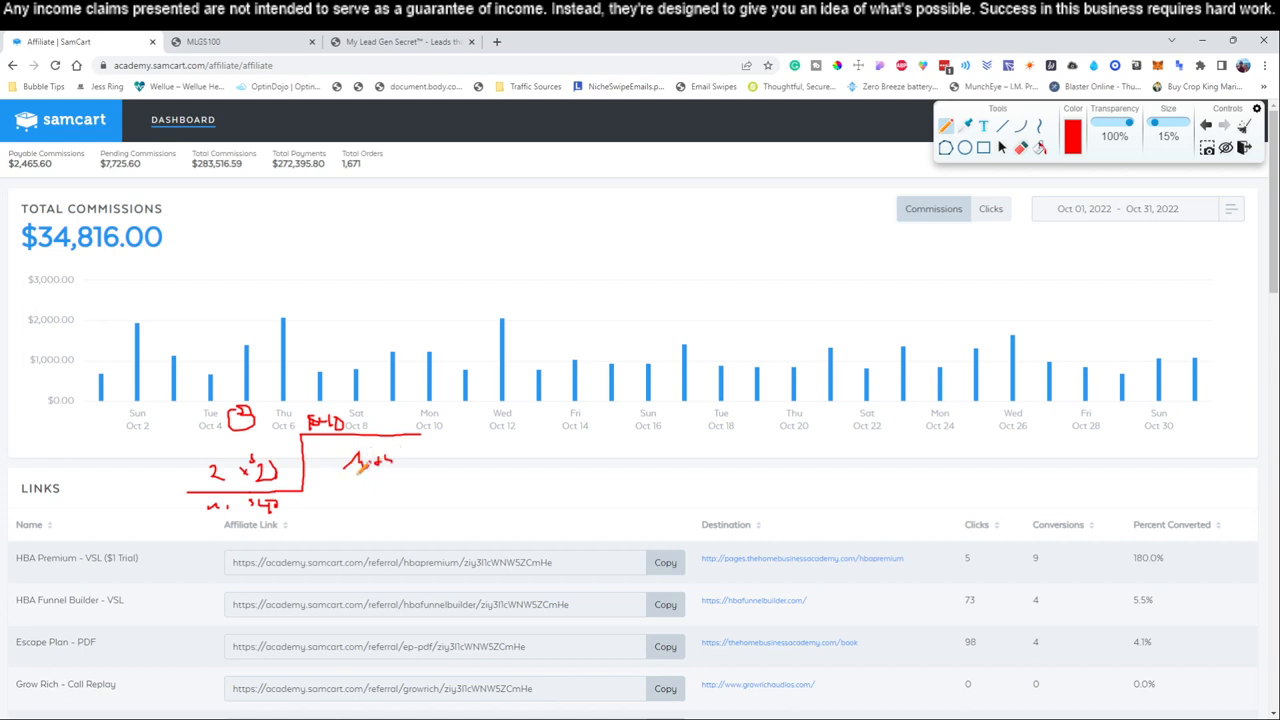
pyautogui.moveTo(360, 476); pyautogui.dragTo(376, 496)
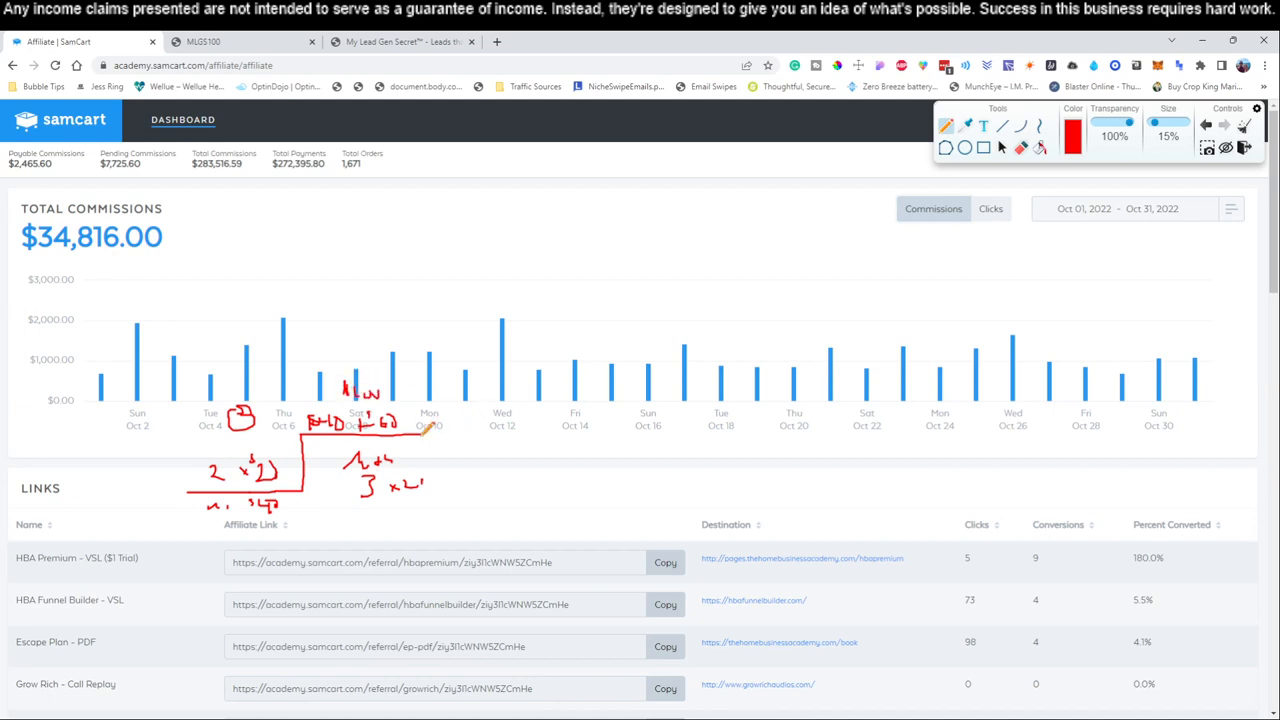
# Annotate multiplication notes over the October commission bars totalling $34,816.
pyautogui.moveTo(430, 430); pyautogui.dragTo(576, 360)
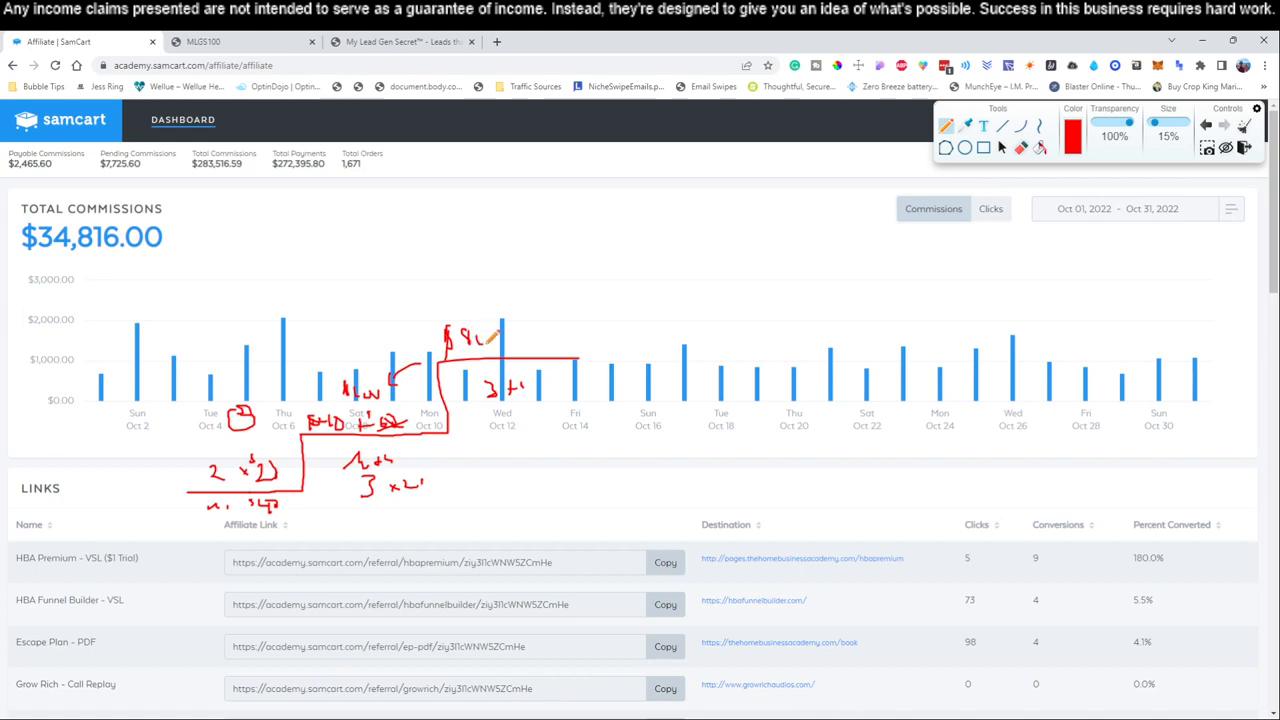
pyautogui.moveTo(490, 414); pyautogui.dragTo(520, 424)
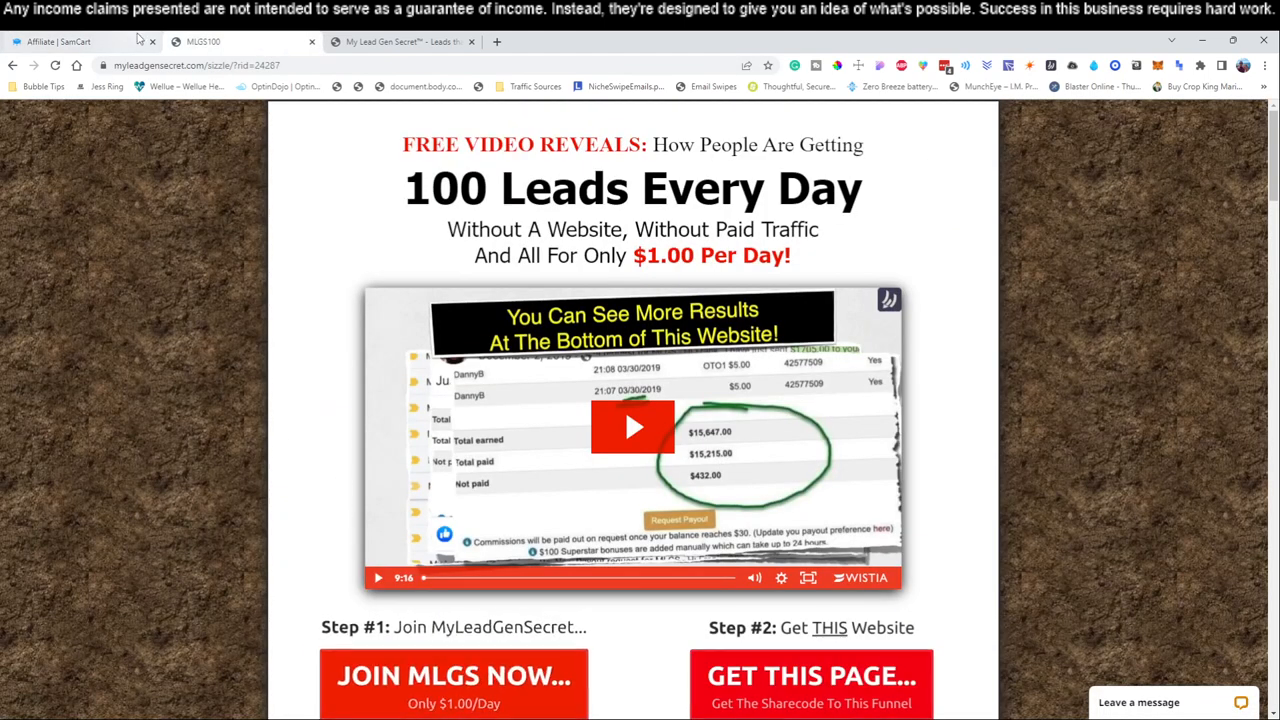
pyautogui.click(80, 40)
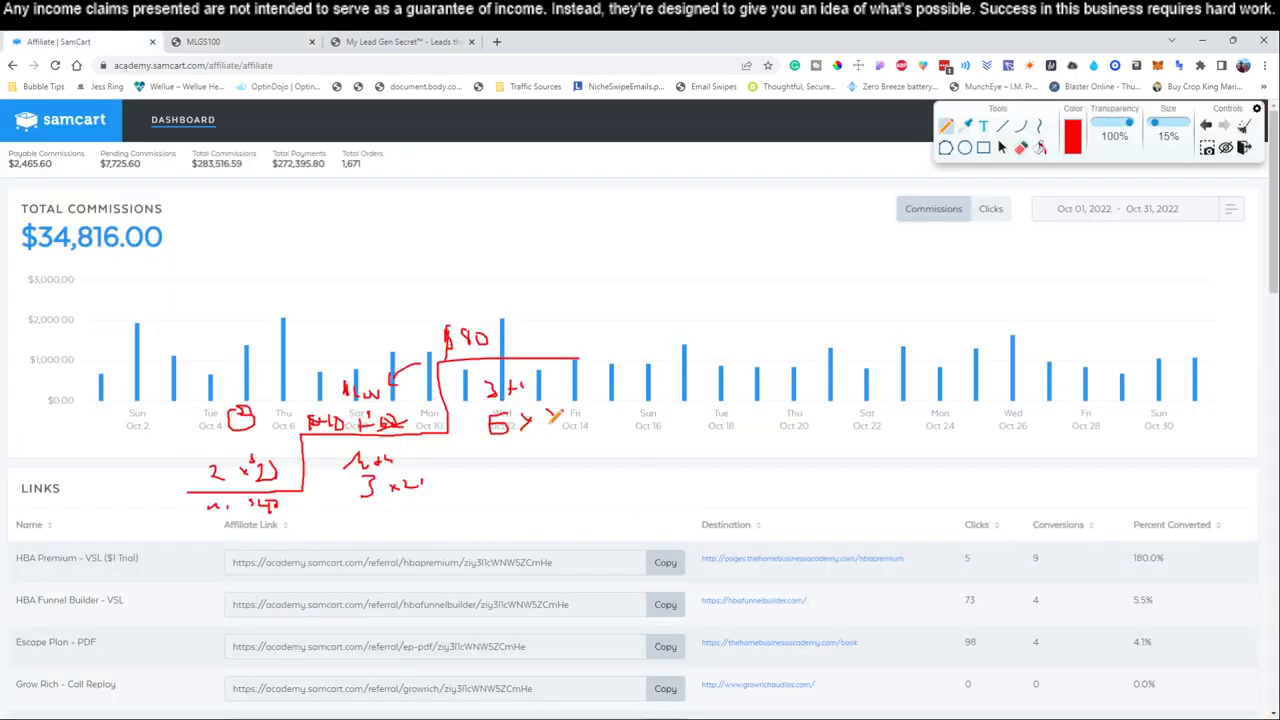
pyautogui.moveTo(504, 344); pyautogui.dragTo(536, 336)
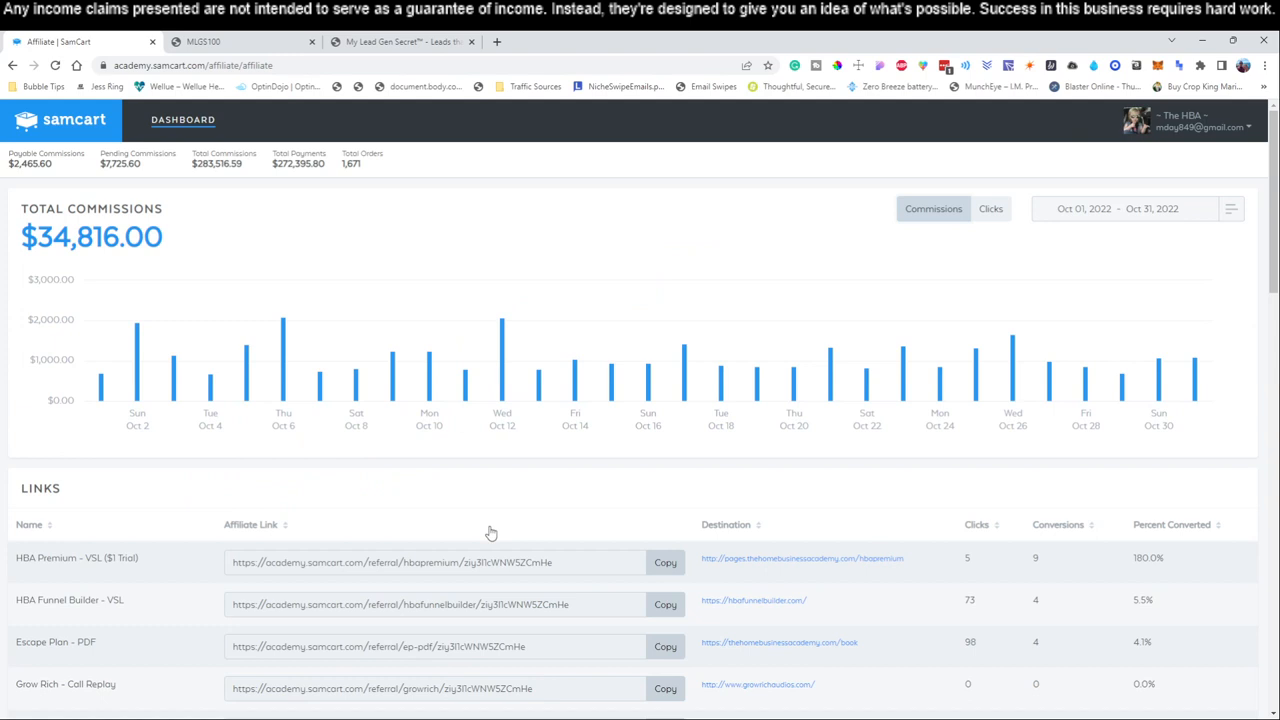
pyautogui.moveTo(356, 370)
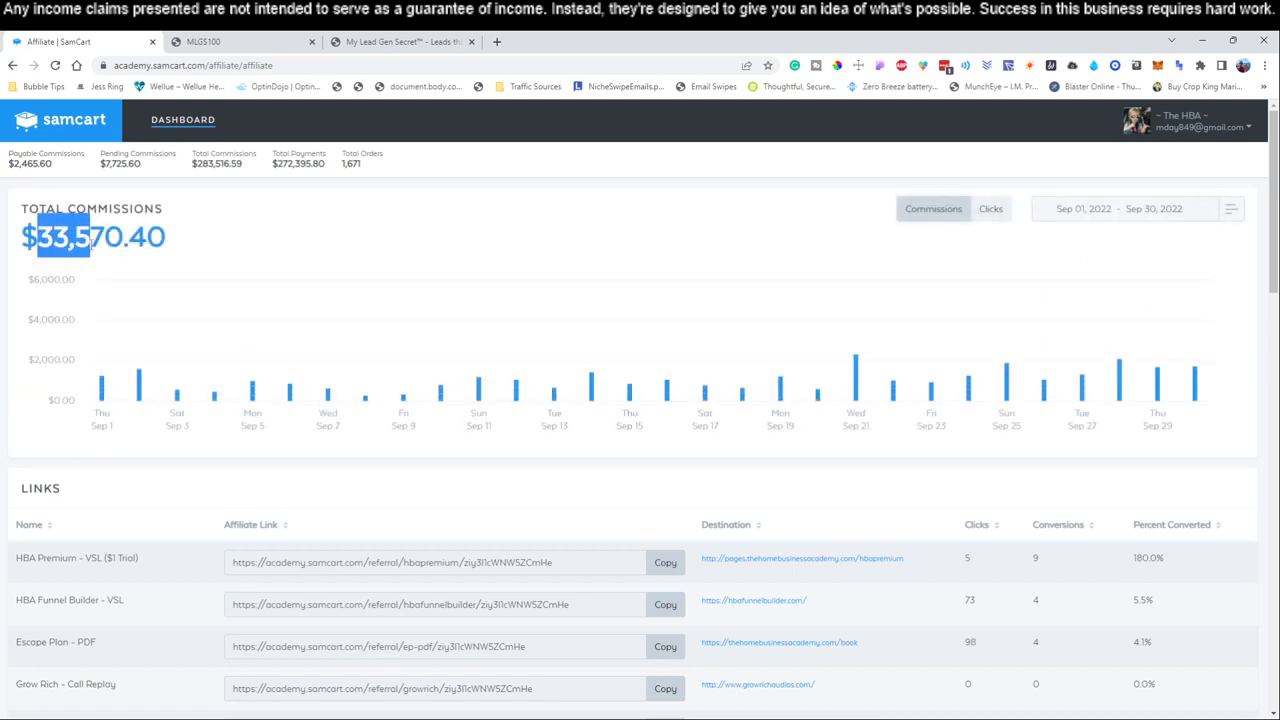
# Switch the commission range through September and October, then reopen the picker for August 1–31, 2022.
pyautogui.click(1136, 208)
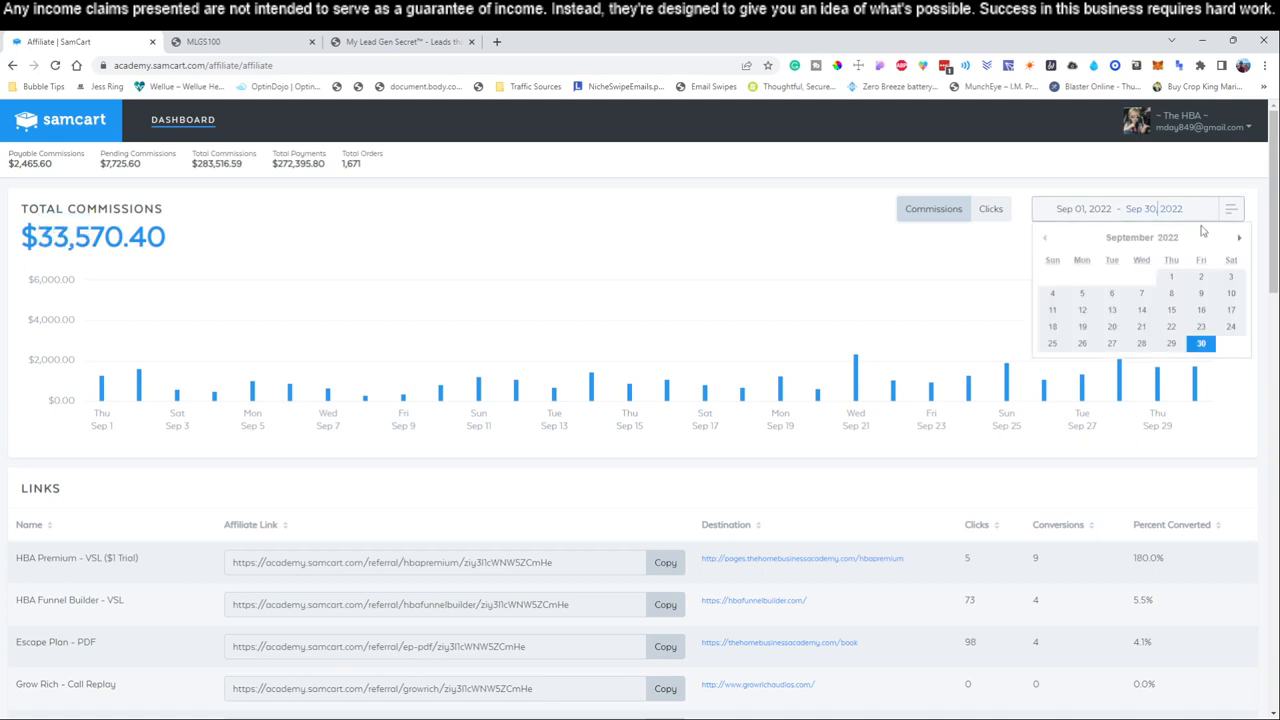
pyautogui.click(1240, 236)
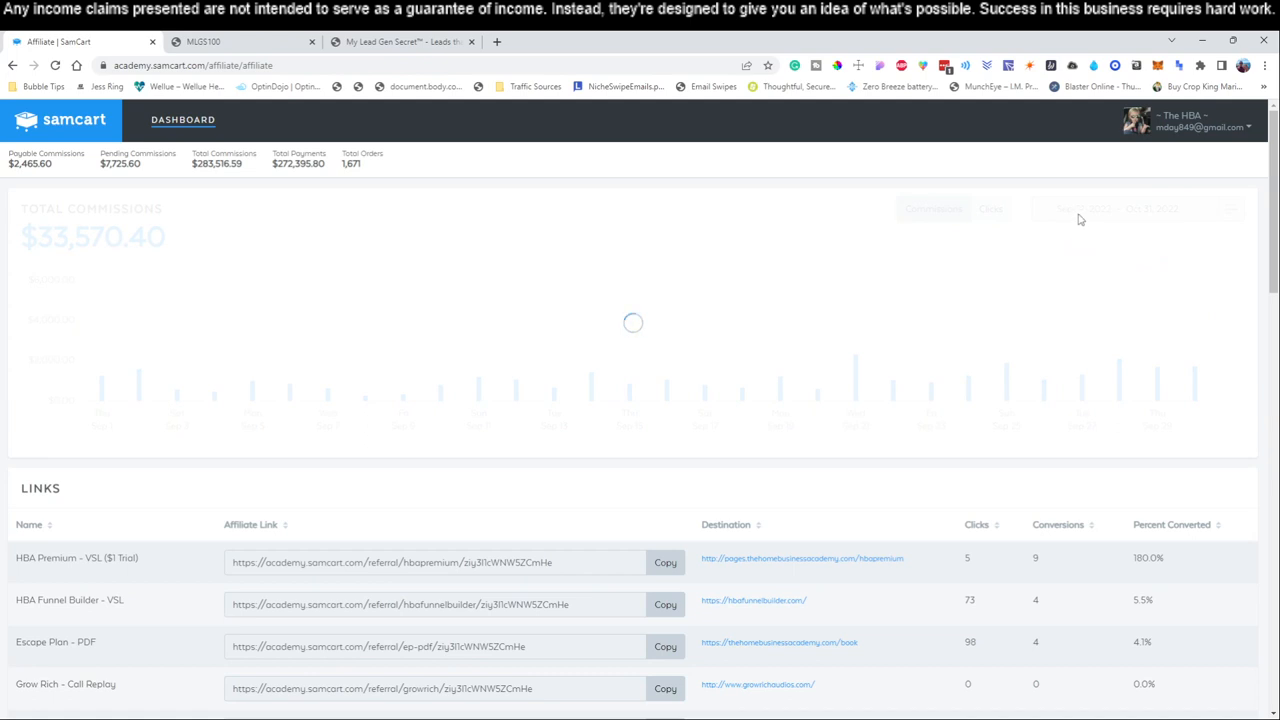
pyautogui.click(1084, 208)
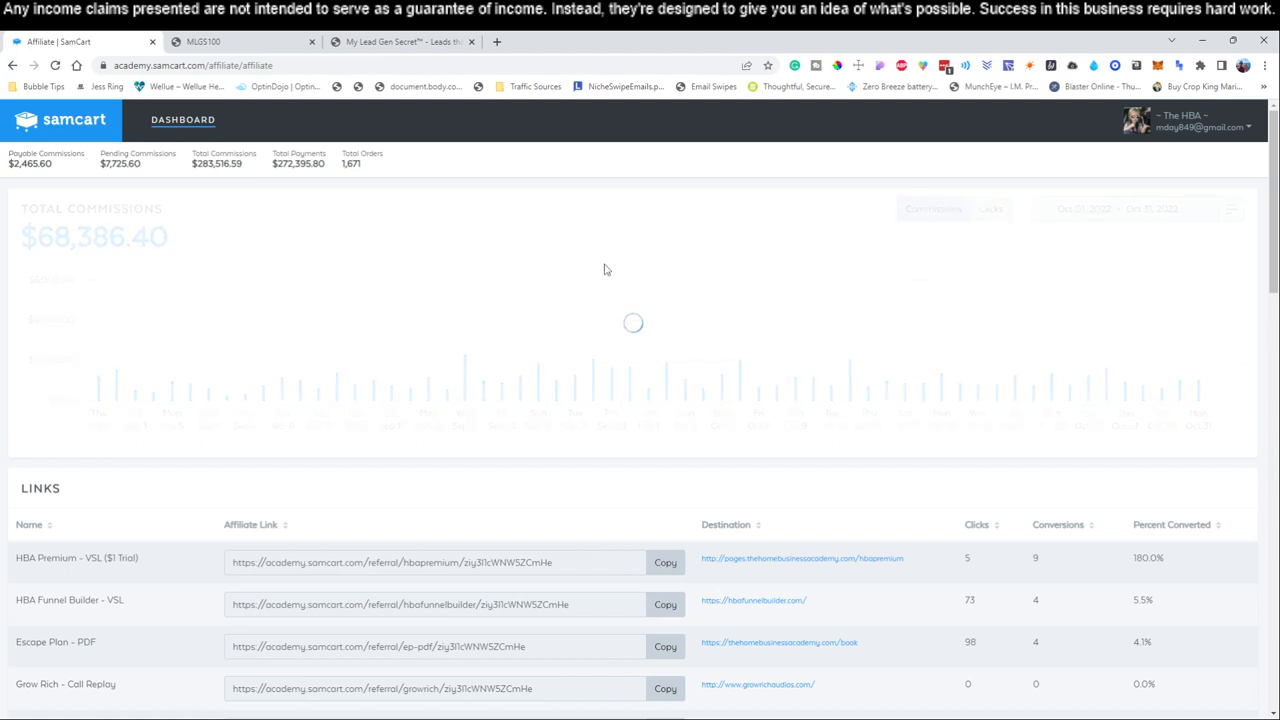
pyautogui.moveTo(688, 304)
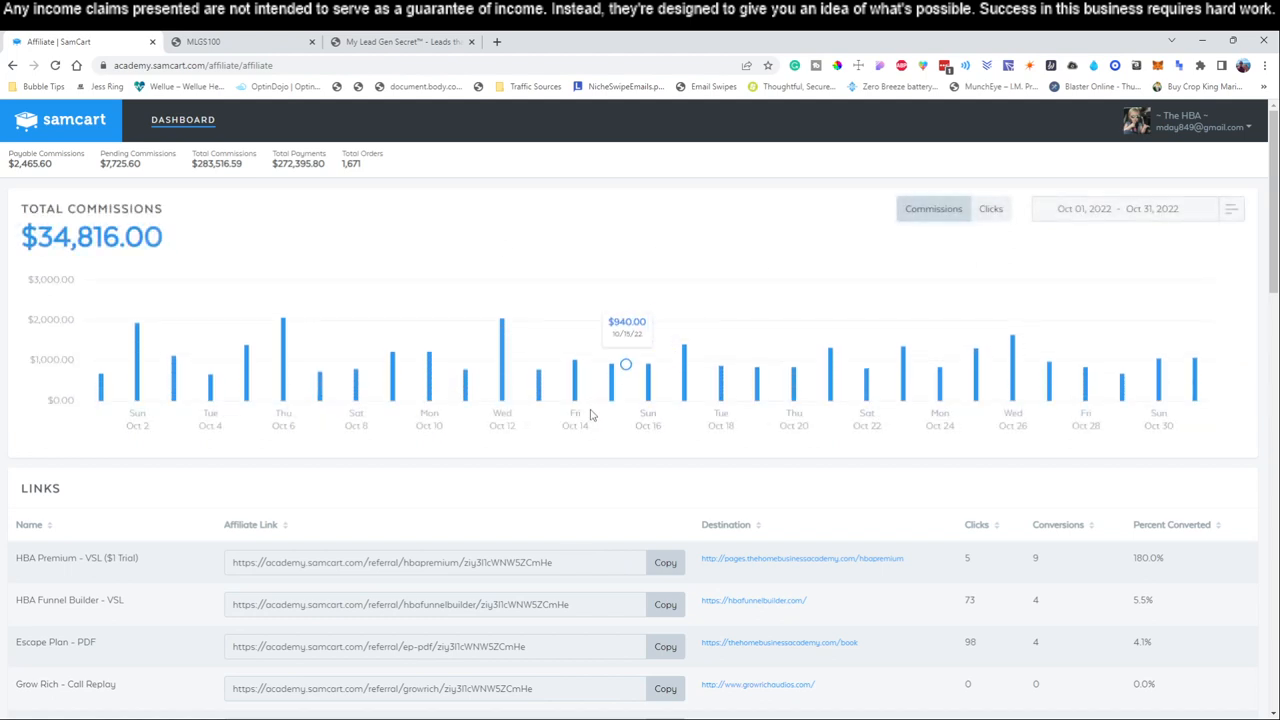
pyautogui.moveTo(212, 376)
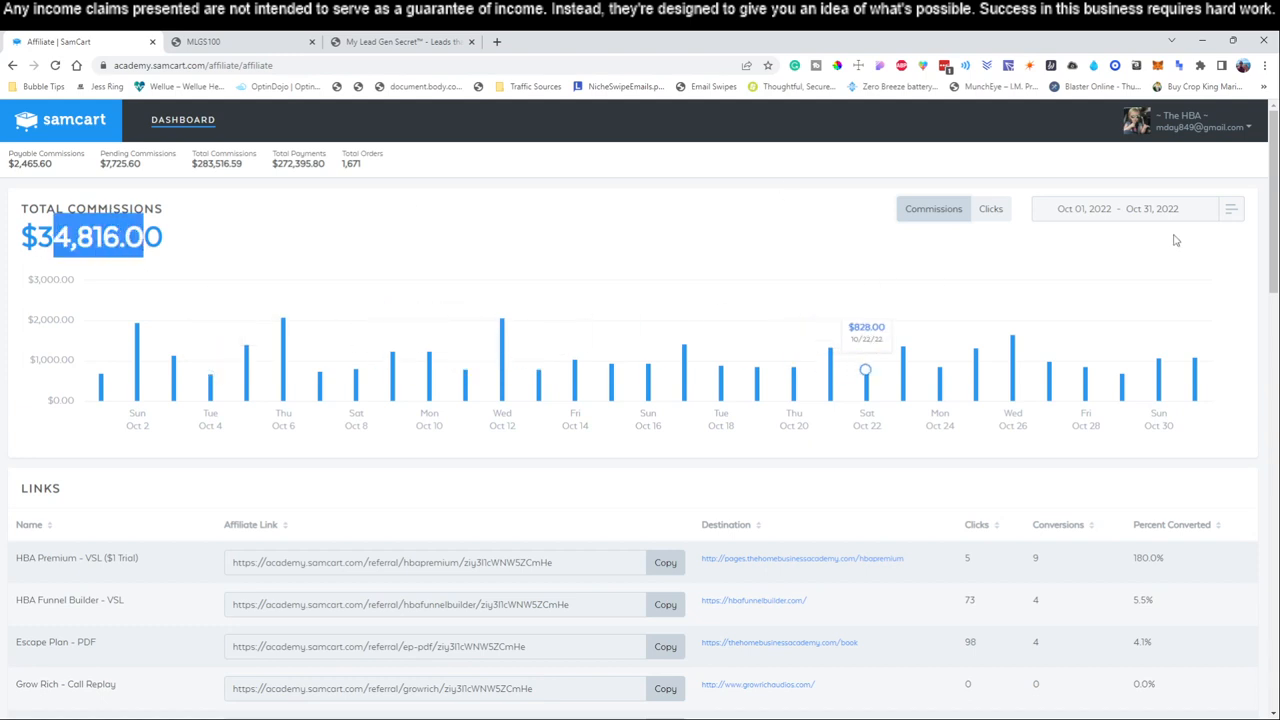
pyautogui.click(1084, 208)
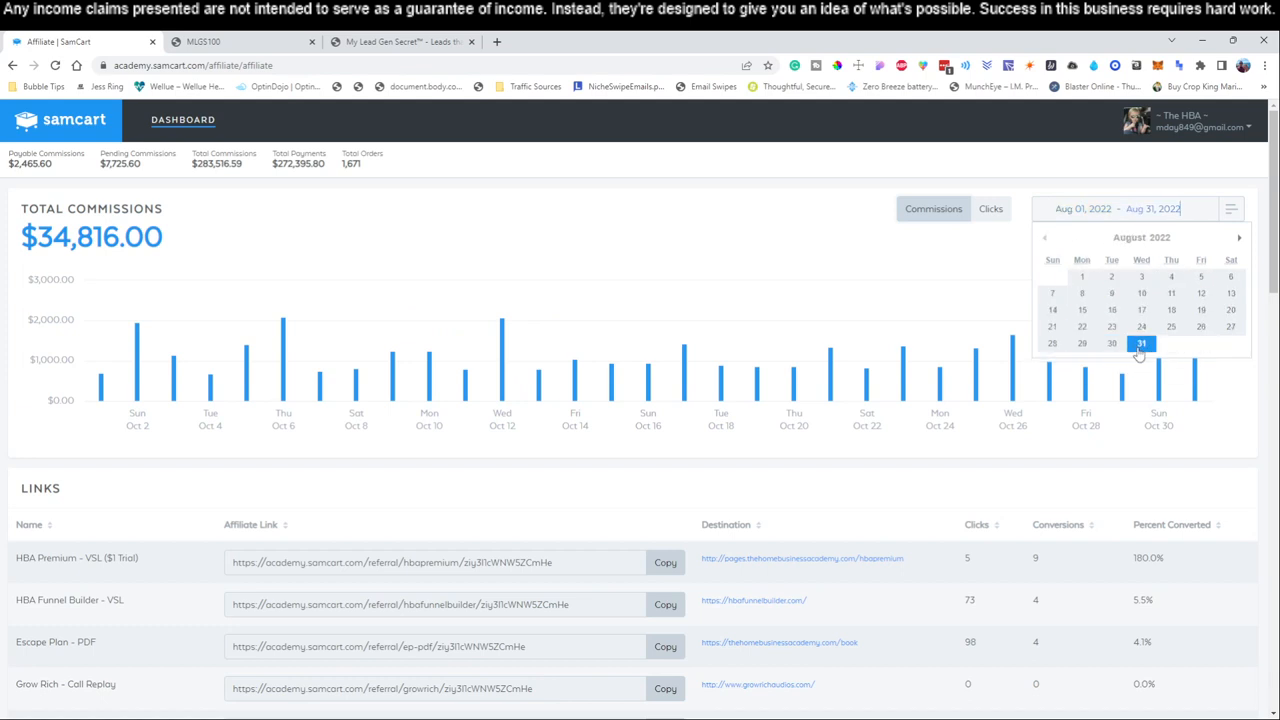
pyautogui.click(1140, 344)
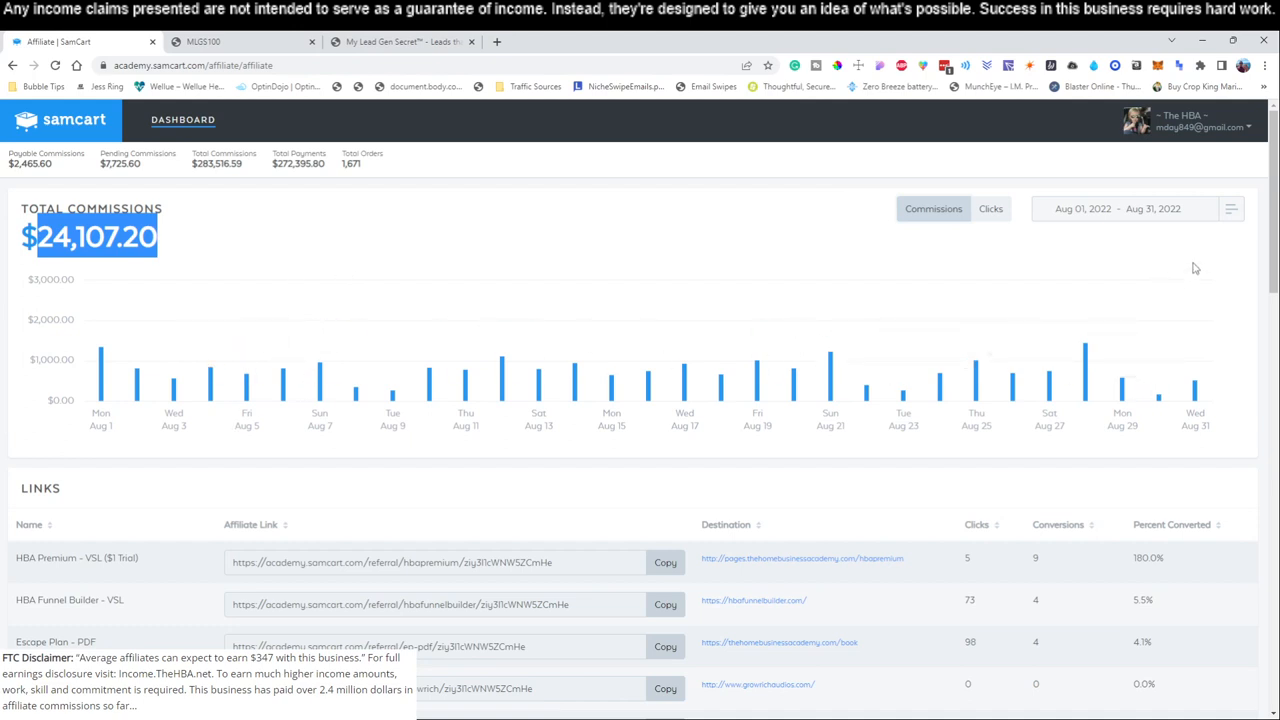
pyautogui.moveTo(336, 524)
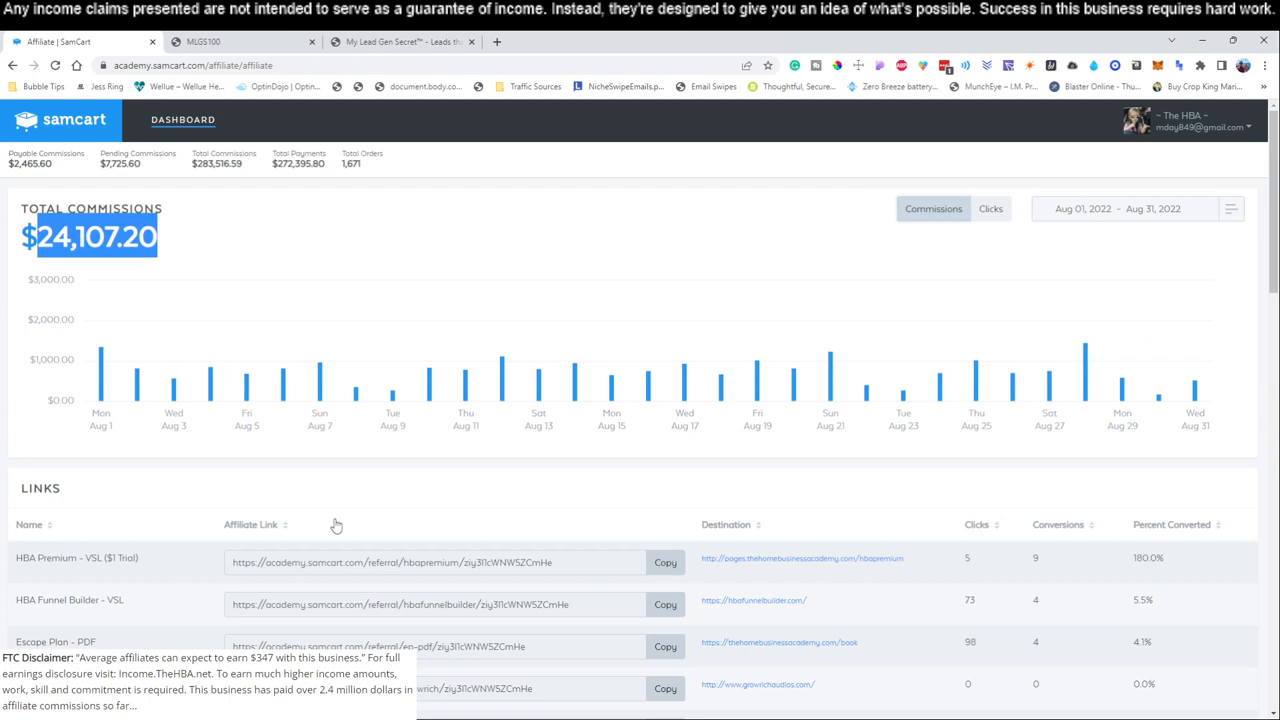
pyautogui.moveTo(248, 452)
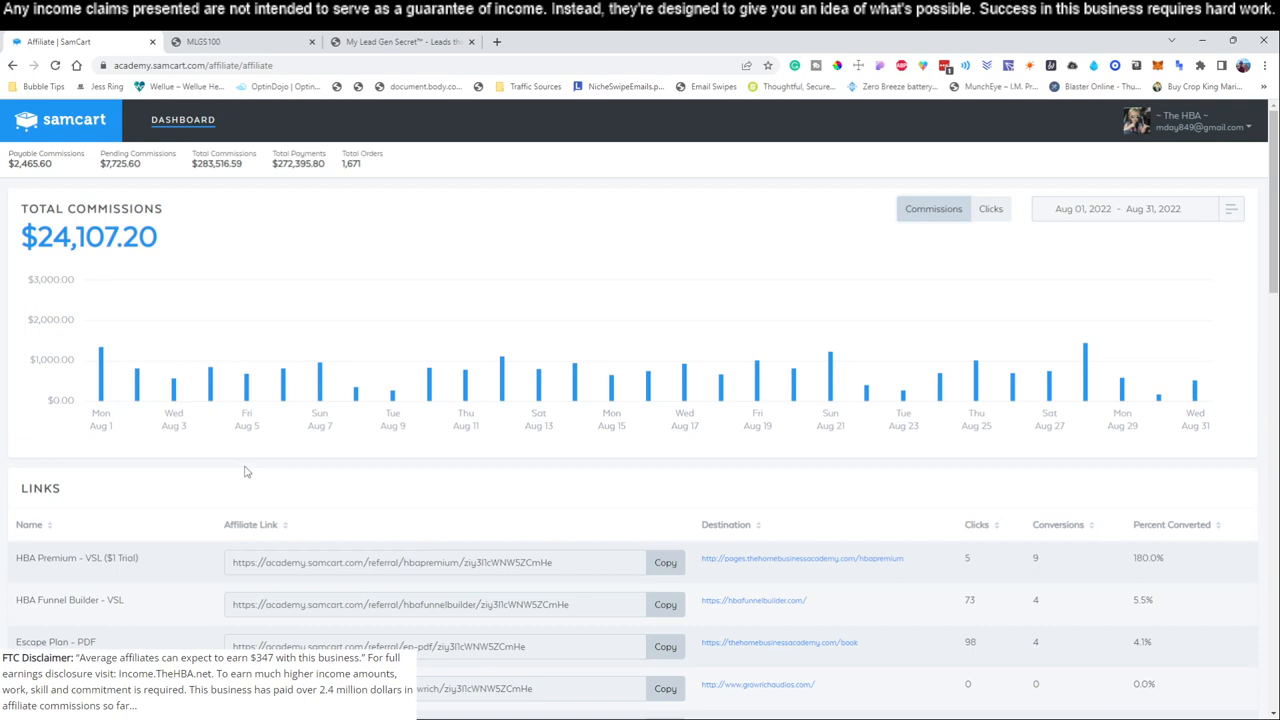
pyautogui.moveTo(240, 472)
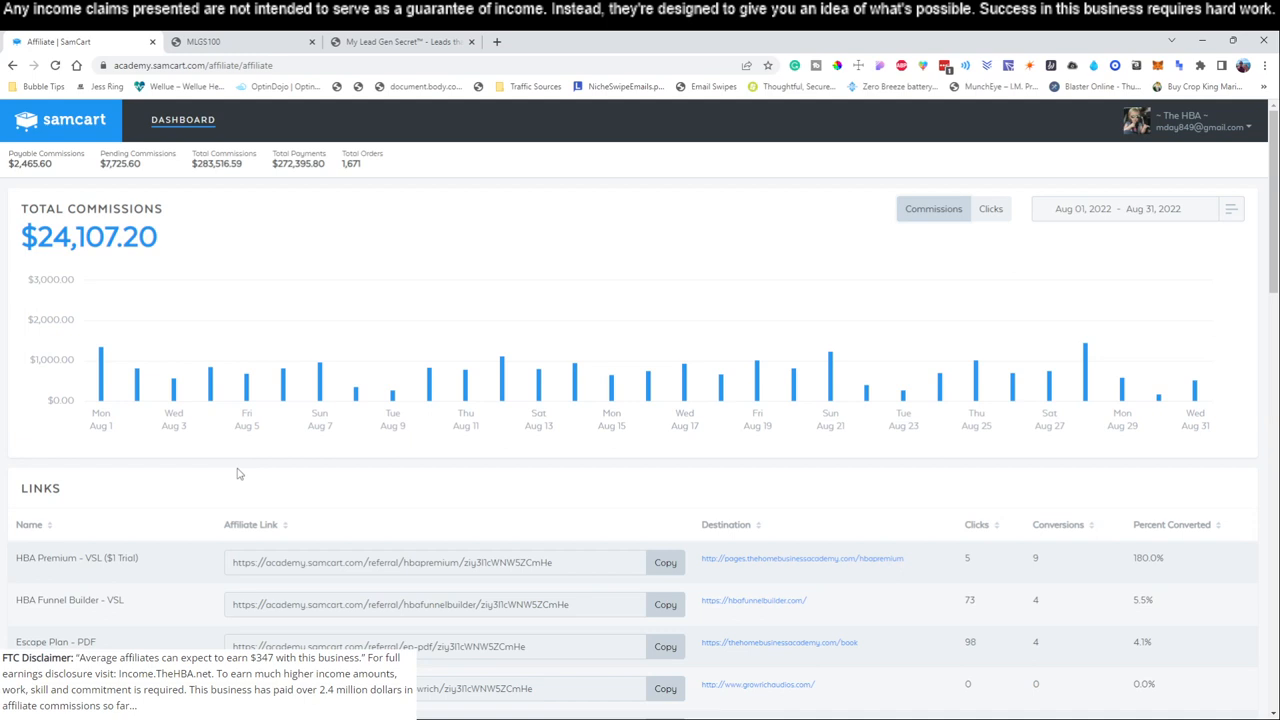
pyautogui.moveTo(146, 498)
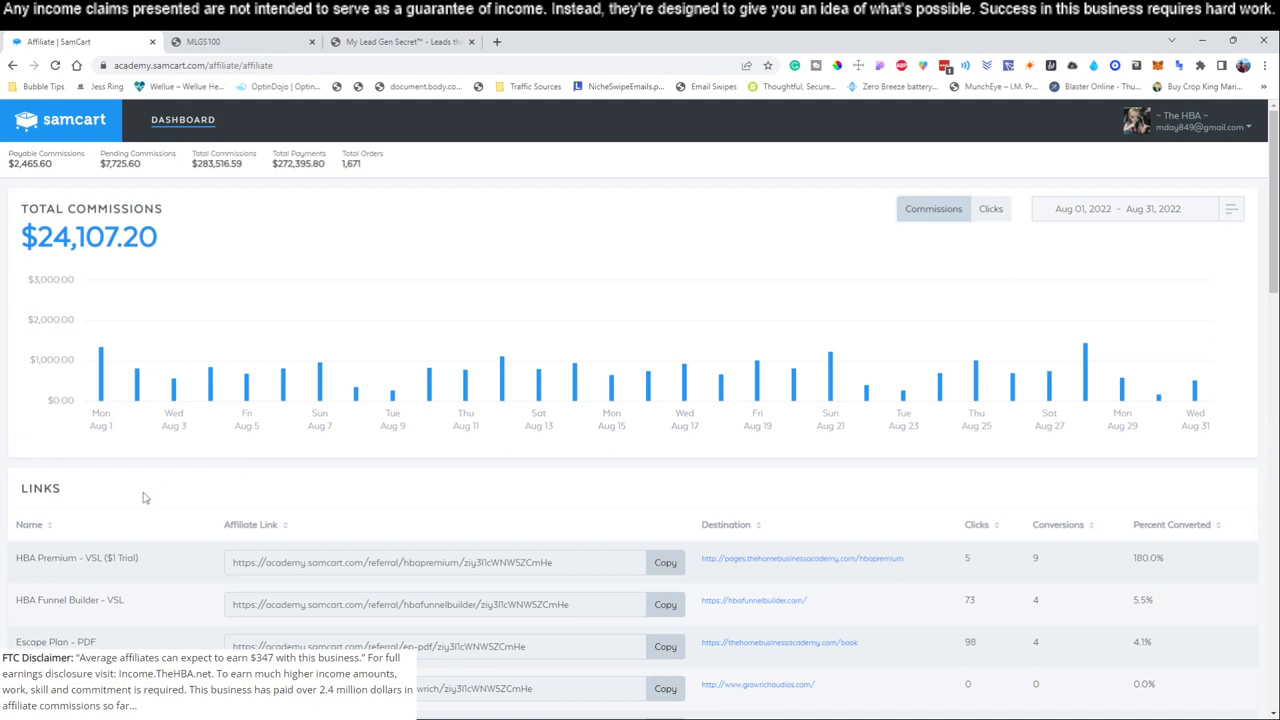
pyautogui.moveTo(538, 384)
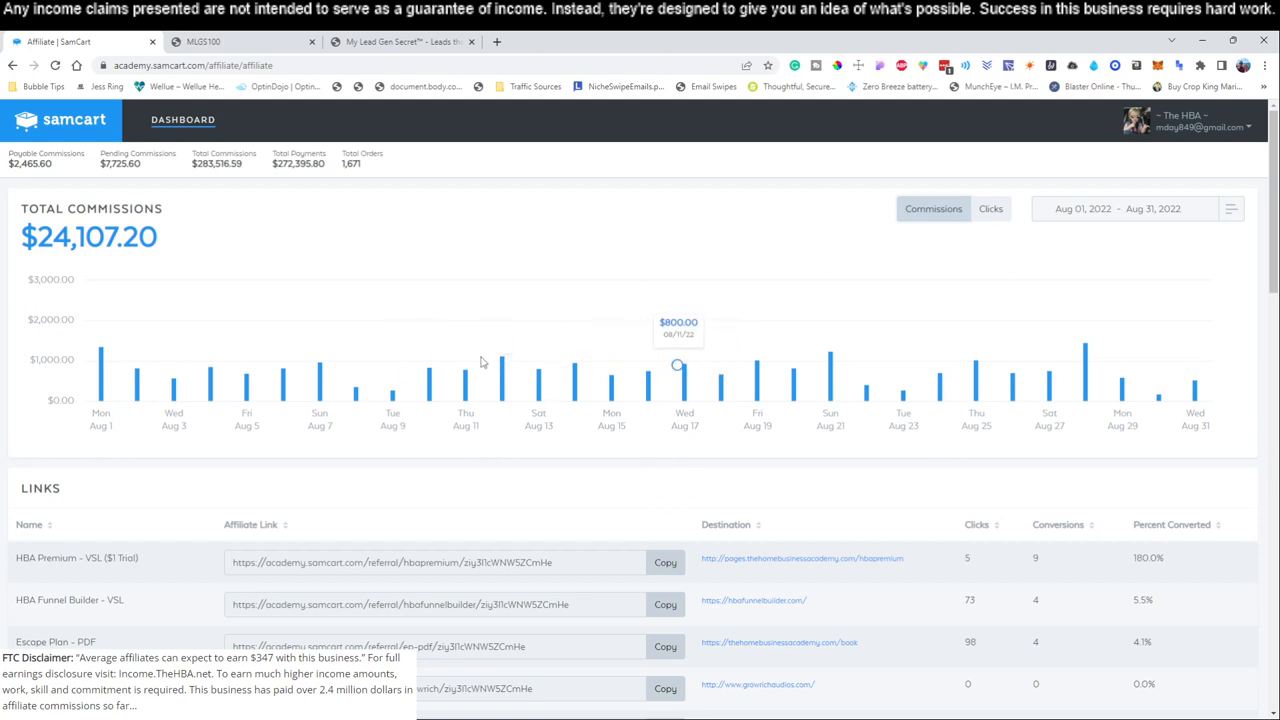
pyautogui.moveTo(572, 364)
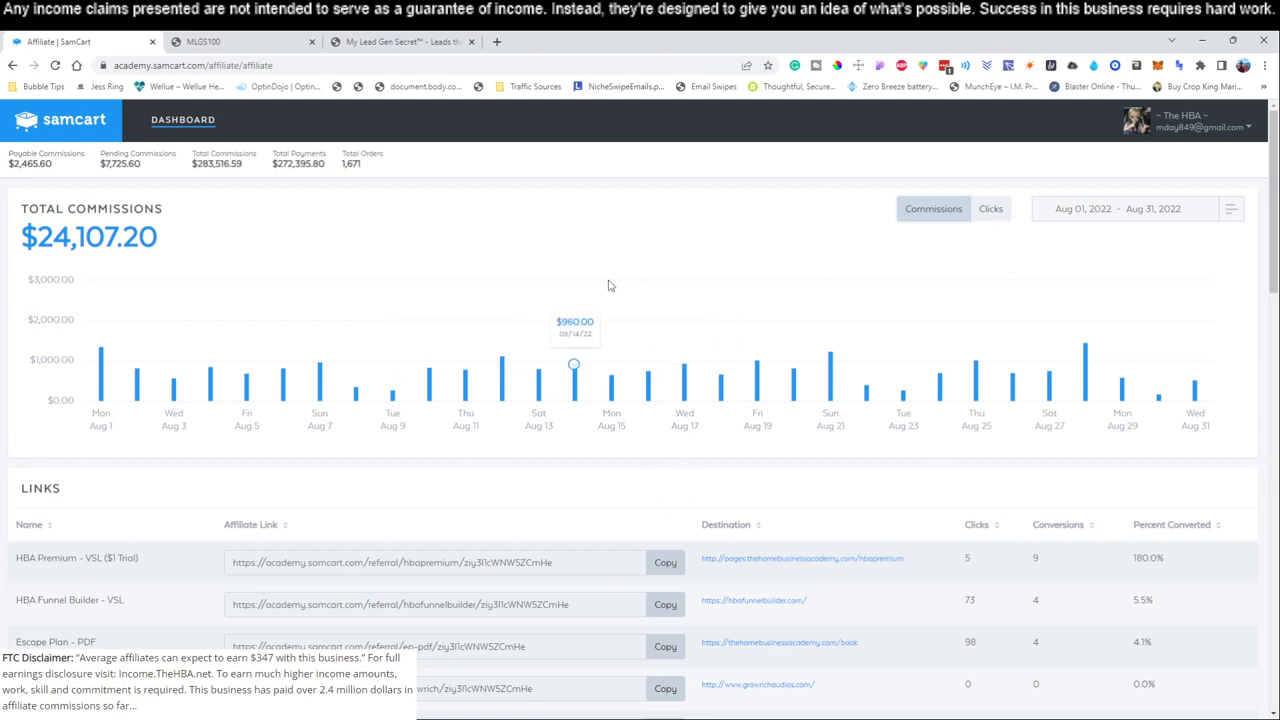
pyautogui.moveTo(610, 284)
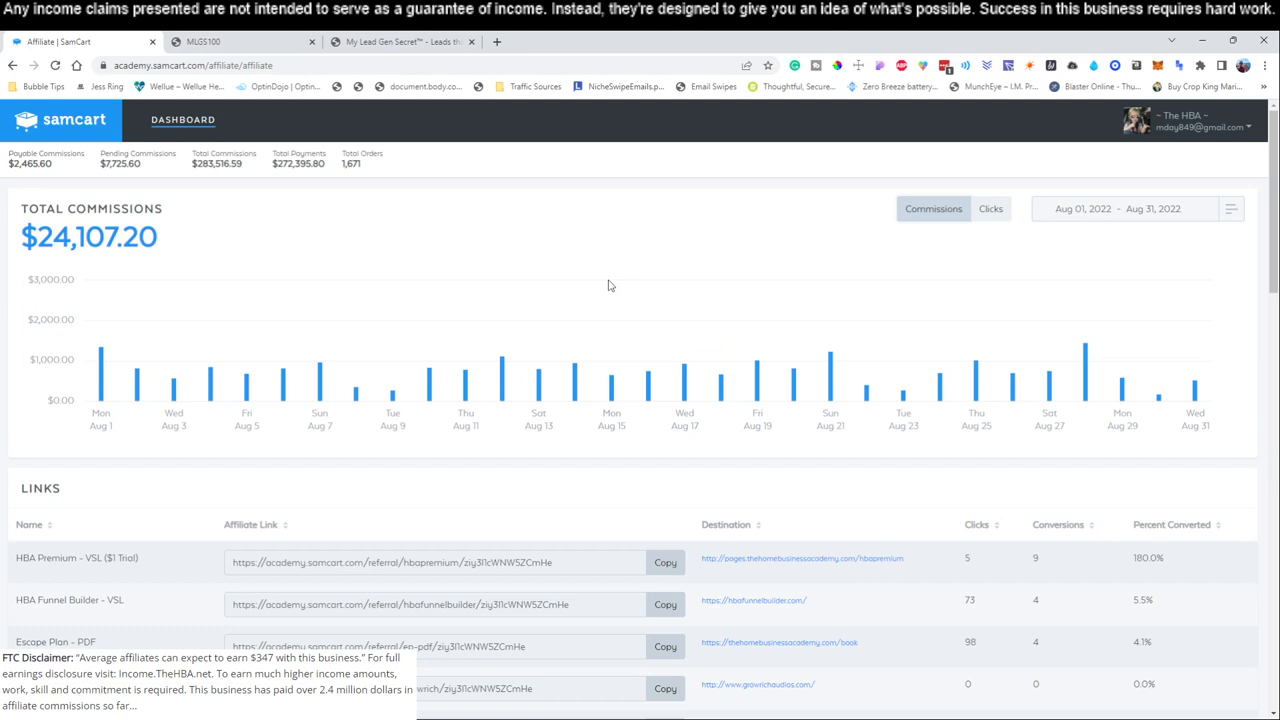
pyautogui.moveTo(648, 376)
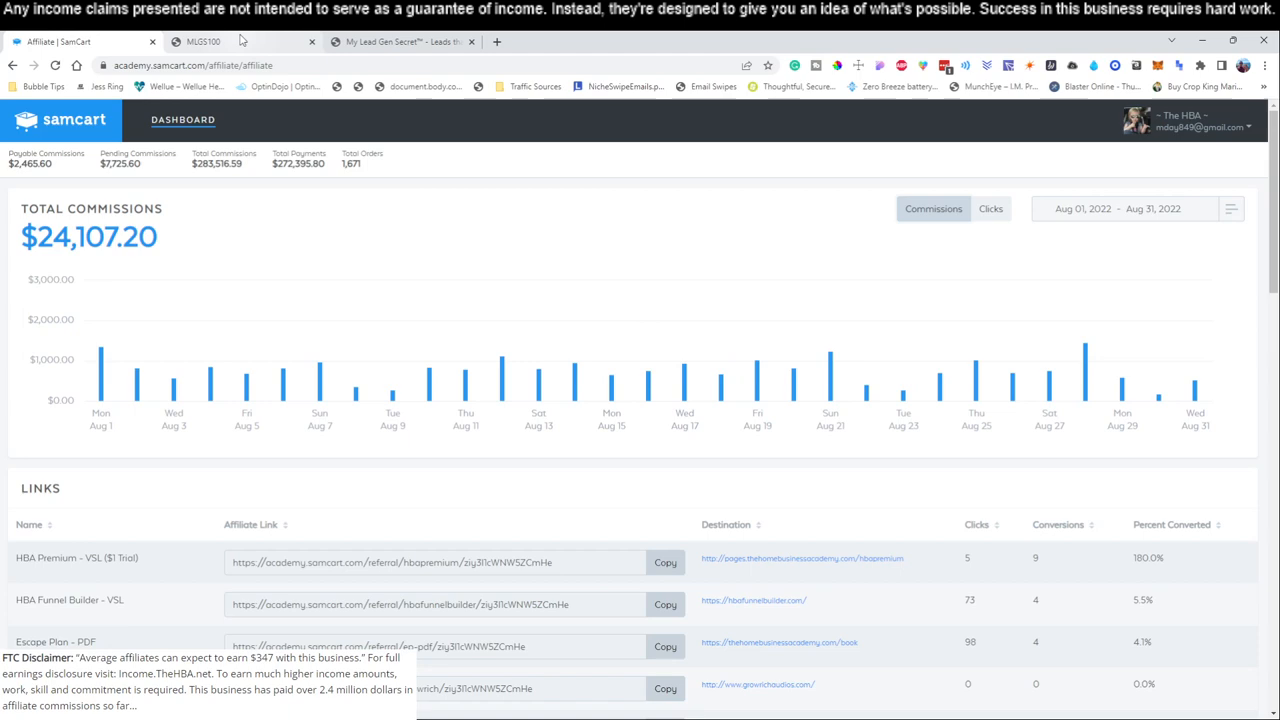
pyautogui.click(200, 40)
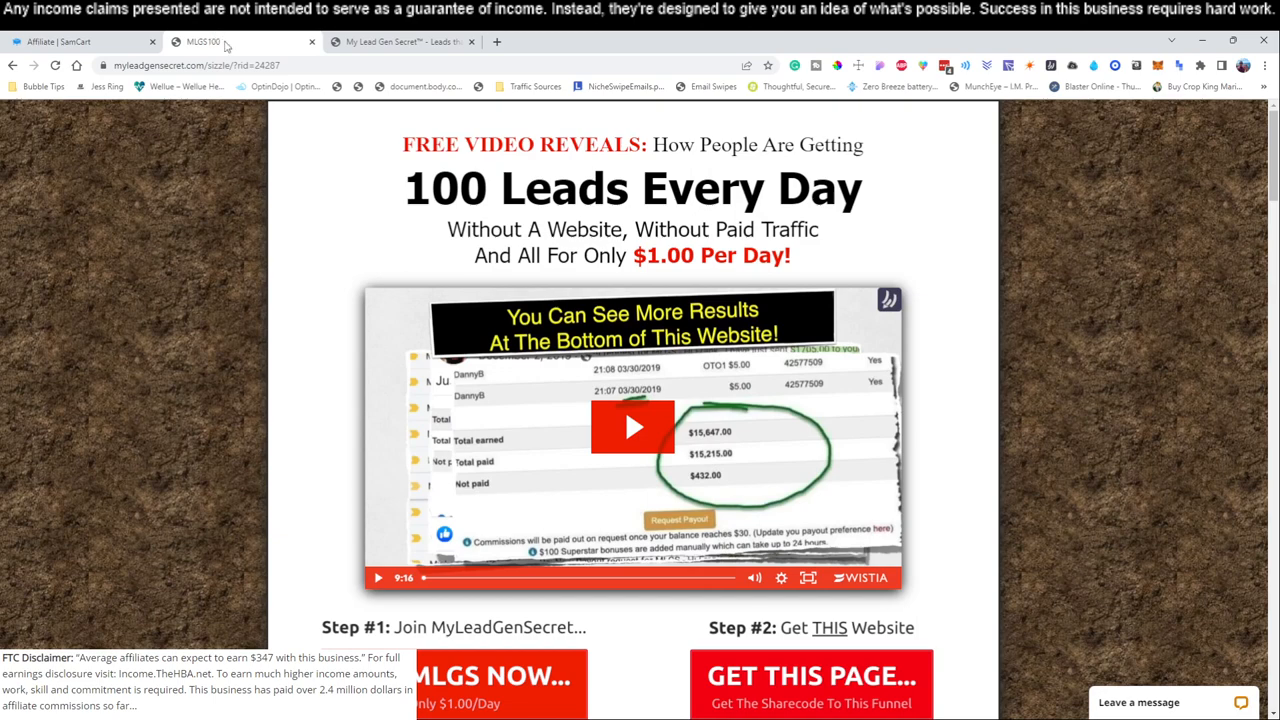
pyautogui.click(80, 40)
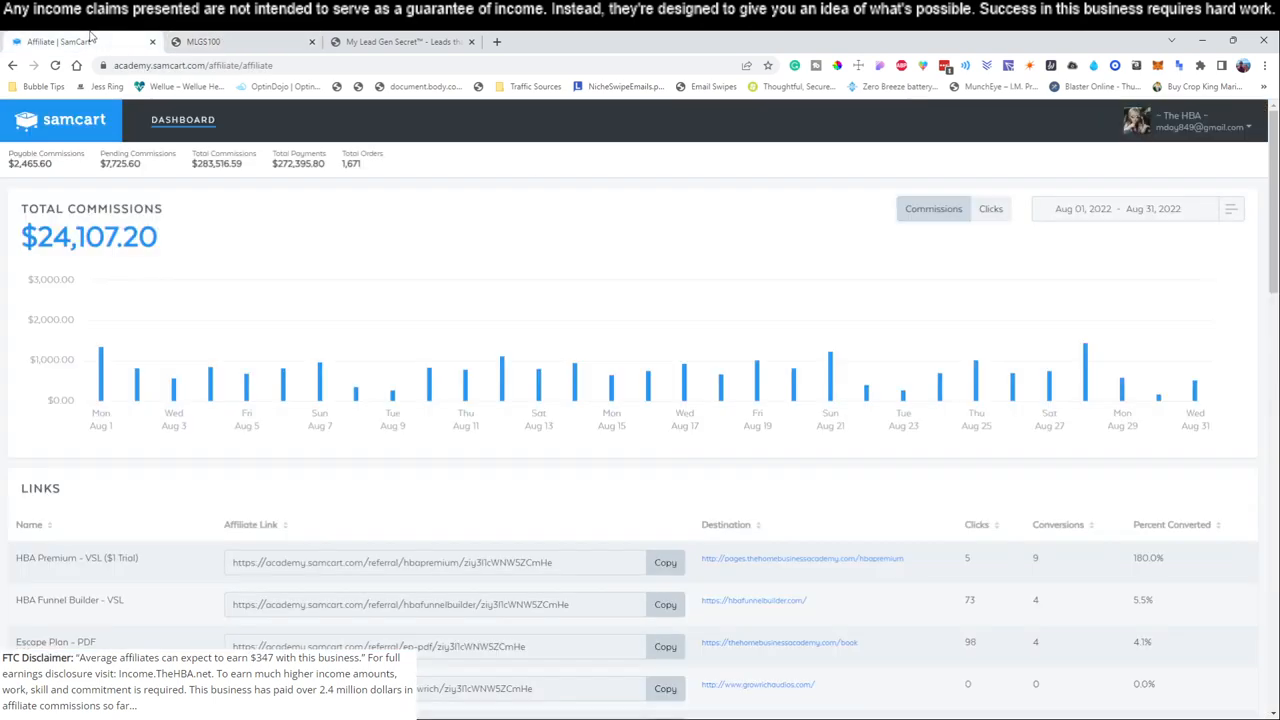
pyautogui.moveTo(304, 374)
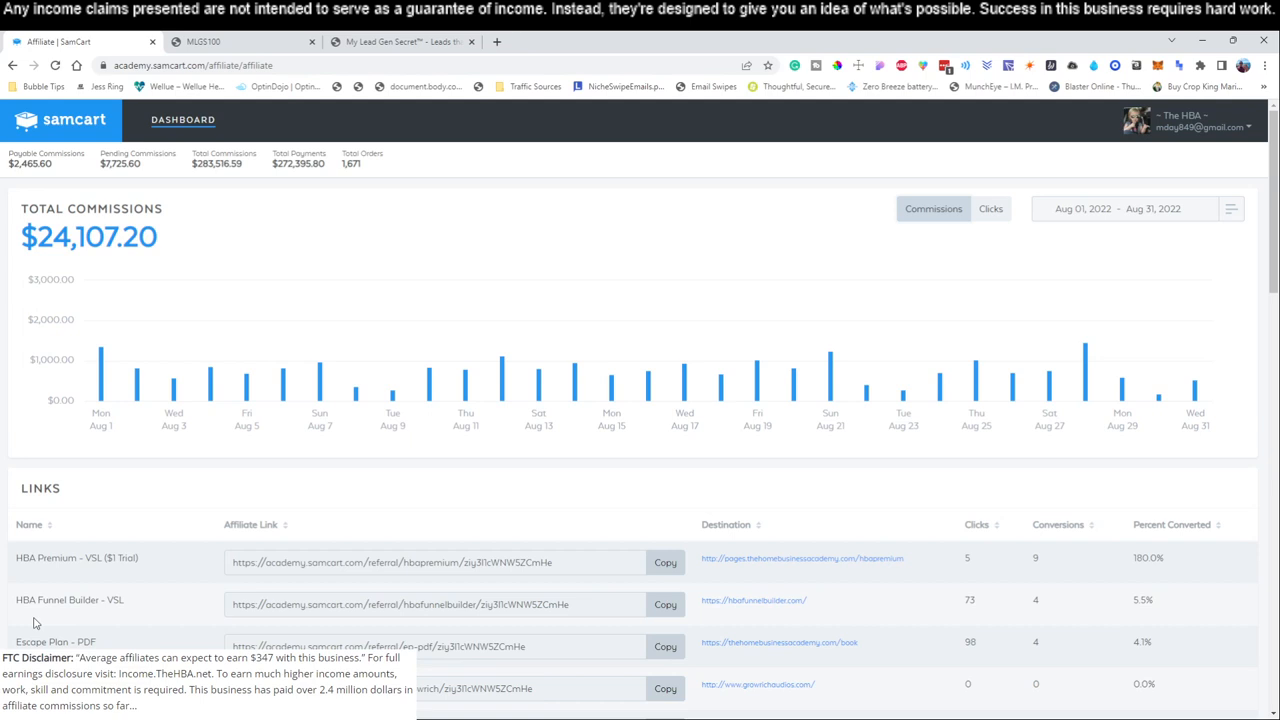
pyautogui.scroll(-3)
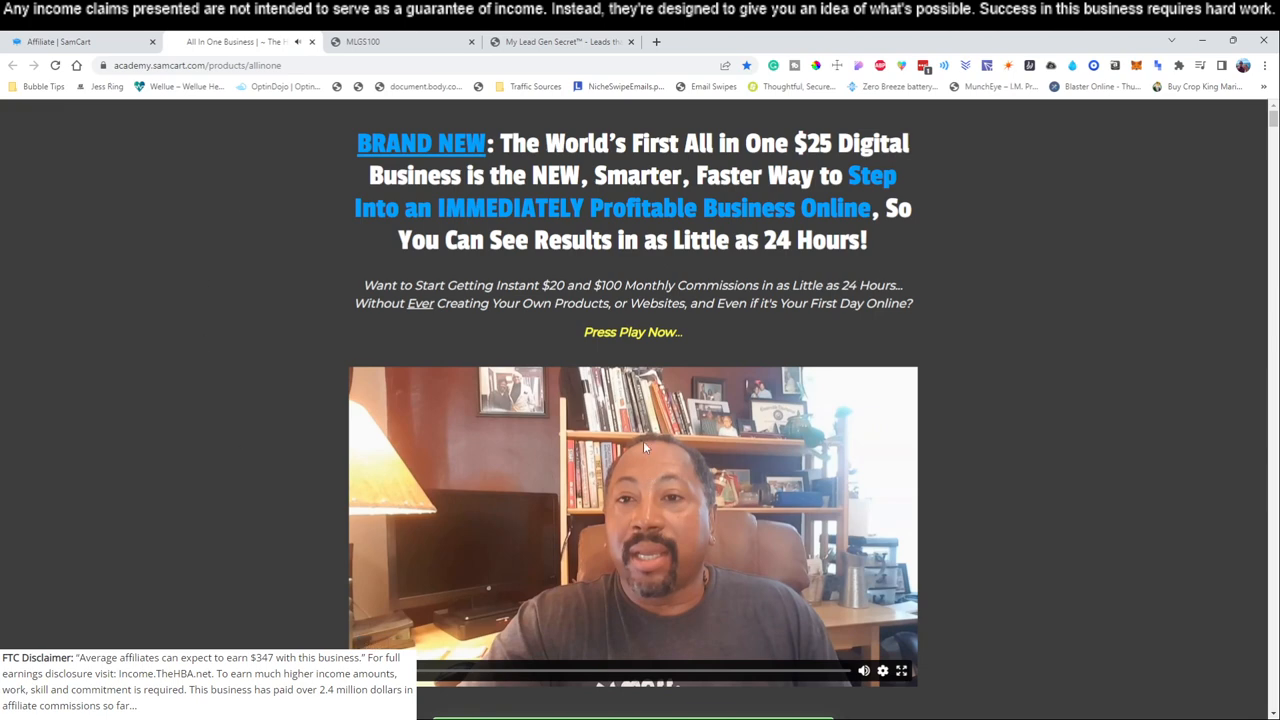
# Jump from the All in One Business sales page to its $25 checkout form and review it.
pyautogui.scroll(-3)
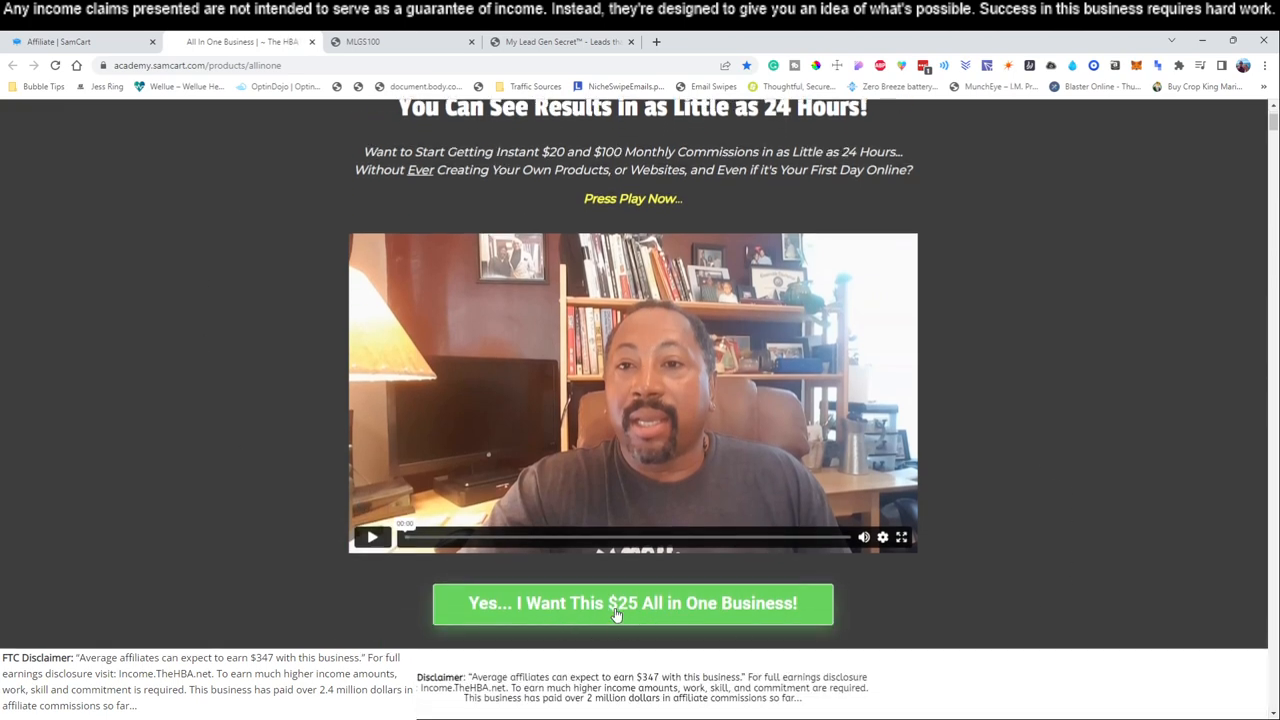
pyautogui.moveTo(904, 566)
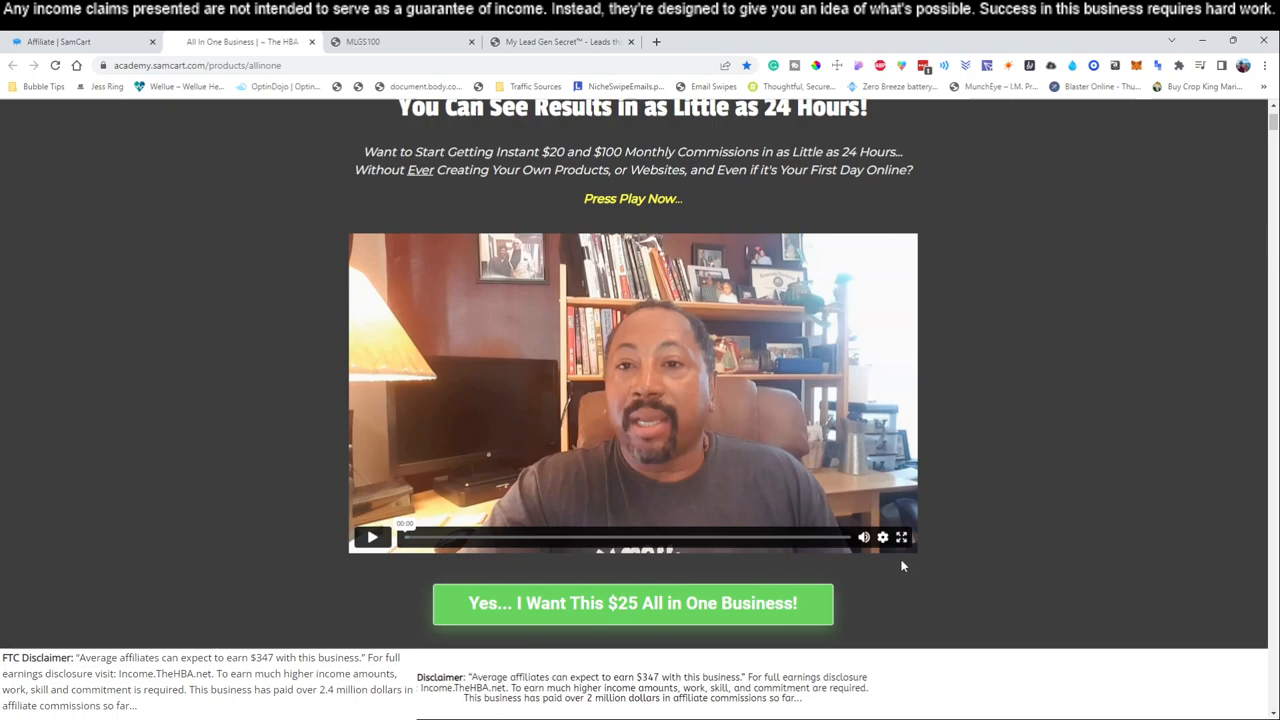
pyautogui.click(632, 604)
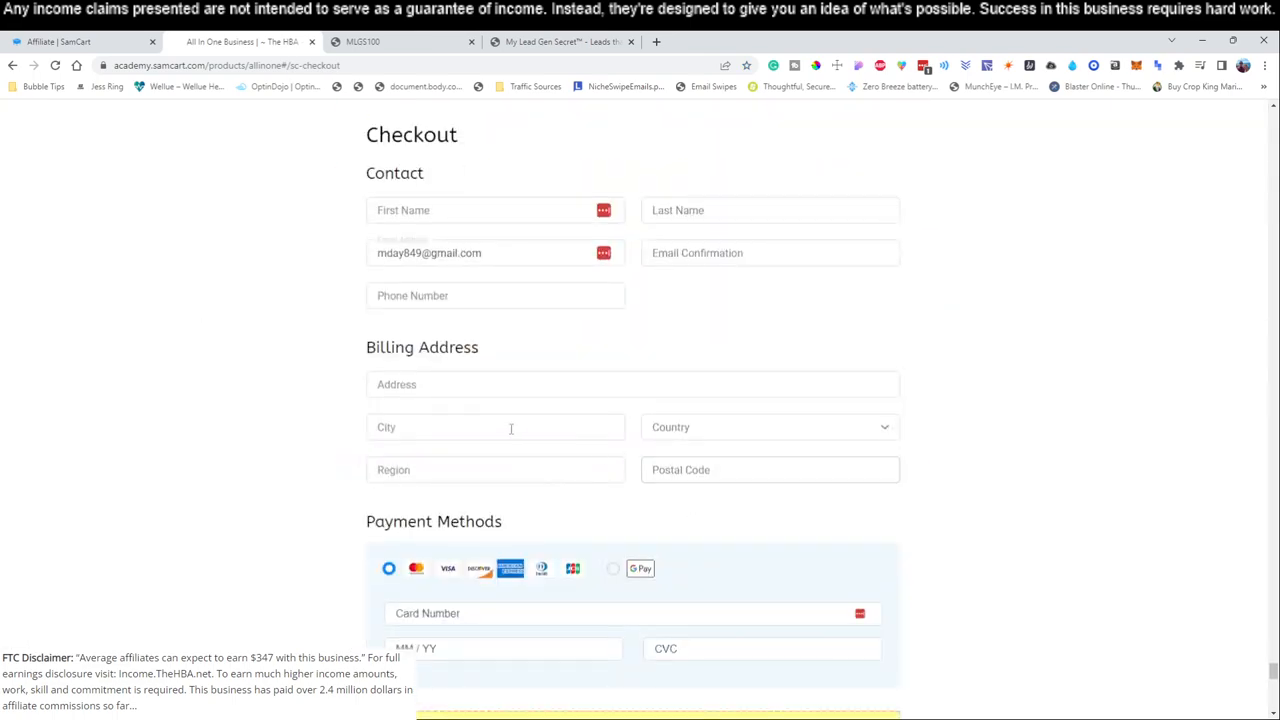
pyautogui.scroll(-3)
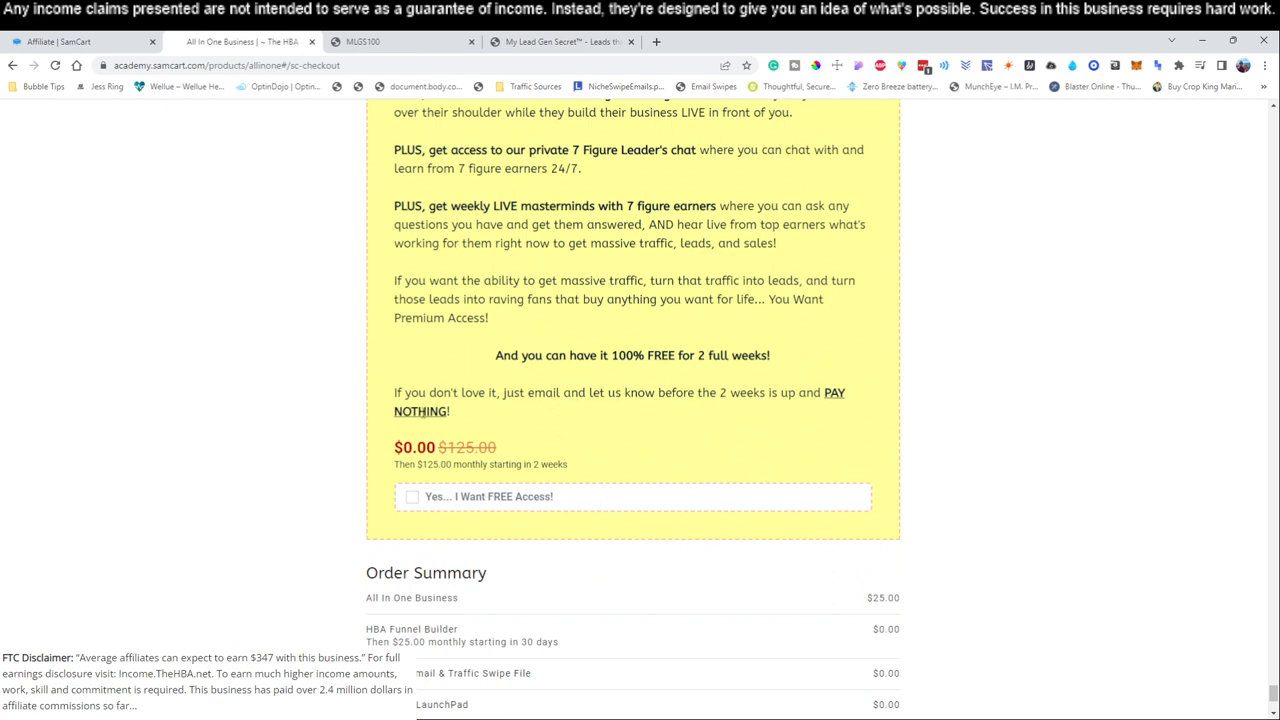
pyautogui.moveTo(700, 456)
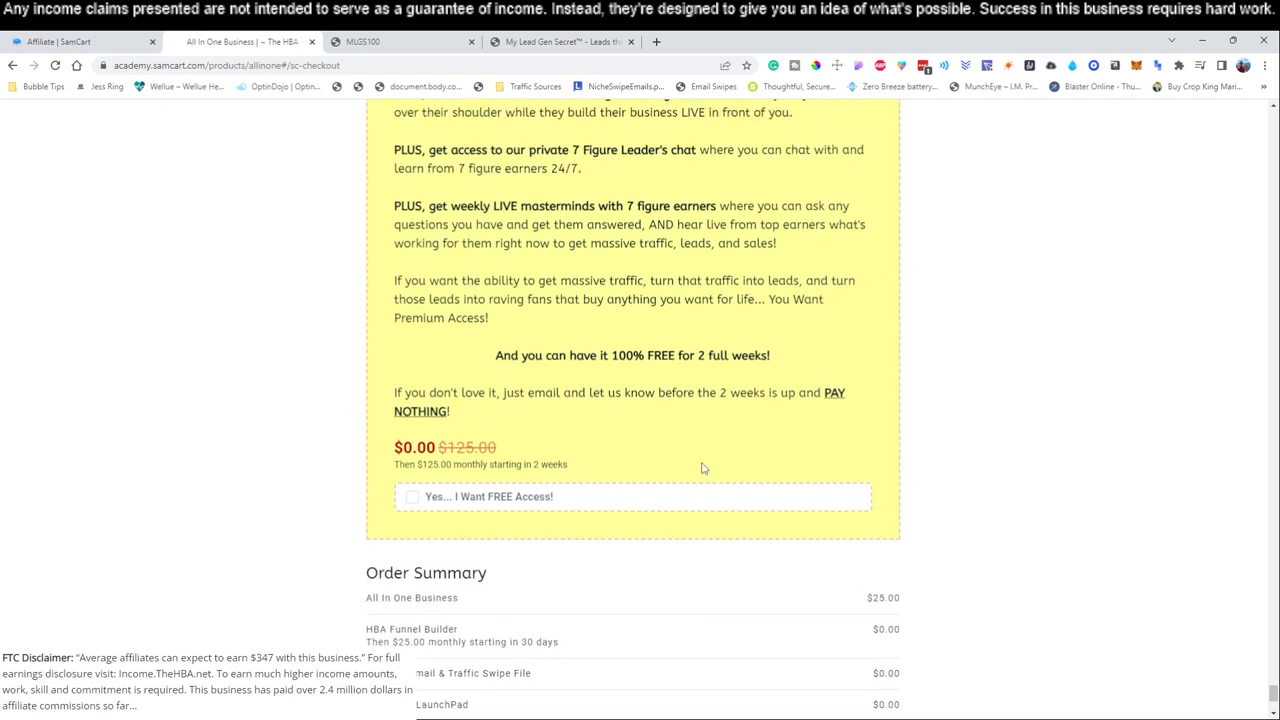
pyautogui.moveTo(168, 410)
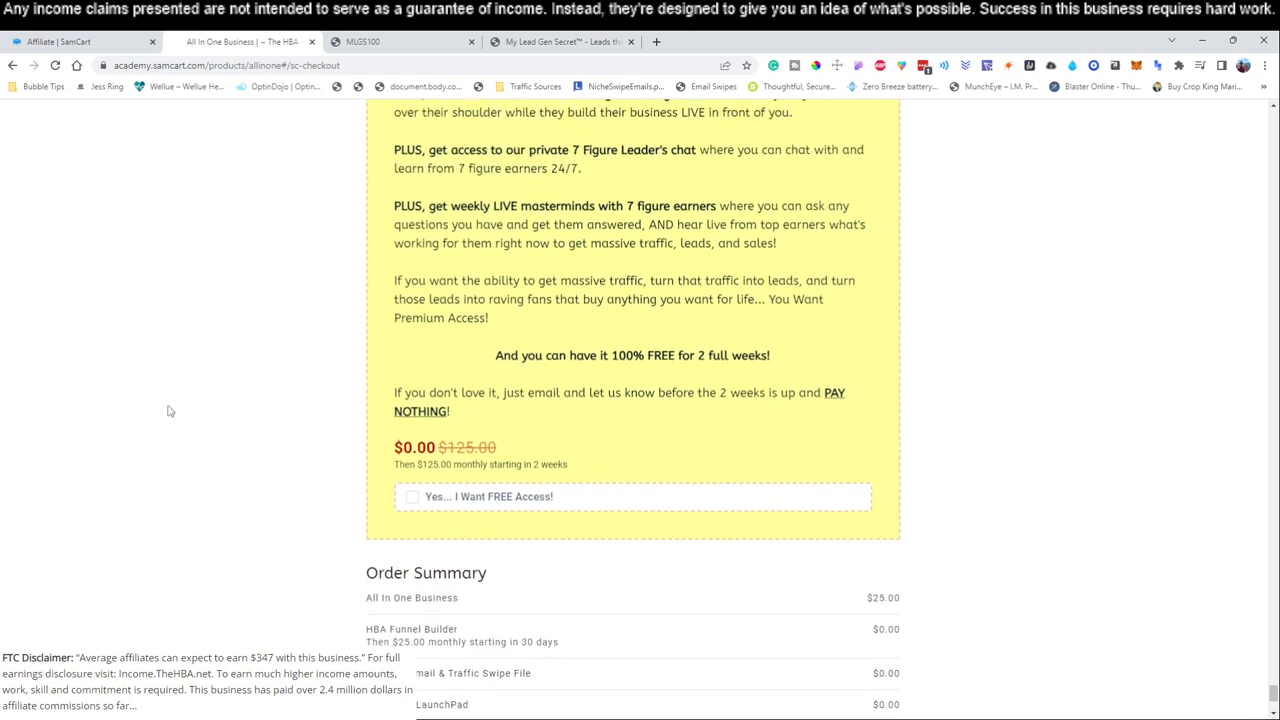
pyautogui.moveTo(244, 488)
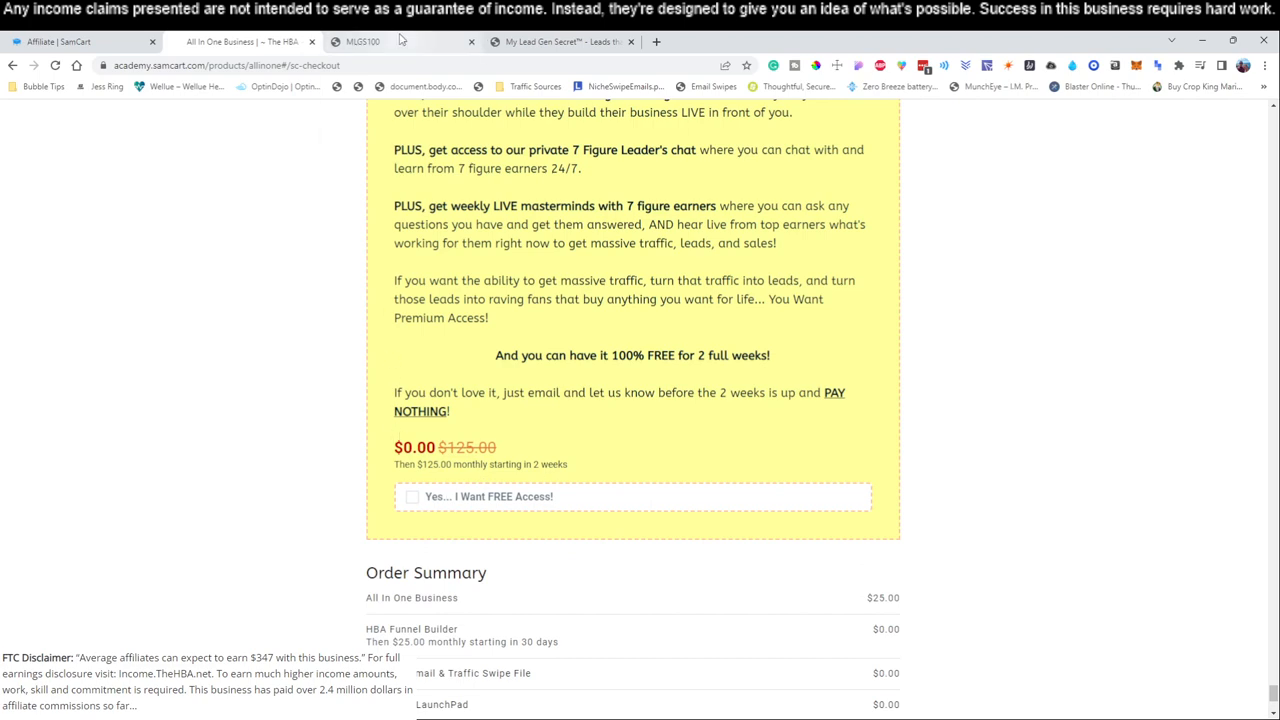
pyautogui.moveTo(362, 40)
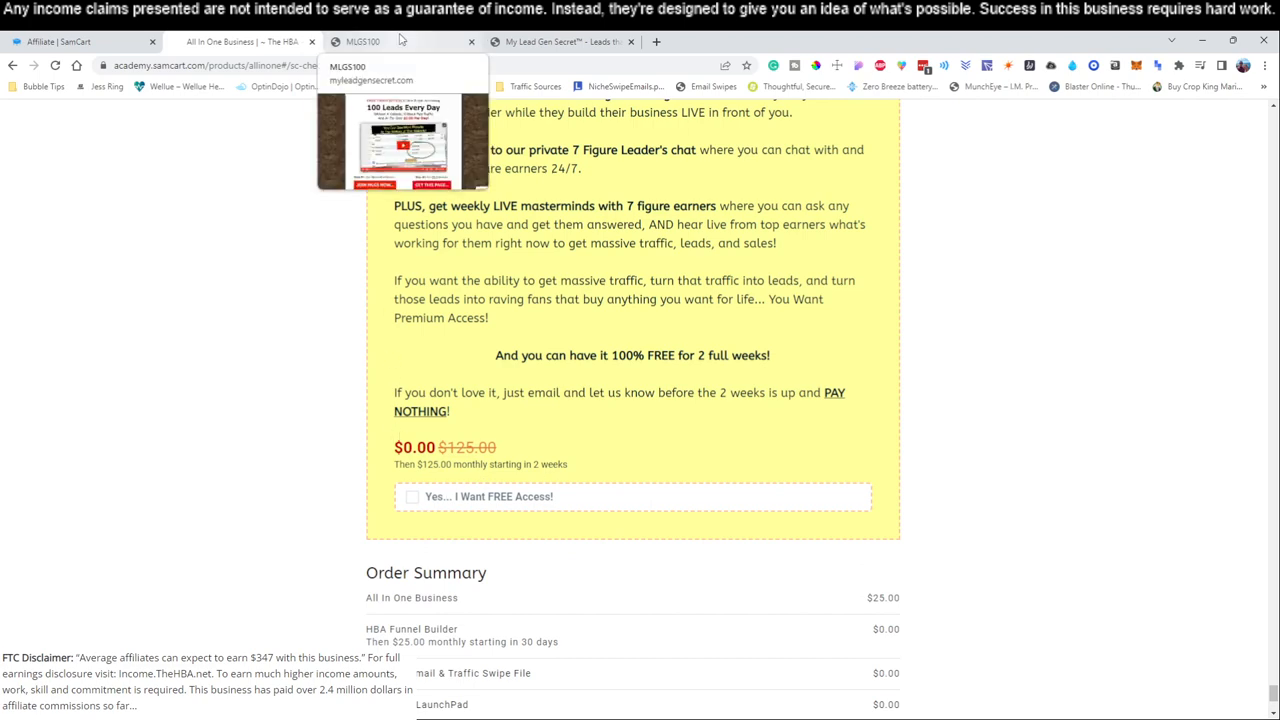
# View the My Lead Gen Secret home page and return to the All in One Business sales page.
pyautogui.click(396, 40)
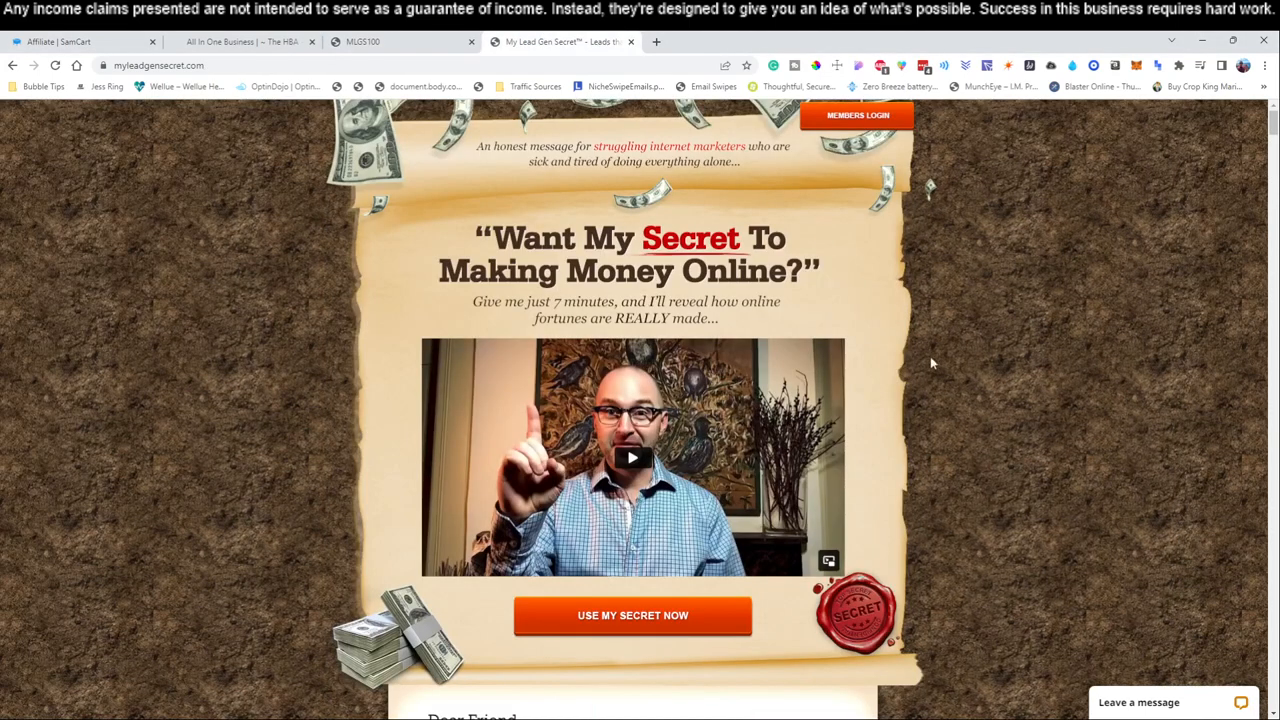
pyautogui.click(856, 114)
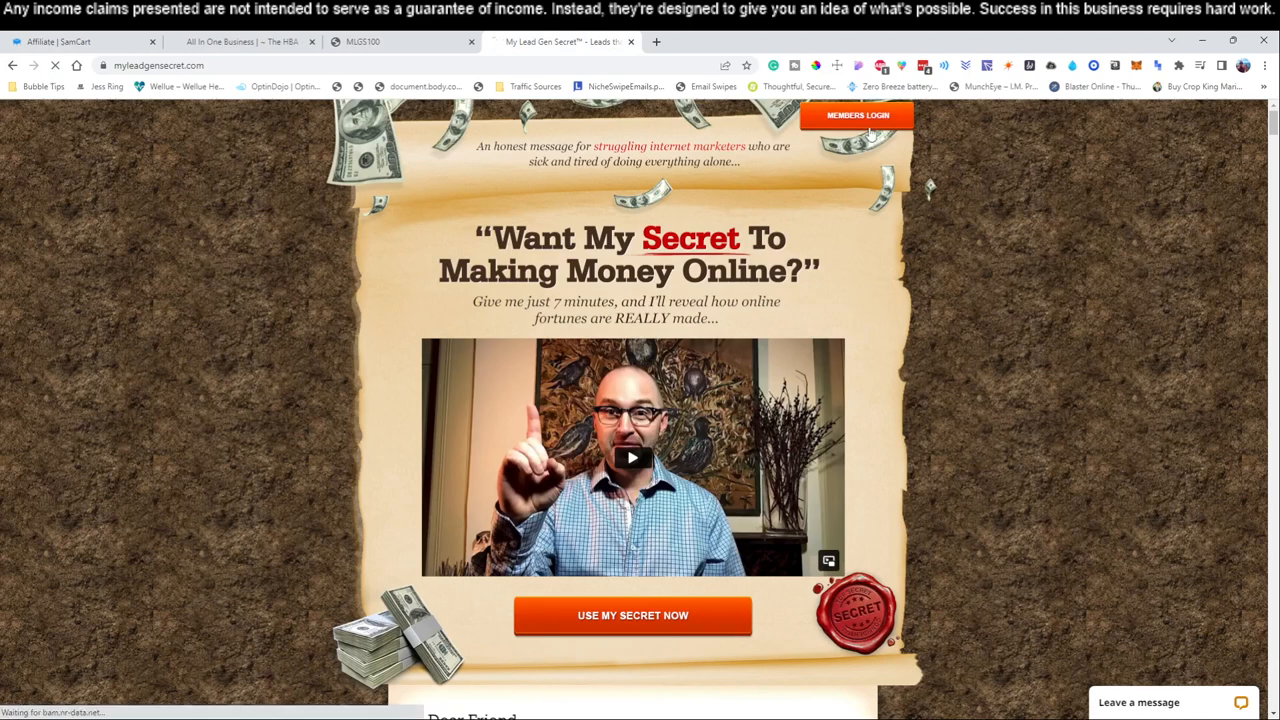
pyautogui.click(856, 114)
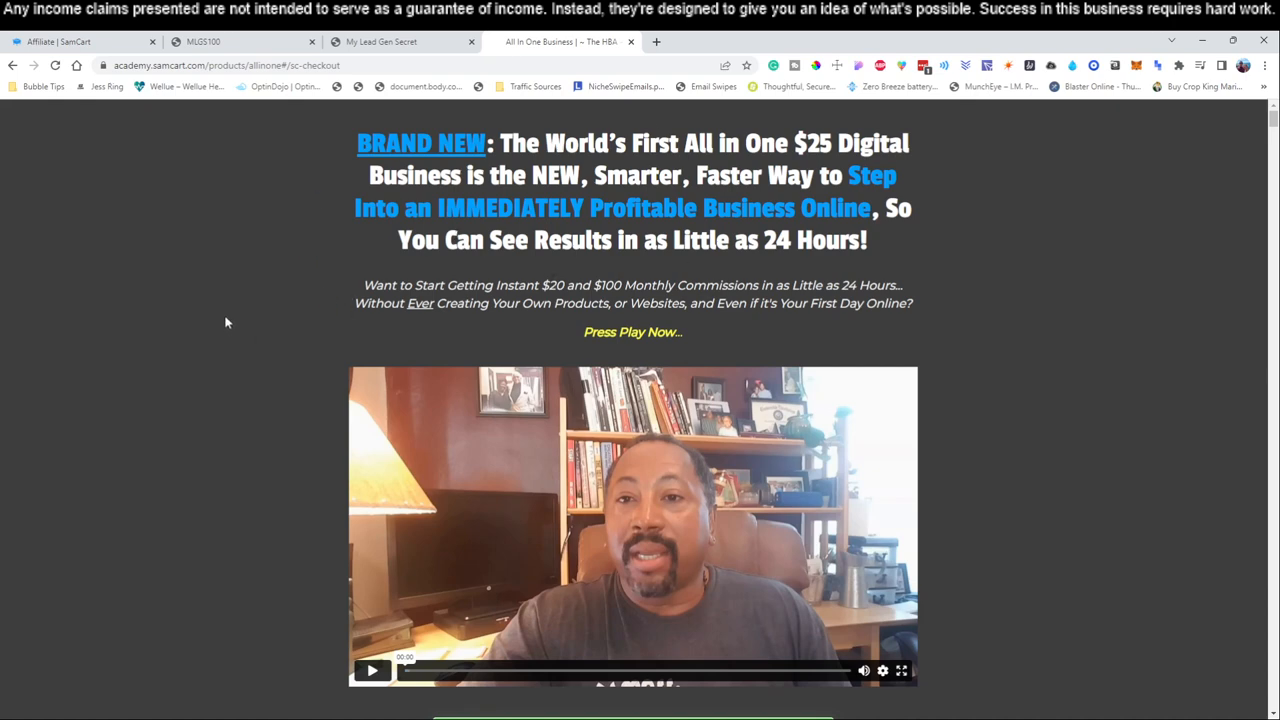
pyautogui.moveTo(328, 304)
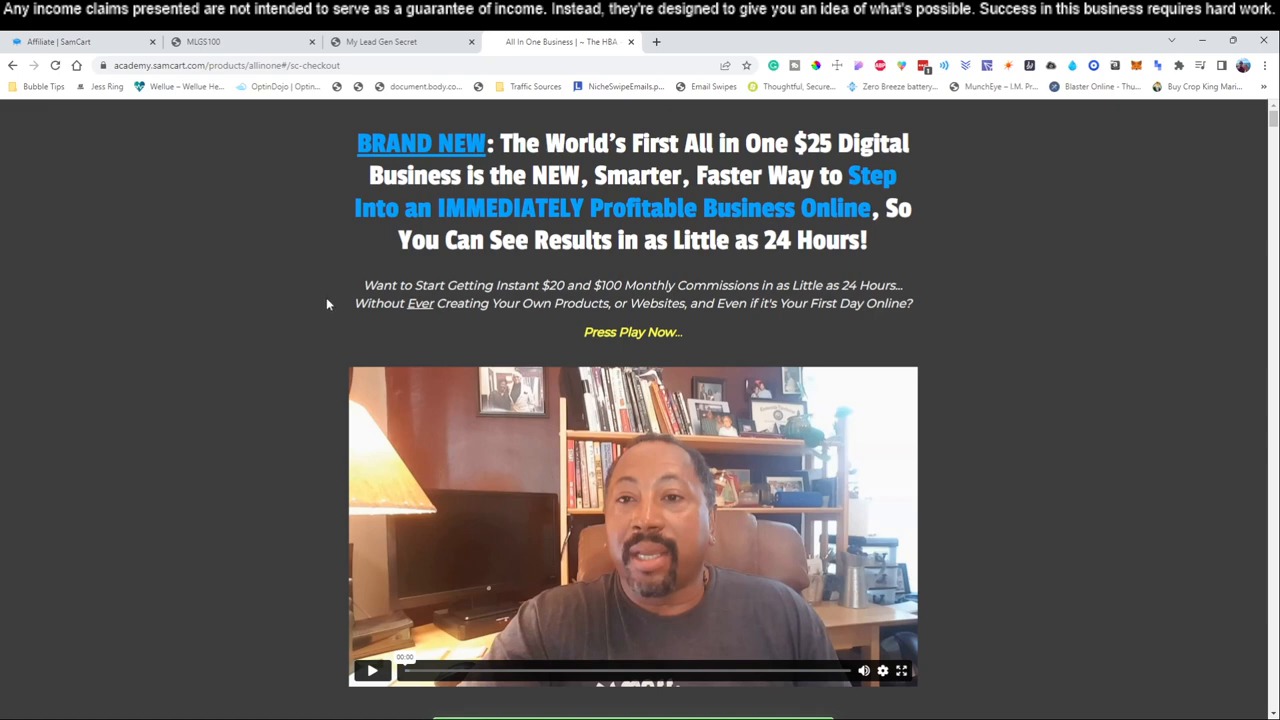
pyautogui.moveTo(244, 390)
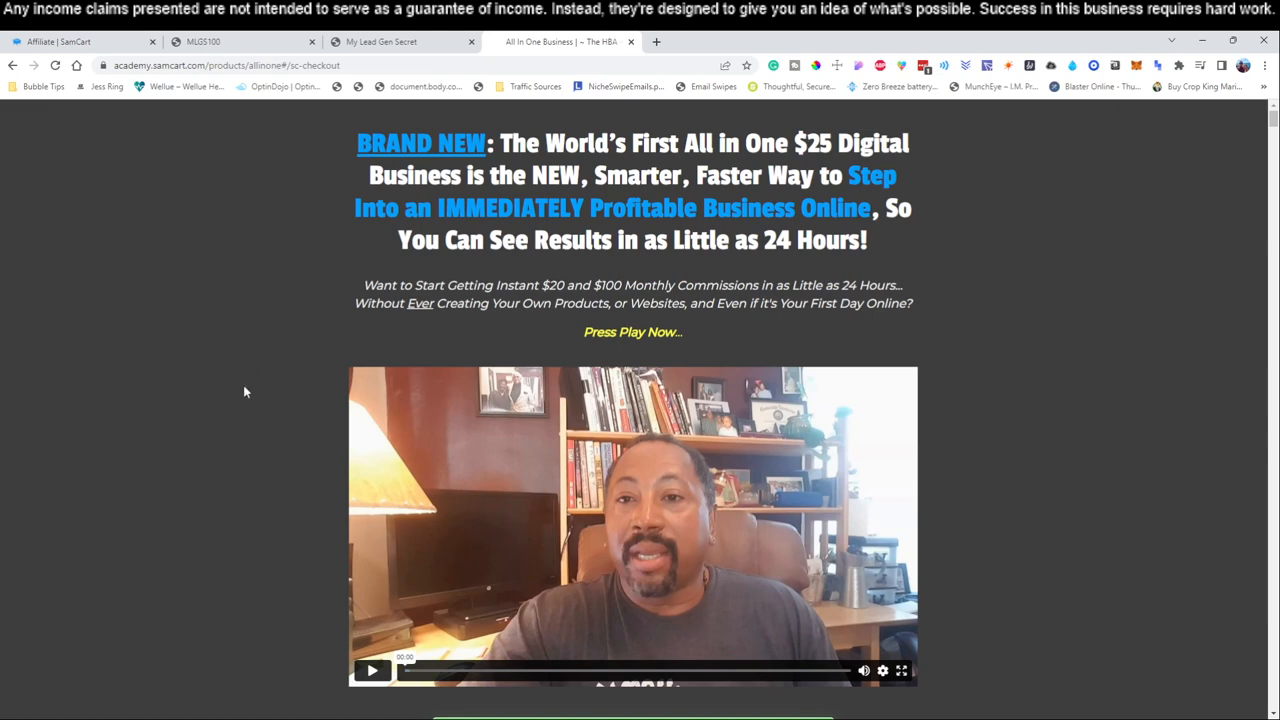
# Review the sales page down to the order button, then switch to the My Lead Gen Secret account overview.
pyautogui.scroll(-3)
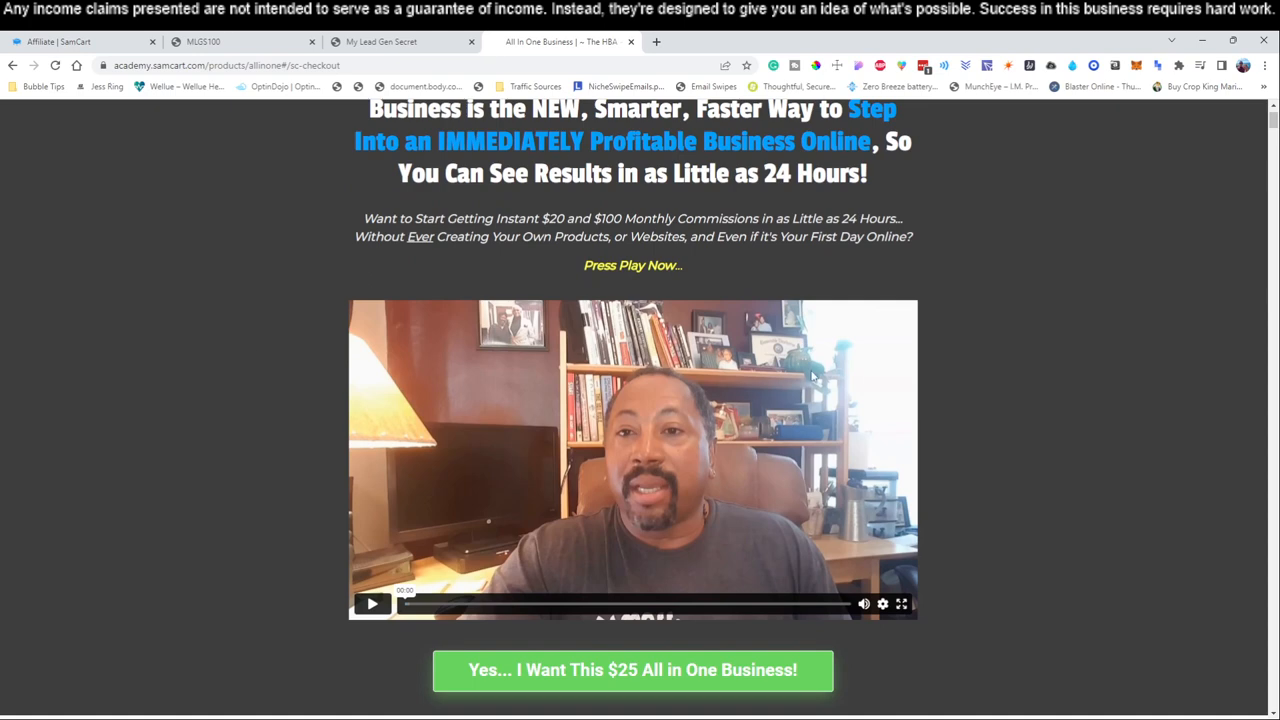
pyautogui.moveTo(148, 396)
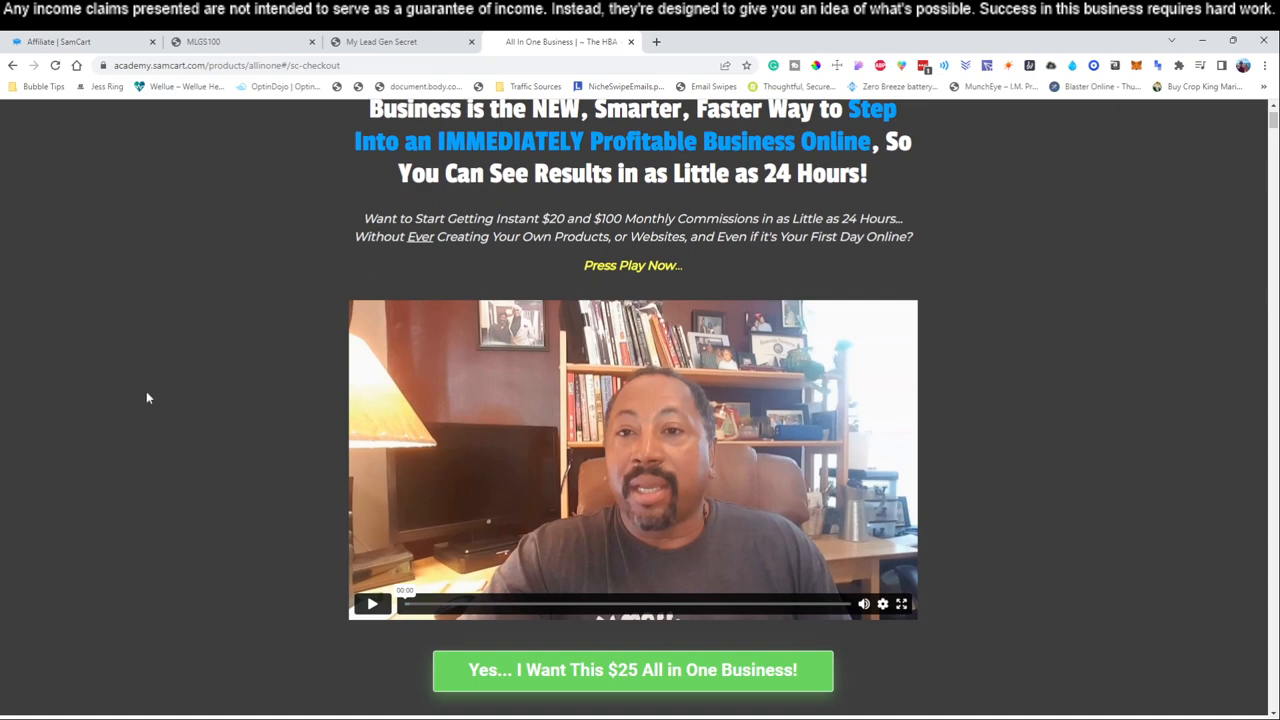
pyautogui.moveTo(380, 496)
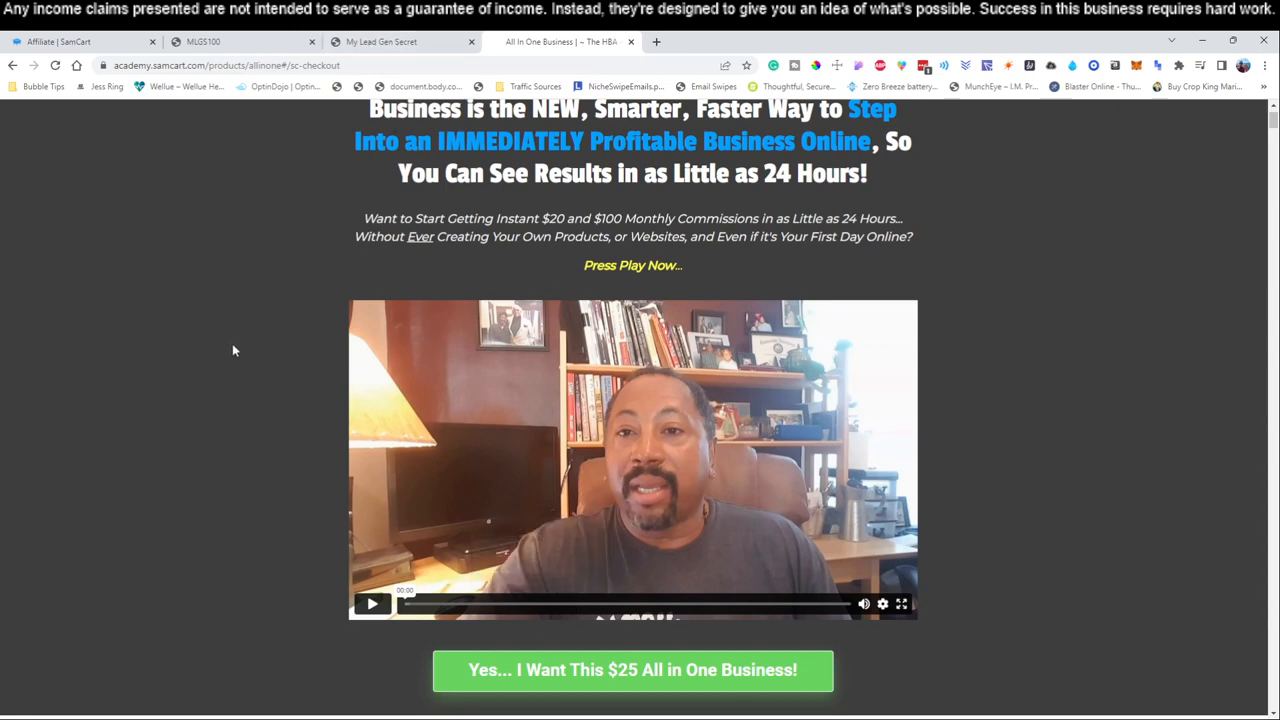
pyautogui.moveTo(340, 428)
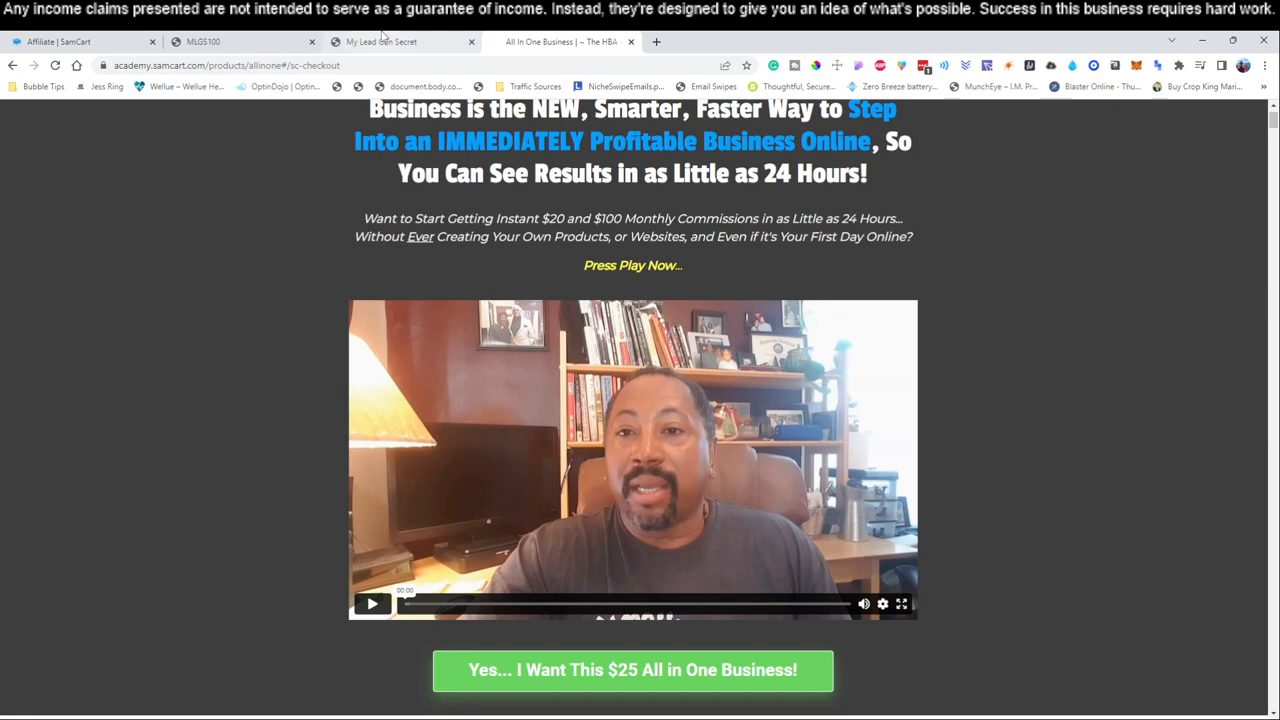
pyautogui.click(400, 40)
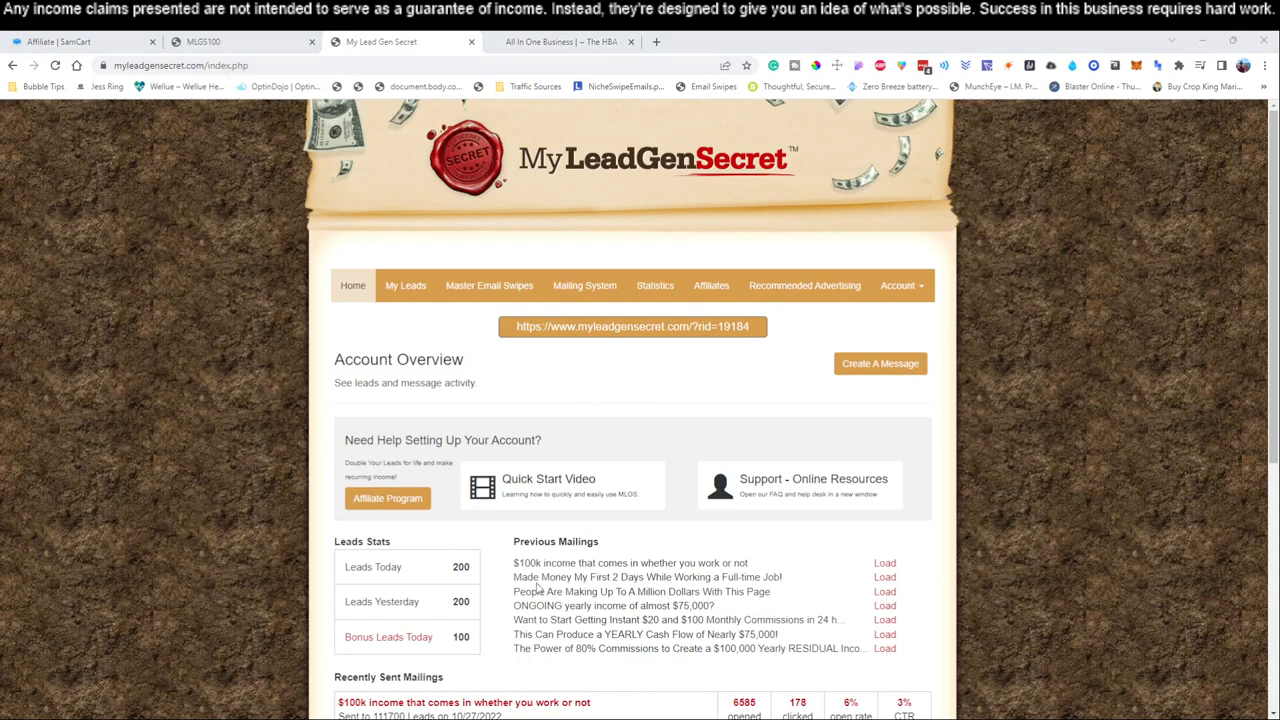
pyautogui.moveTo(584, 284)
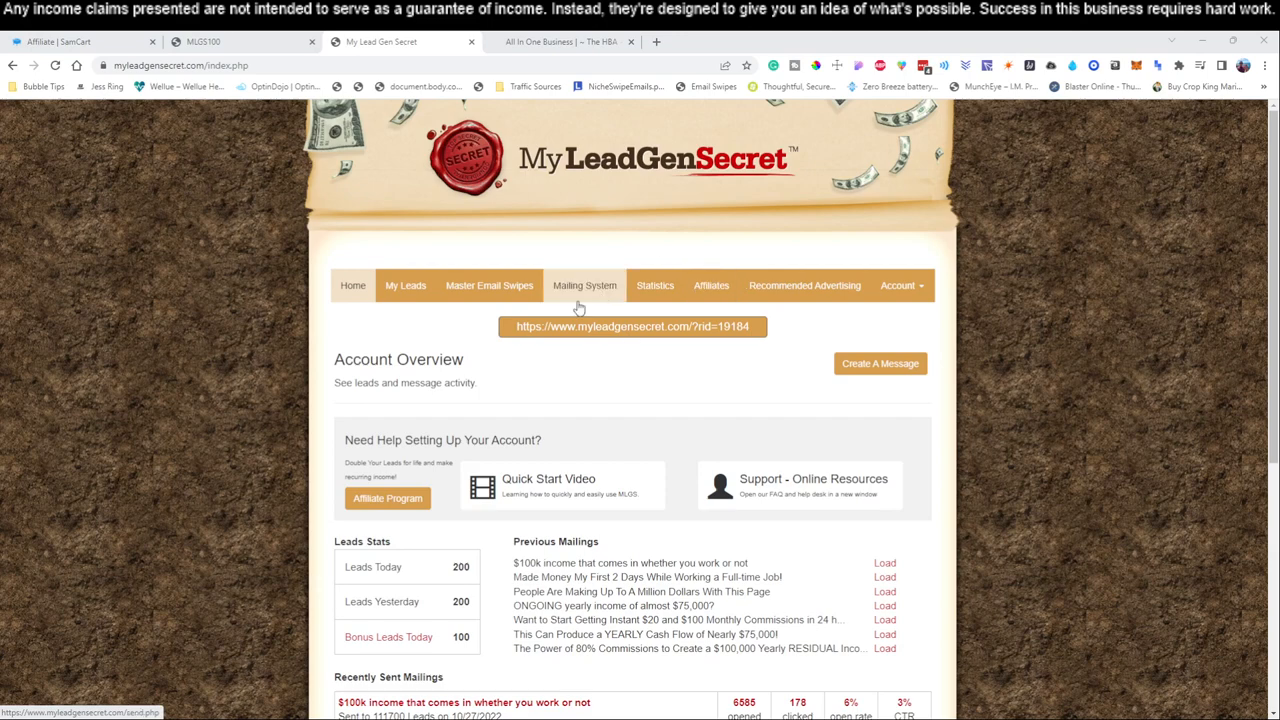
# Start a mailing with every lead date selected, 113,700 leads, then bring up the sales page copy.
pyautogui.click(584, 284)
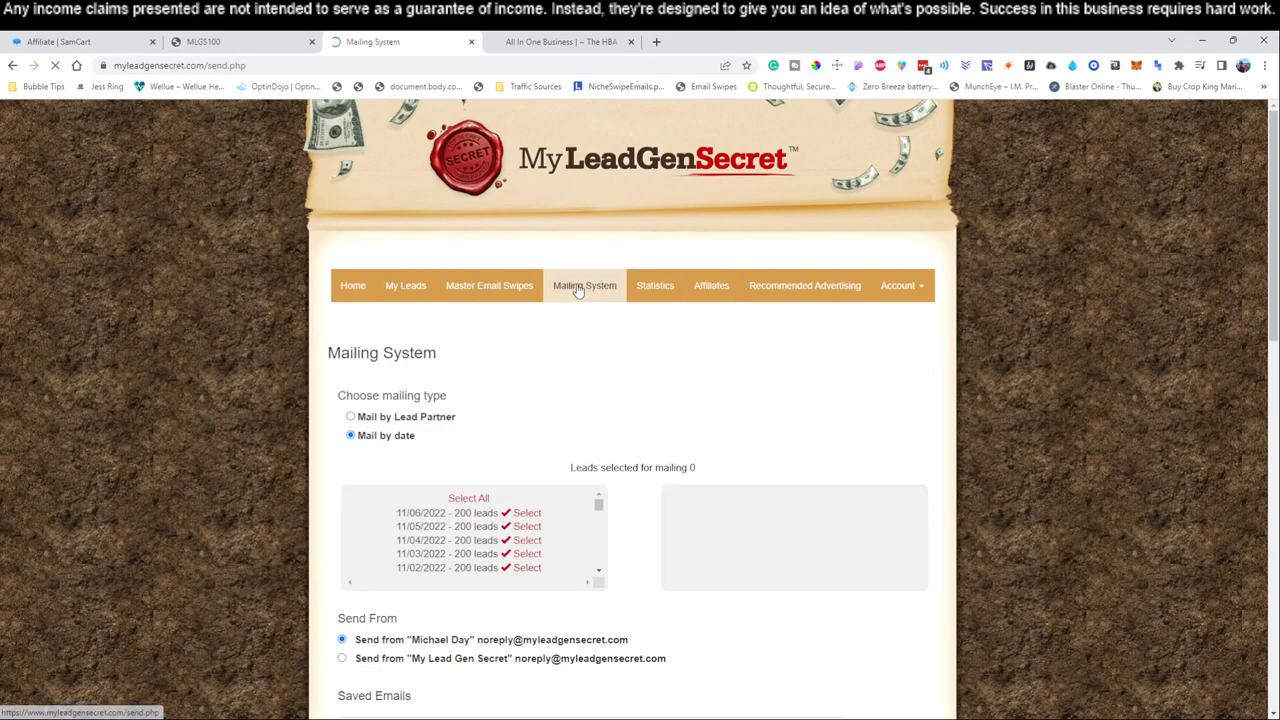
pyautogui.scroll(-3)
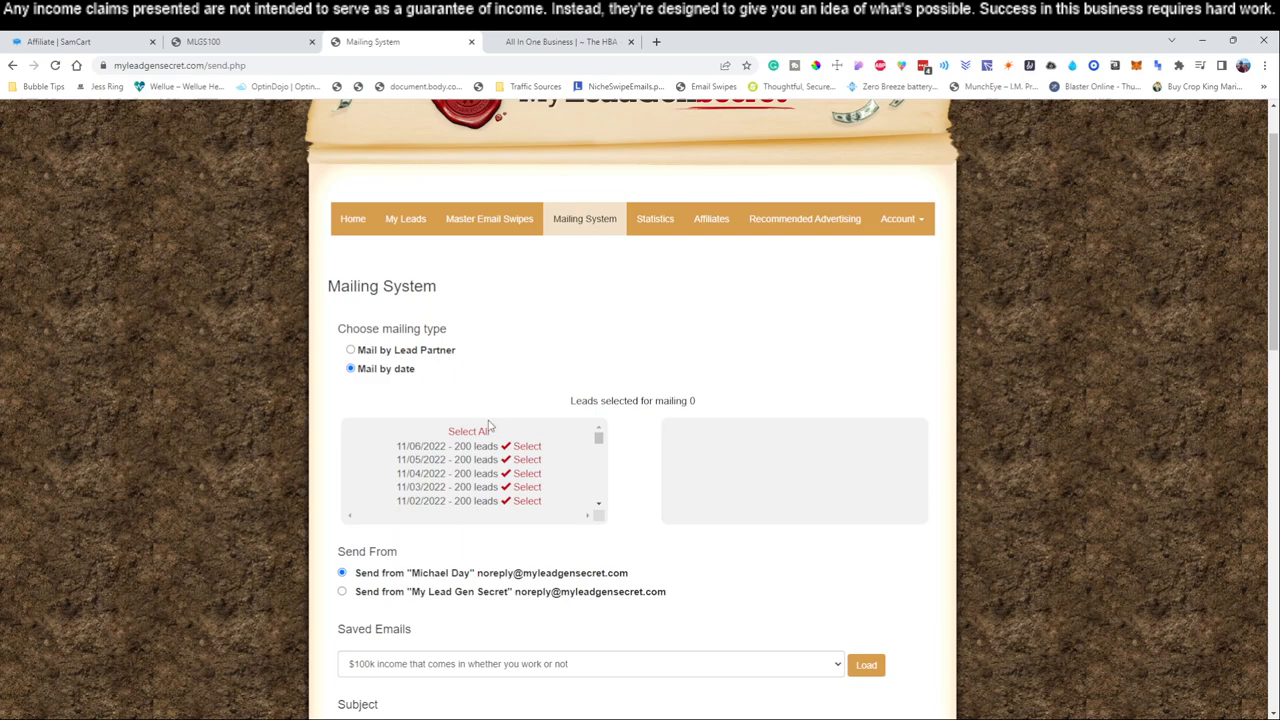
pyautogui.click(474, 432)
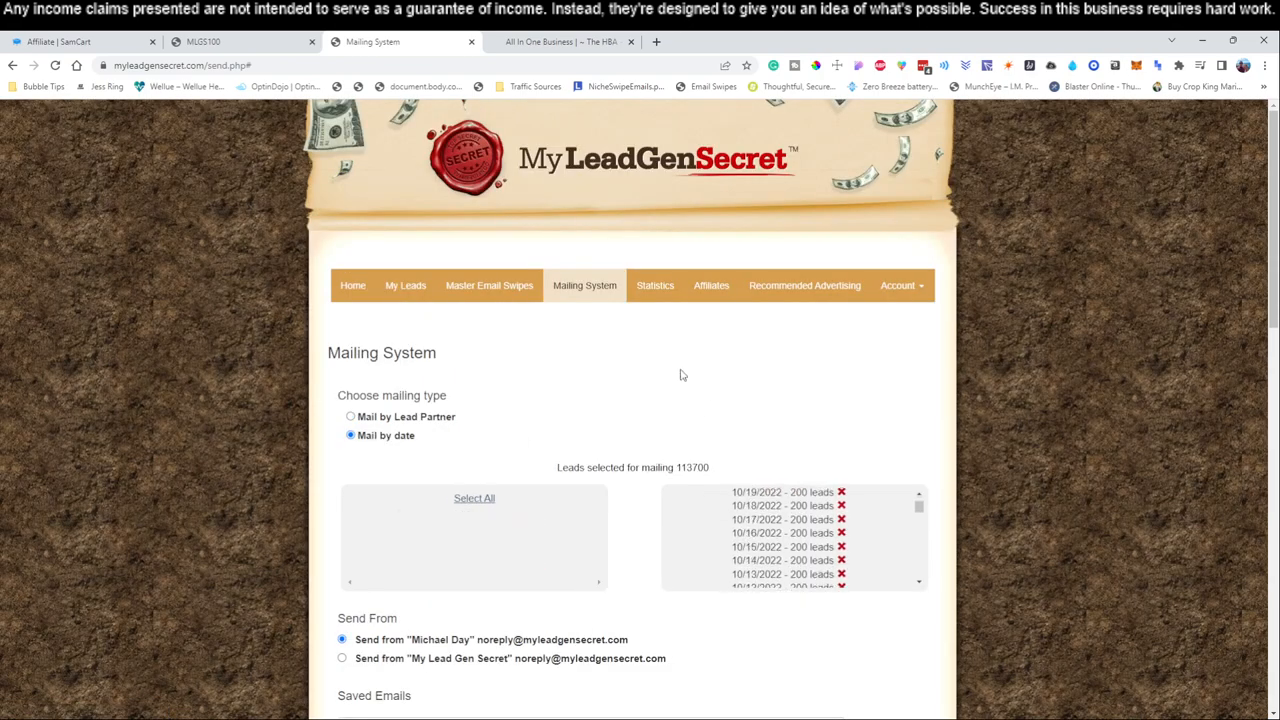
pyautogui.scroll(-3)
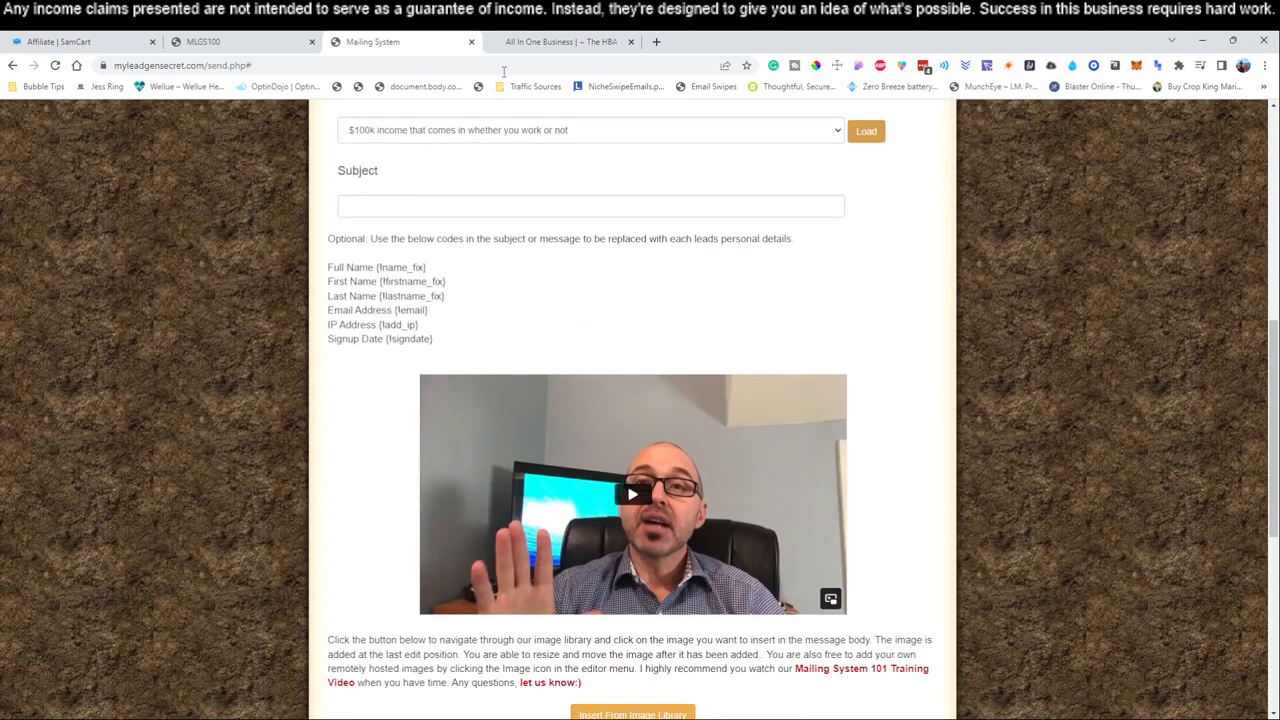
pyautogui.click(560, 40)
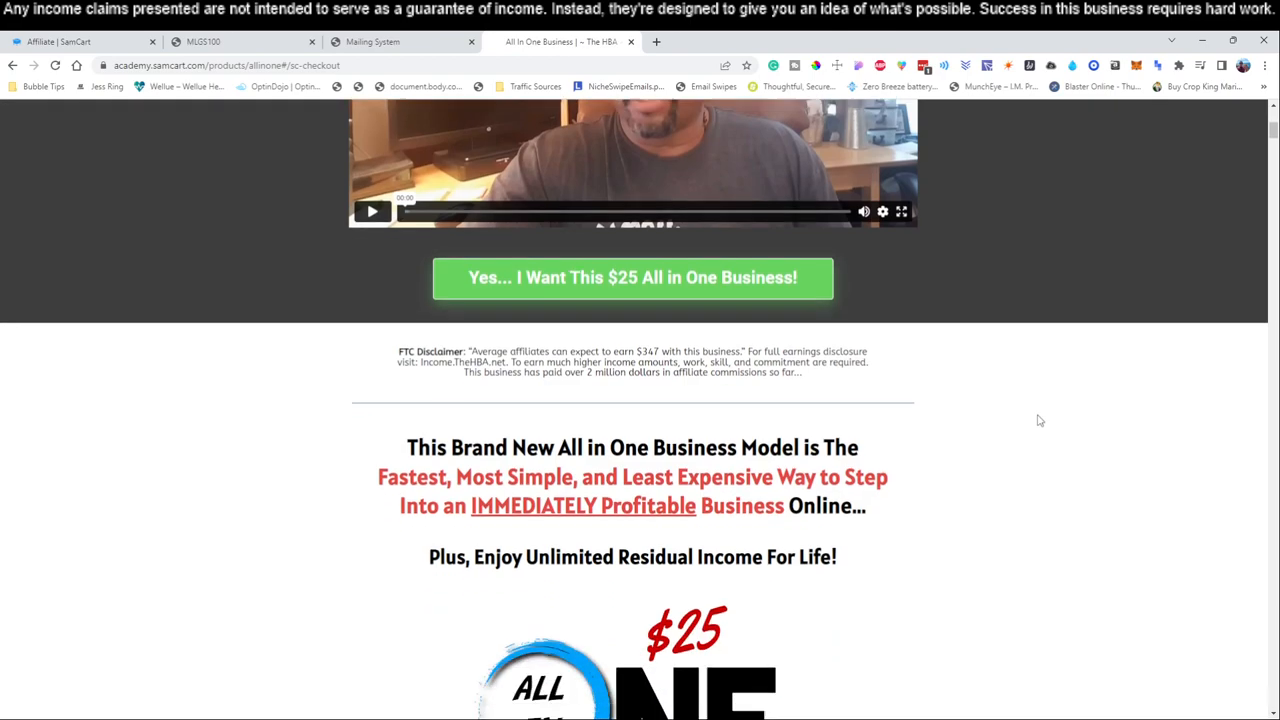
# Select the Step II headline 'Power of 80% Commissions…$100,000 Yearly RESIDUAL Income Online!' for copying.
pyautogui.scroll(-3)
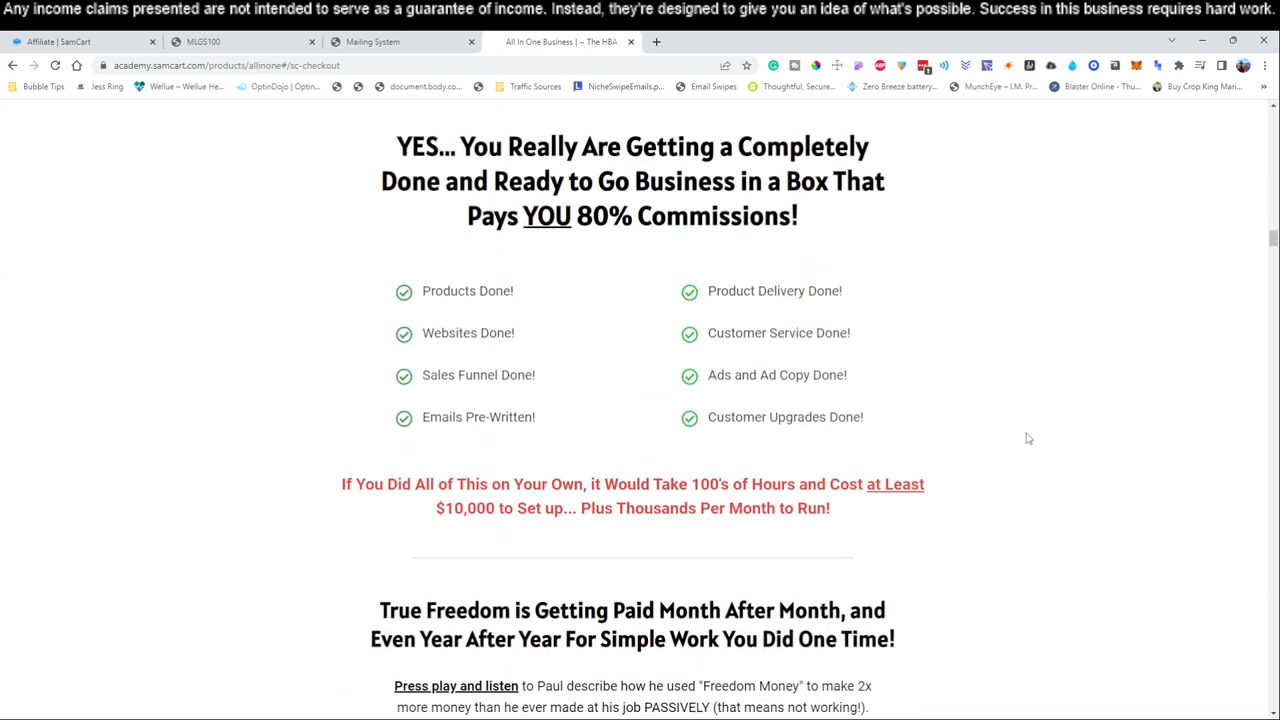
pyautogui.scroll(-3)
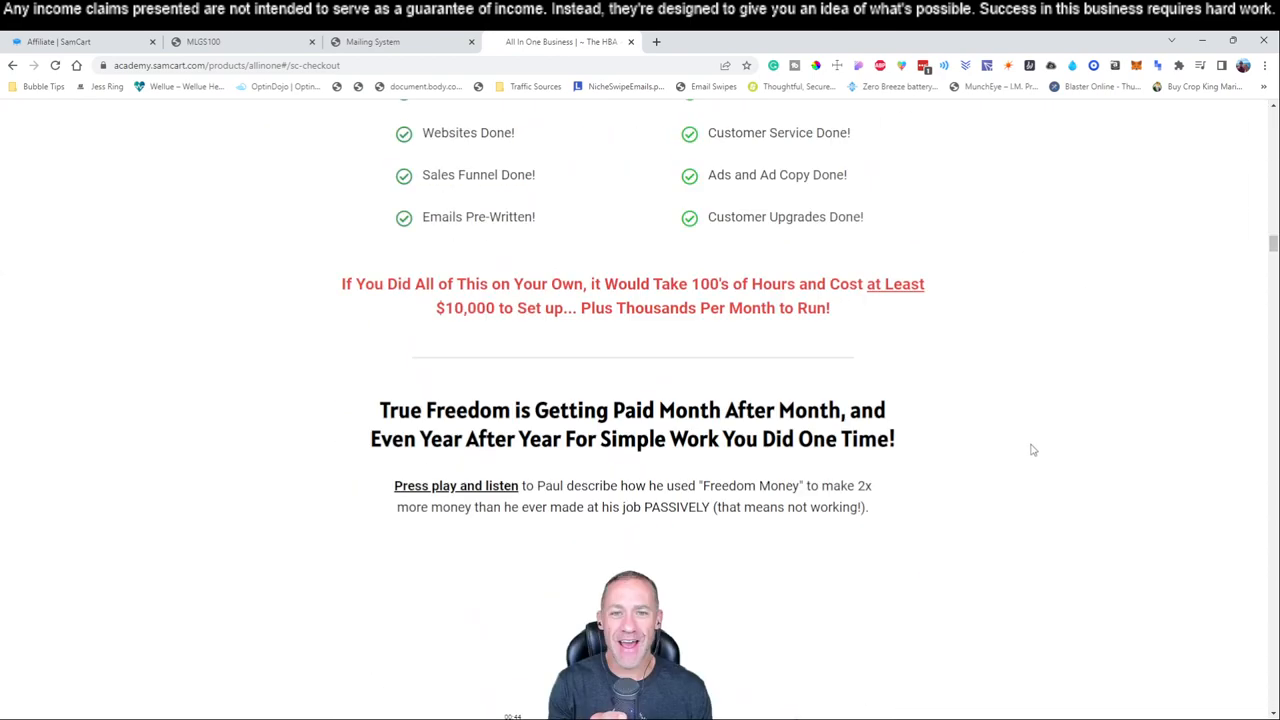
pyautogui.scroll(-3)
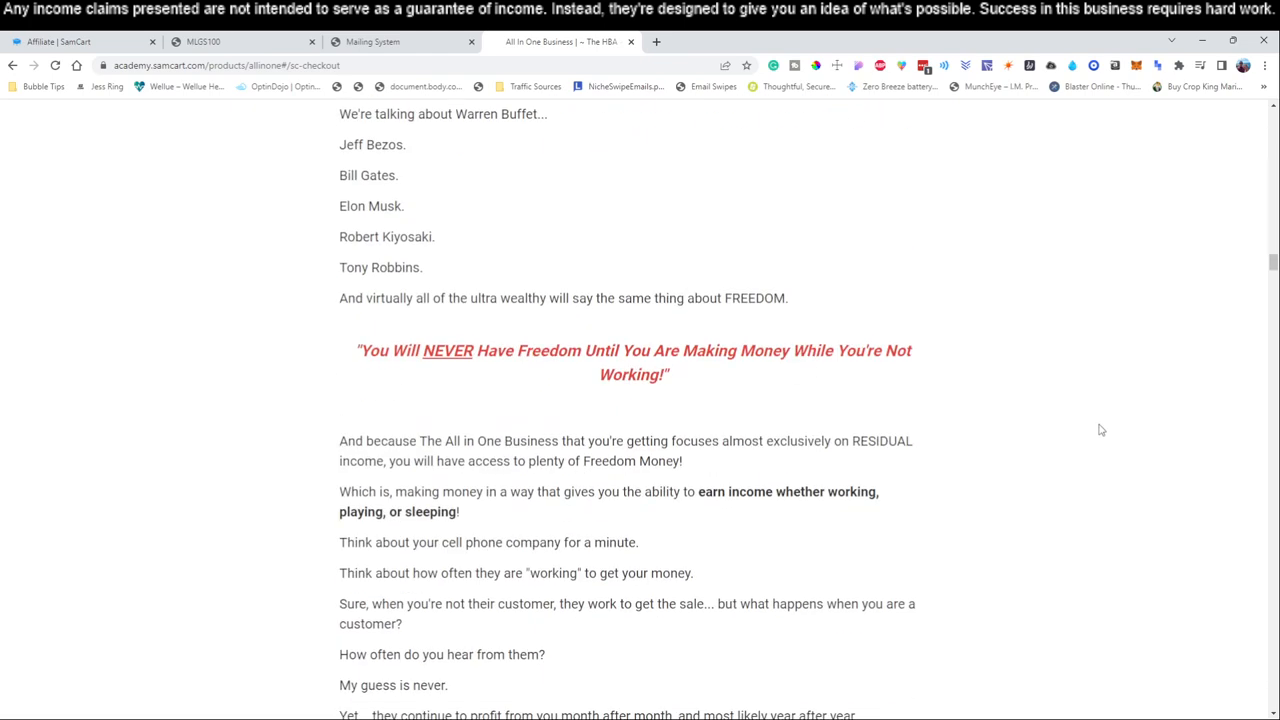
pyautogui.scroll(-3)
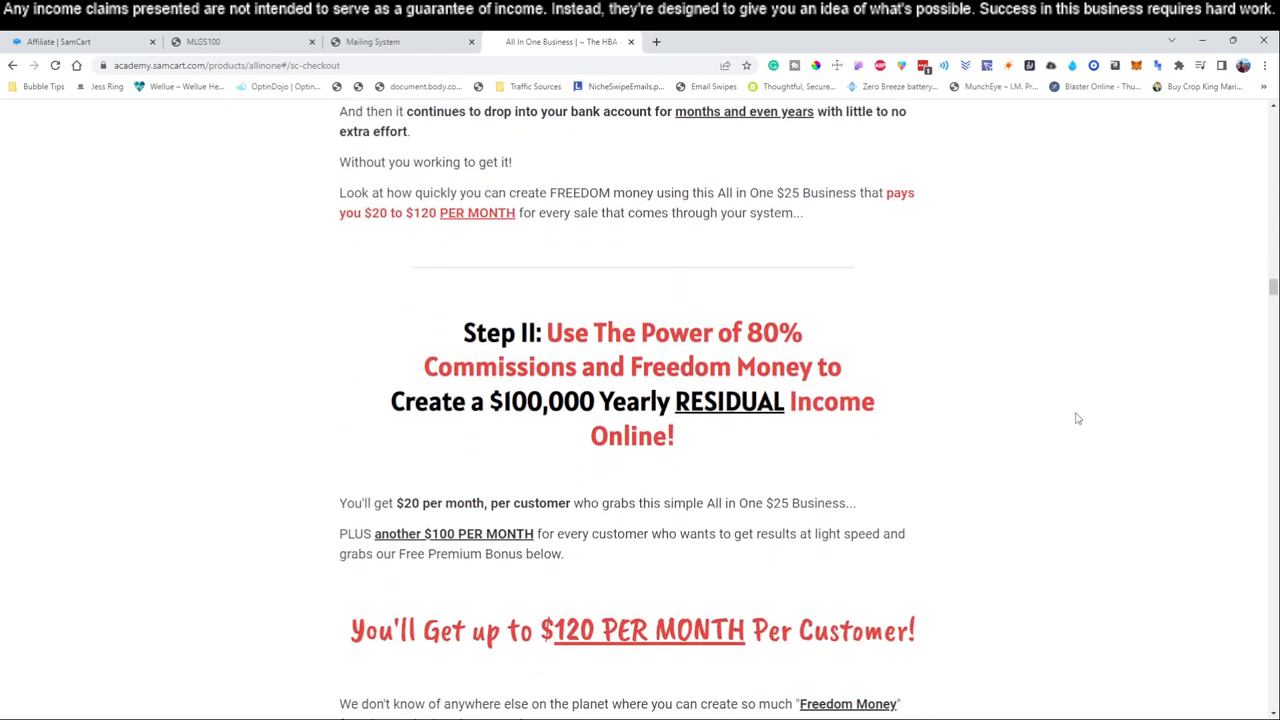
pyautogui.scroll(-3)
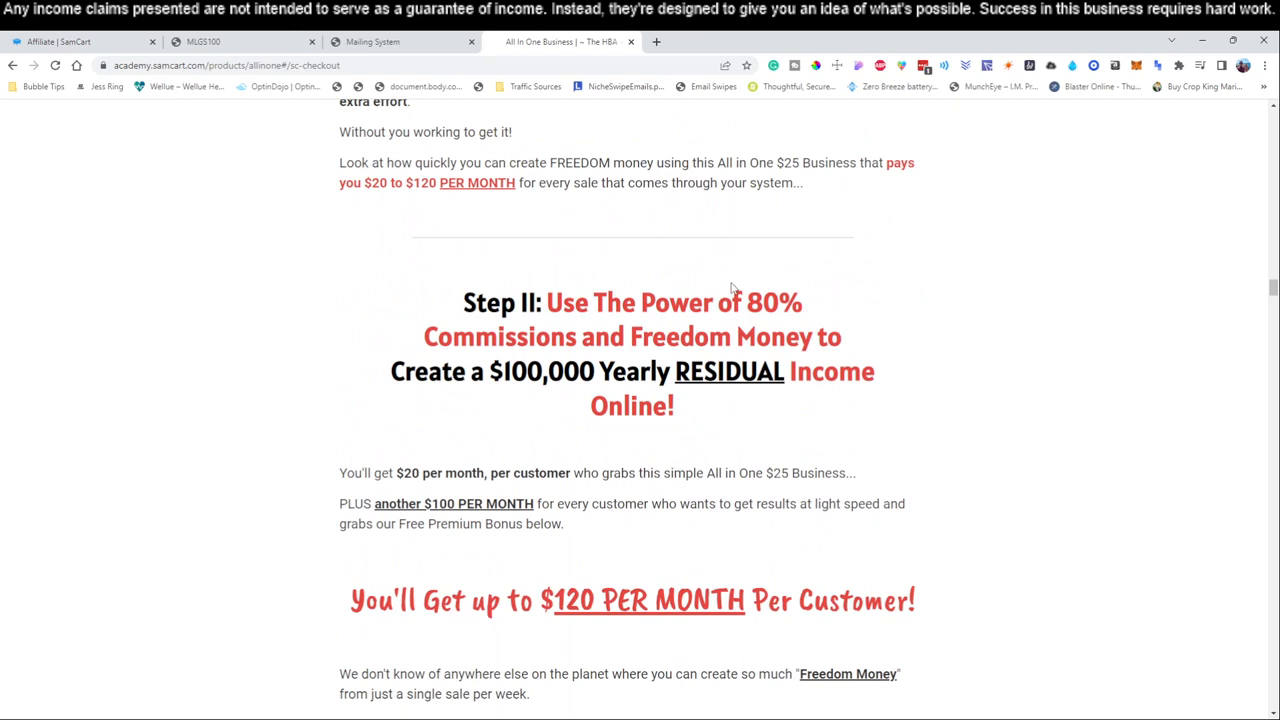
pyautogui.scroll(-3)
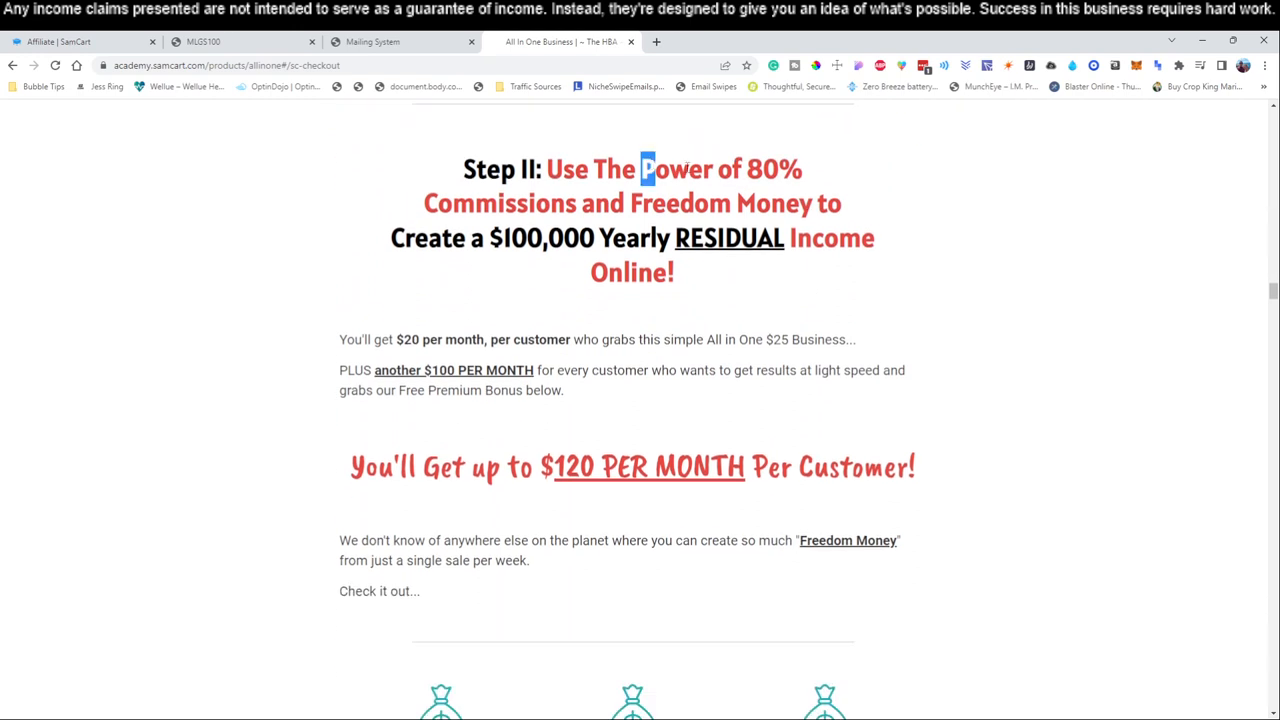
pyautogui.moveTo(644, 168); pyautogui.dragTo(776, 238)
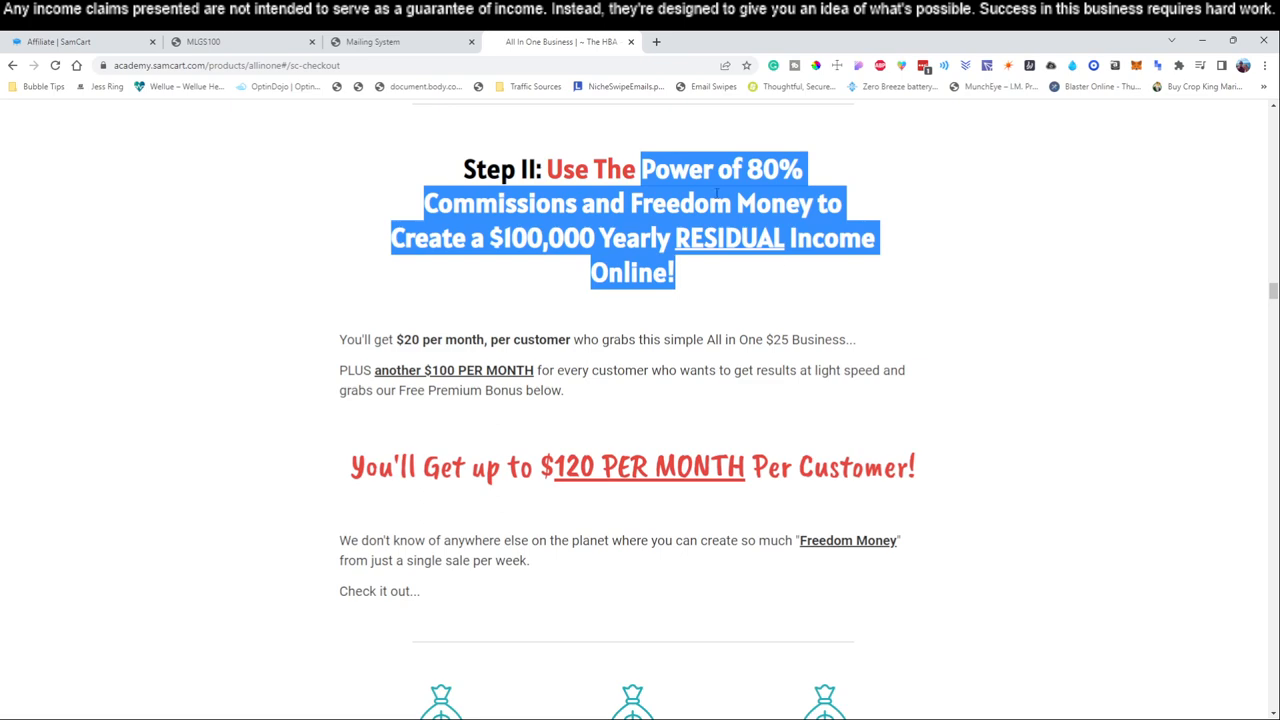
pyautogui.click(372, 40)
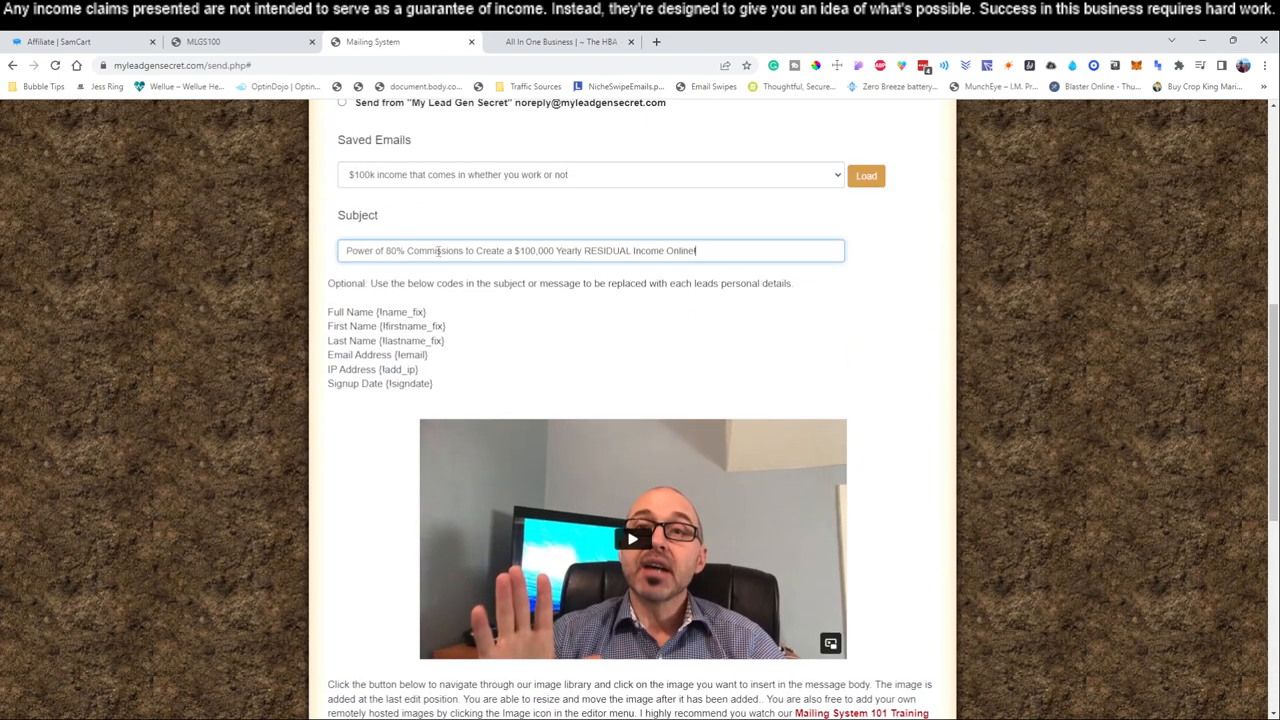
# Set the subject to 'Power of 80% Commissions to Create a $100,000 Yearly RESIDUAL Income Online!' and return for more copy.
pyautogui.write('asd')
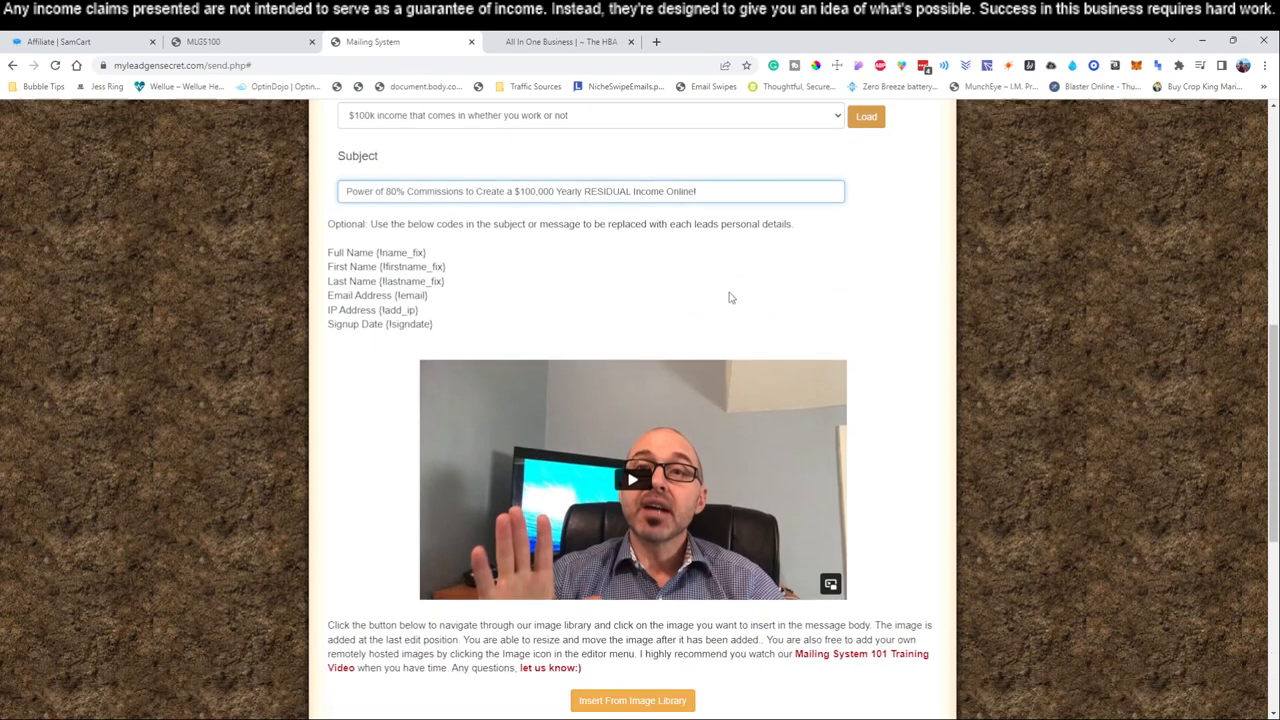
pyautogui.scroll(-3)
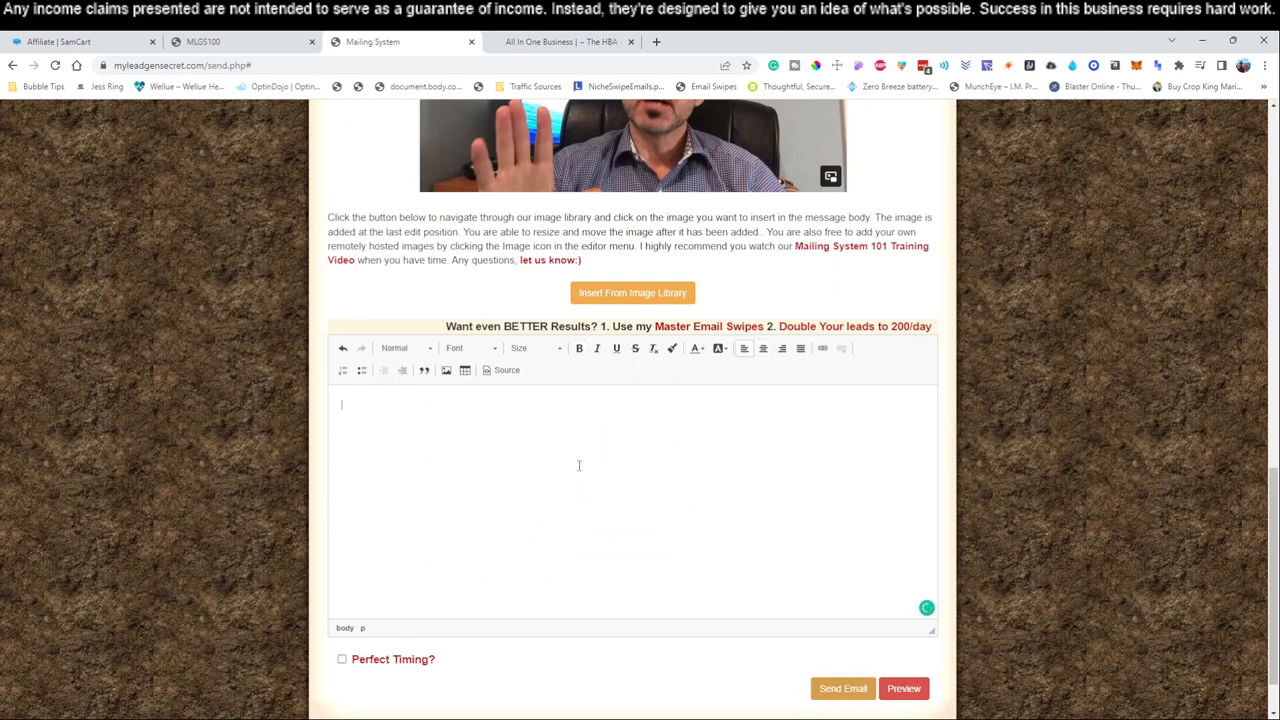
pyautogui.click(560, 40)
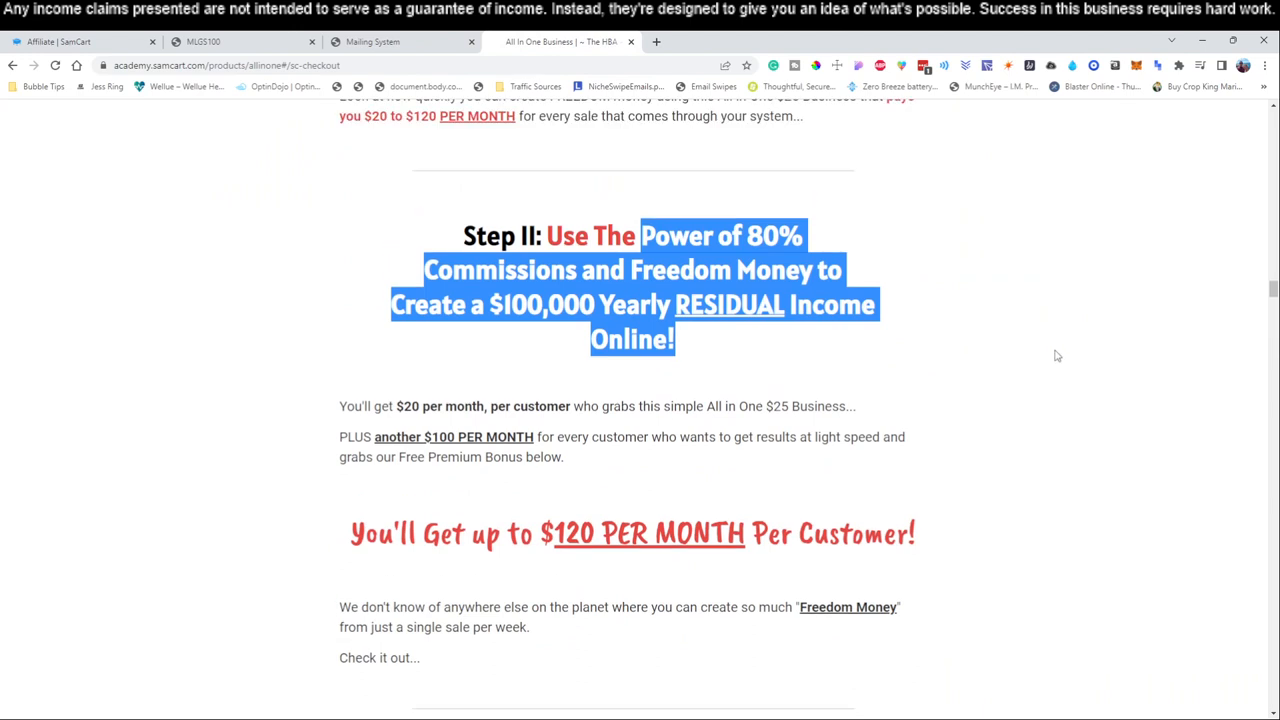
# Drag-select the 'Just 1 Sale Turns into $74,800/yr.' column text on the SamCart sales page.
pyautogui.scroll(-3)
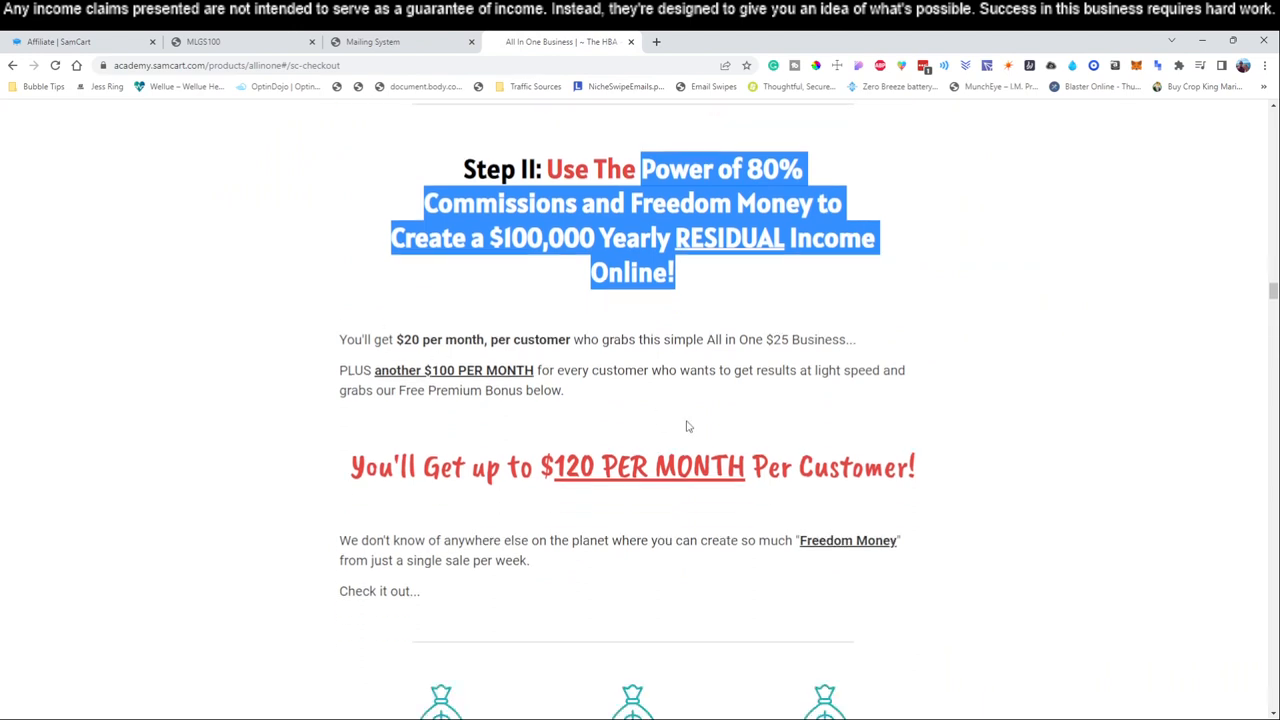
pyautogui.scroll(-3)
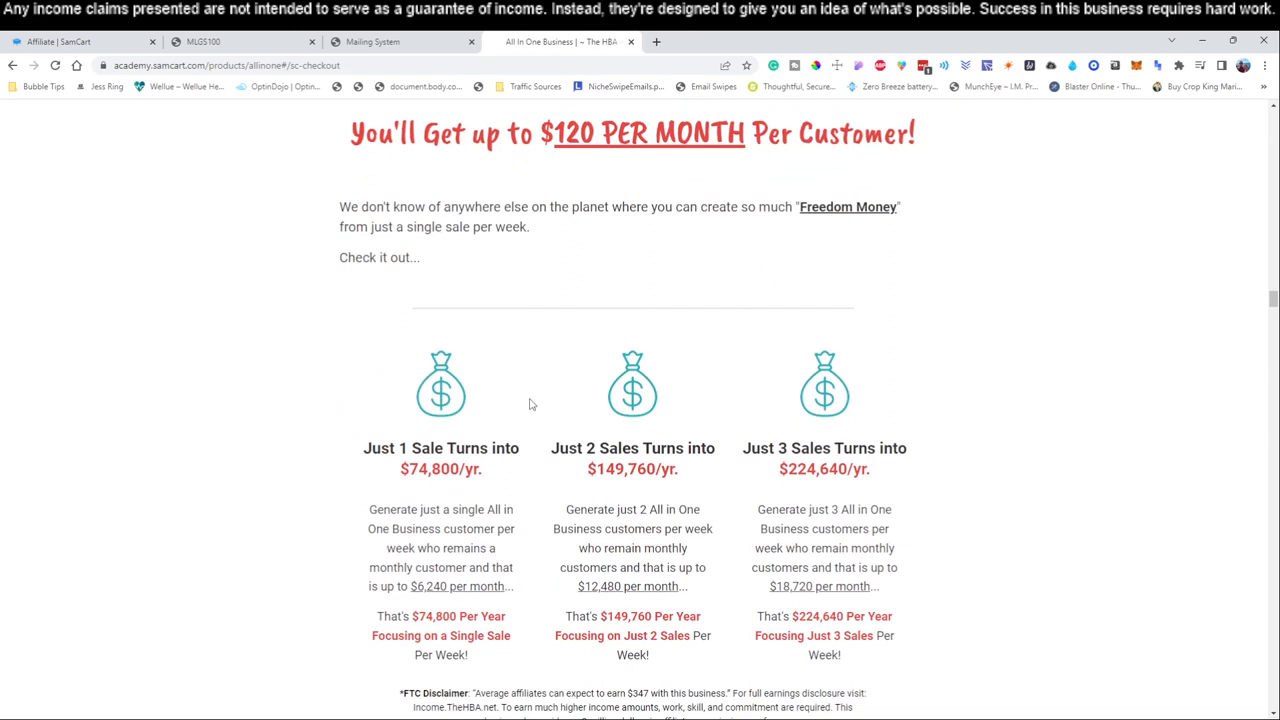
pyautogui.scroll(-3)
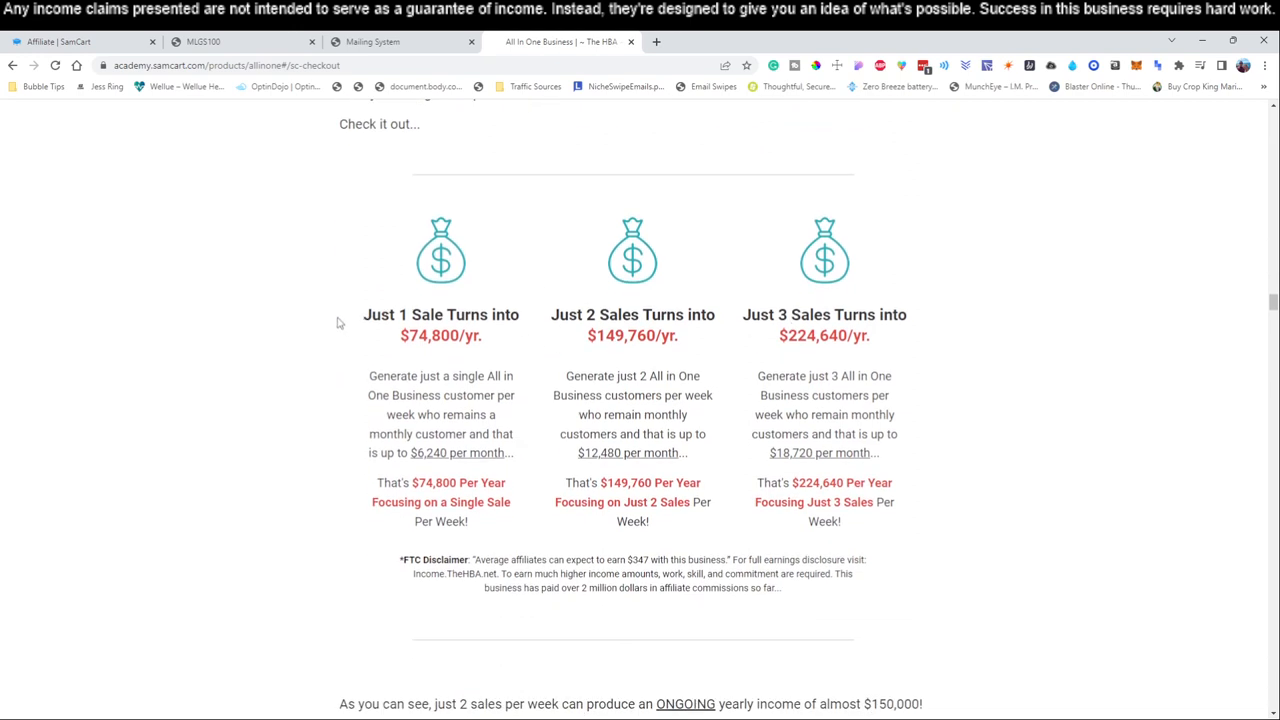
pyautogui.moveTo(364, 314); pyautogui.dragTo(498, 376)
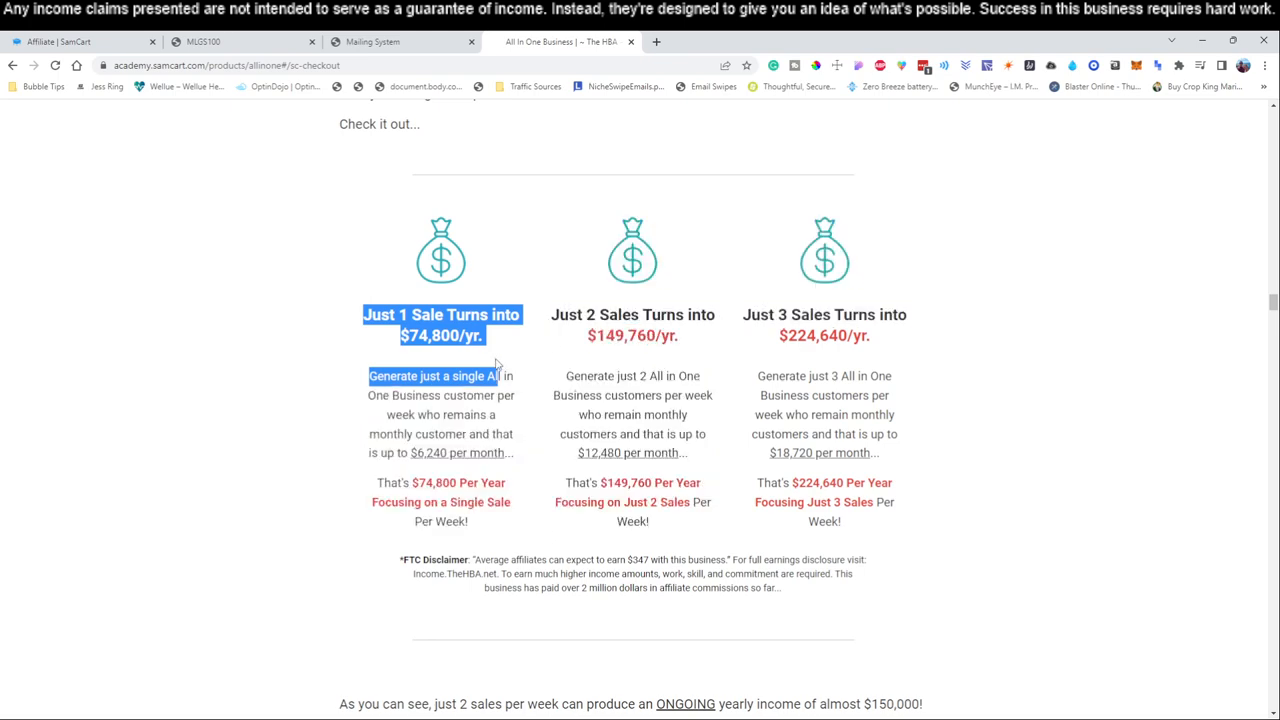
pyautogui.moveTo(500, 376); pyautogui.dragTo(468, 520)
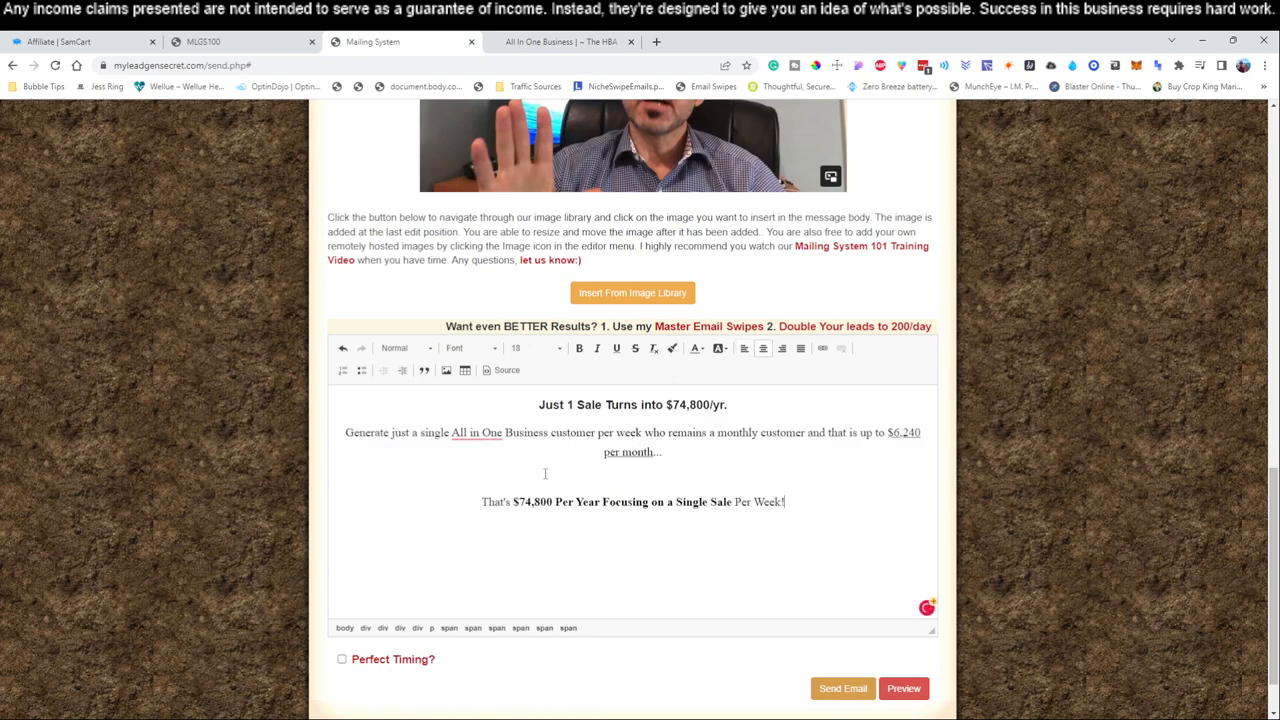
# Set the pasted 'Just 1 Sale' block to Arial and review it in the editor.
pyautogui.click(404, 348)
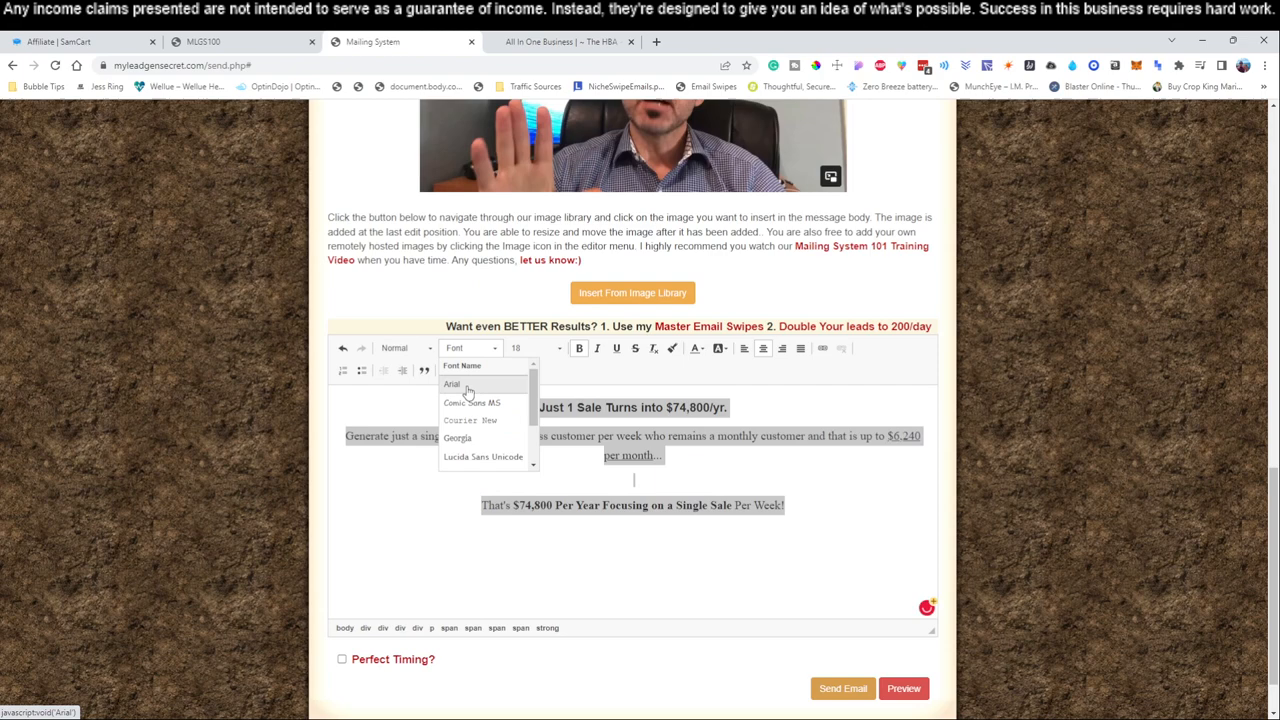
pyautogui.click(452, 384)
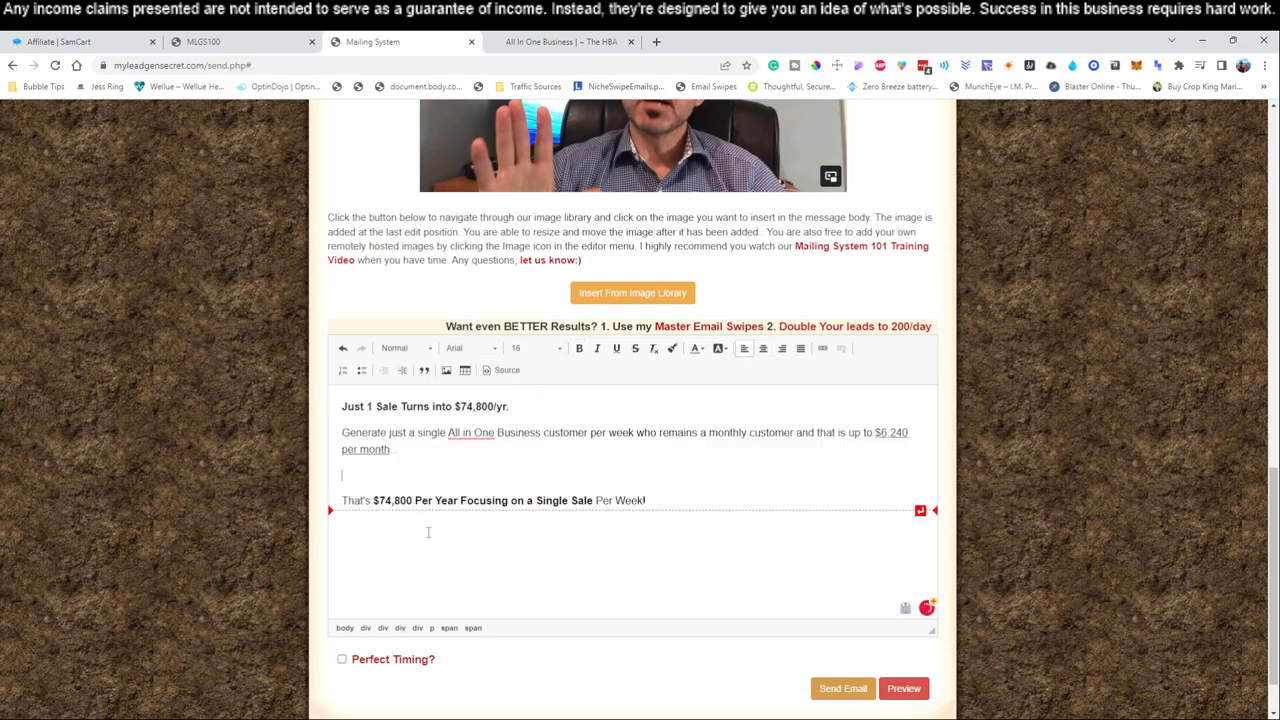
pyautogui.scroll(-3)
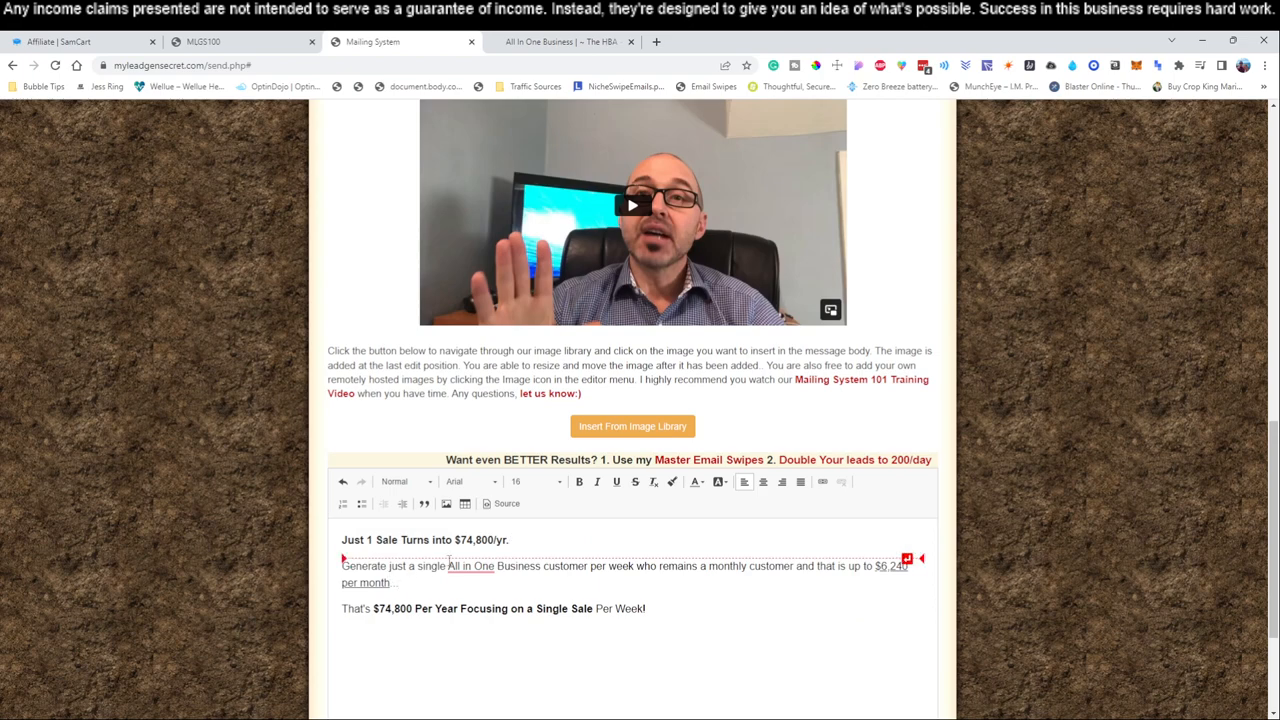
pyautogui.scroll(-3)
pyautogui.write('-in-')
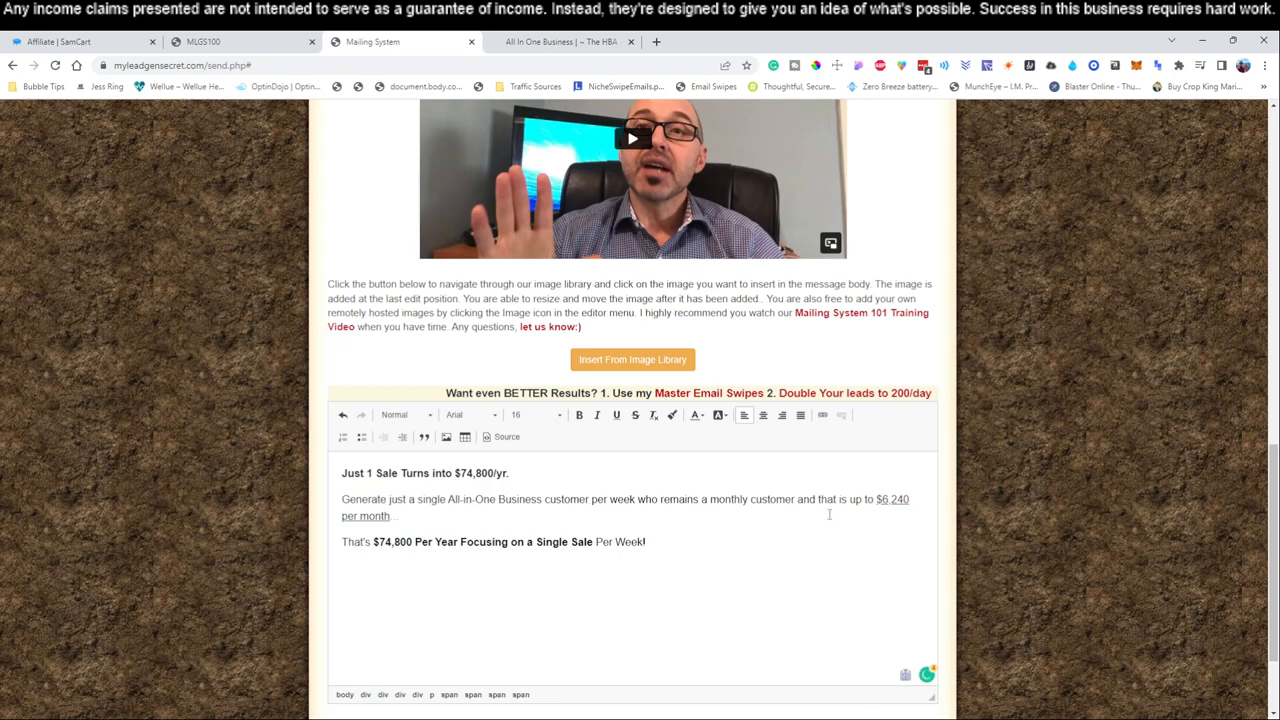
# Return to the sales page and drag-select the 'Done and Ready to Go Business in a Box' headline.
pyautogui.click(564, 40)
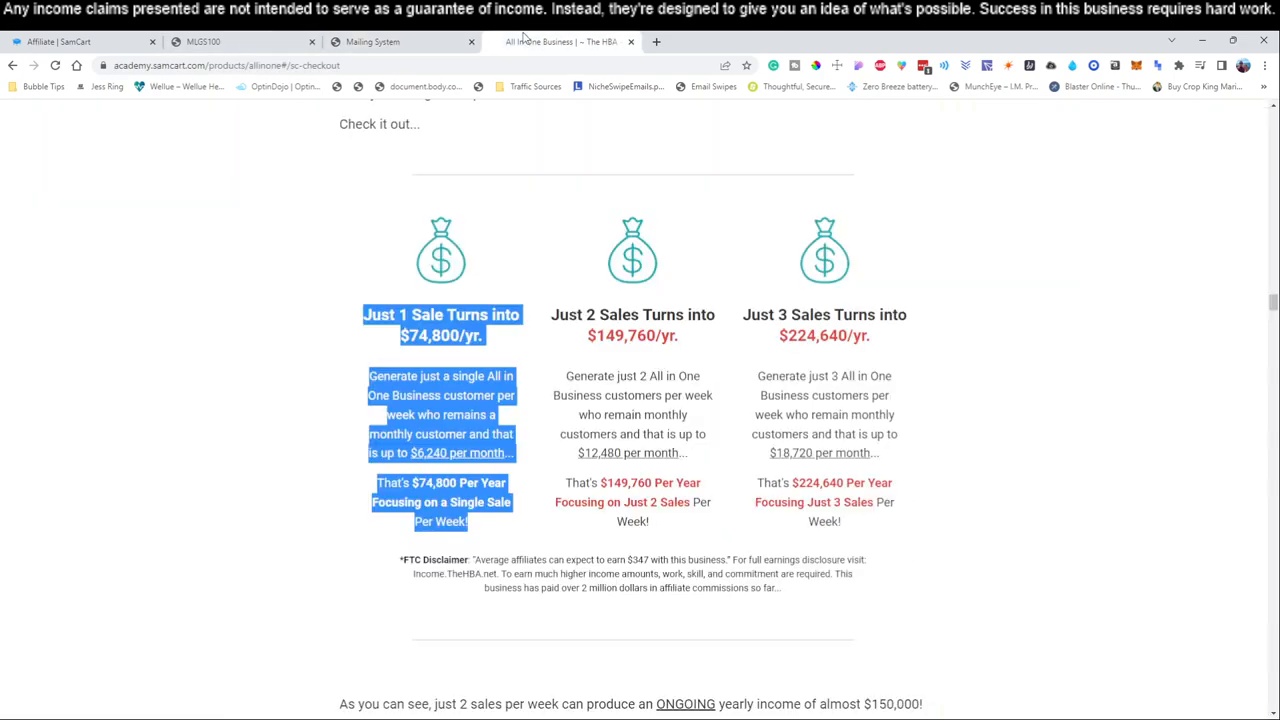
pyautogui.scroll(-3)
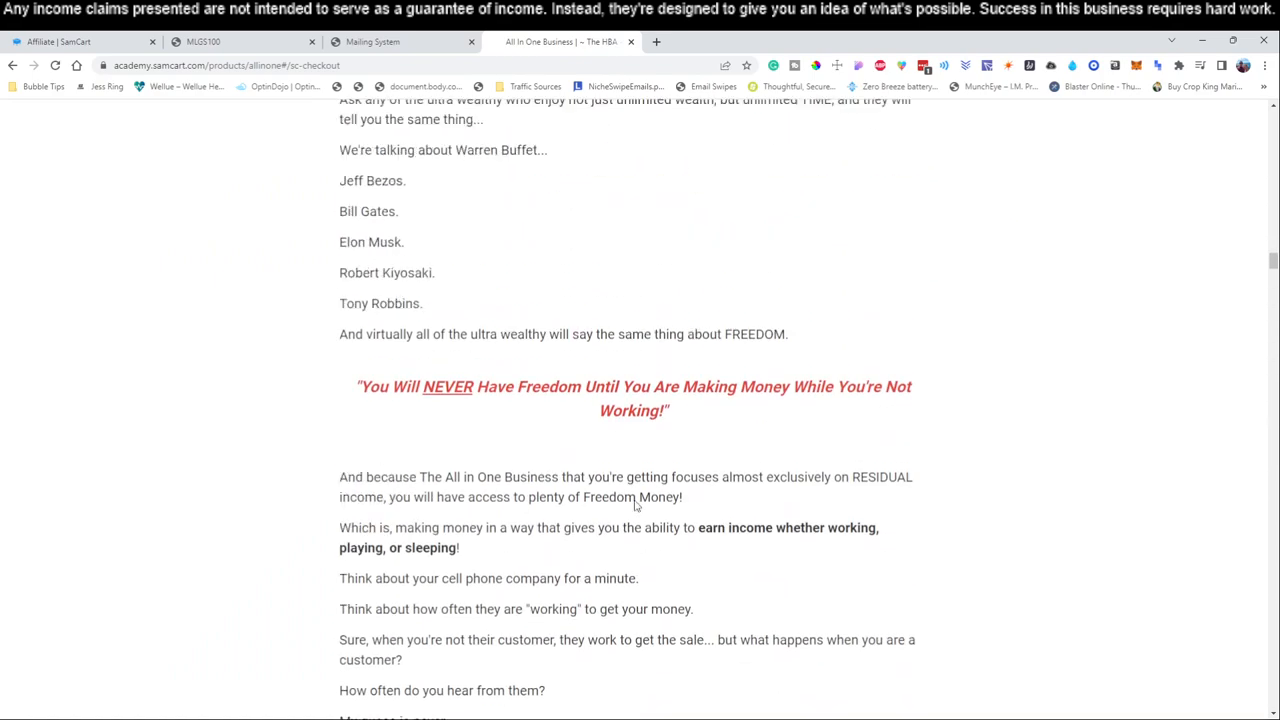
pyautogui.scroll(-3)
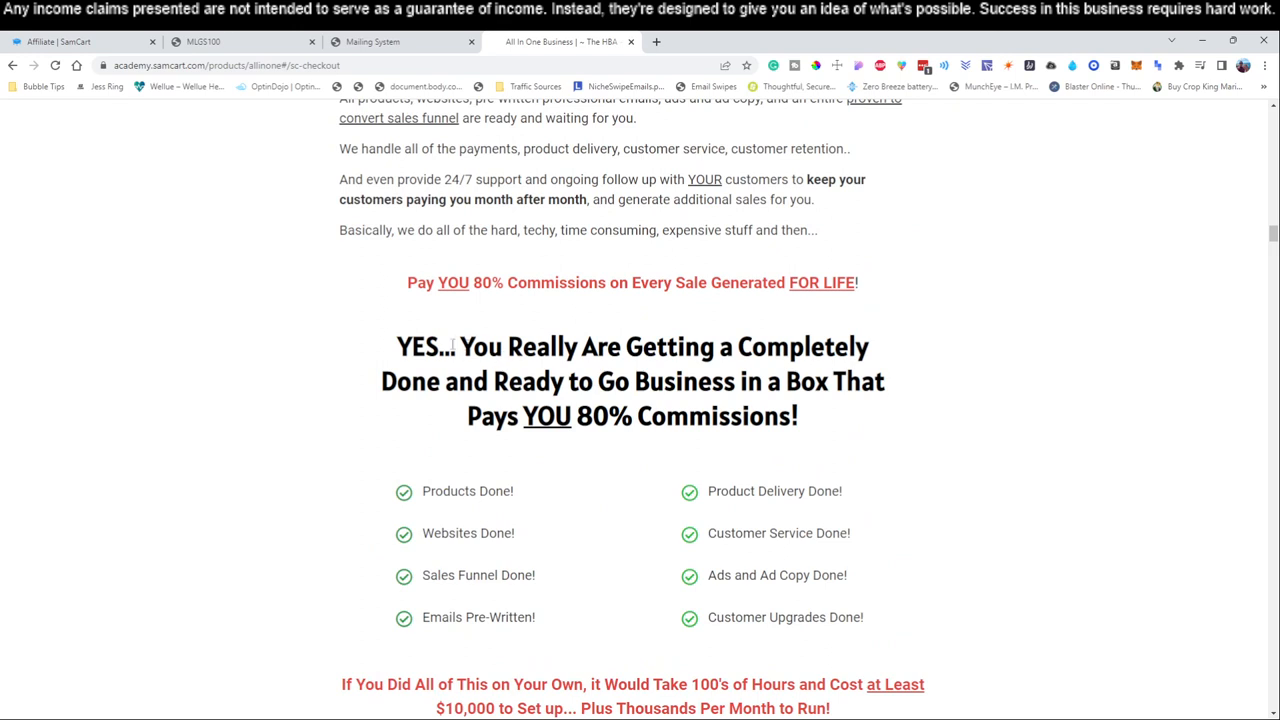
pyautogui.moveTo(458, 348); pyautogui.dragTo(650, 380)
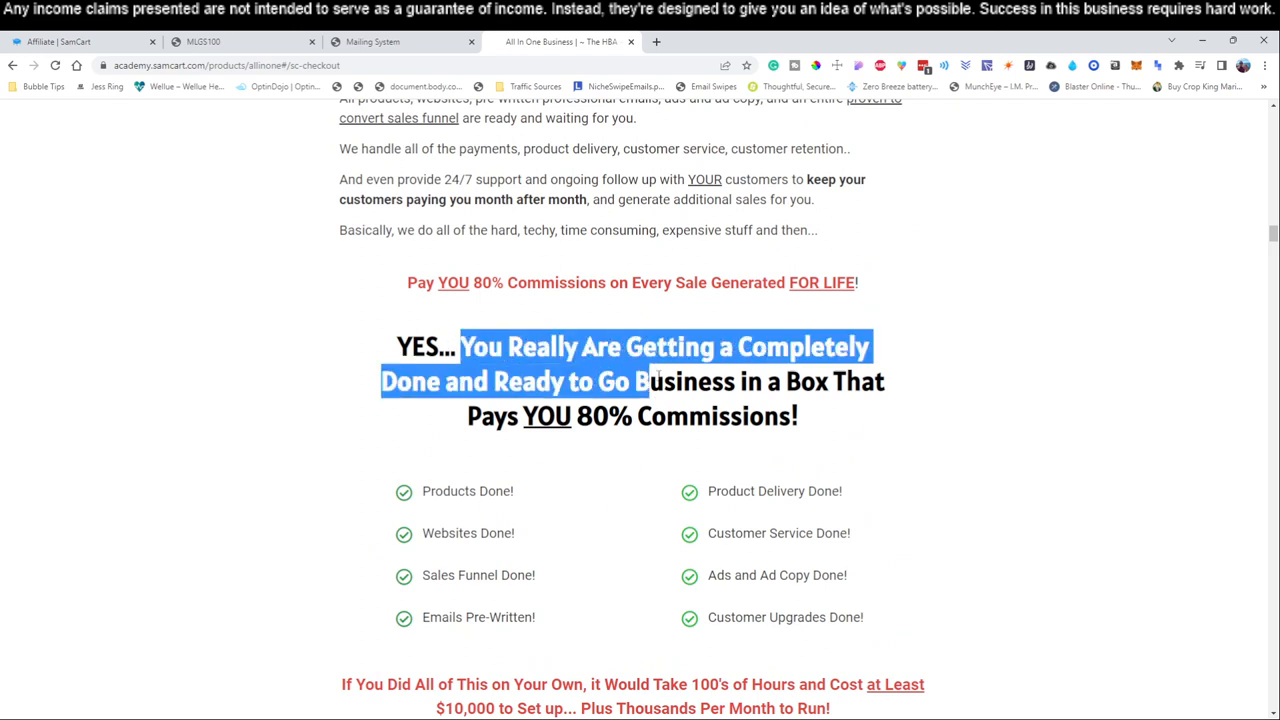
pyautogui.moveTo(650, 380); pyautogui.dragTo(800, 380)
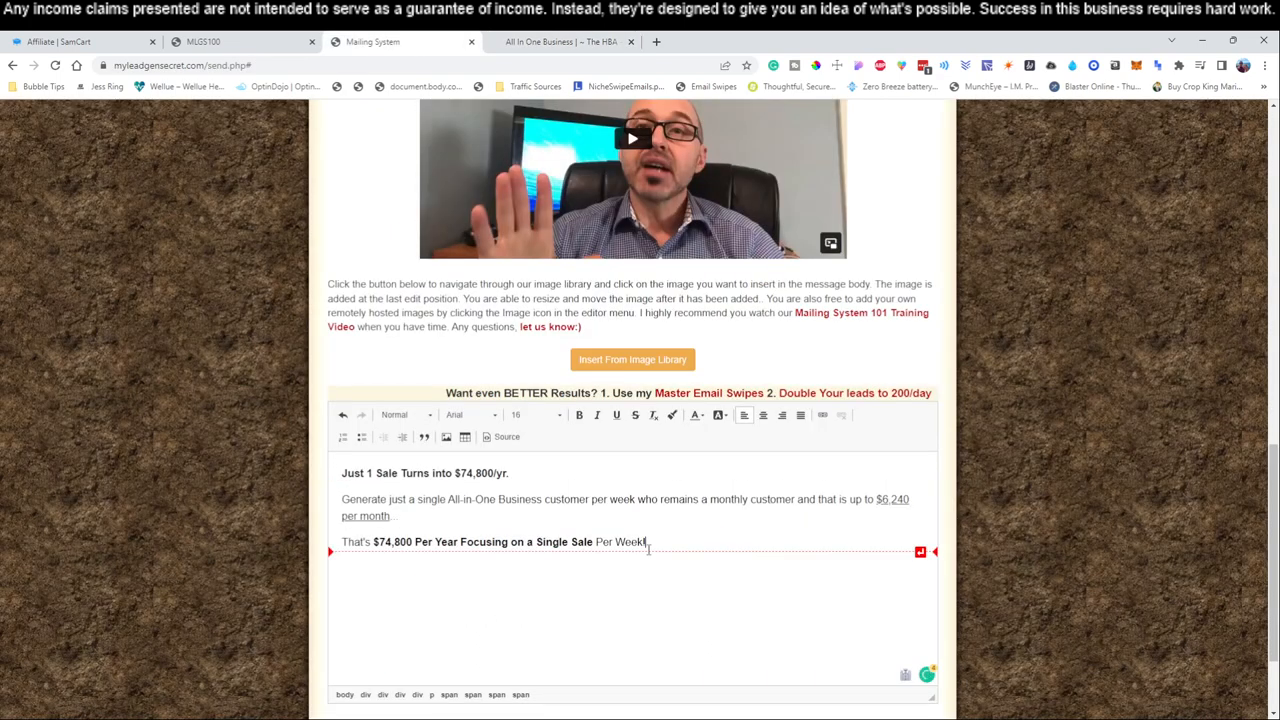
# Enter the Business in a Box headline and the we-do-everything, customer support and follow-up emails sentence.
pyautogui.write('You Really Are Getting a Completely Done and Ready to Go Business in a Box')
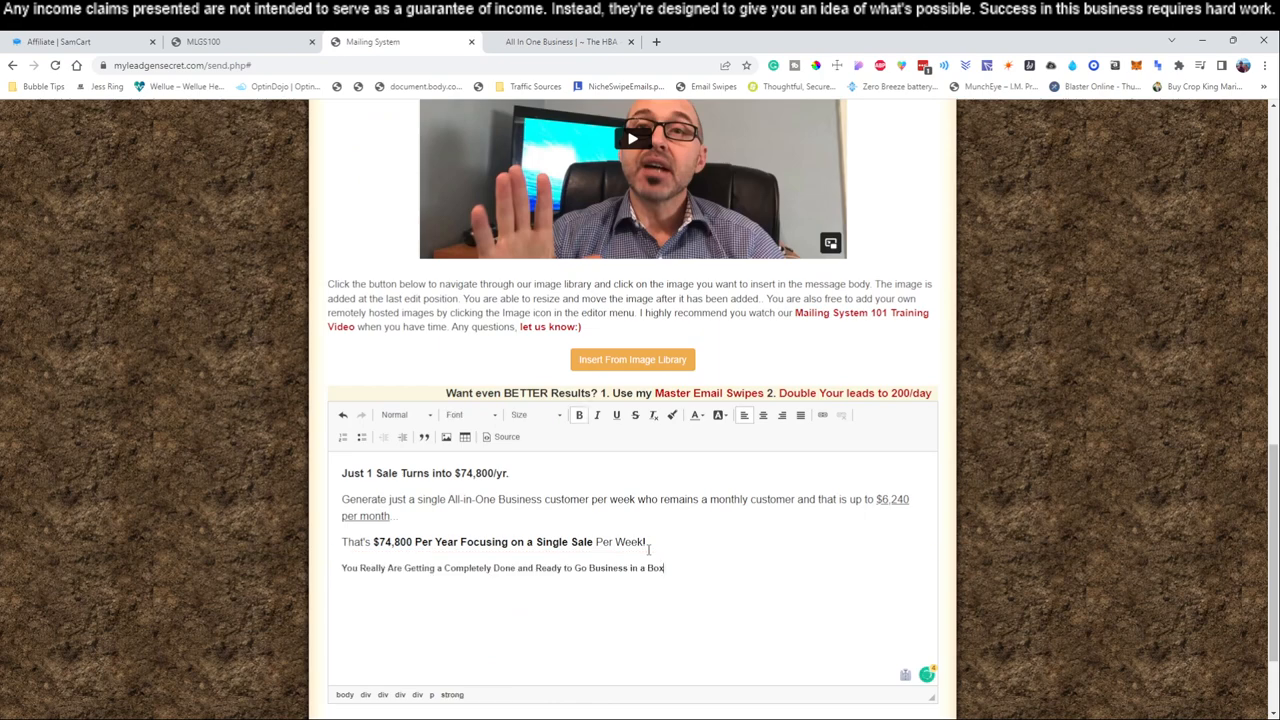
pyautogui.write('W')
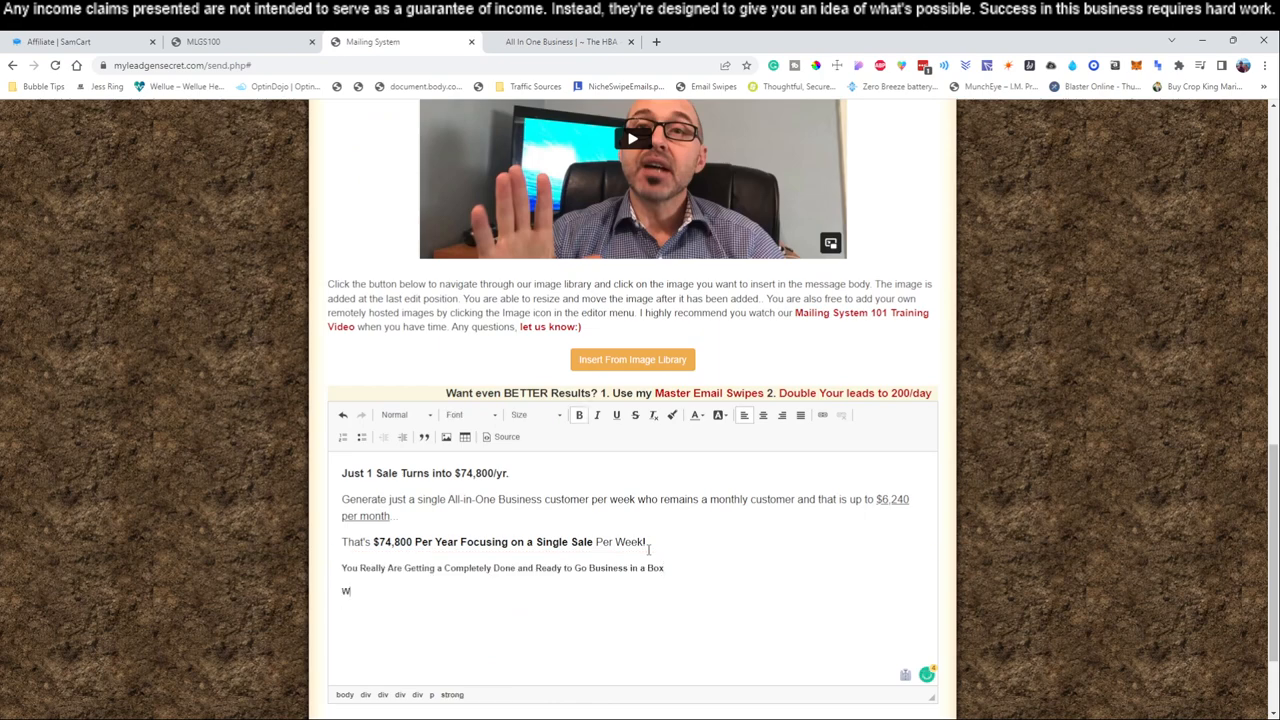
pyautogui.write('e do')
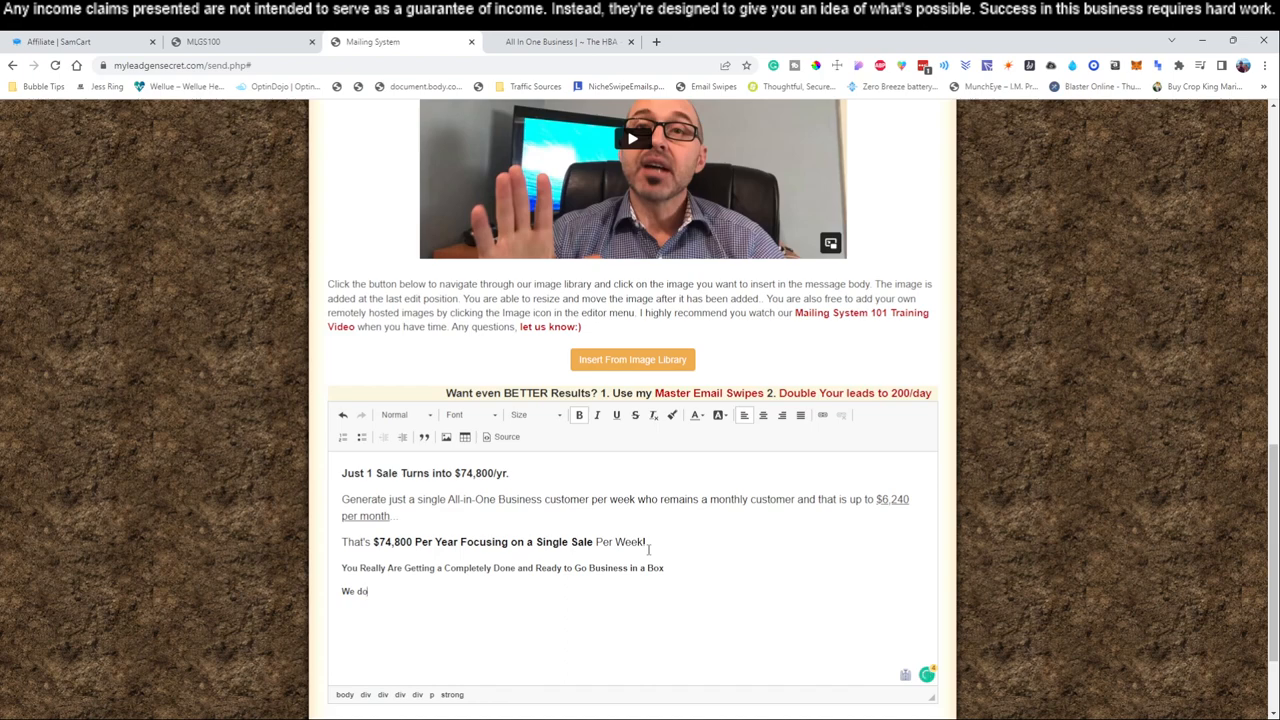
pyautogui.write('everything for yo')
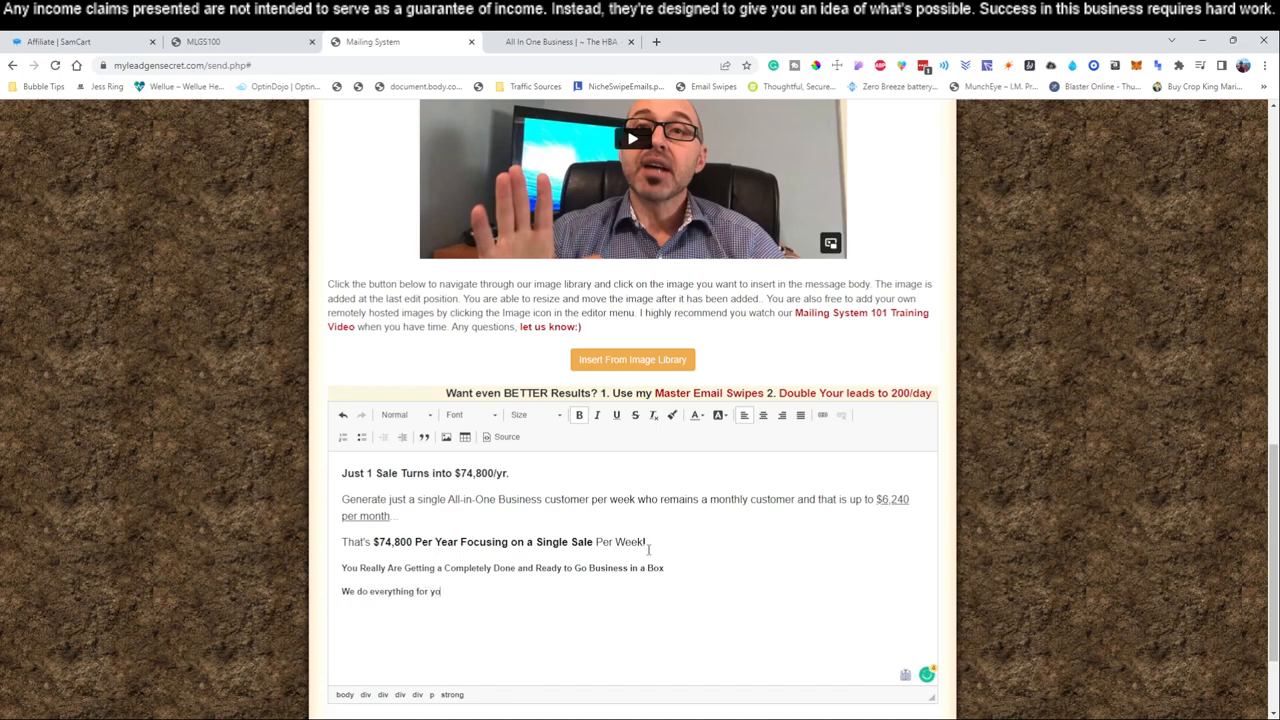
pyautogui.write('u')
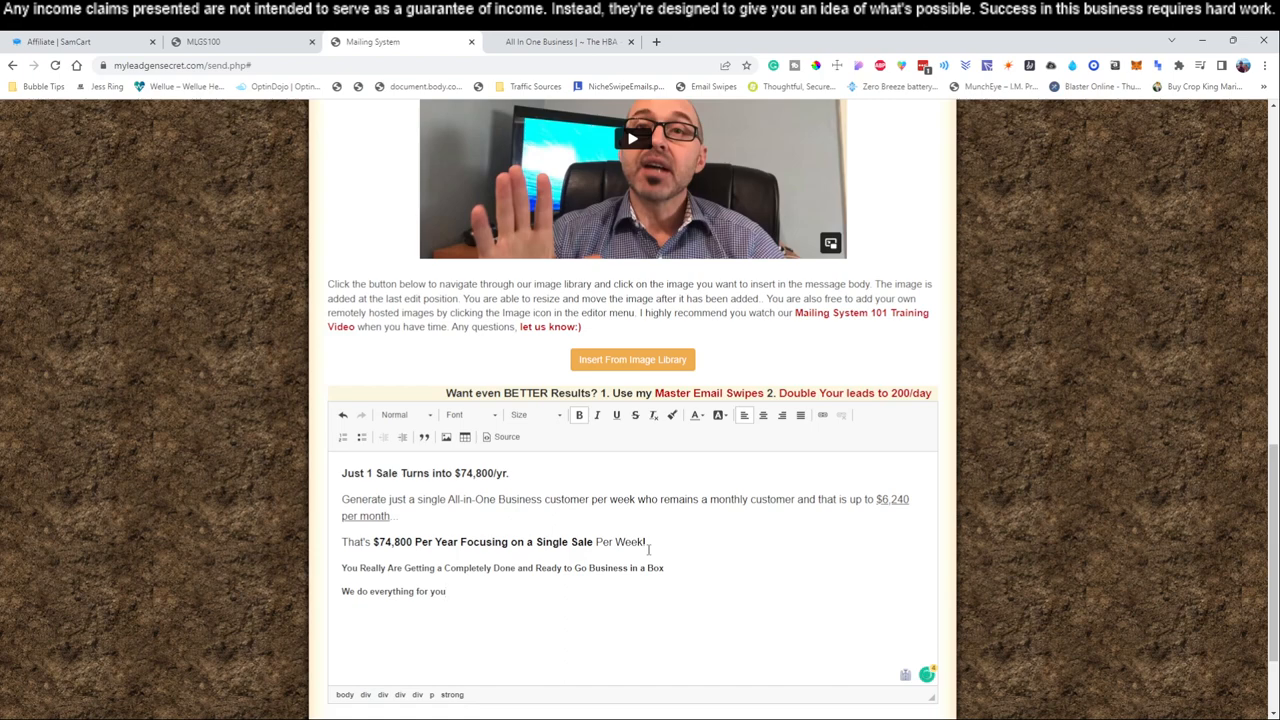
pyautogui.write('including buid')
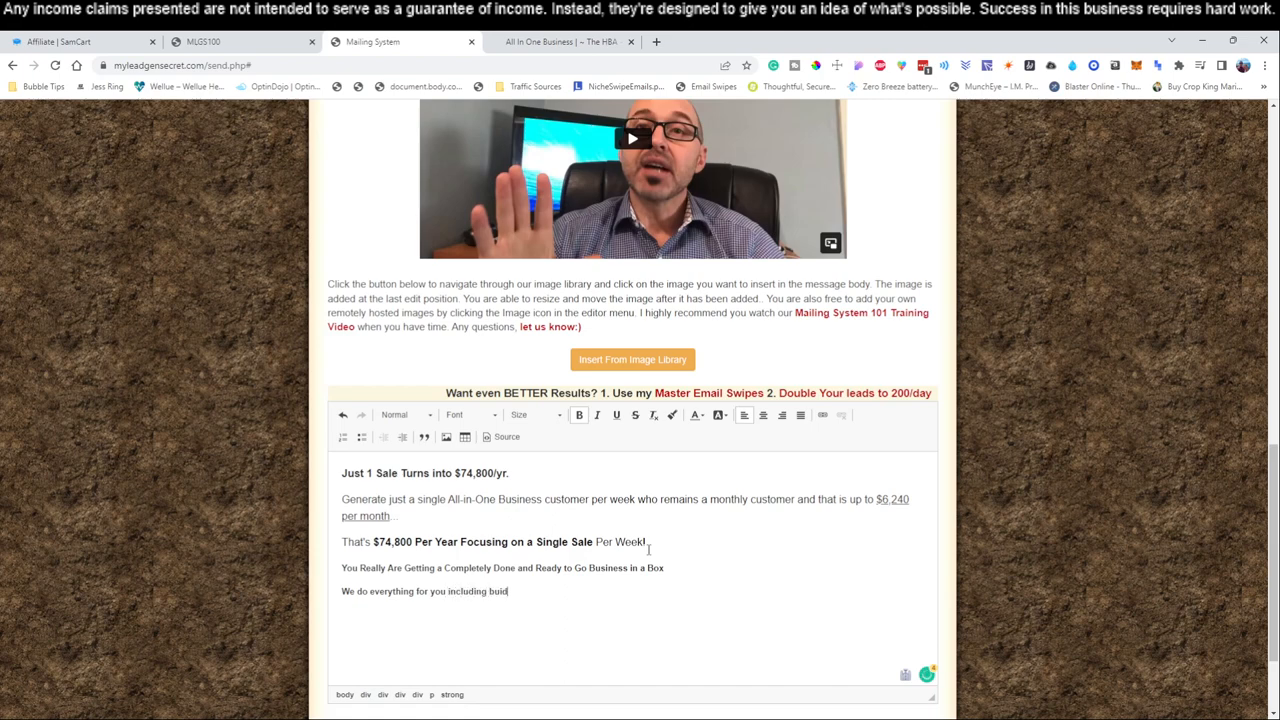
pyautogui.press('Backspace')
pyautogui.write('lding your websites, cu')
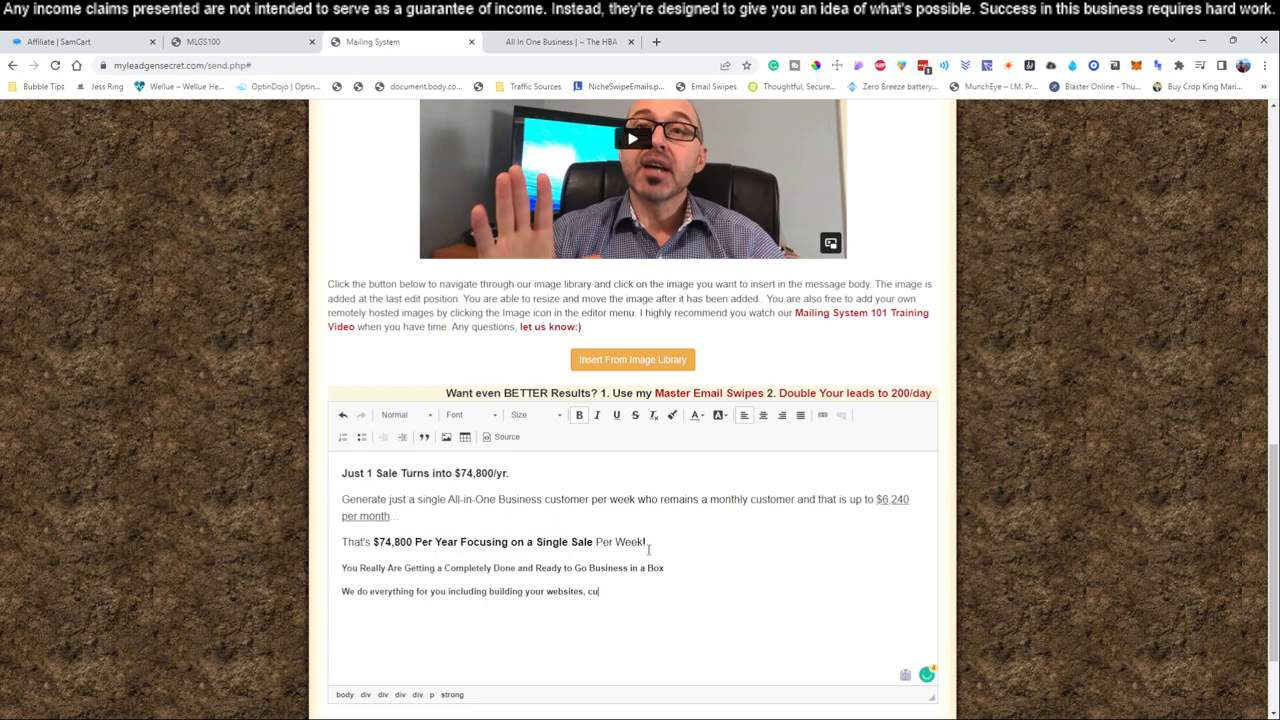
pyautogui.write('stomer')
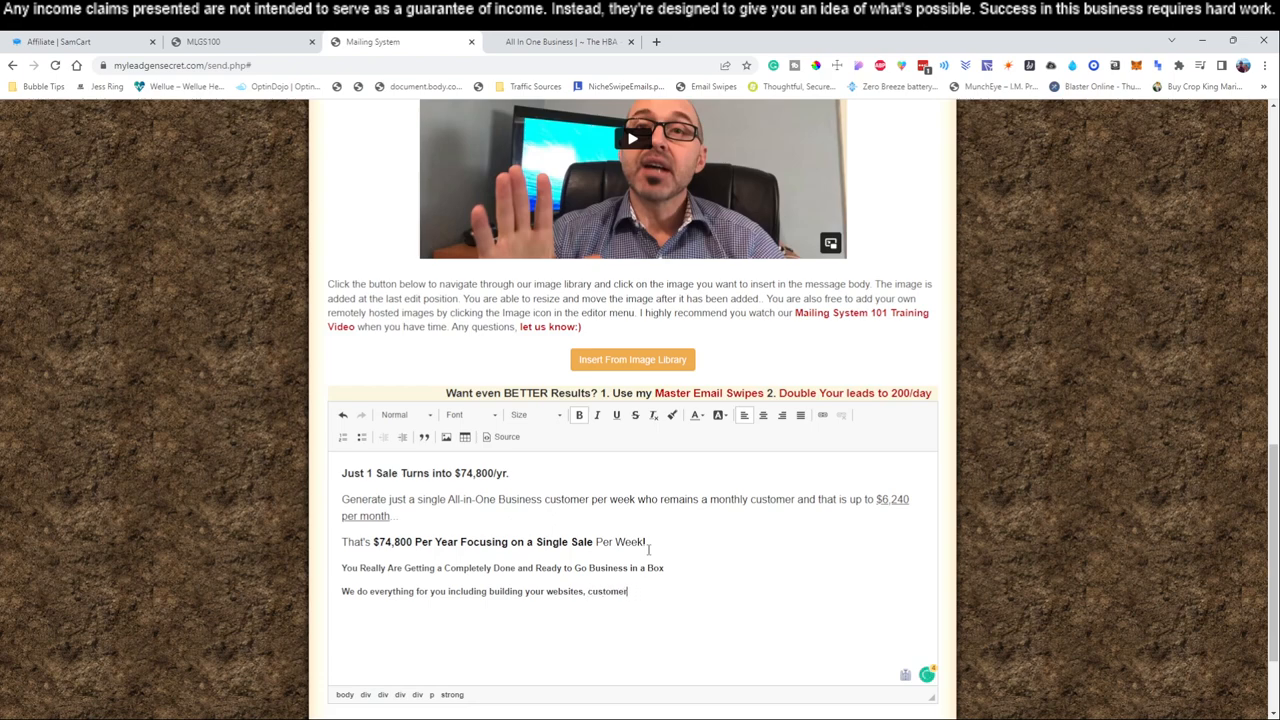
pyautogui.write('suppl')
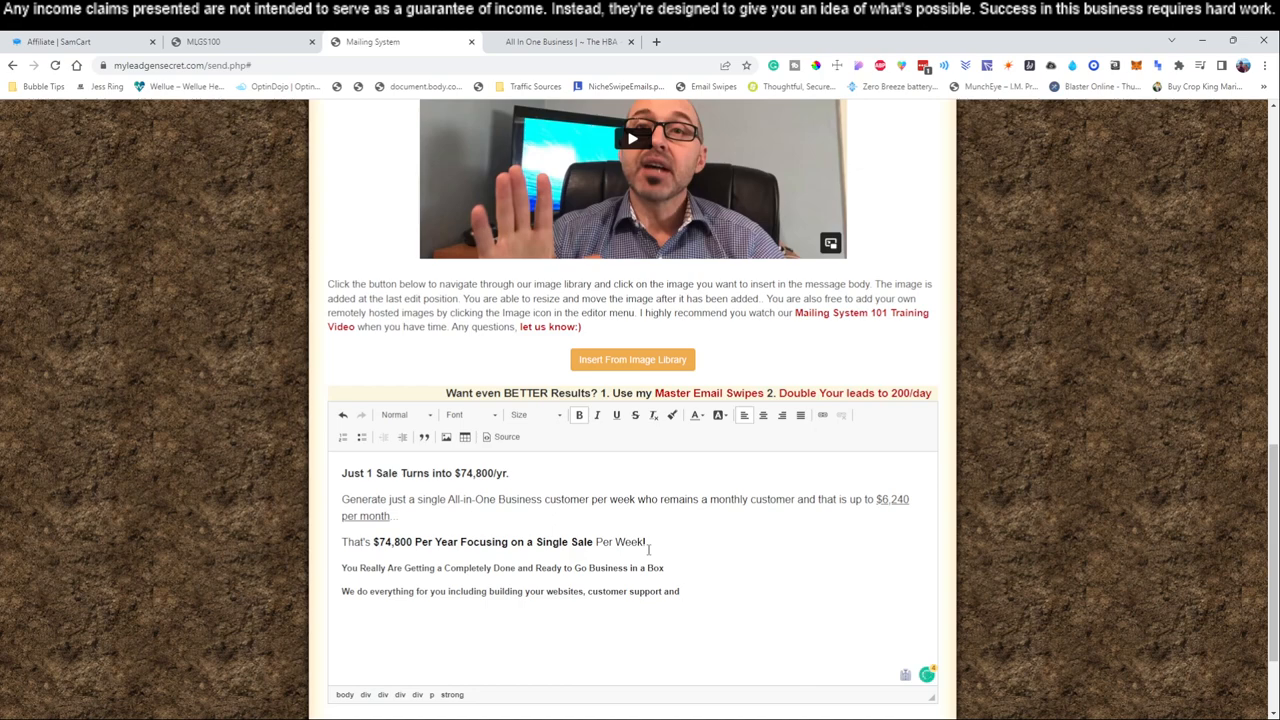
pyautogui.write('follow')
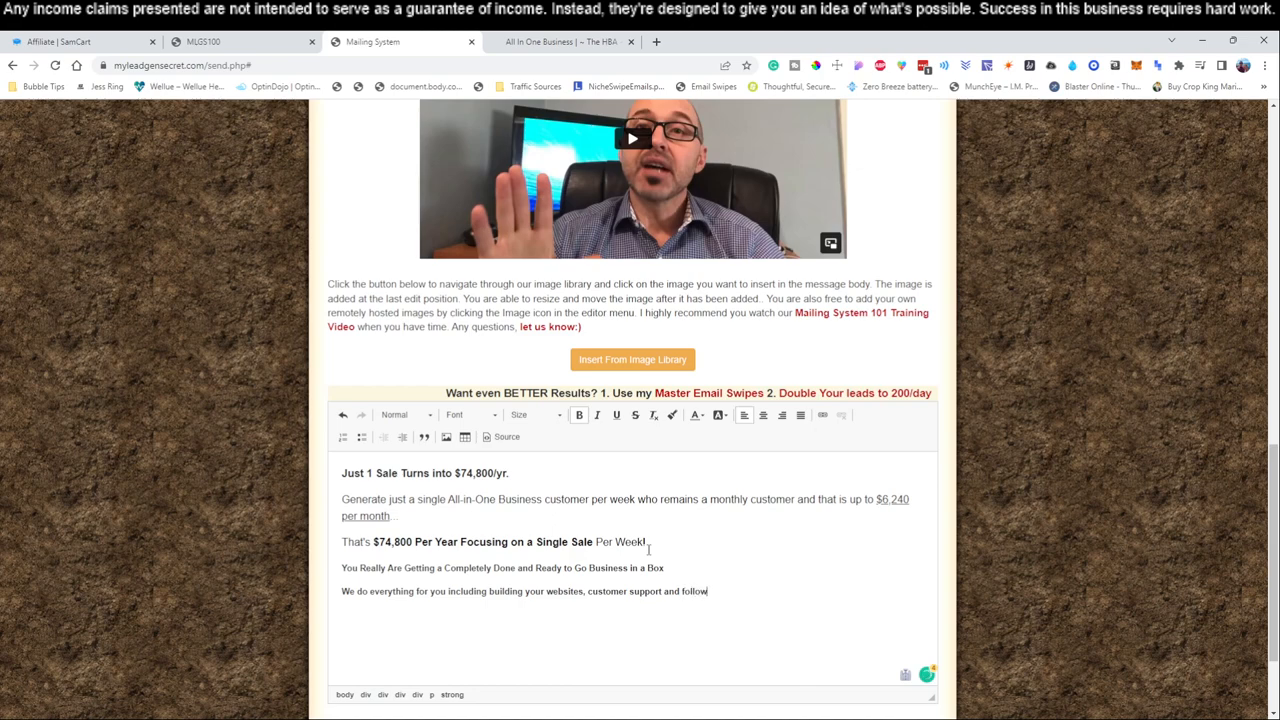
pyautogui.write('-up emails.')
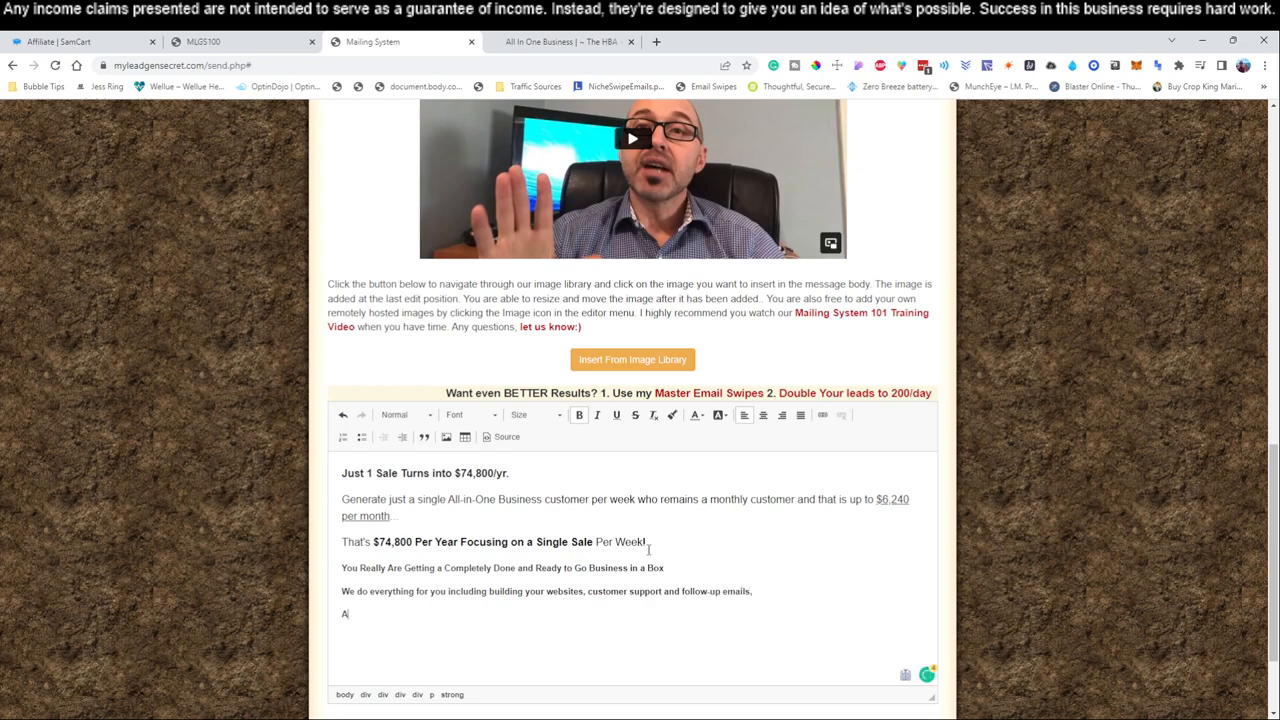
pyautogui.write('ll you have to do is share this opportunity')
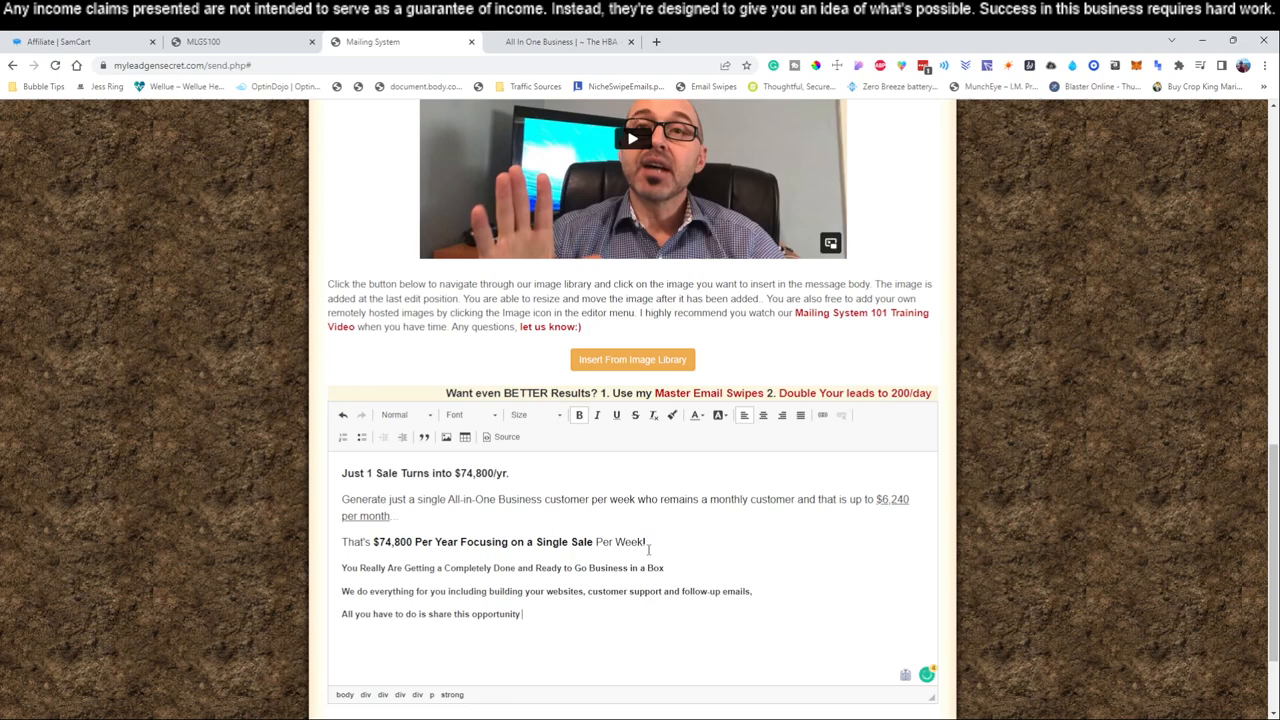
# Add the share-with-your-friends line and the 'Talk Soon, XXXX' sign-off.
pyautogui.write('with your friends.')
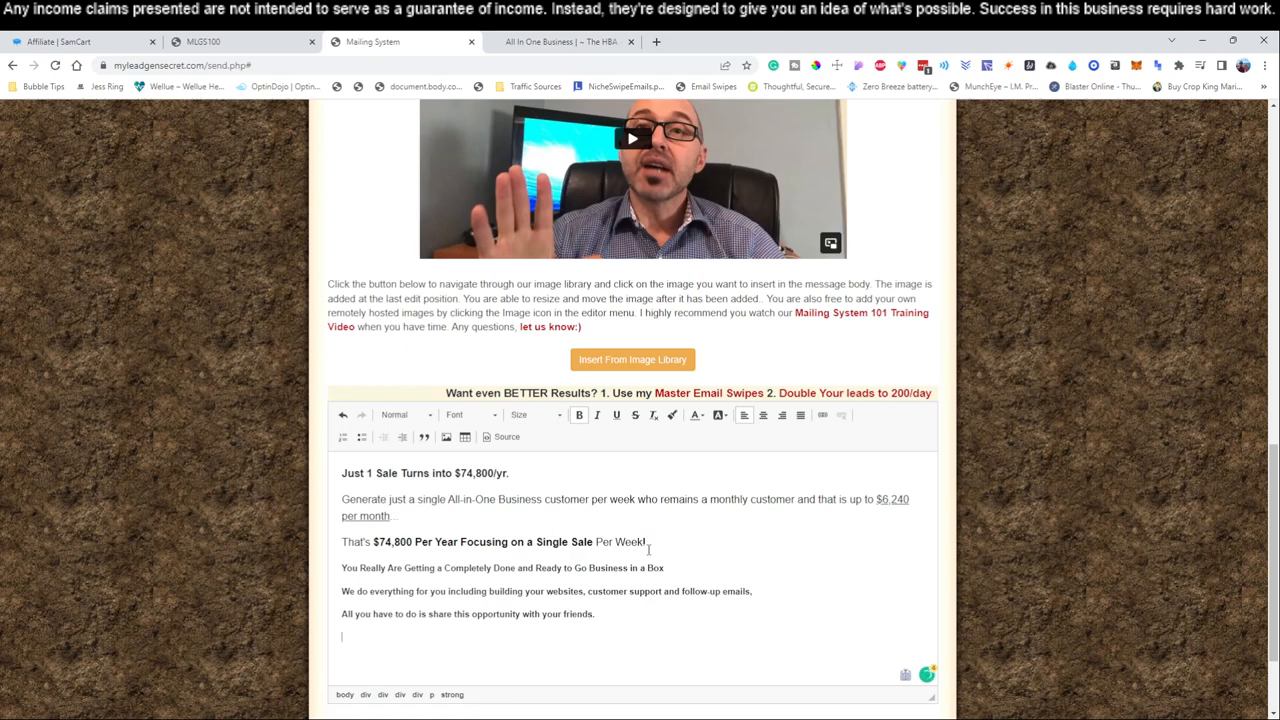
pyautogui.write('Talk')
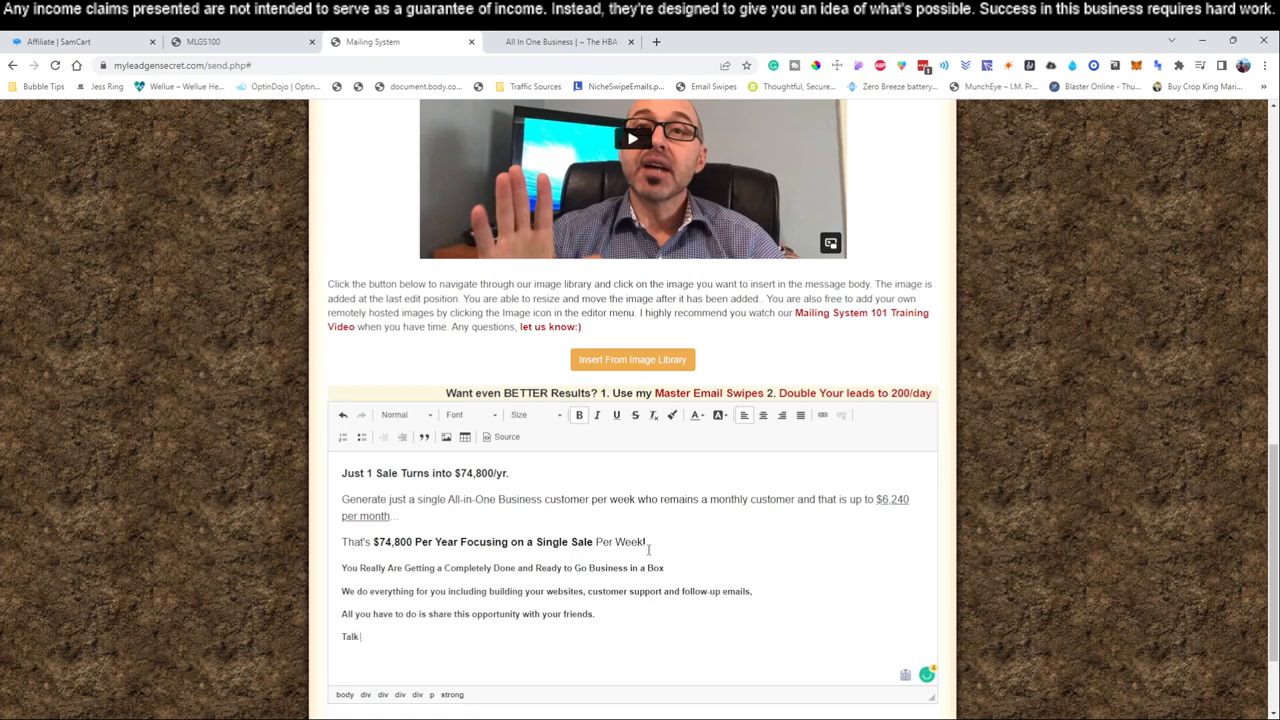
pyautogui.write('Soon,')
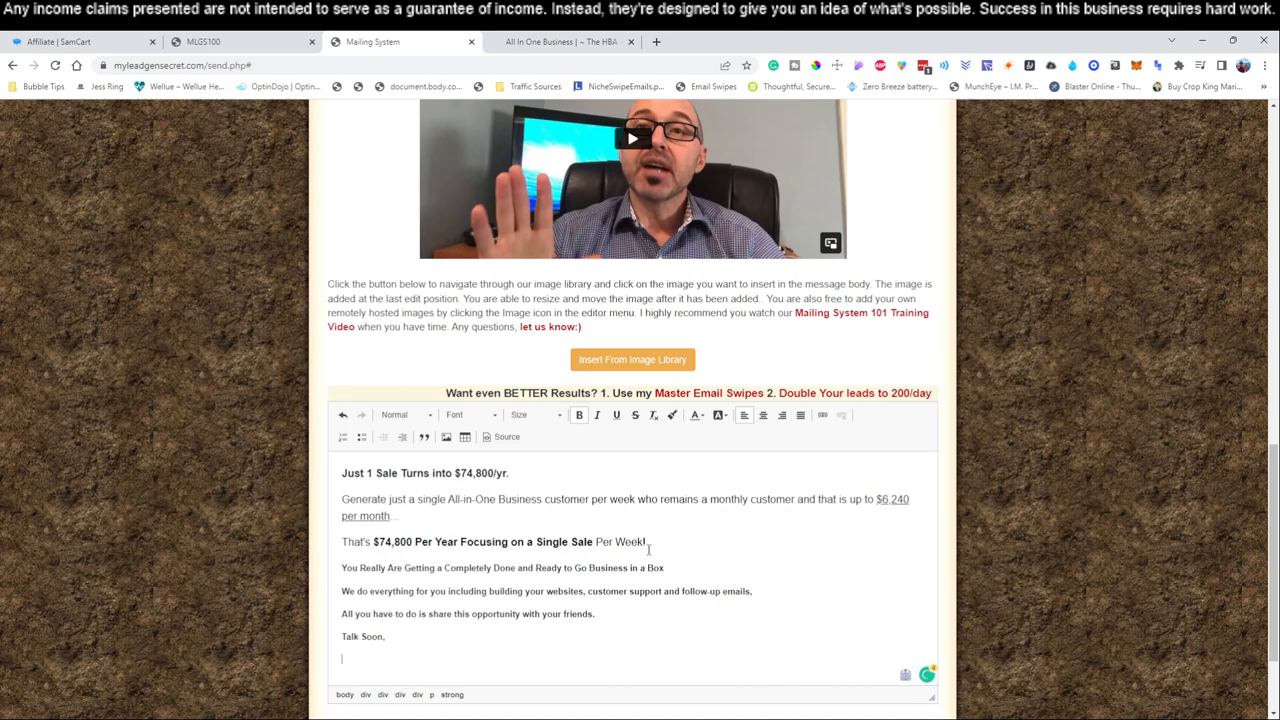
pyautogui.write('XXXX')
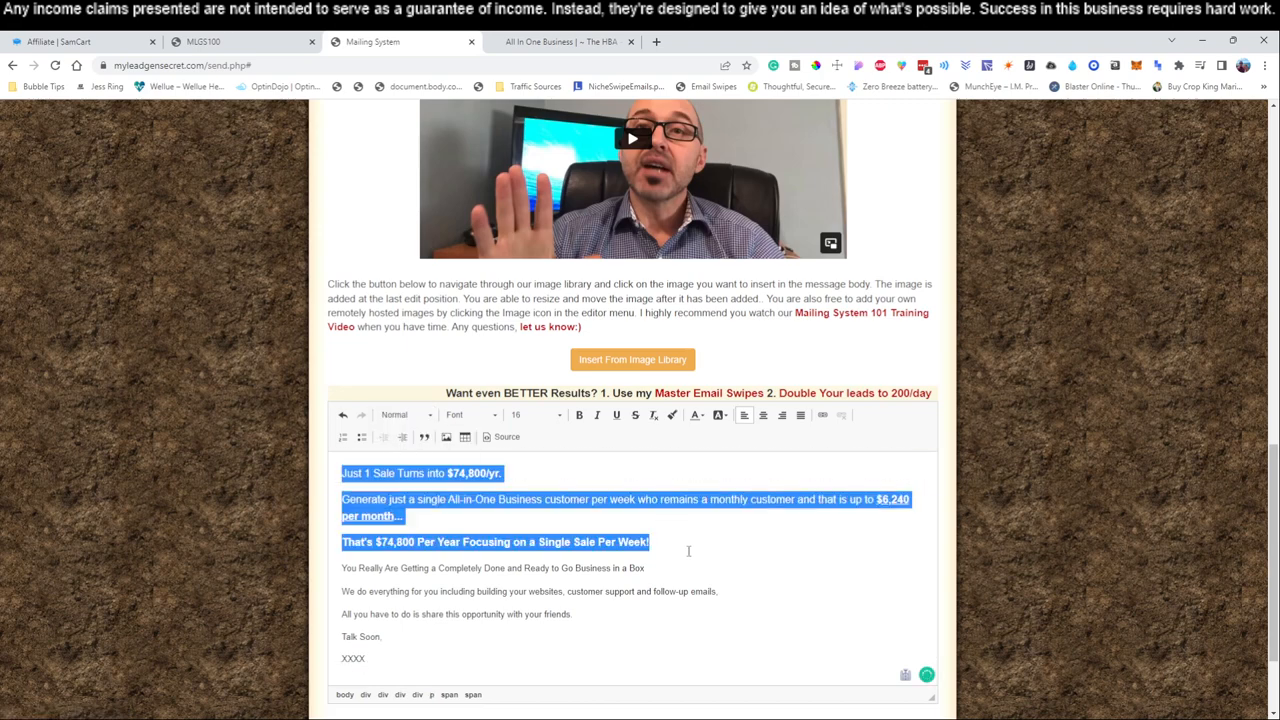
# Deselect the resized paragraphs and enlarge the message editor to show the whole email.
pyautogui.click(368, 658)
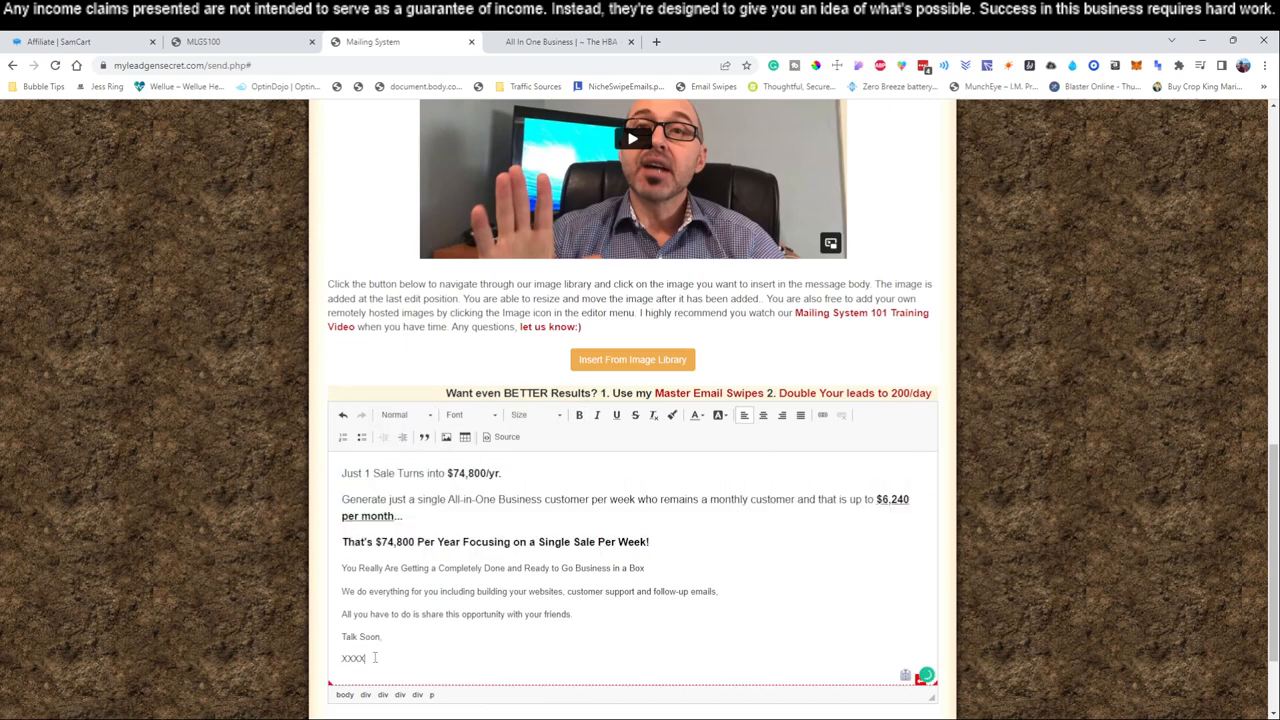
pyautogui.moveTo(340, 568); pyautogui.dragTo(372, 640)
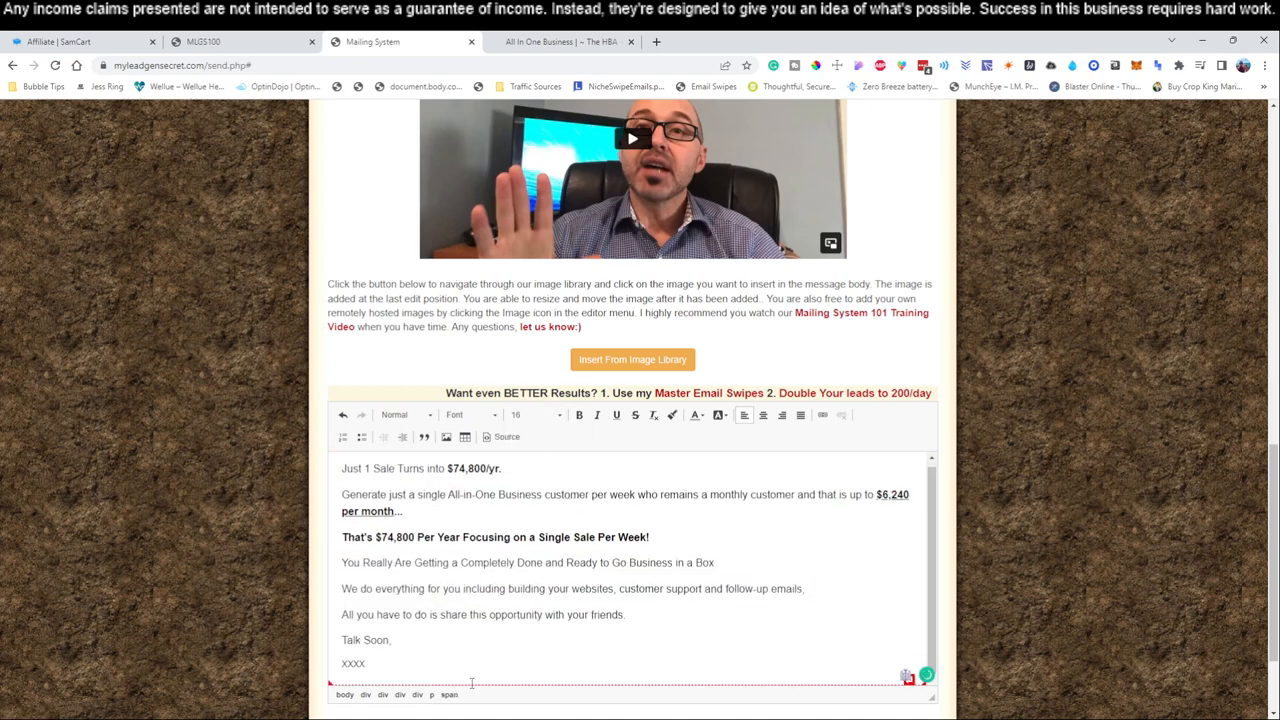
pyautogui.scroll(-3)
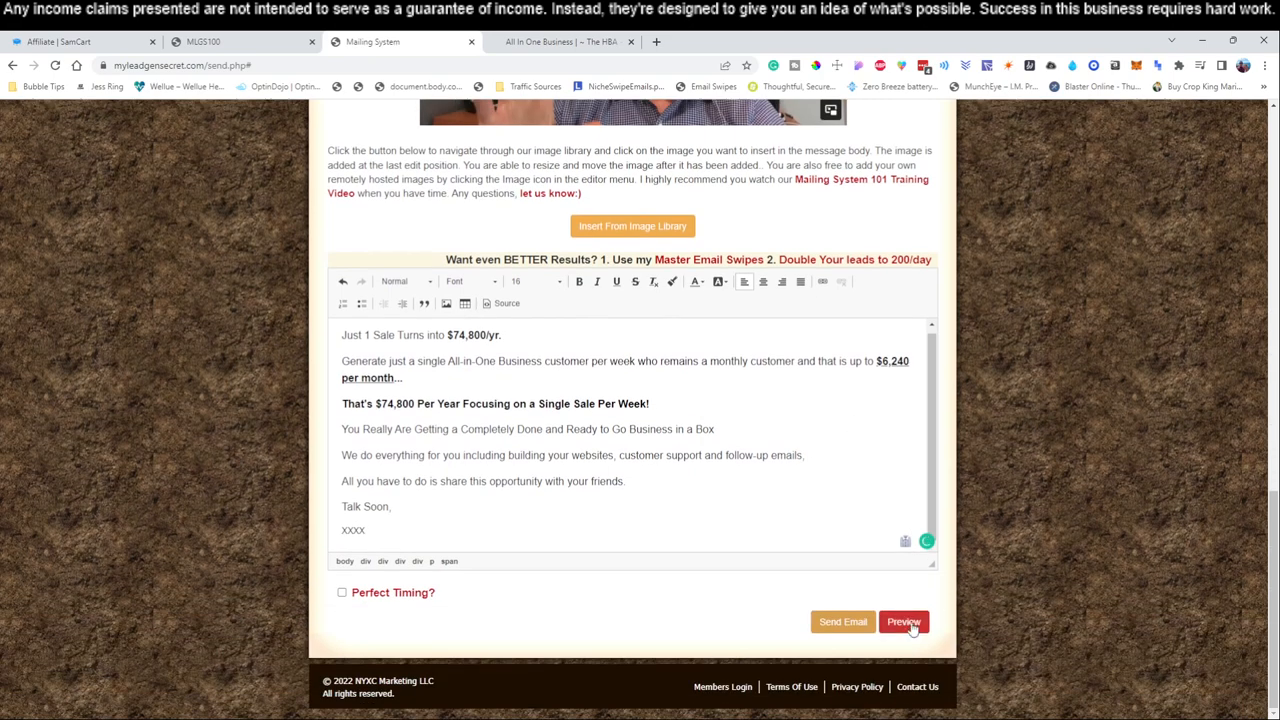
pyautogui.click(904, 620)
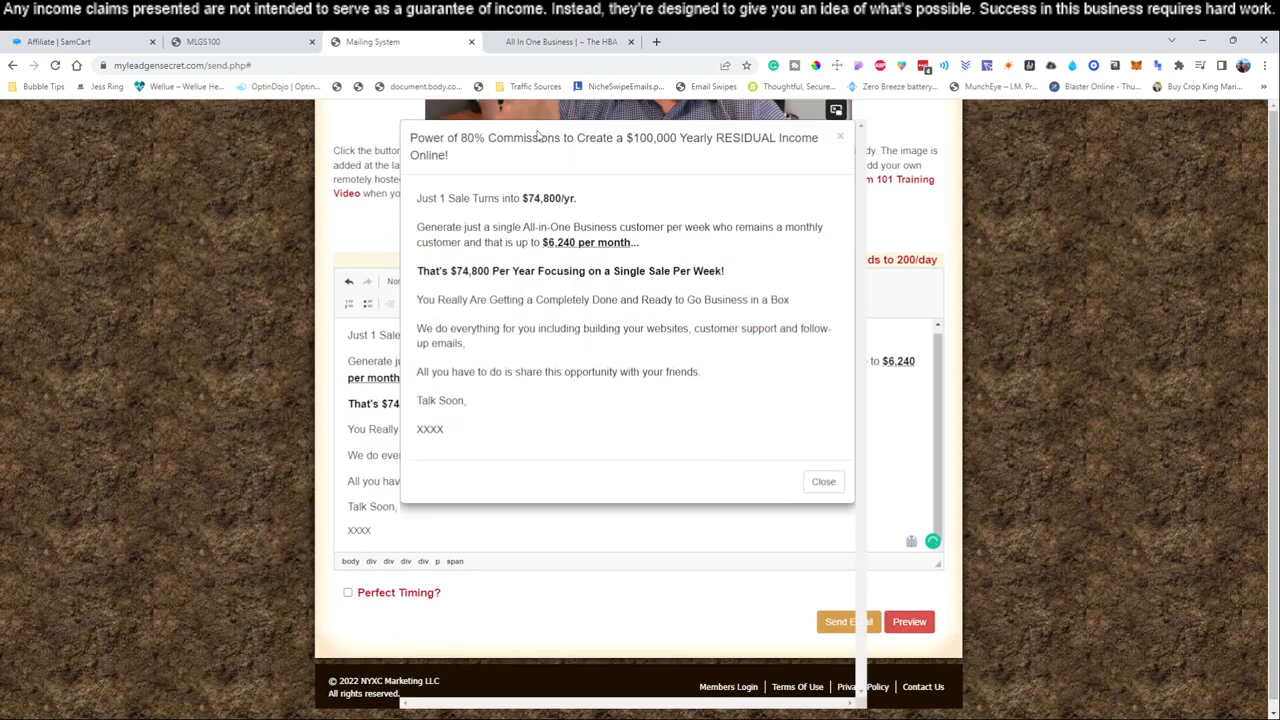
pyautogui.moveTo(668, 144)
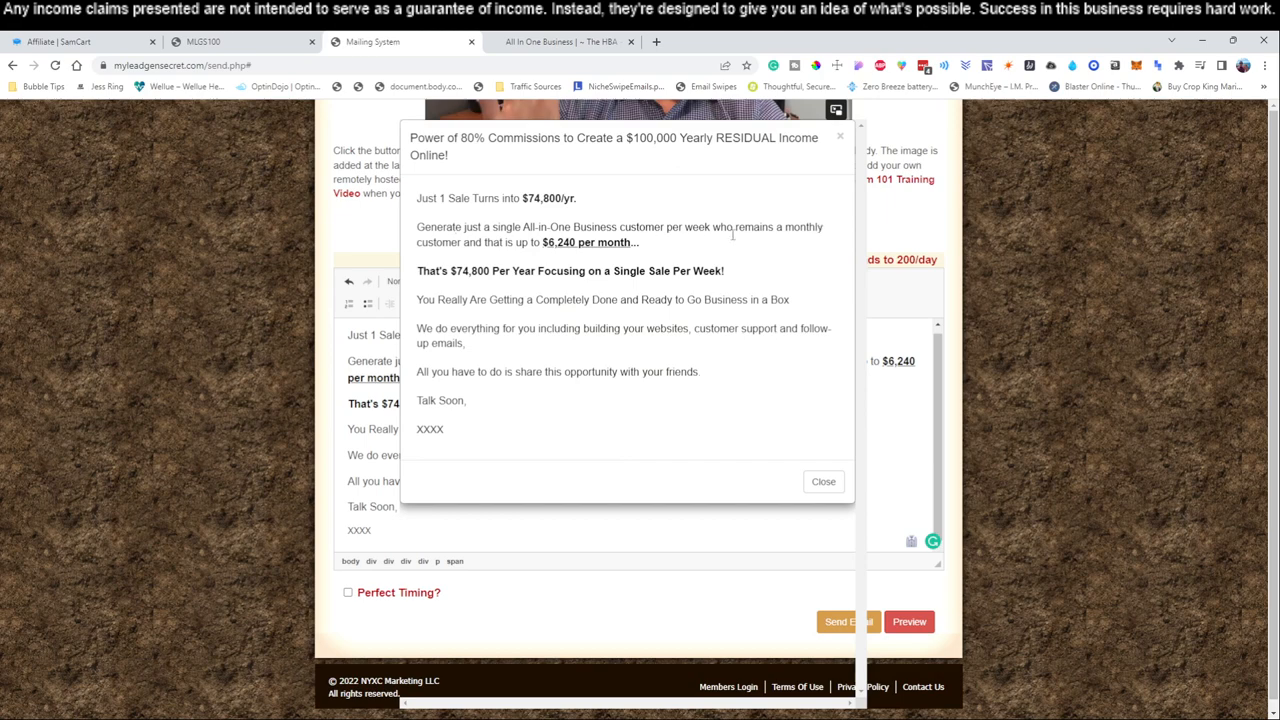
pyautogui.moveTo(600, 252)
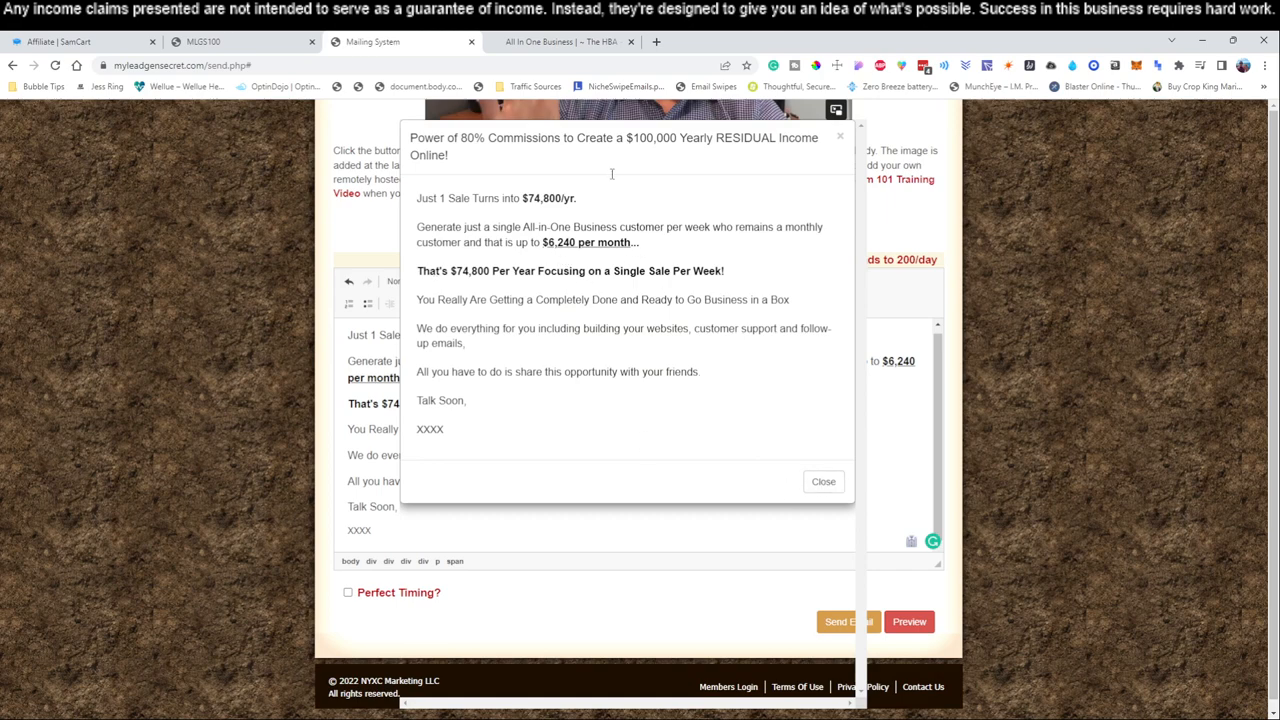
pyautogui.moveTo(628, 332)
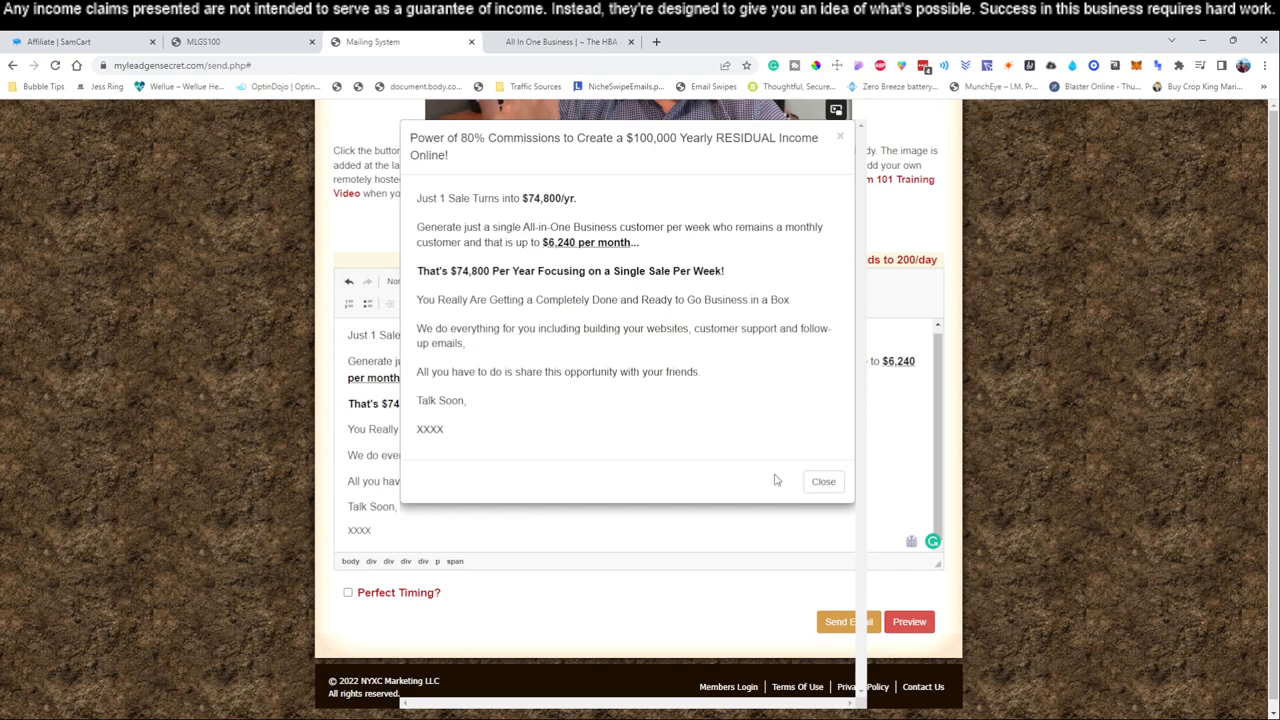
pyautogui.click(824, 480)
pyautogui.write('M')
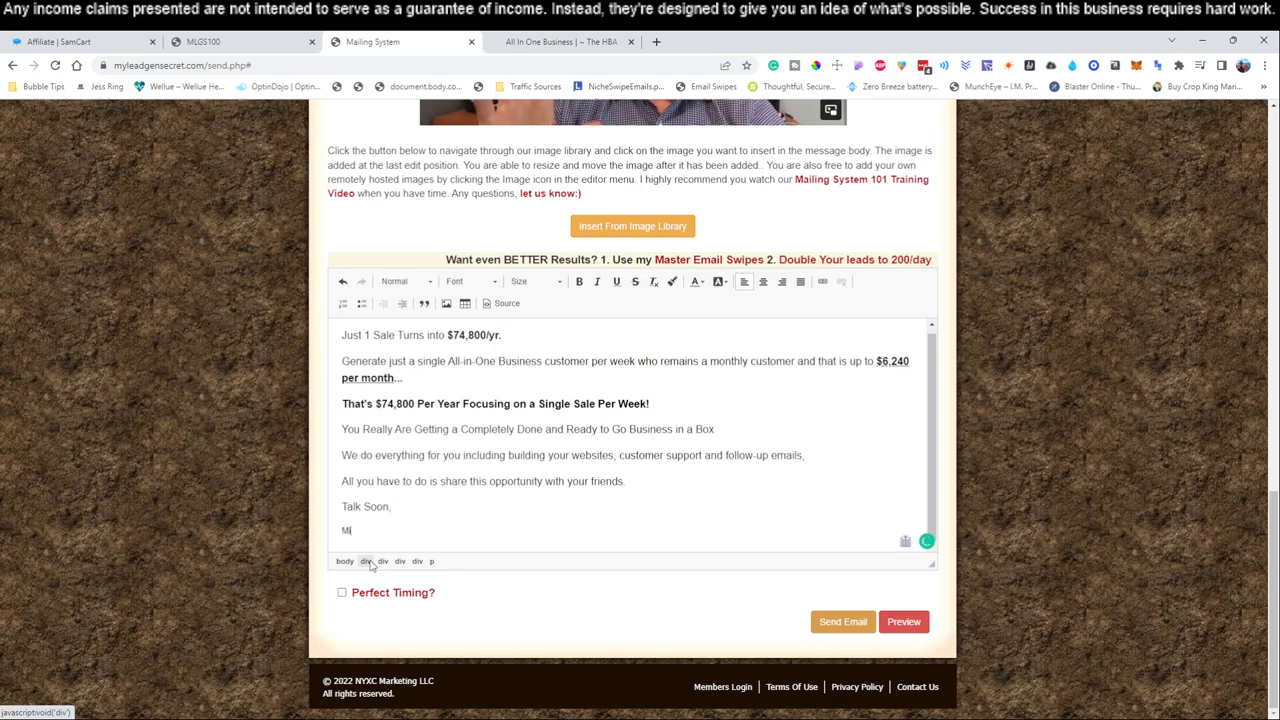
# Replace XXXX with 'Michael' in the sign-off and tick the Perfect Timing? option.
pyautogui.write('ichael')
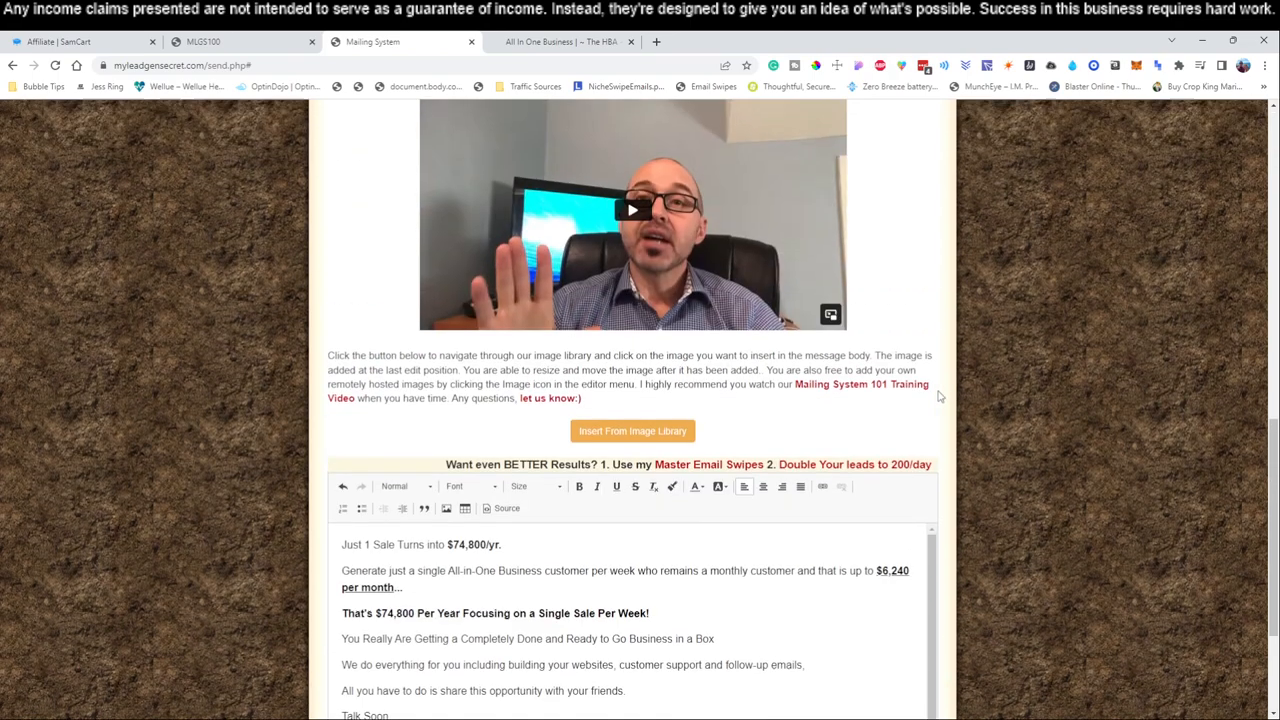
pyautogui.scroll(-3)
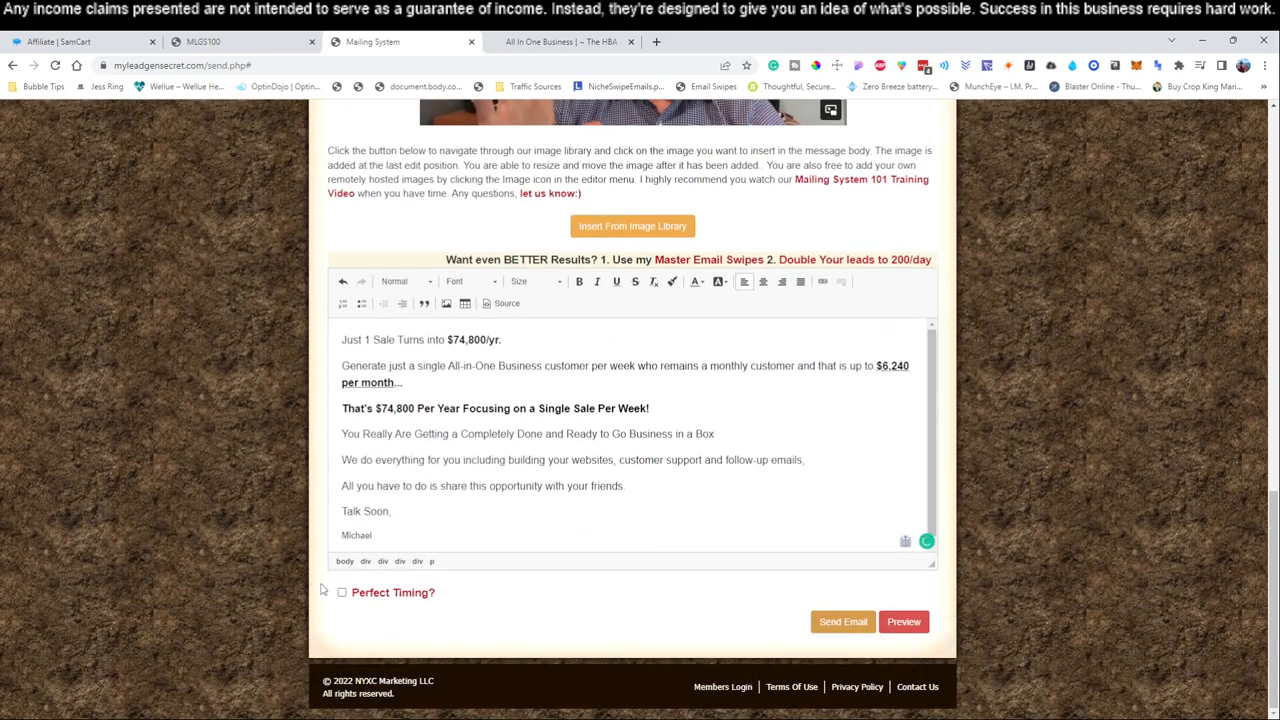
pyautogui.click(342, 592)
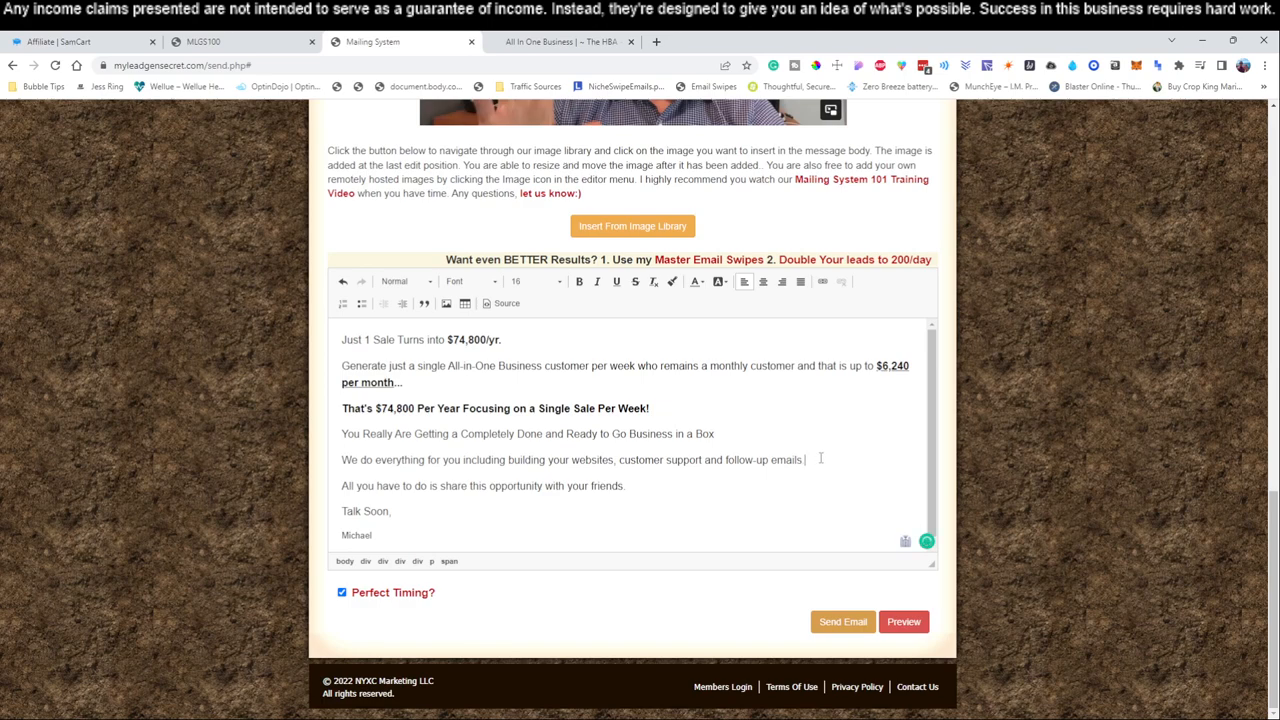
# Type the 'Click Here To Start Earning Up To $100,000/Yr In less…' call-to-action line.
pyautogui.write('Click Here To')
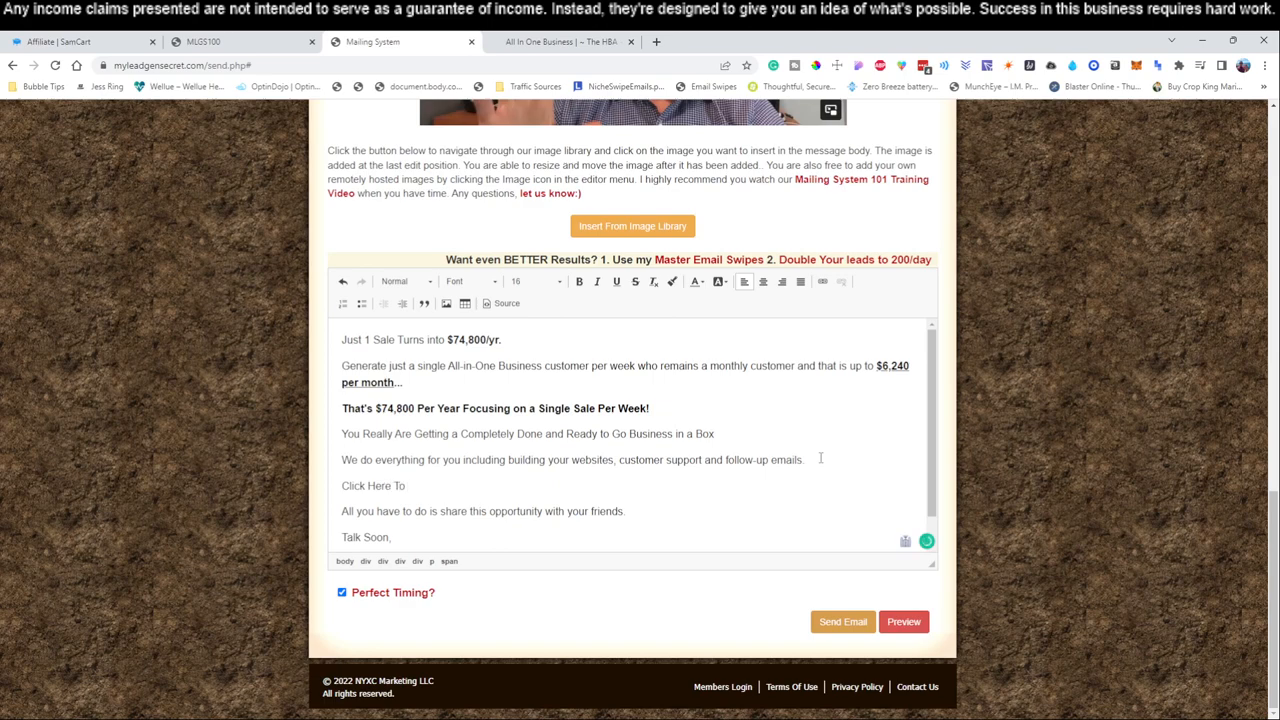
pyautogui.write('Start Earning Up To')
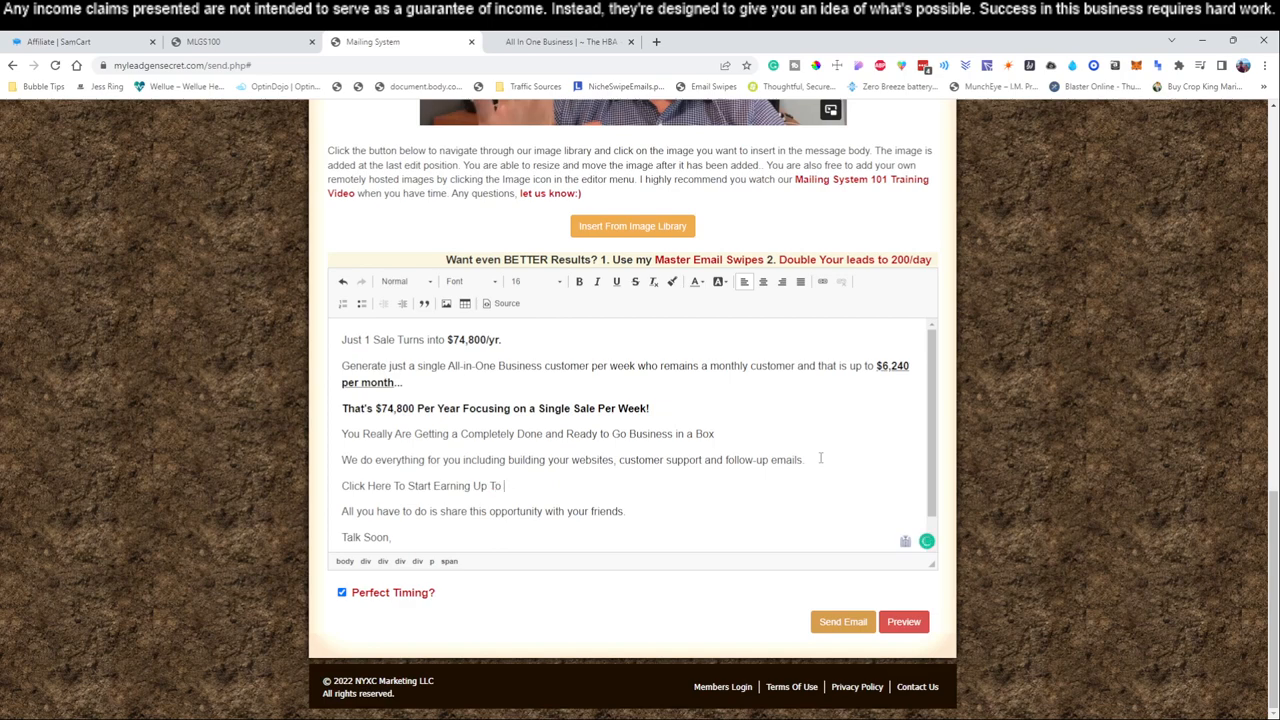
pyautogui.write('$100,000/Yr')
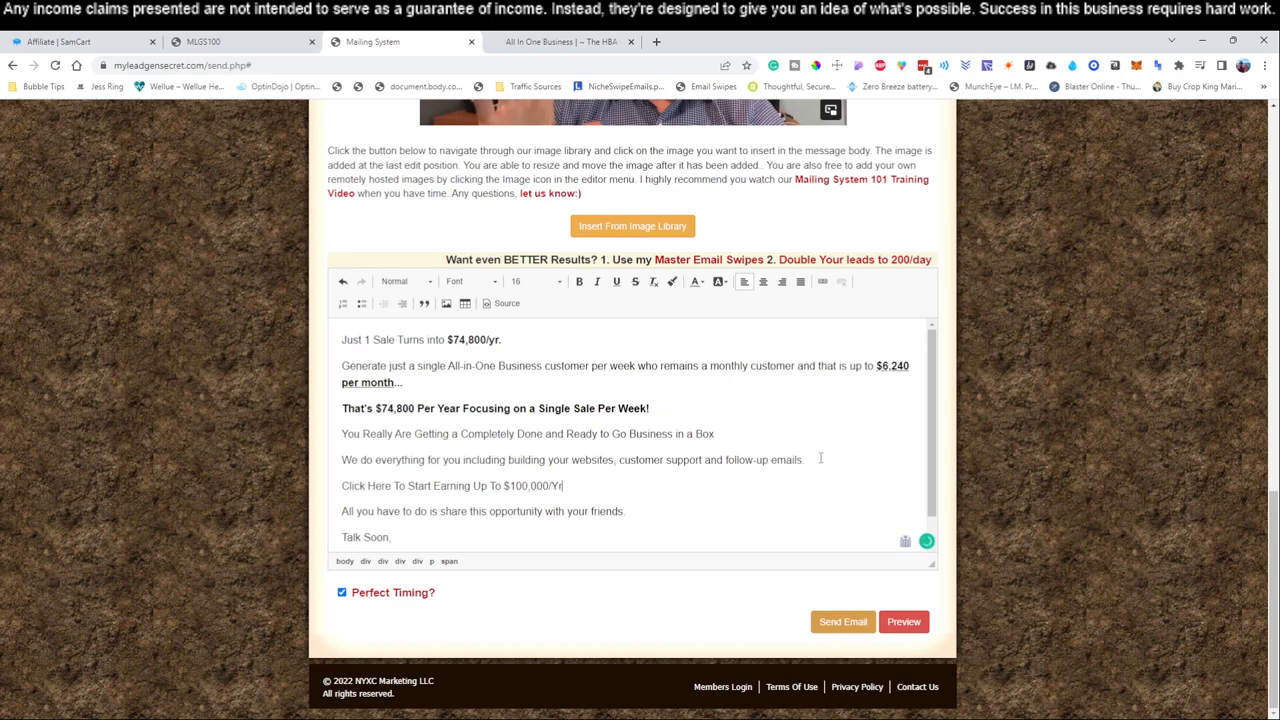
pyautogui.write('In less Than 12 Months')
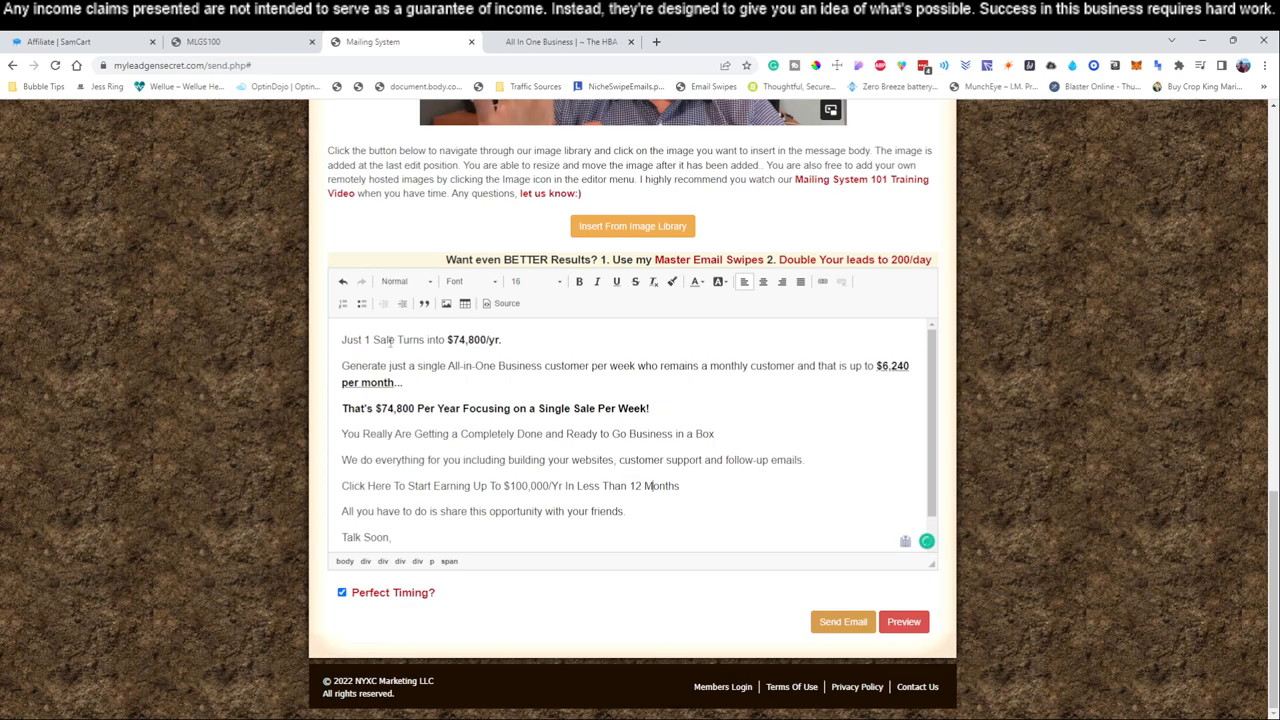
# Switch to the SamCart affiliate links page to review the referral links.
pyautogui.click(80, 40)
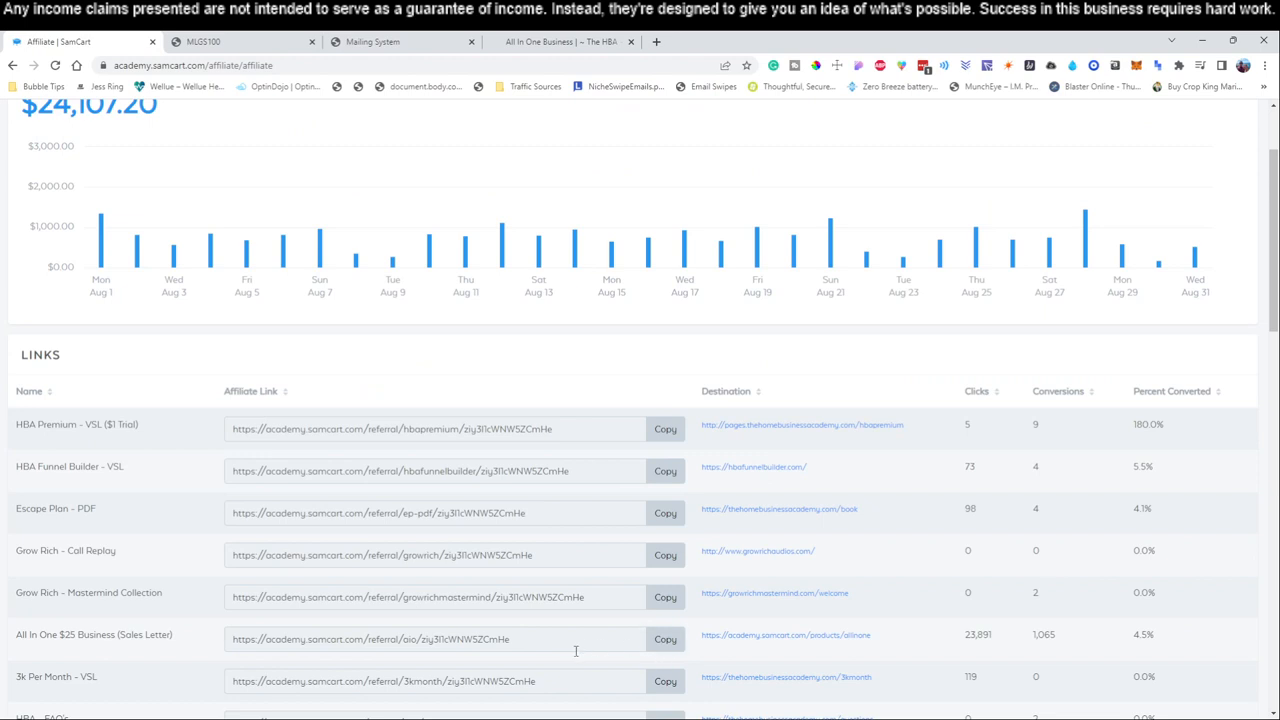
pyautogui.moveTo(368, 308)
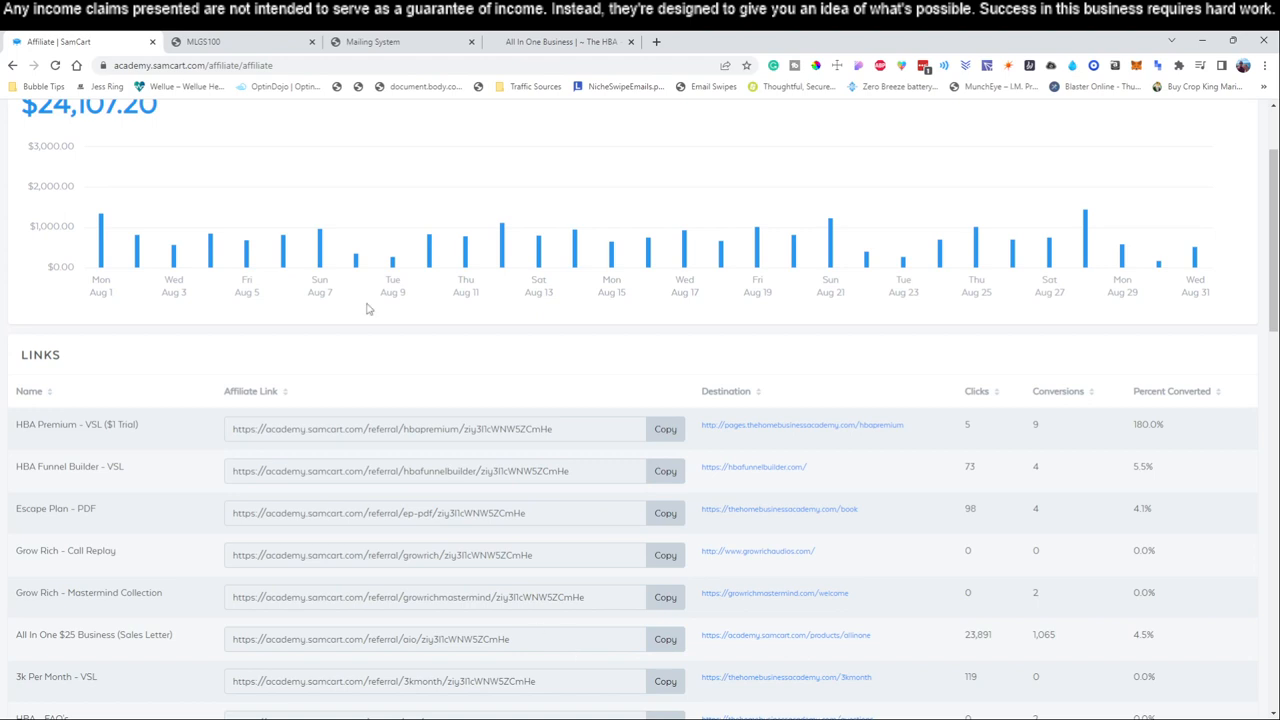
pyautogui.moveTo(240, 414)
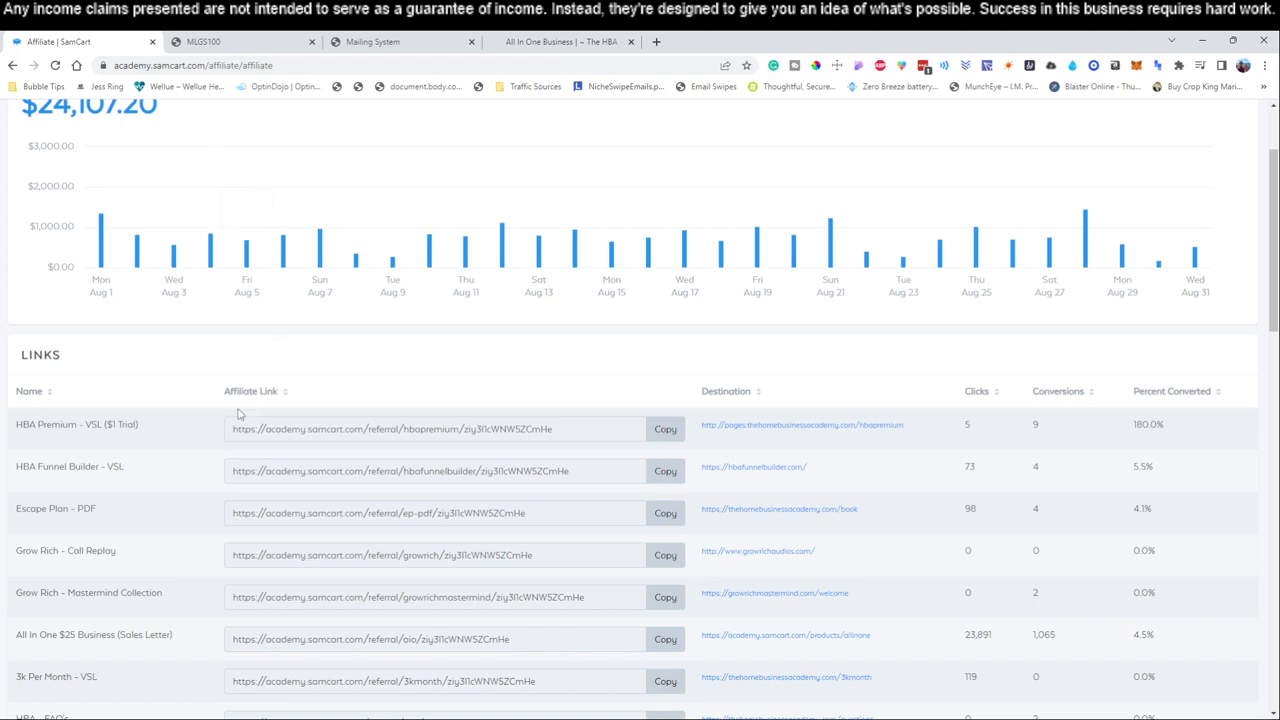
pyautogui.moveTo(150, 668)
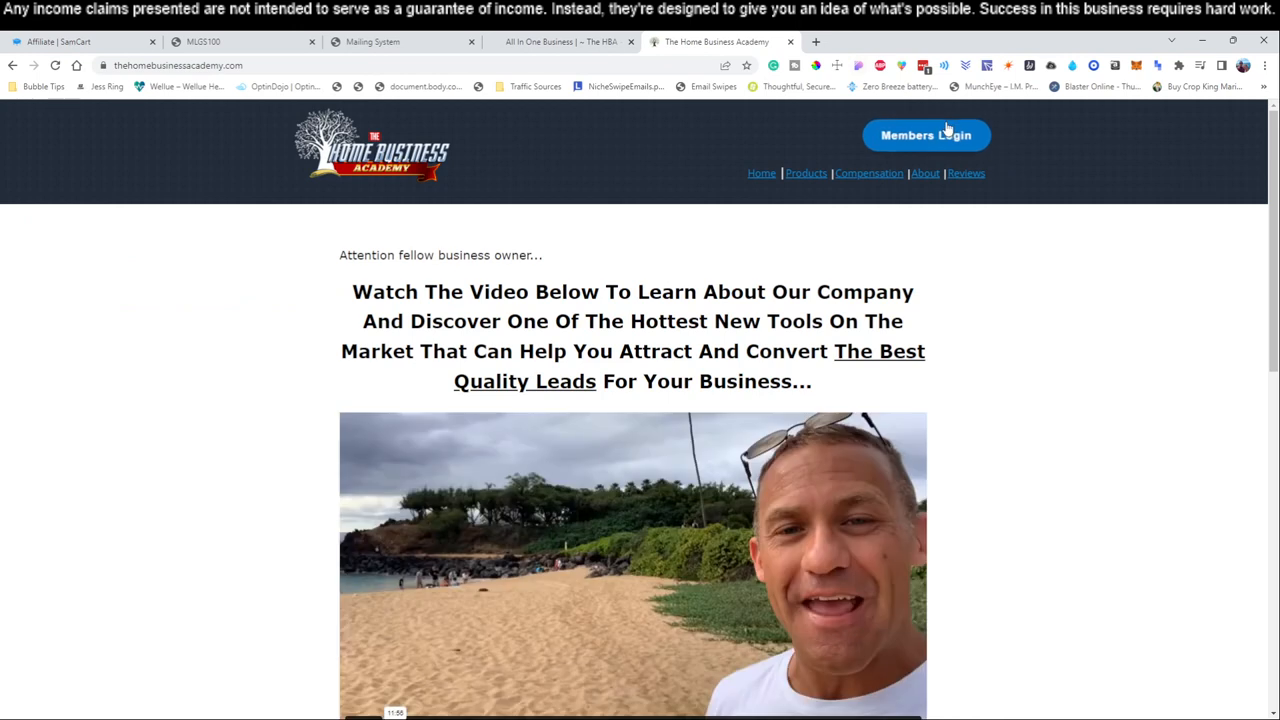
# Log into the Home Business Academy members area, view the Affiliate Zone, then return to the email draft.
pyautogui.click(924, 136)
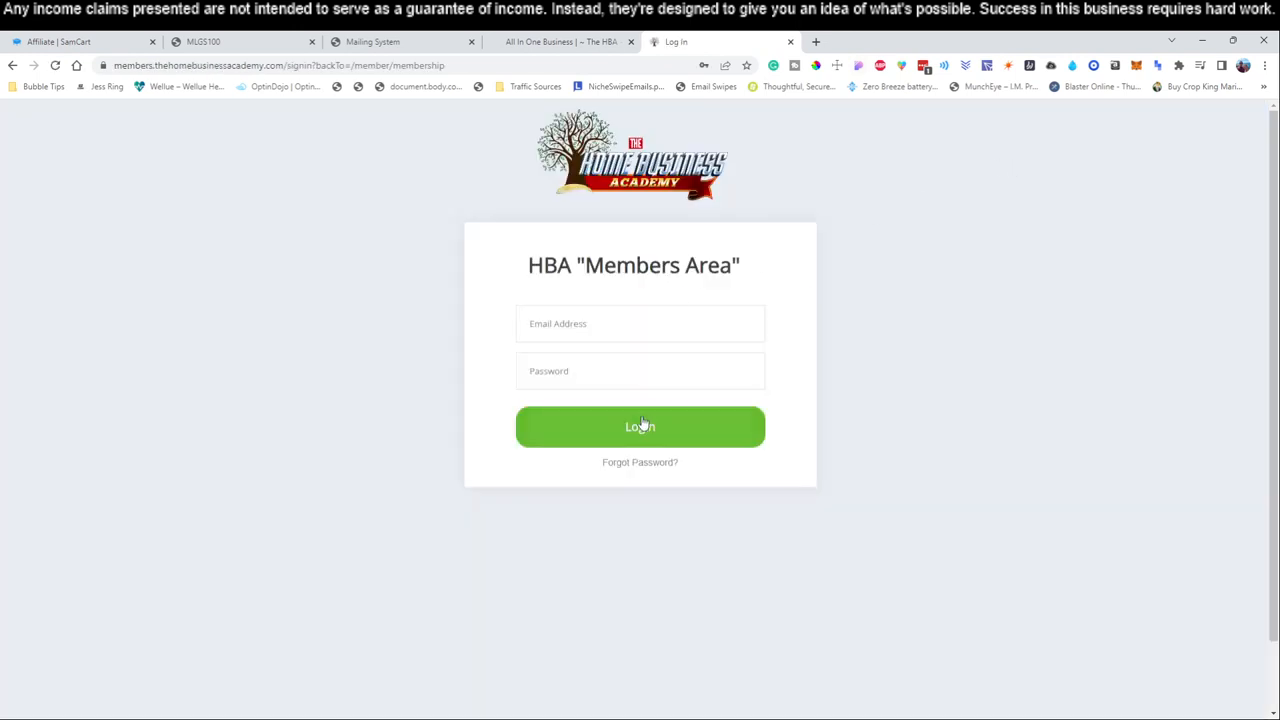
pyautogui.click(640, 428)
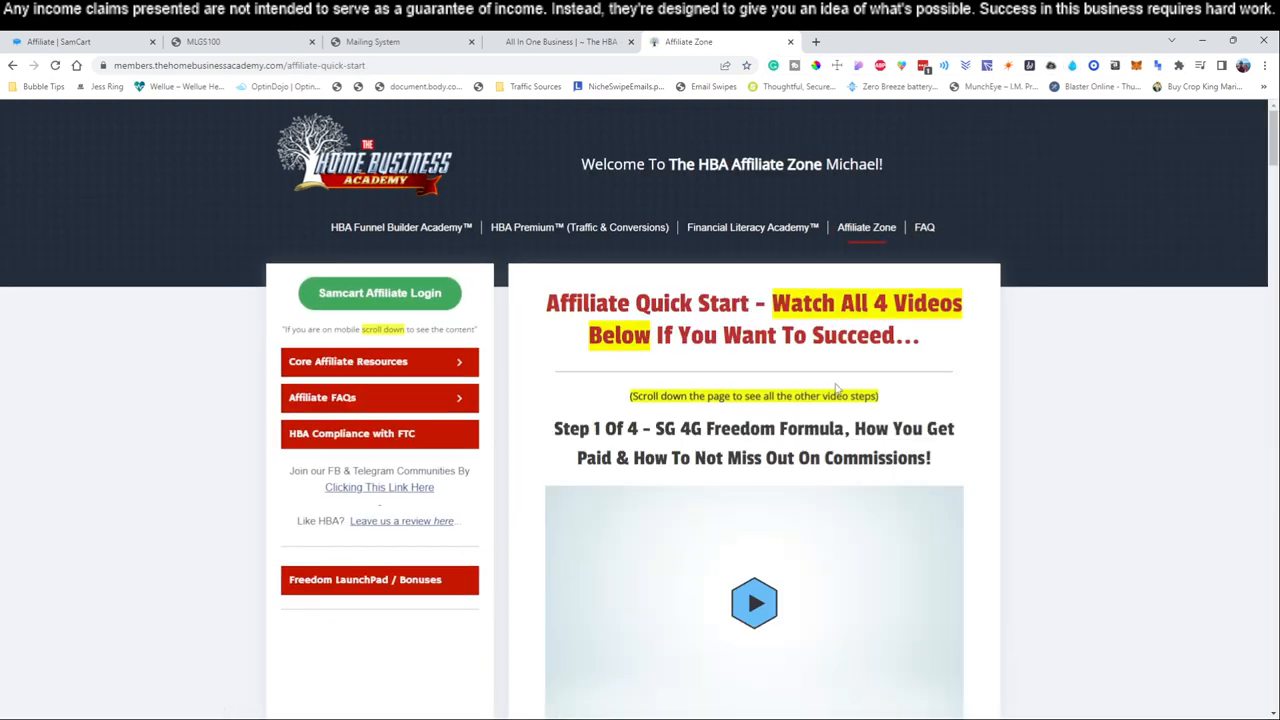
pyautogui.scroll(-3)
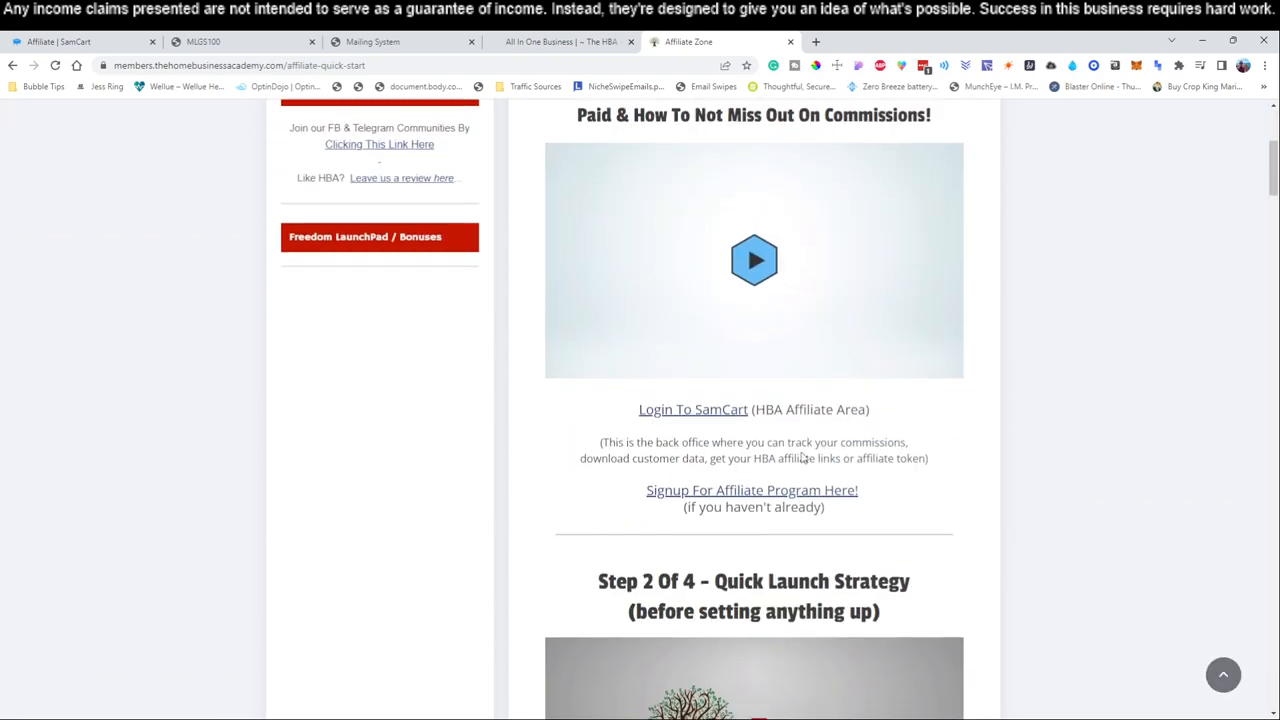
pyautogui.scroll(-3)
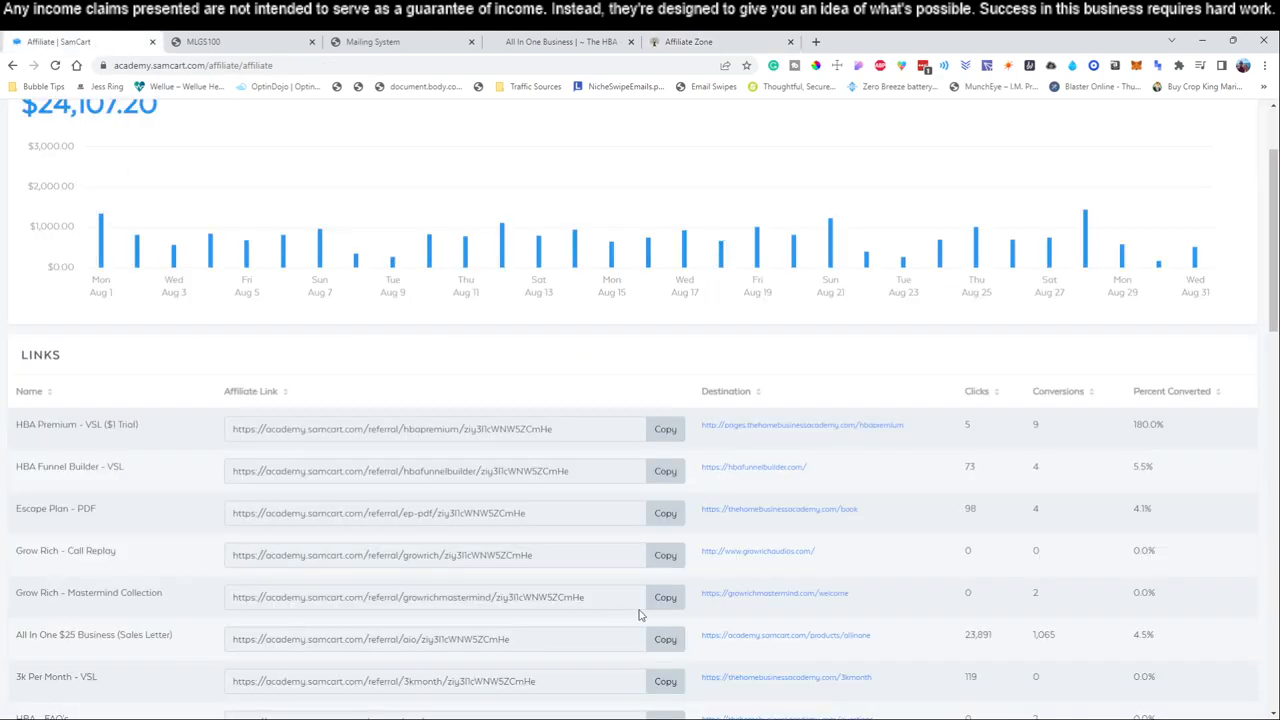
pyautogui.moveTo(476, 232)
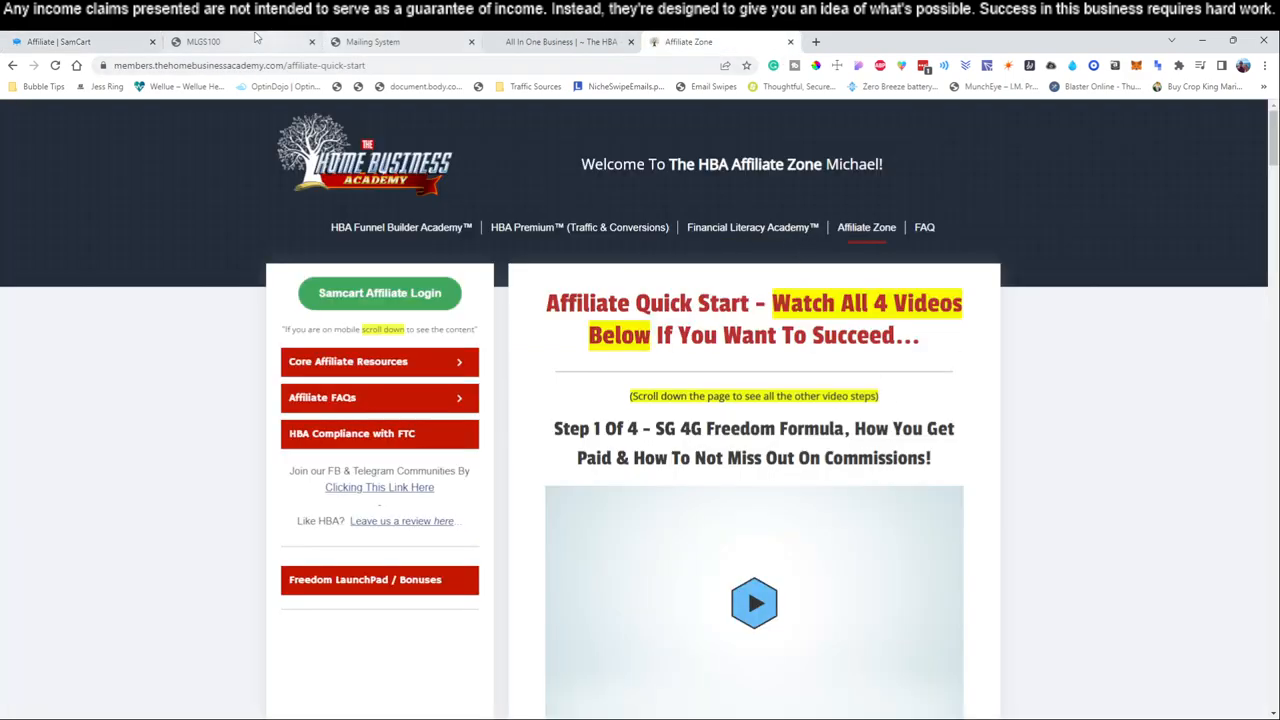
pyautogui.click(372, 40)
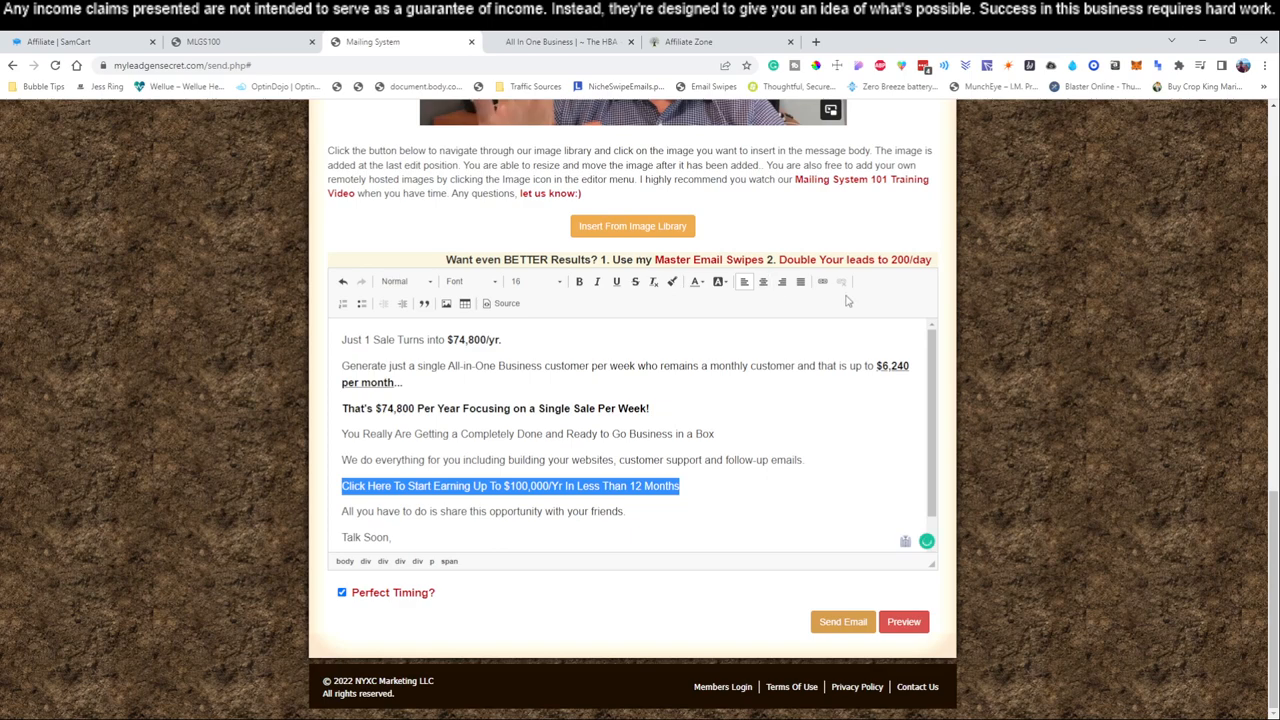
pyautogui.moveTo(822, 280)
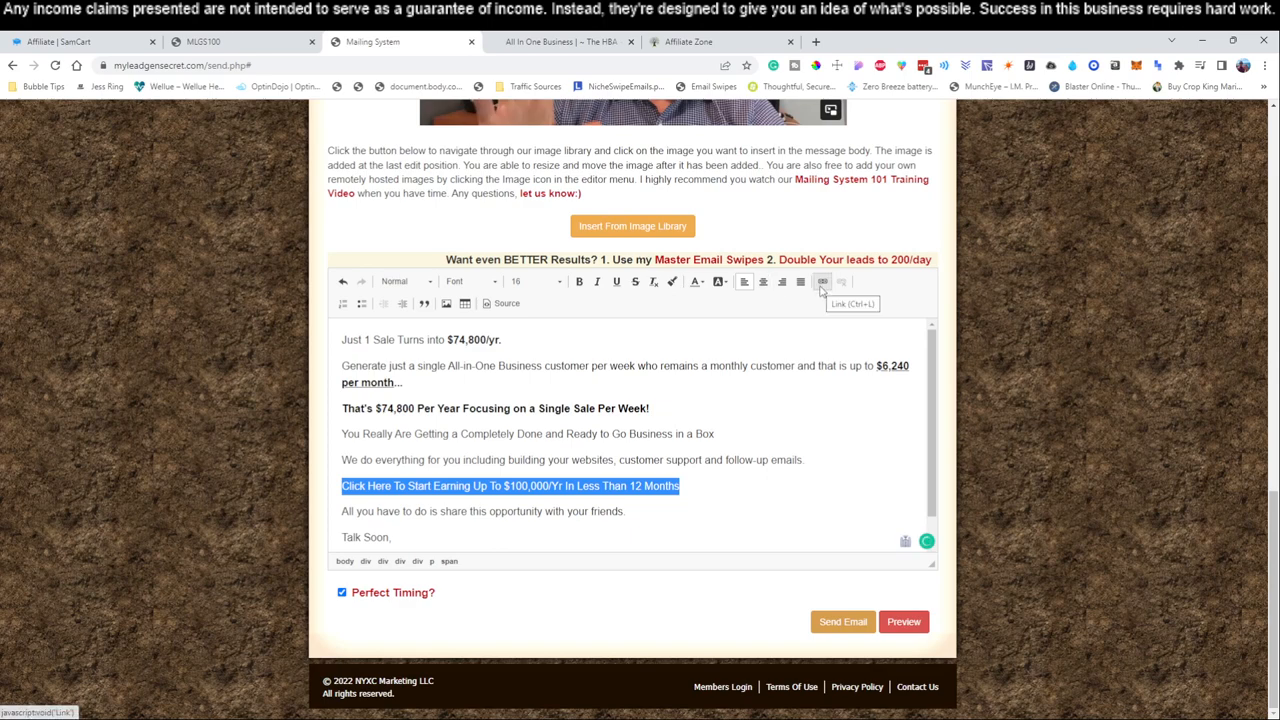
# Link the call-to-action sentence to the SamCart referral URL and verify it against the affiliate links page.
pyautogui.click(822, 280)
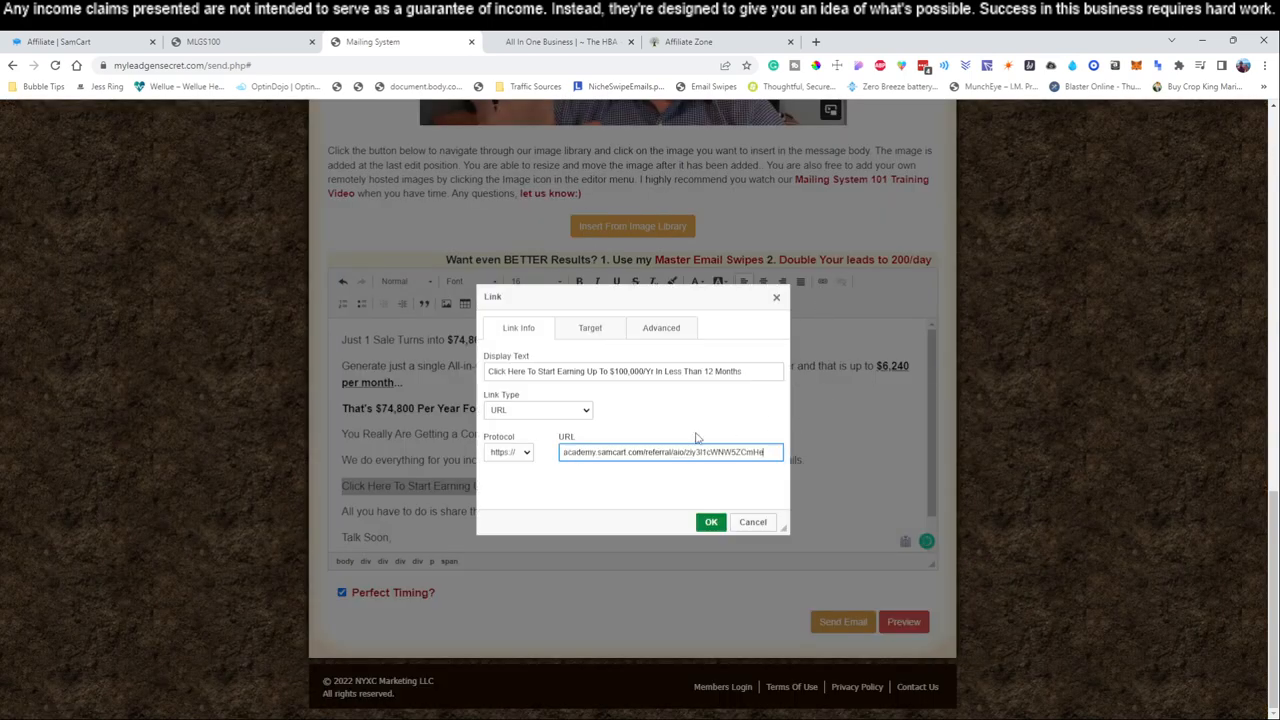
pyautogui.click(712, 520)
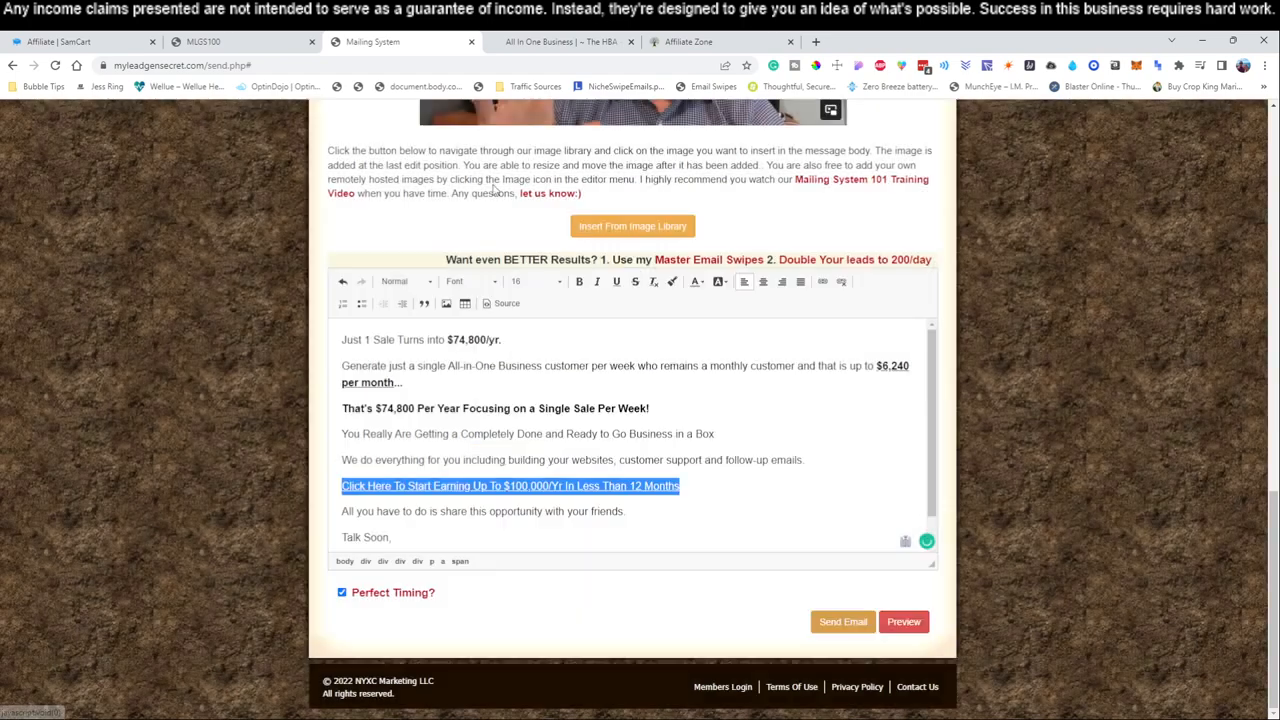
pyautogui.click(80, 40)
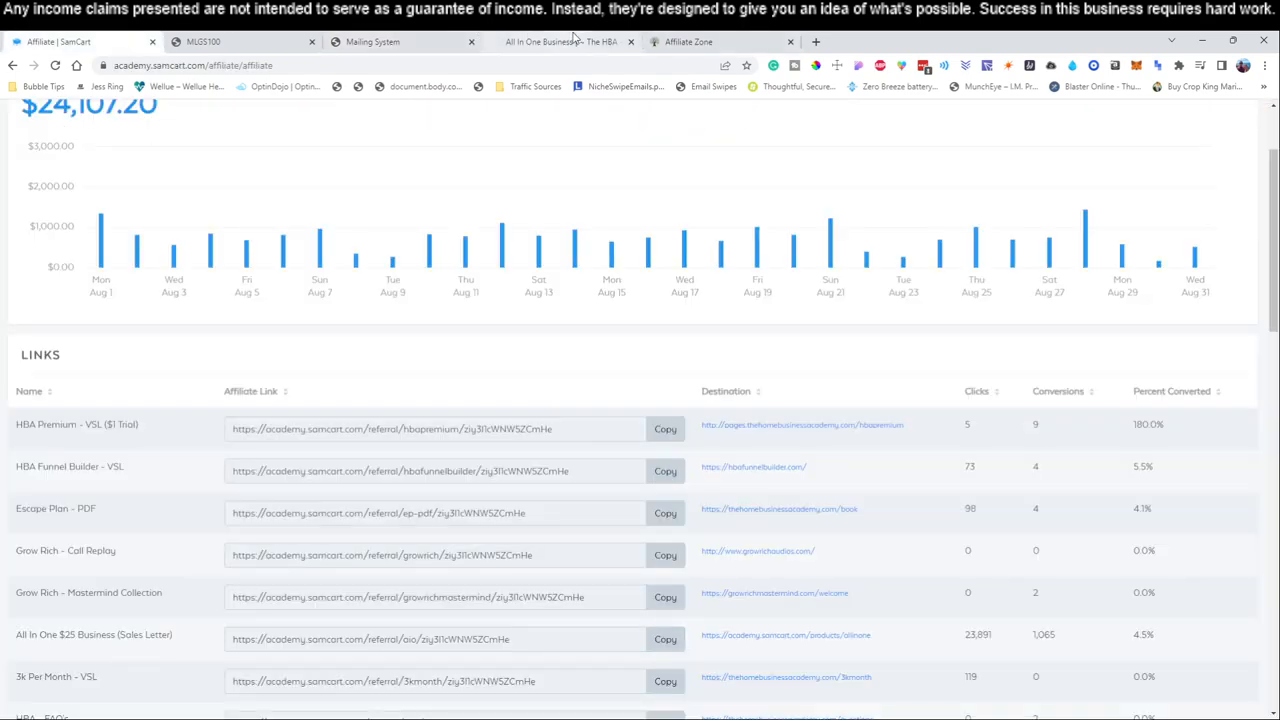
pyautogui.click(372, 40)
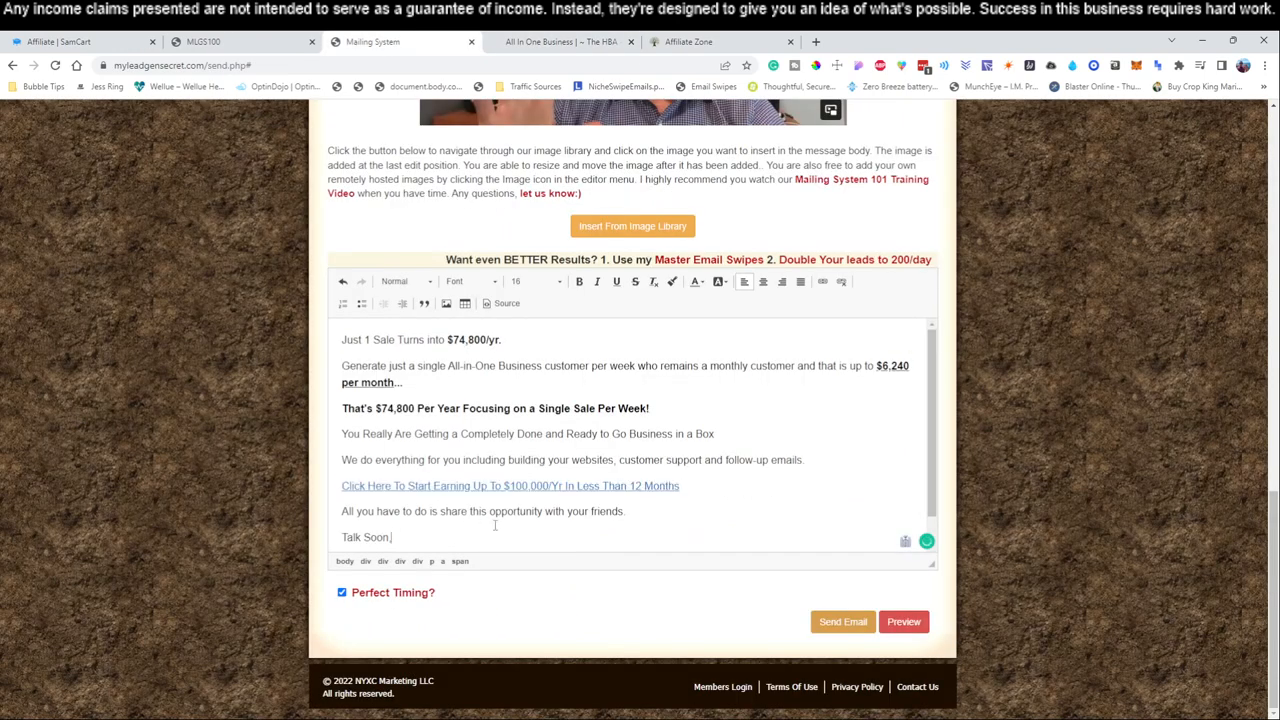
# Make the whole call-to-action sentence bold with a larger font size.
pyautogui.tripleClick(508, 486)
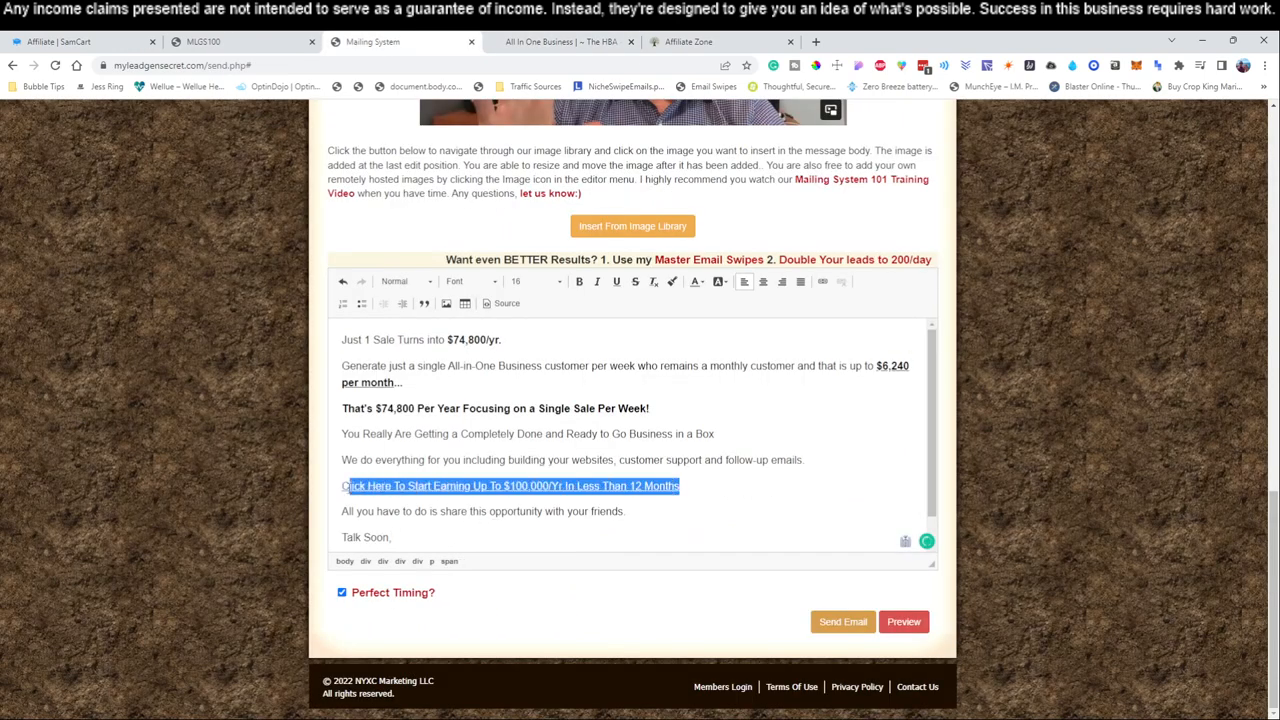
pyautogui.click(578, 280)
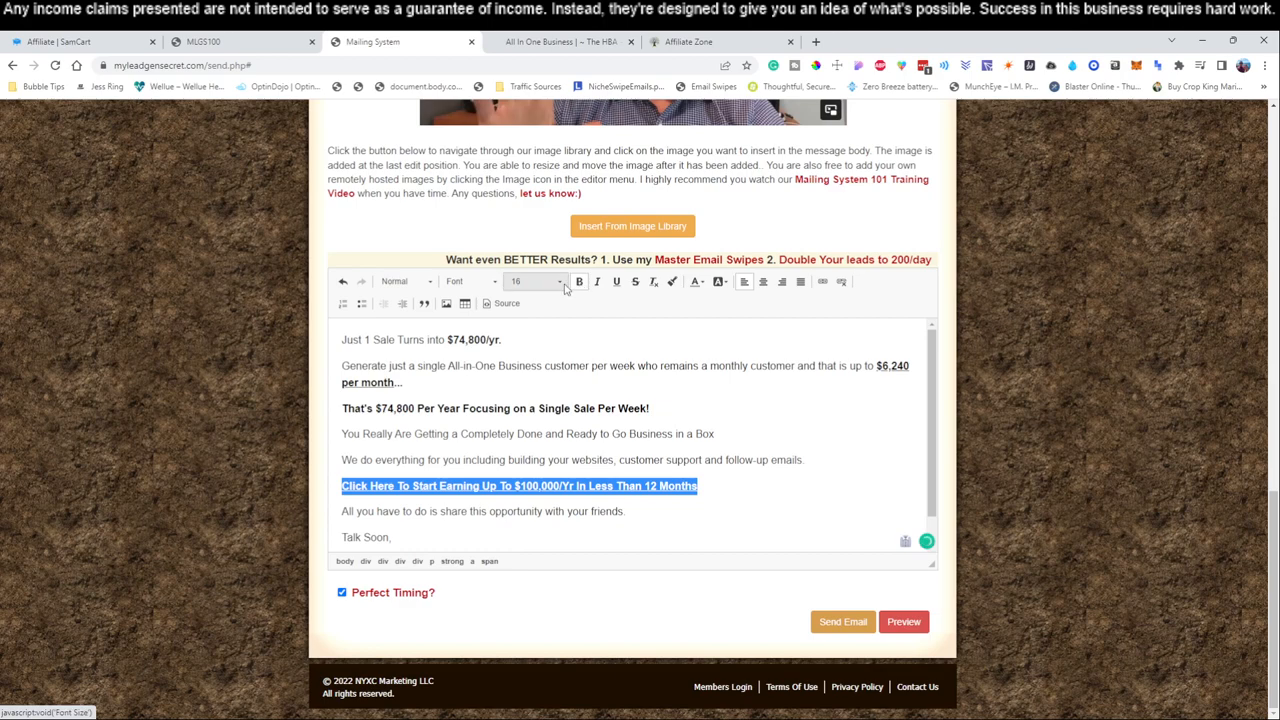
pyautogui.click(536, 280)
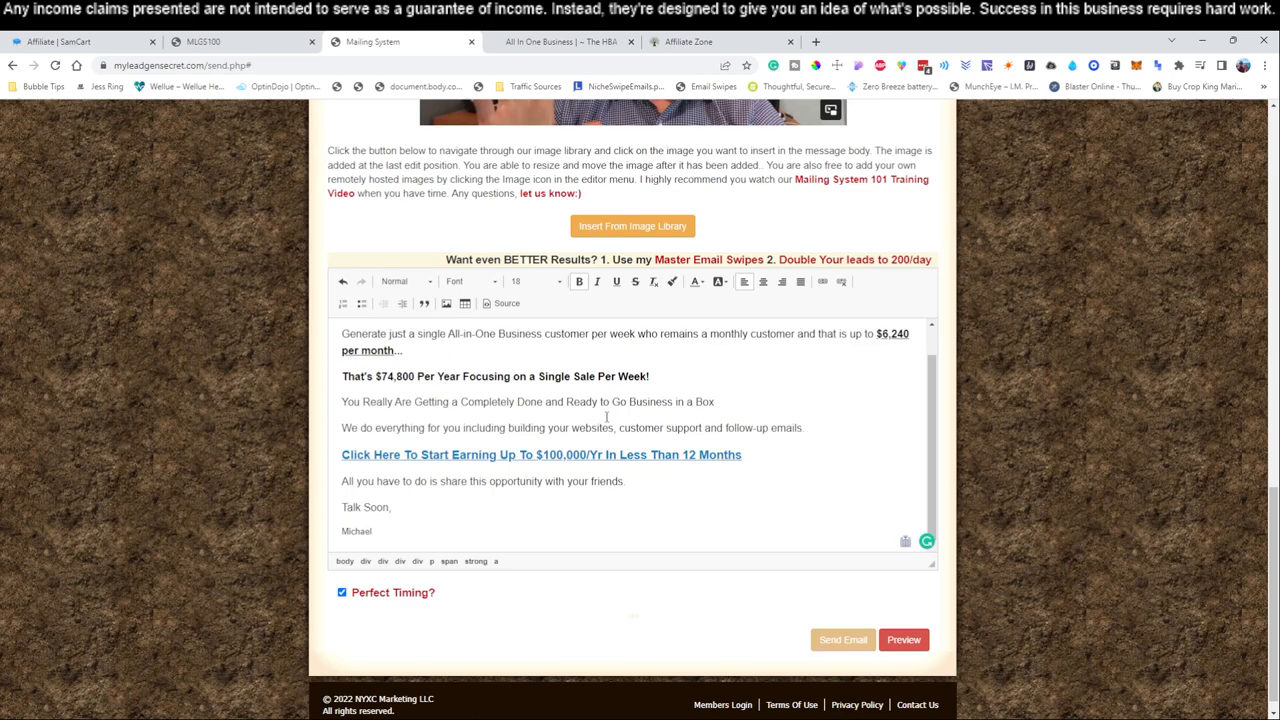
pyautogui.click(842, 640)
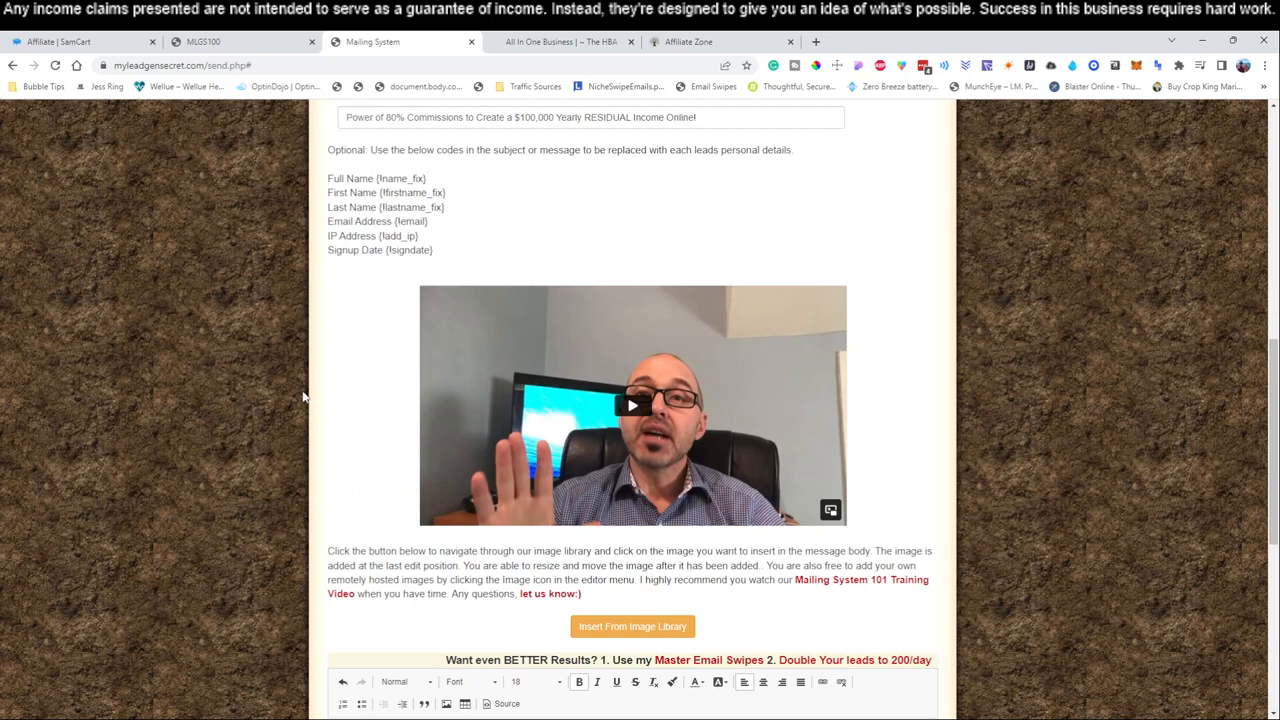
# Duplicate the mailing tab and log out of the first account from the copy.
pyautogui.scroll(3)
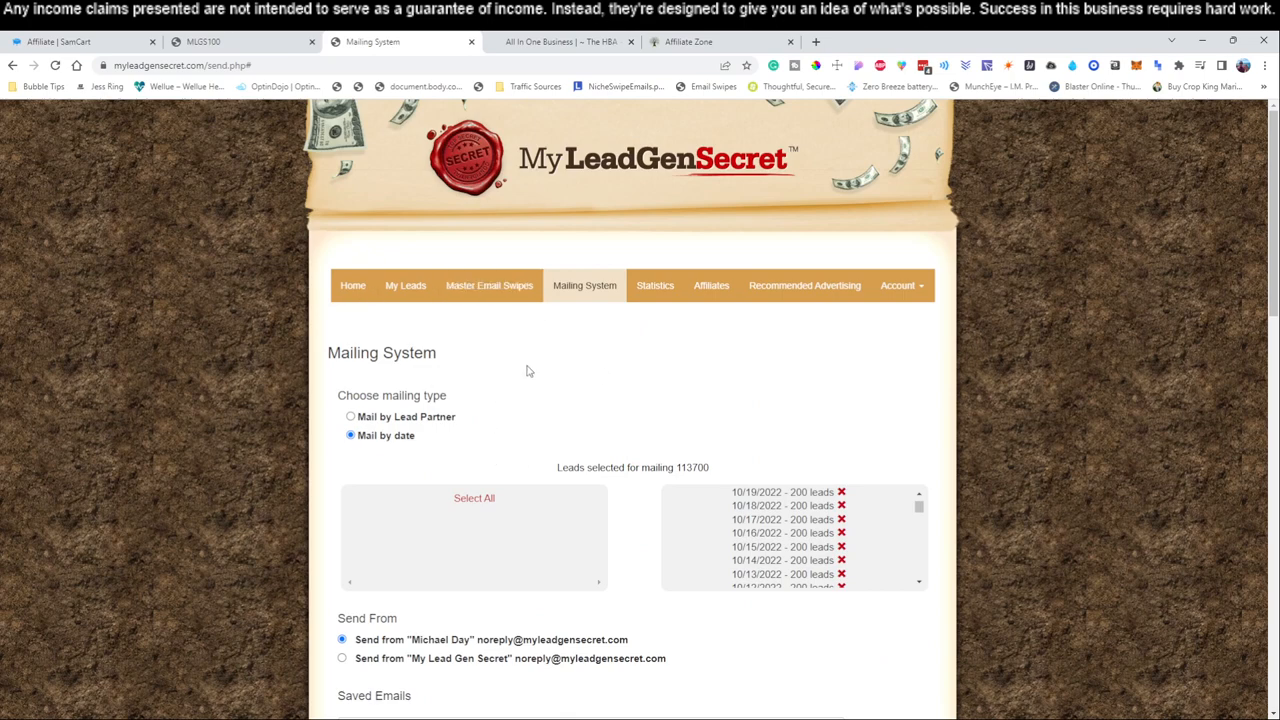
pyautogui.moveTo(544, 370)
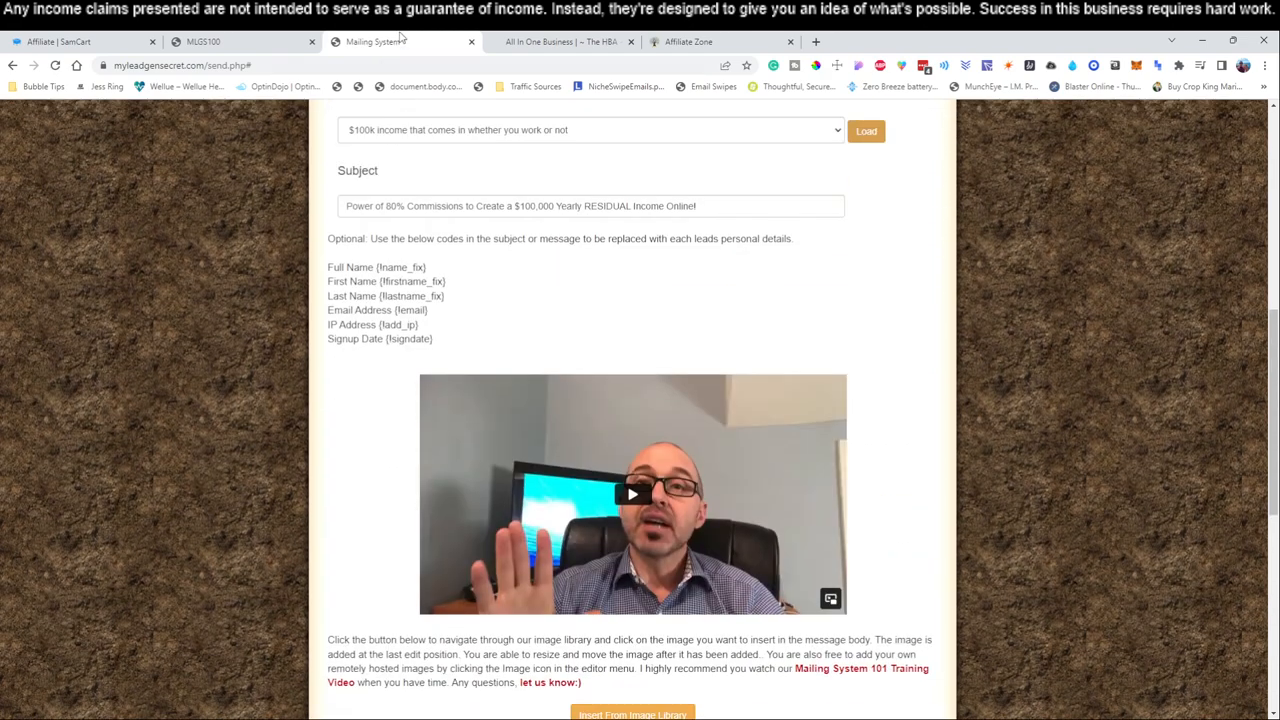
pyautogui.rightClick(376, 40)
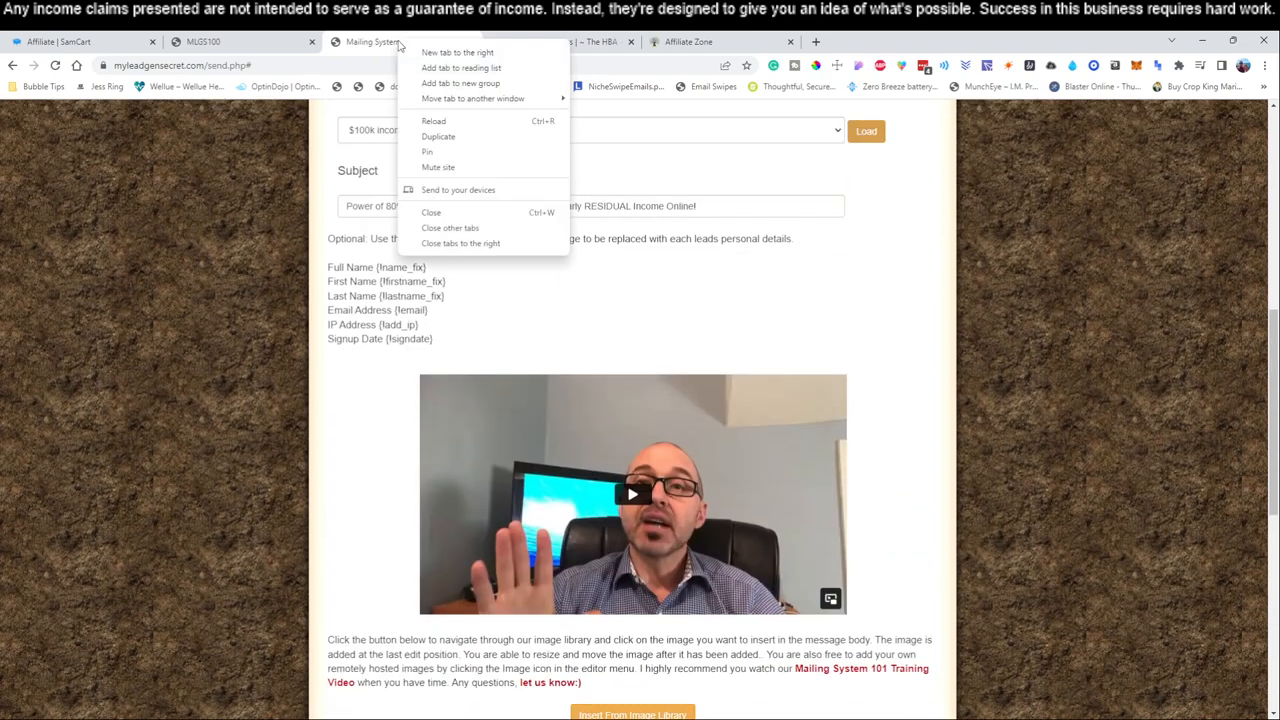
pyautogui.click(438, 136)
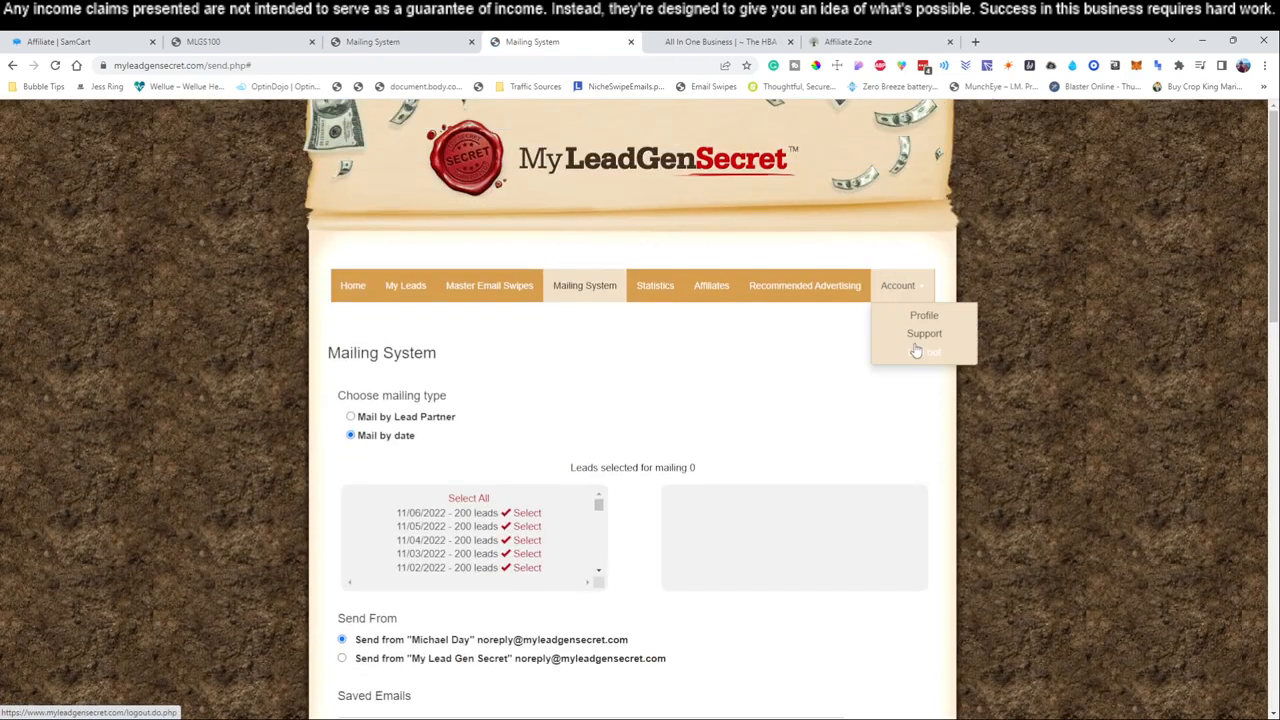
pyautogui.click(930, 352)
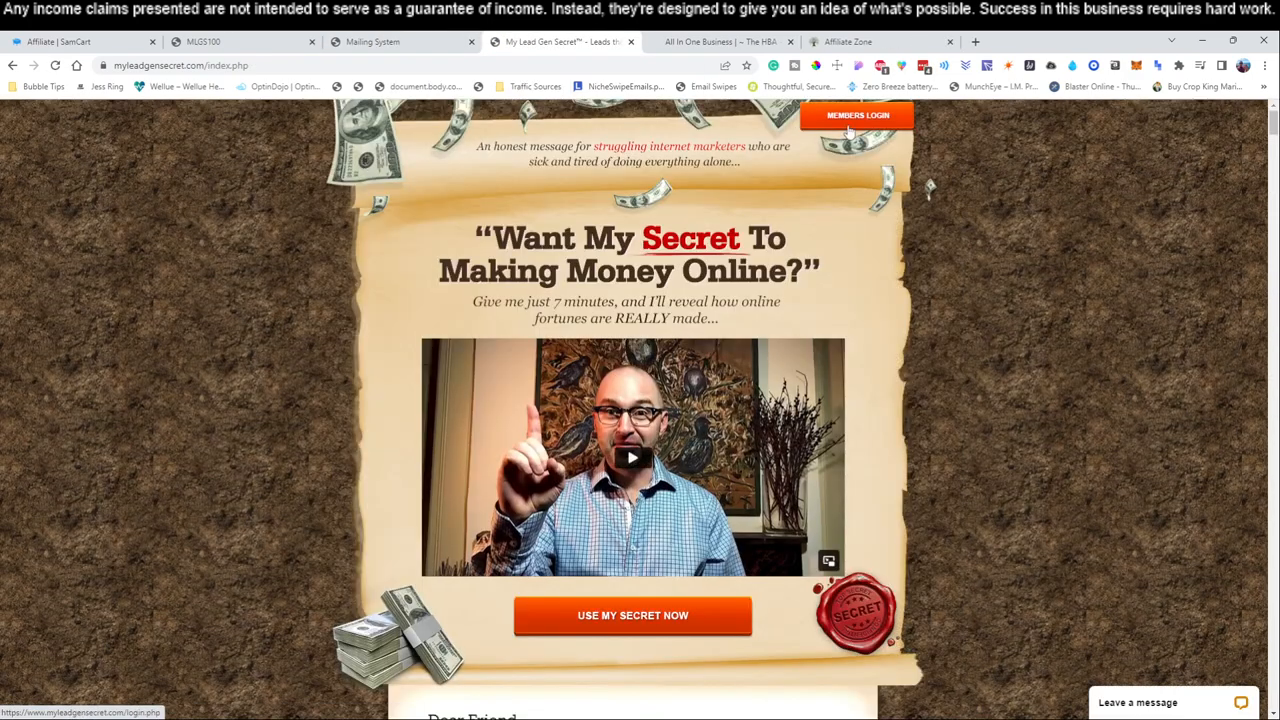
pyautogui.click(856, 114)
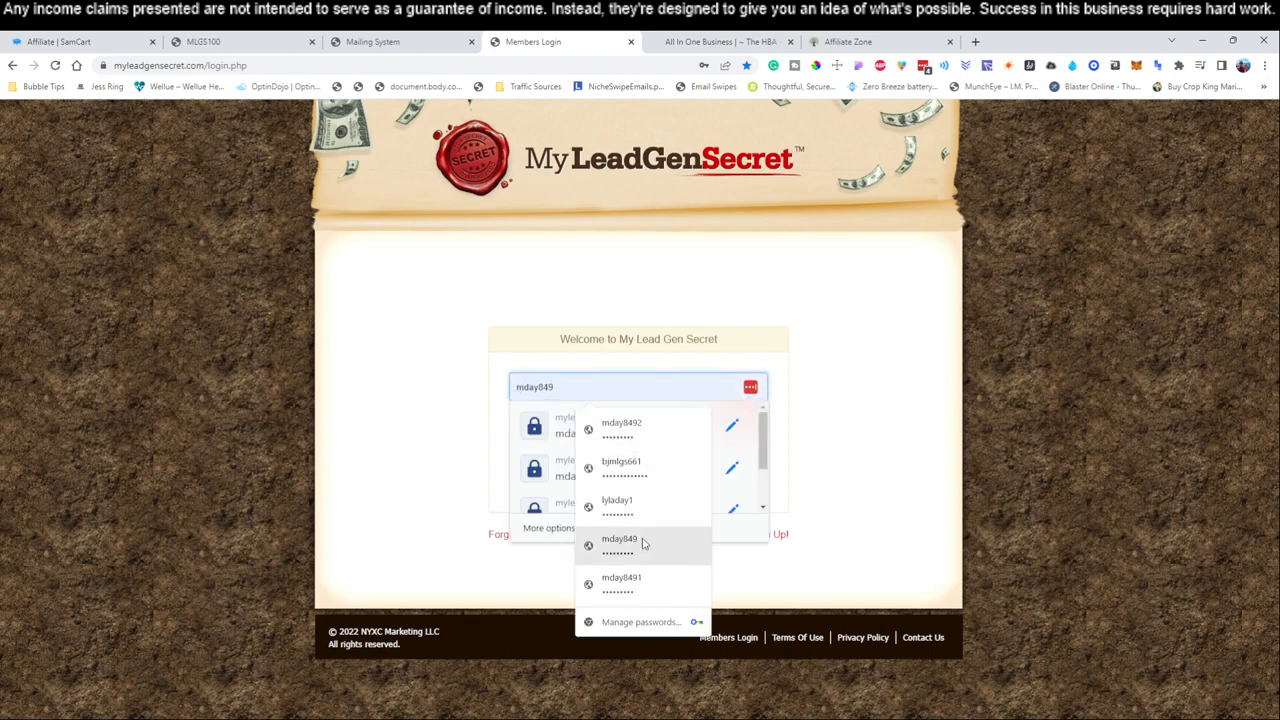
# Sign in with the second saved account and enter its Mailing System.
pyautogui.click(620, 576)
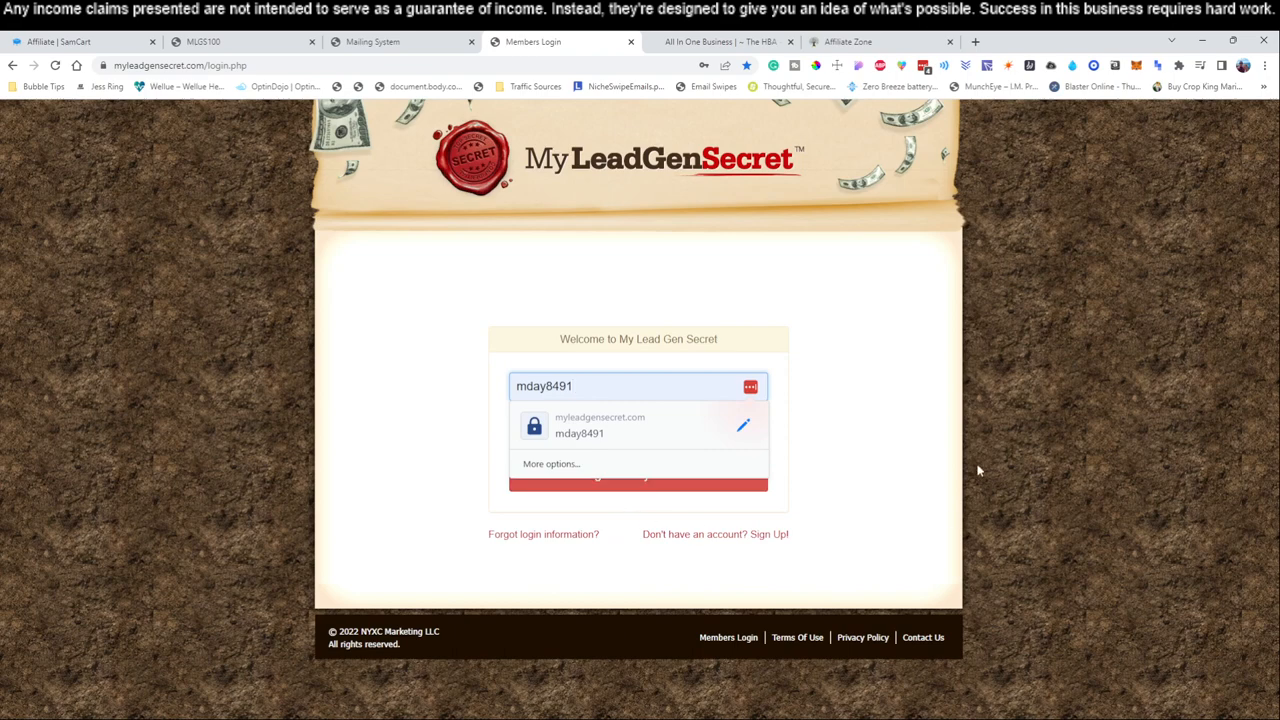
pyautogui.click(638, 476)
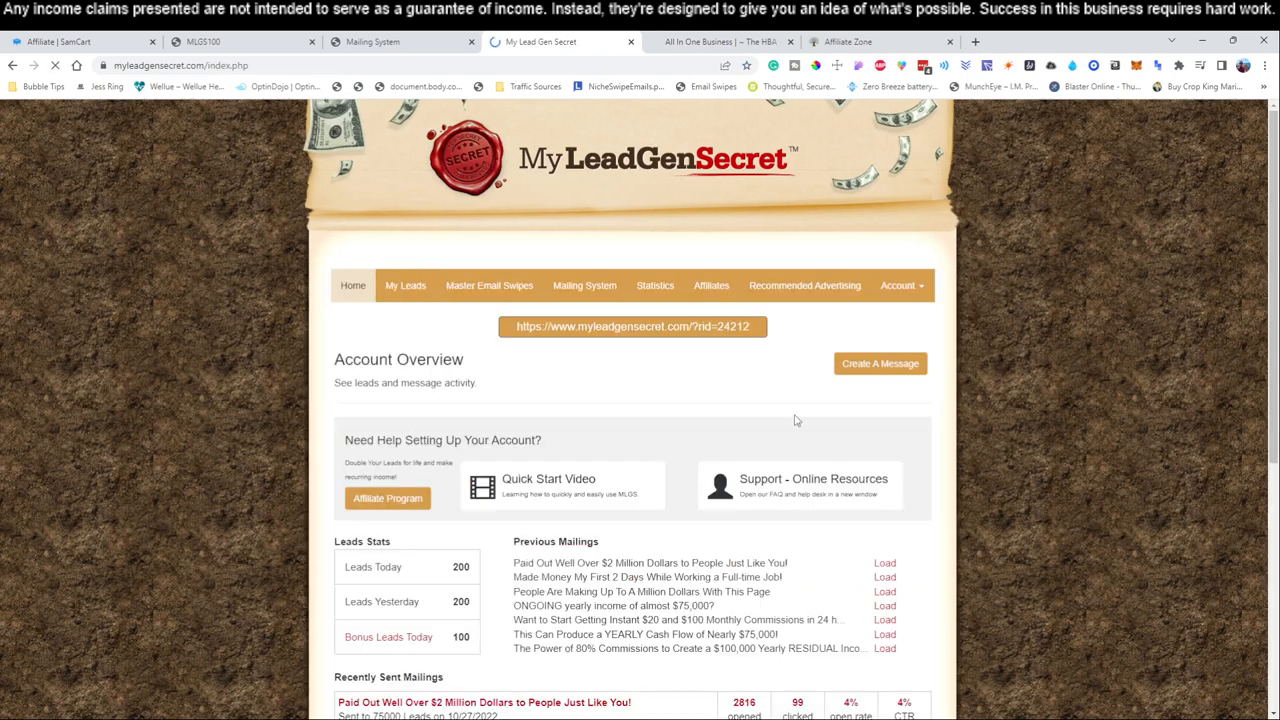
pyautogui.click(584, 284)
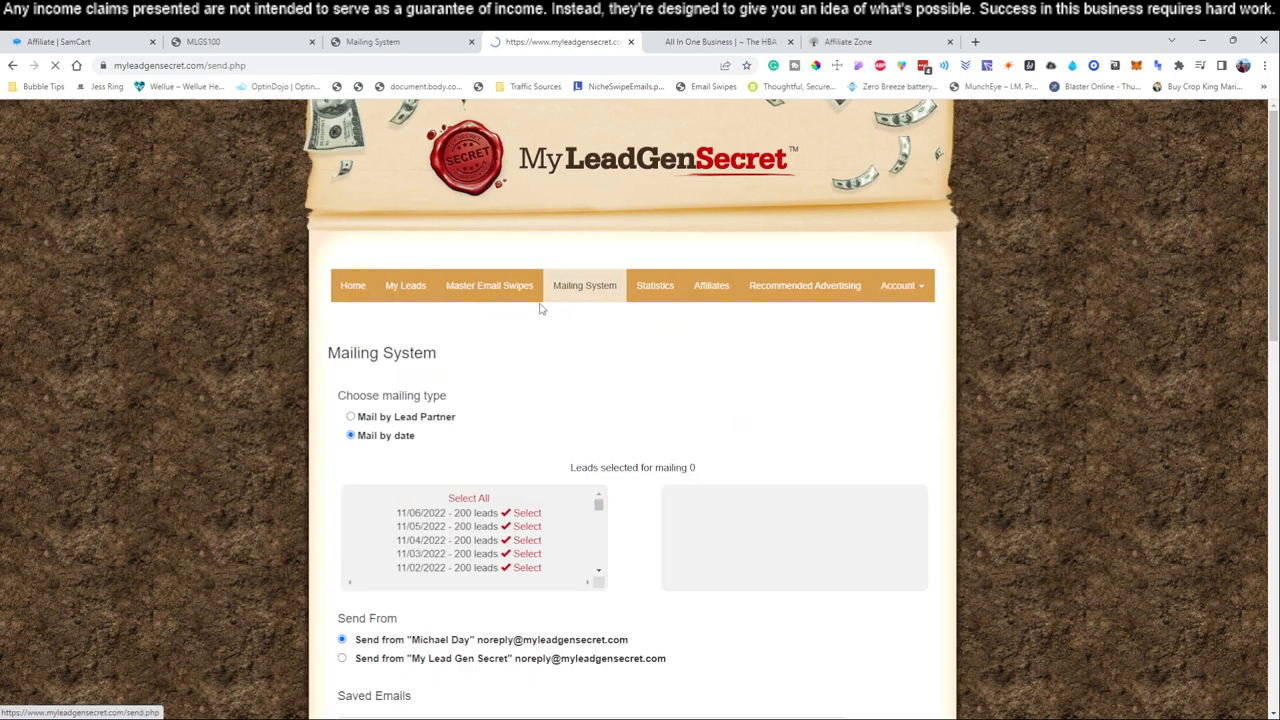
# Select all leads, reuse the subject 'Power of 80% Commissions to Create a $100,000 Yearly RESIDUAL Income Online' and copy, and send.
pyautogui.click(468, 498)
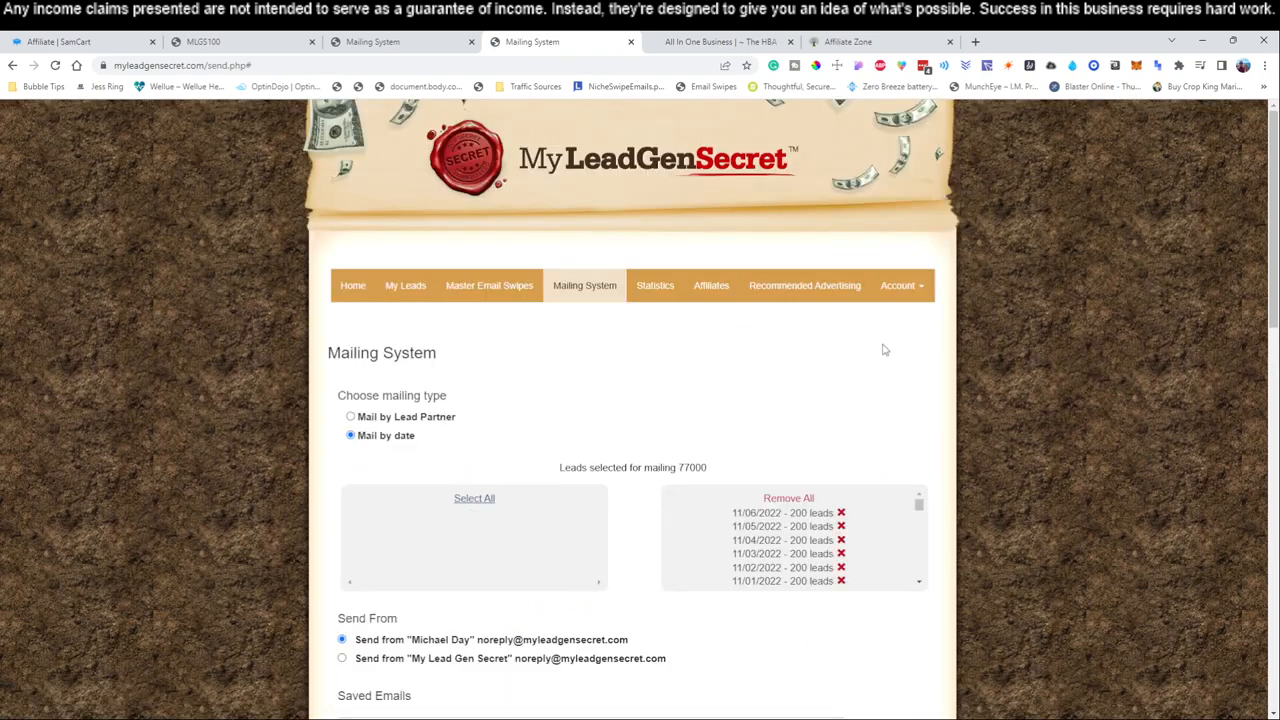
pyautogui.scroll(-3)
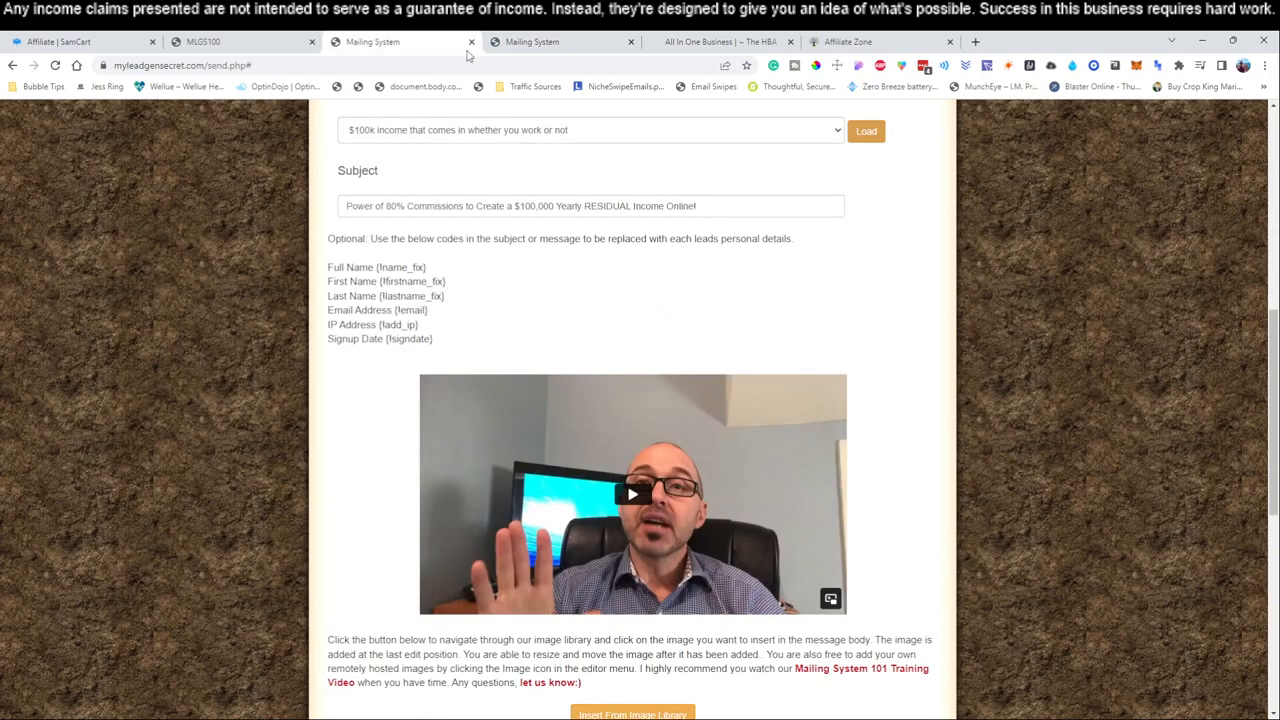
pyautogui.tripleClick(520, 206)
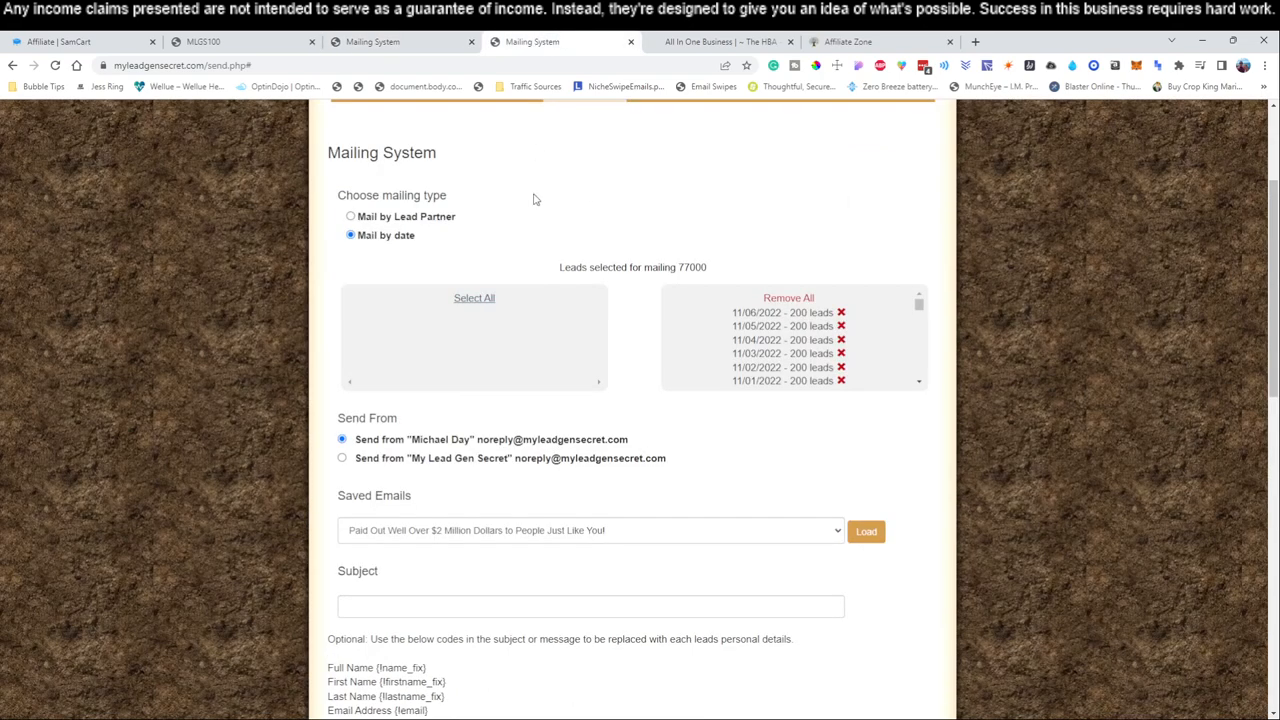
pyautogui.write('Power of 80% Commissions to Create a $100,000 Yearly RESIDUAL Income Online!')
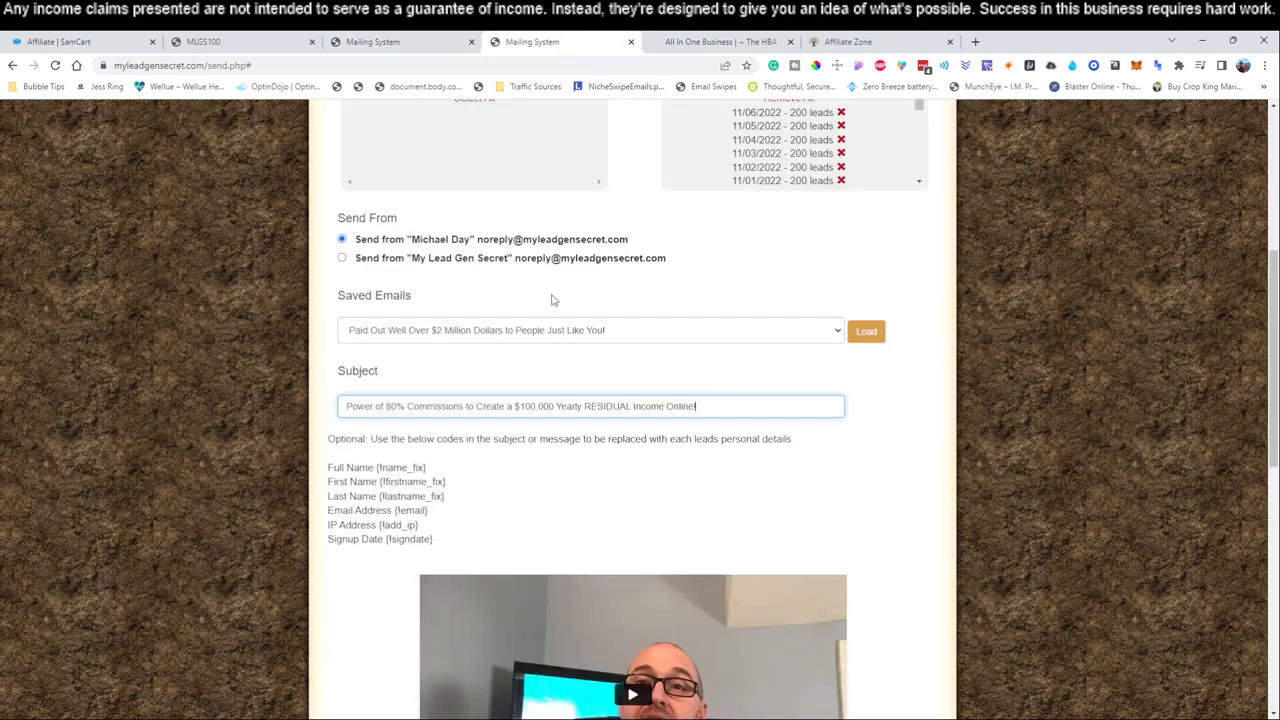
pyautogui.scroll(-3)
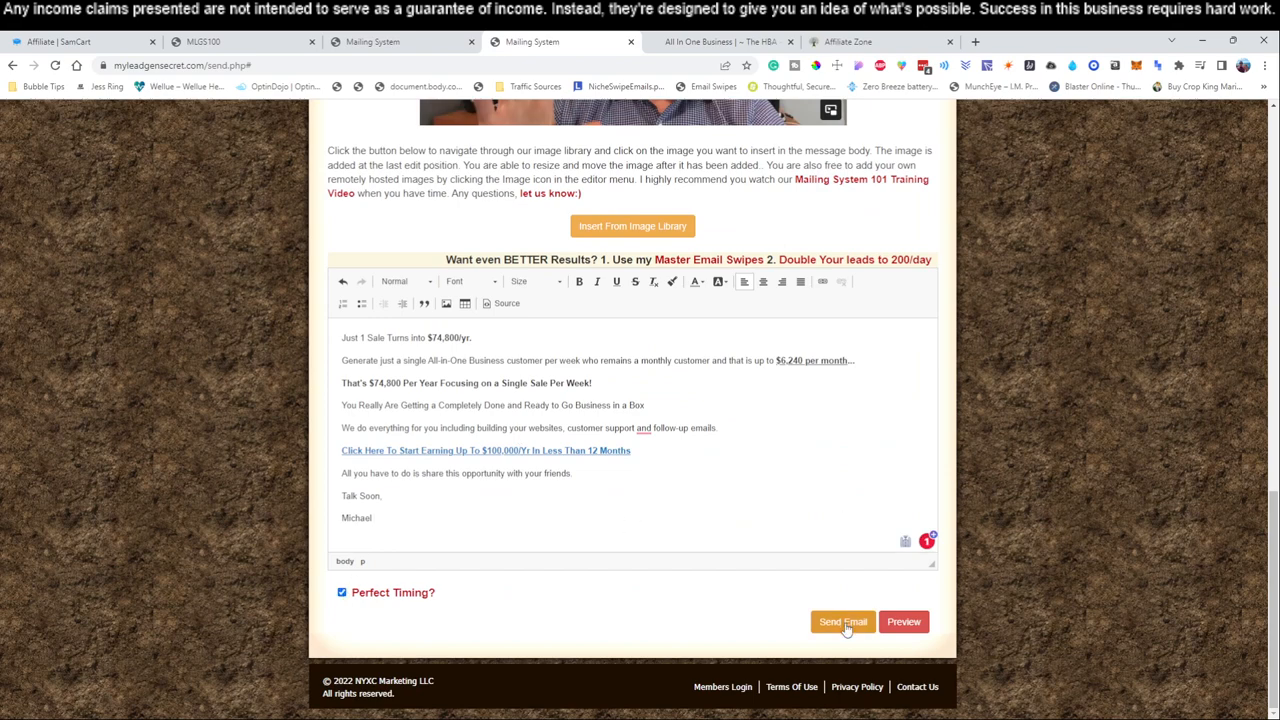
pyautogui.click(842, 620)
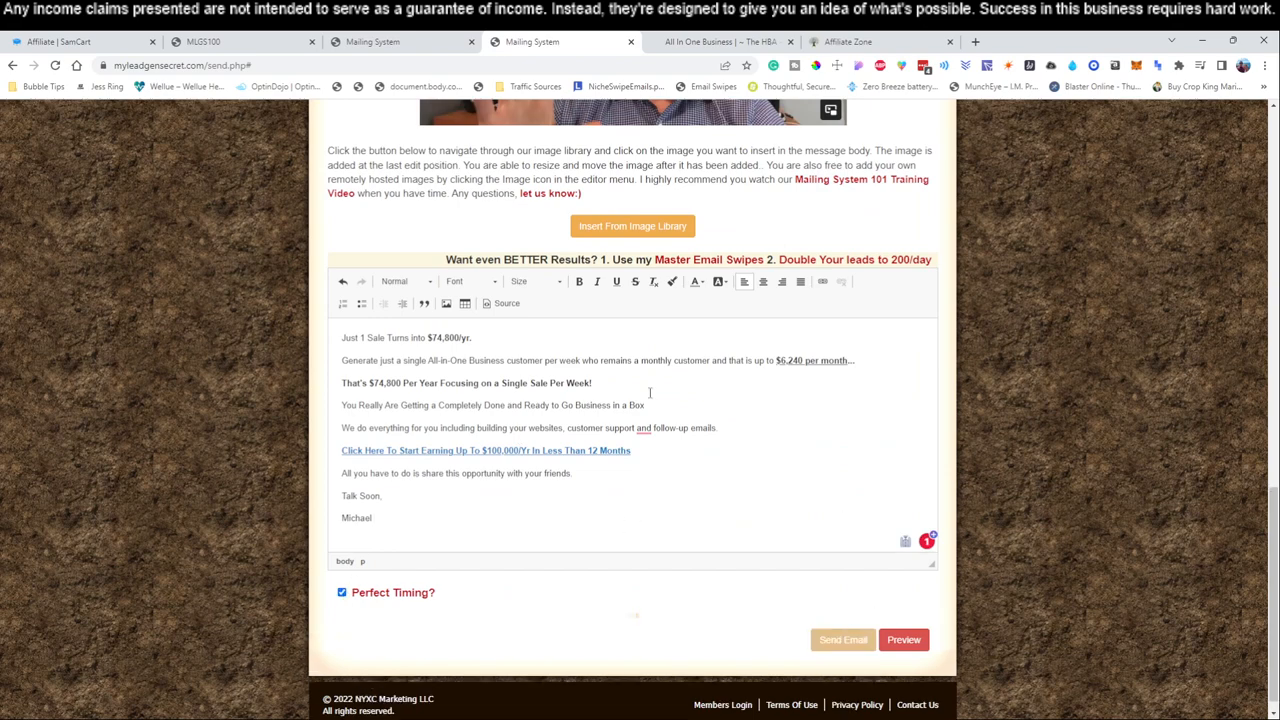
pyautogui.moveTo(298, 504)
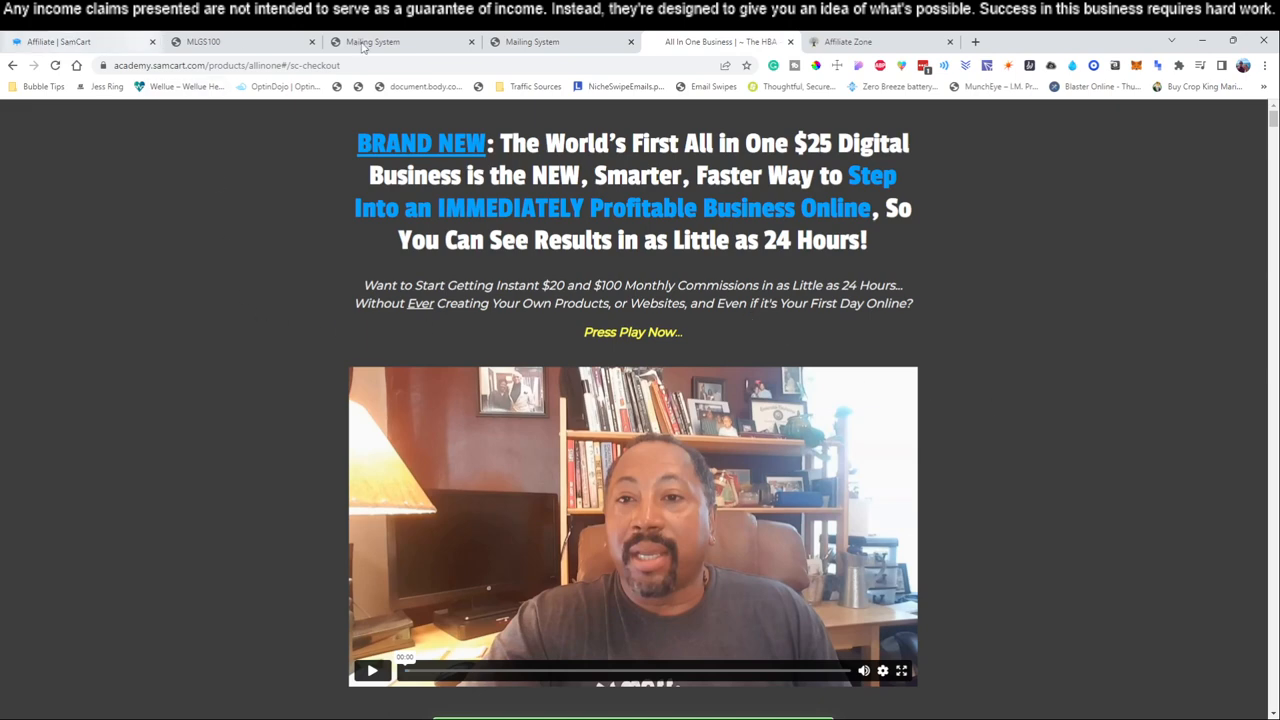
# Switch to the '100 Leads Every Day' sales page tab.
pyautogui.click(848, 40)
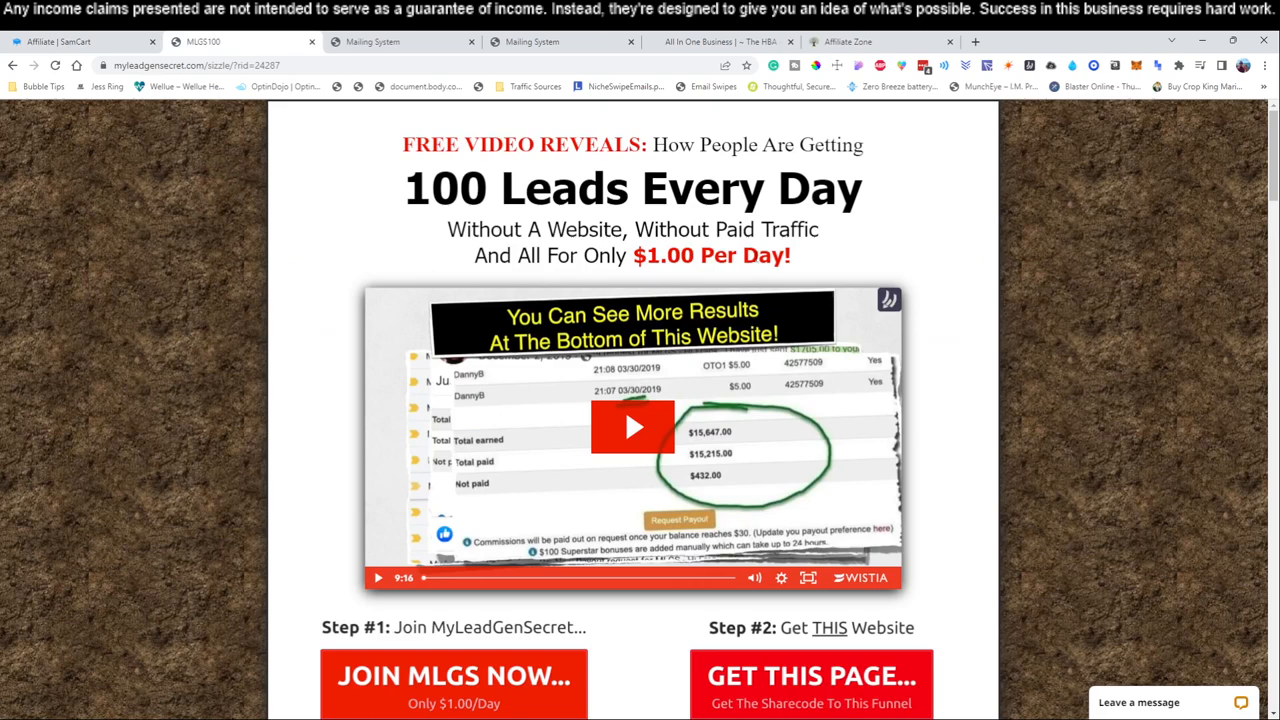
pyautogui.moveTo(696, 286)
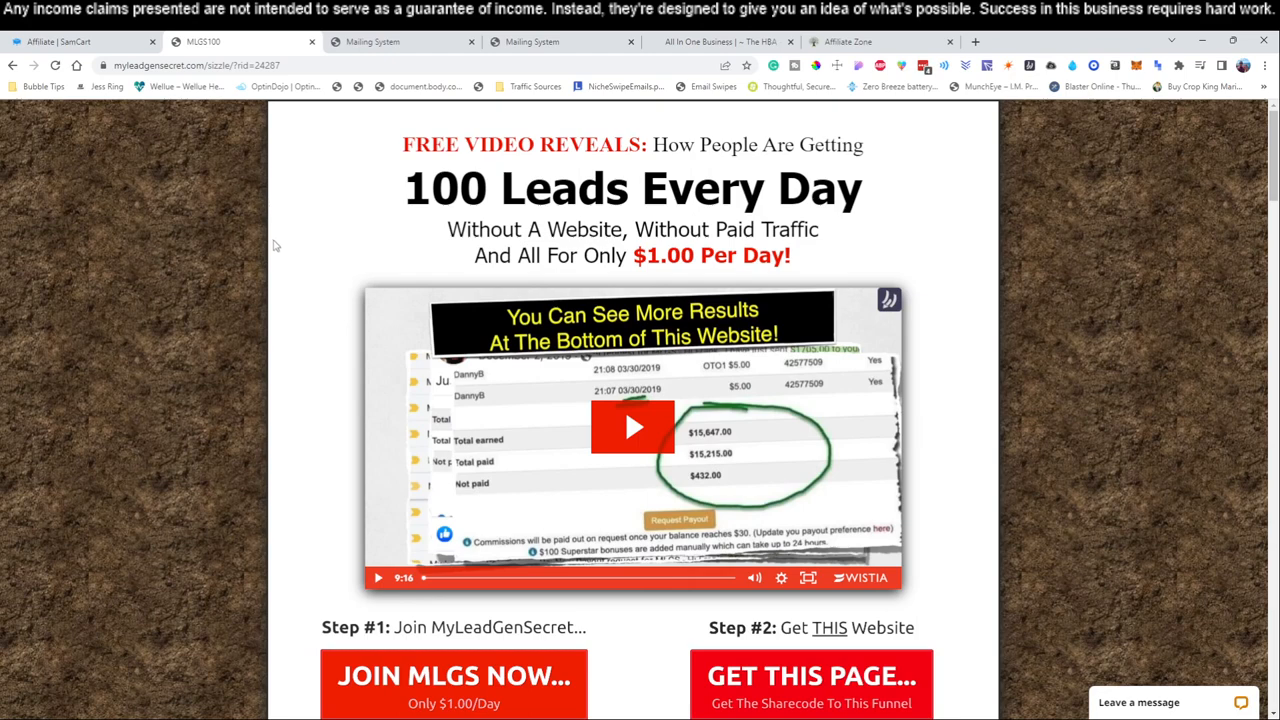
pyautogui.moveTo(292, 374)
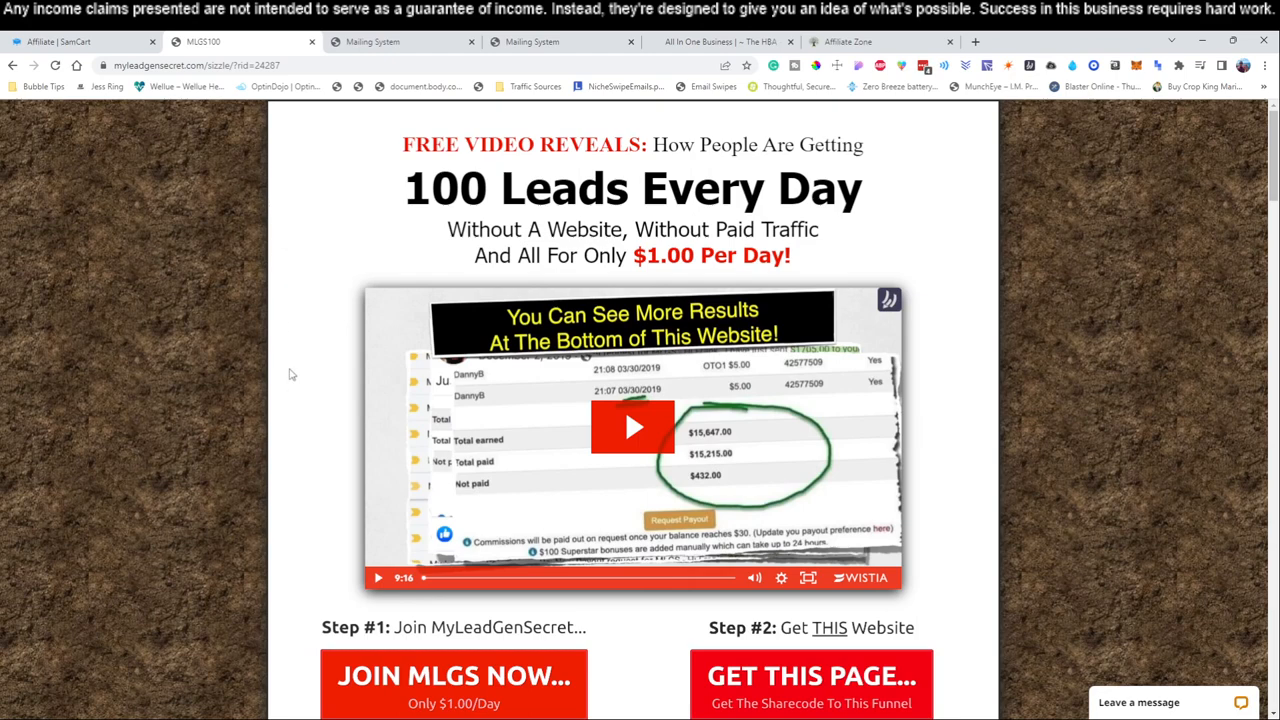